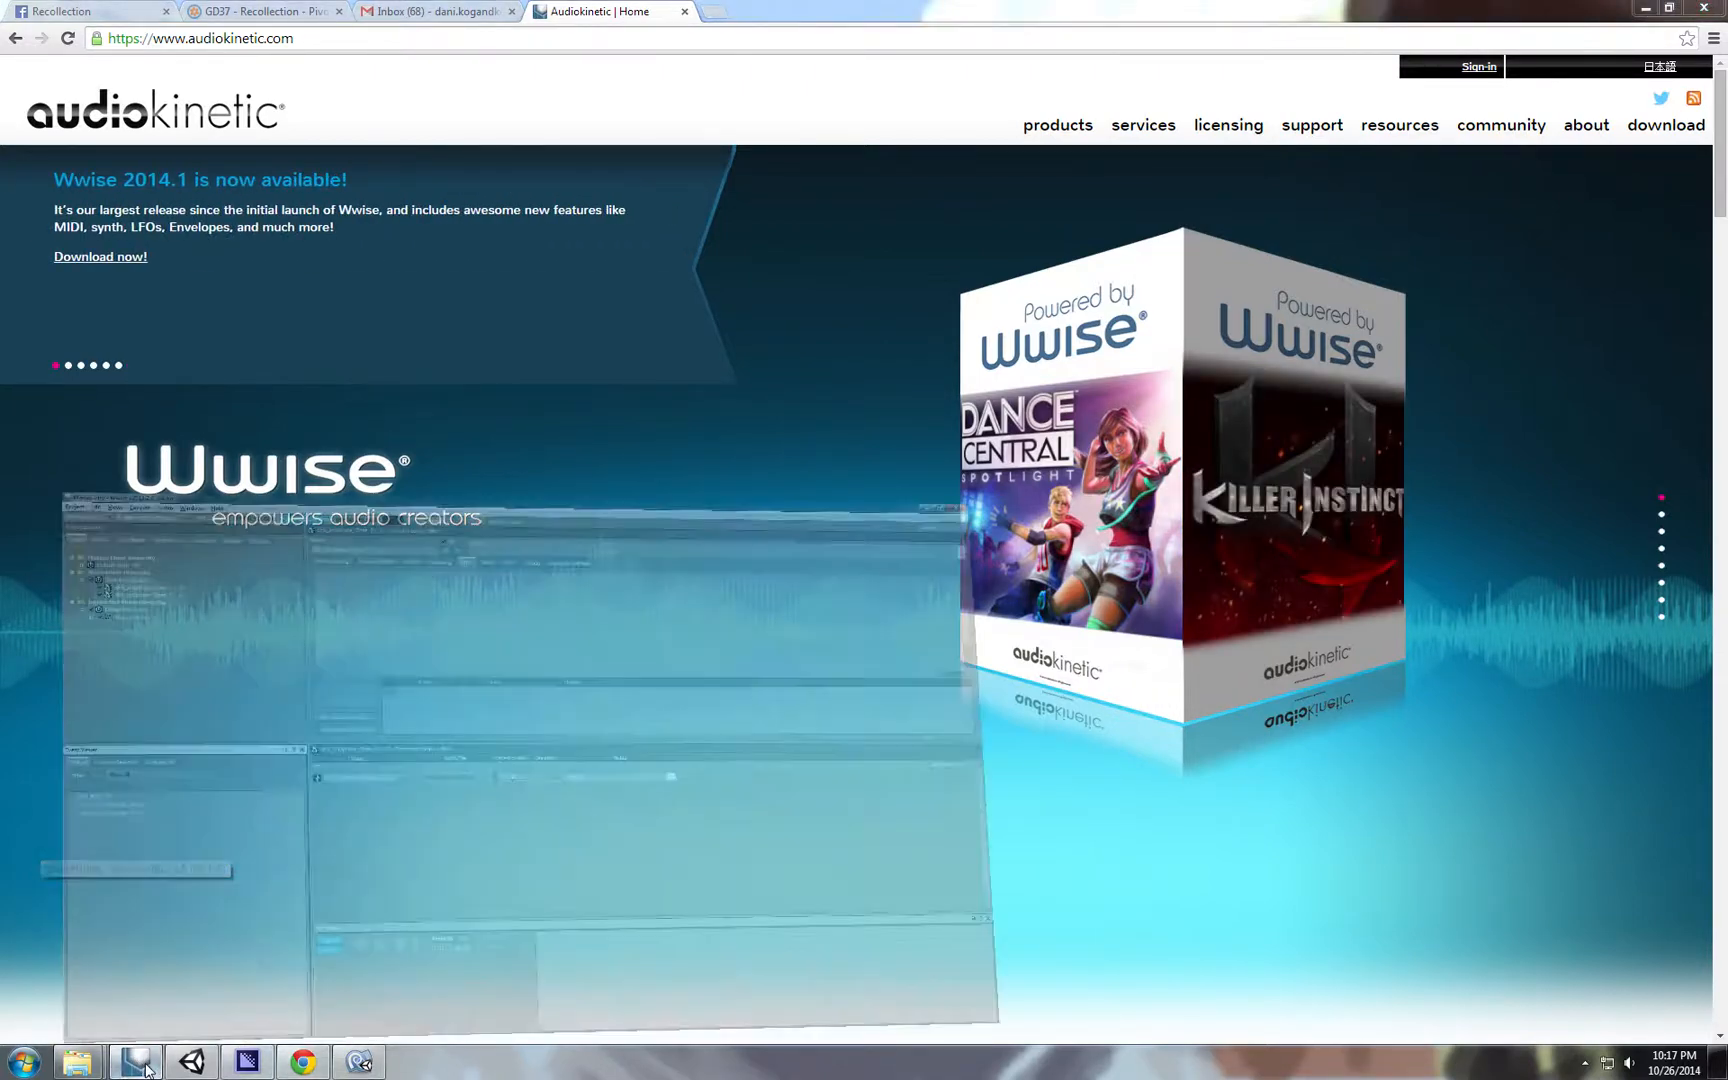
Bring the WwiseUnity project in Wwise to the front from the taskbar.
click(134, 1062)
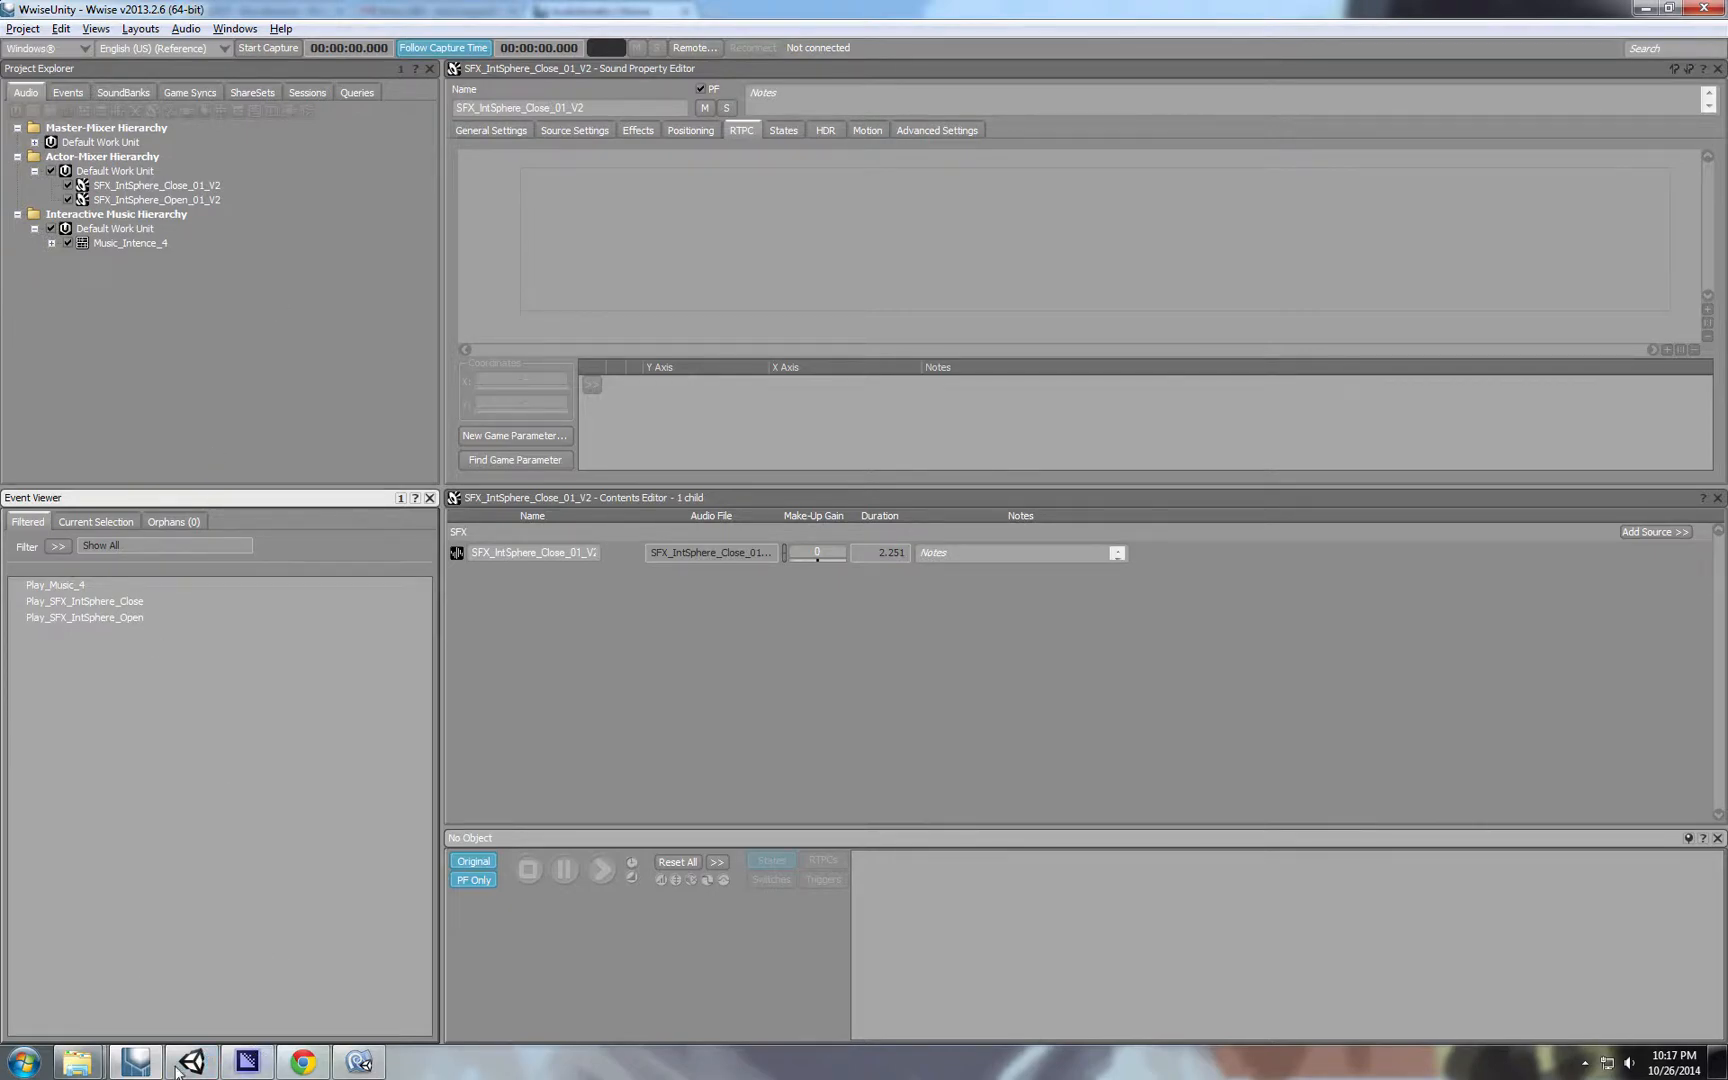
Import the Music_Intence_3 wav into the Actor-Mixer Default Work Unit, replacing the existing file in the conflict.
click(190, 1062)
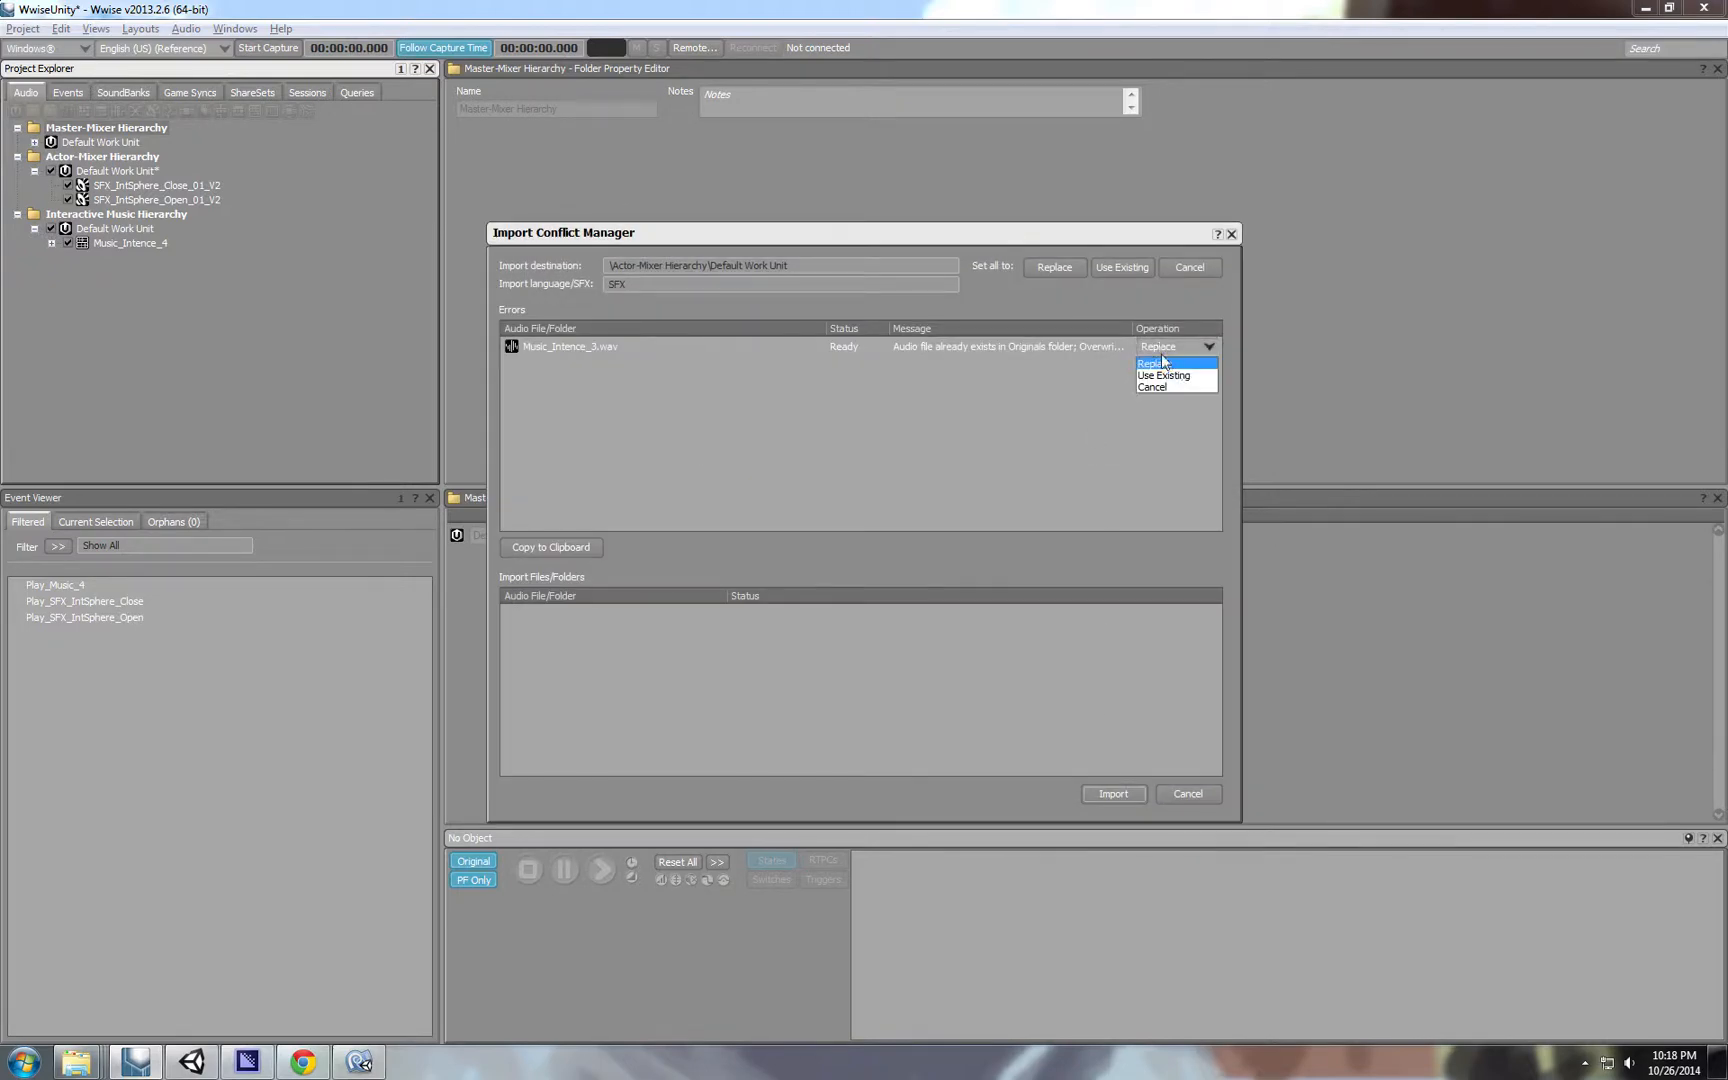
click(1156, 362)
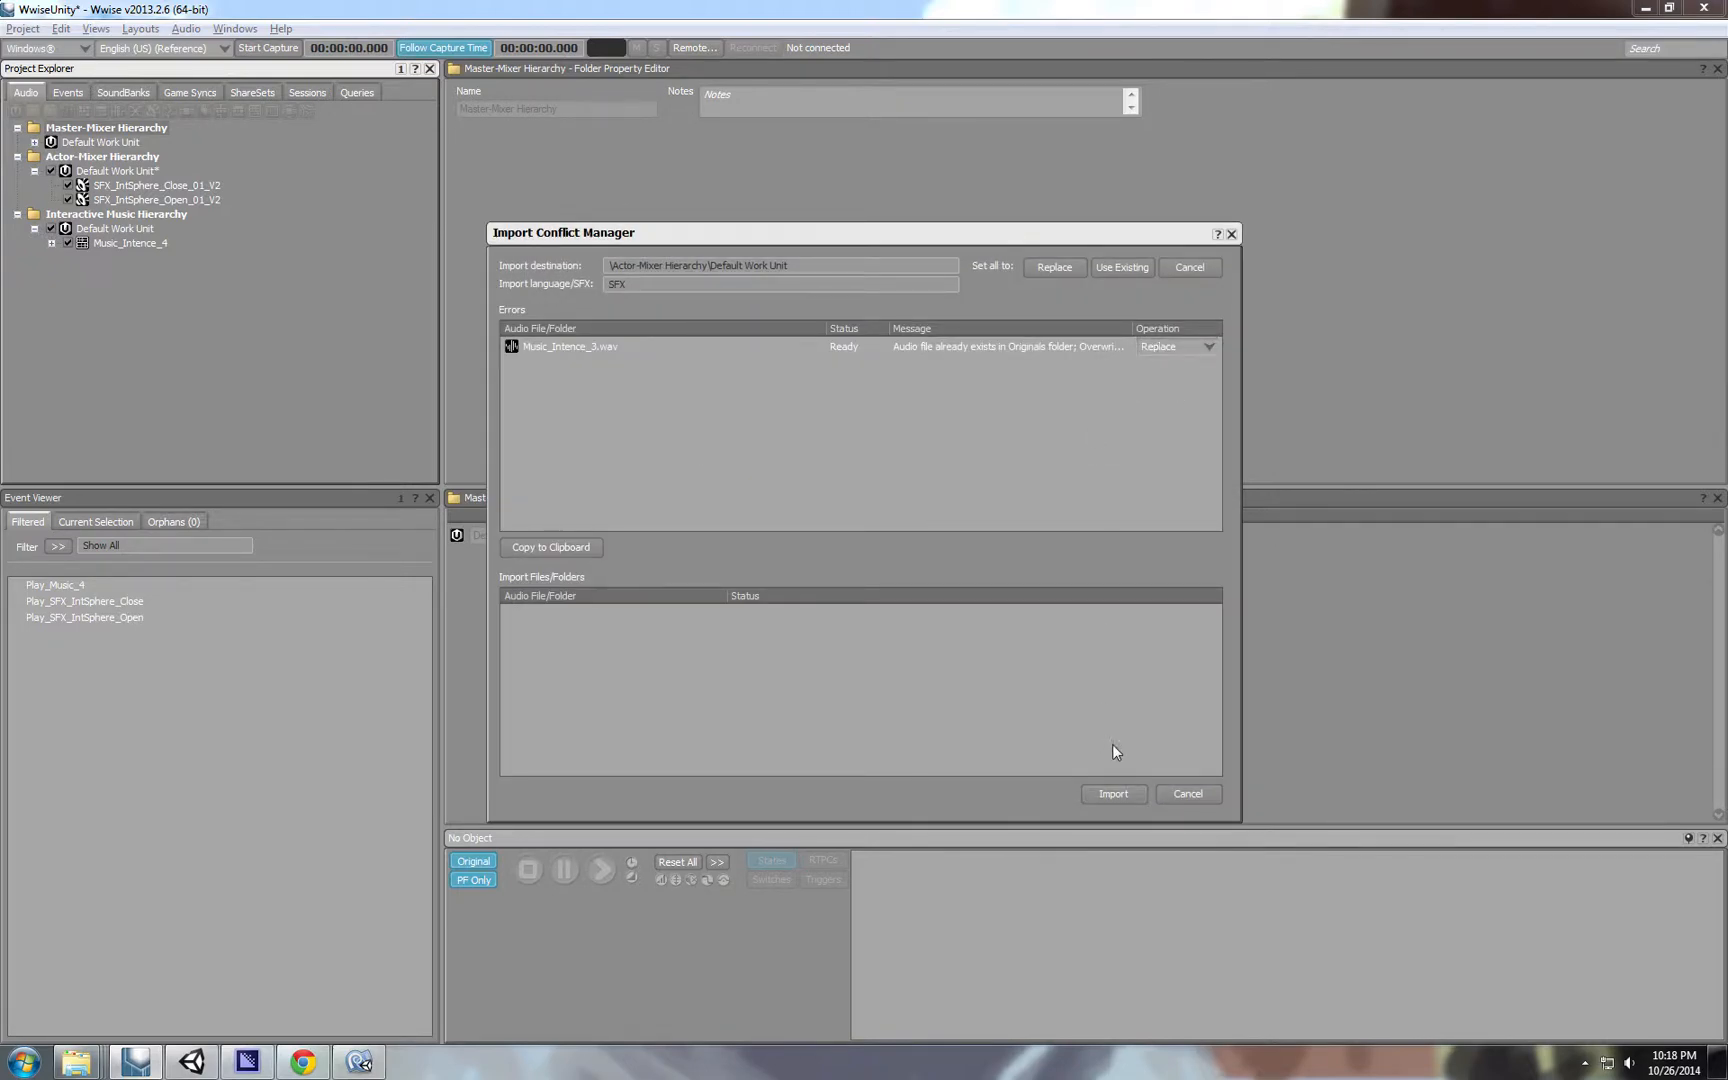
click(1112, 794)
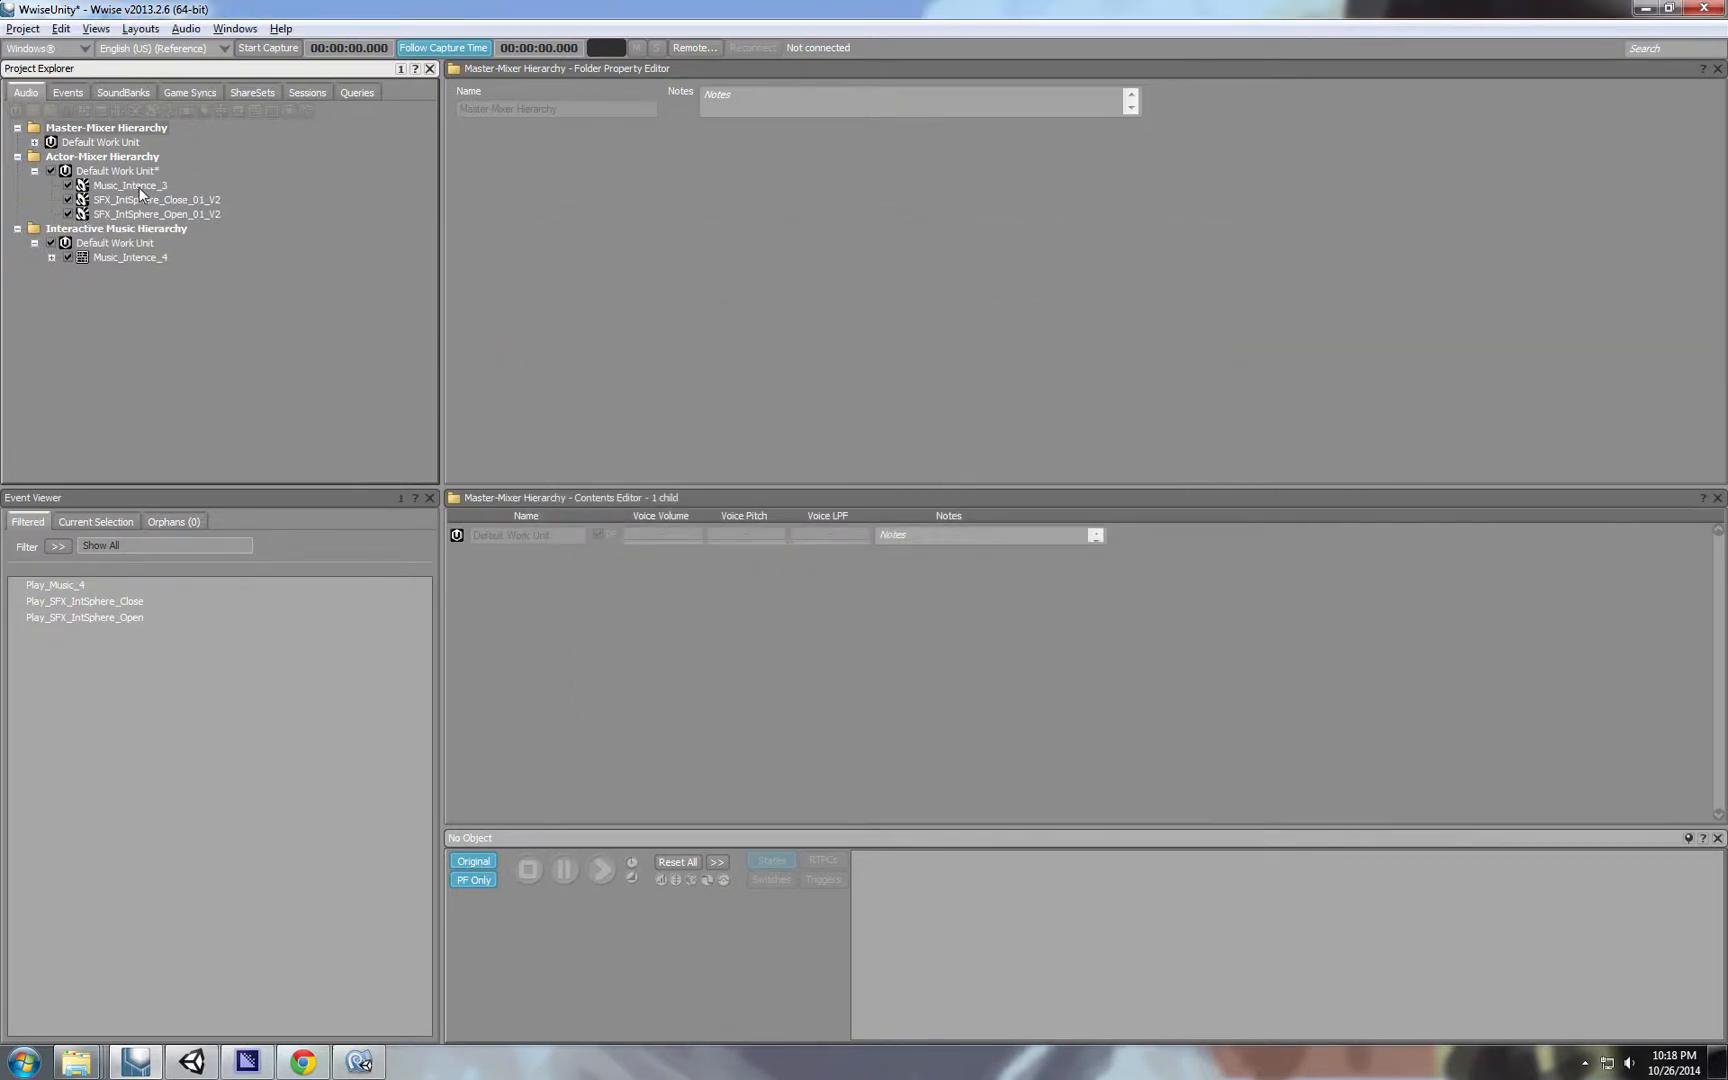
Enable infinite looping on the Music_Intence_3 sound in its General Settings.
click(128, 186)
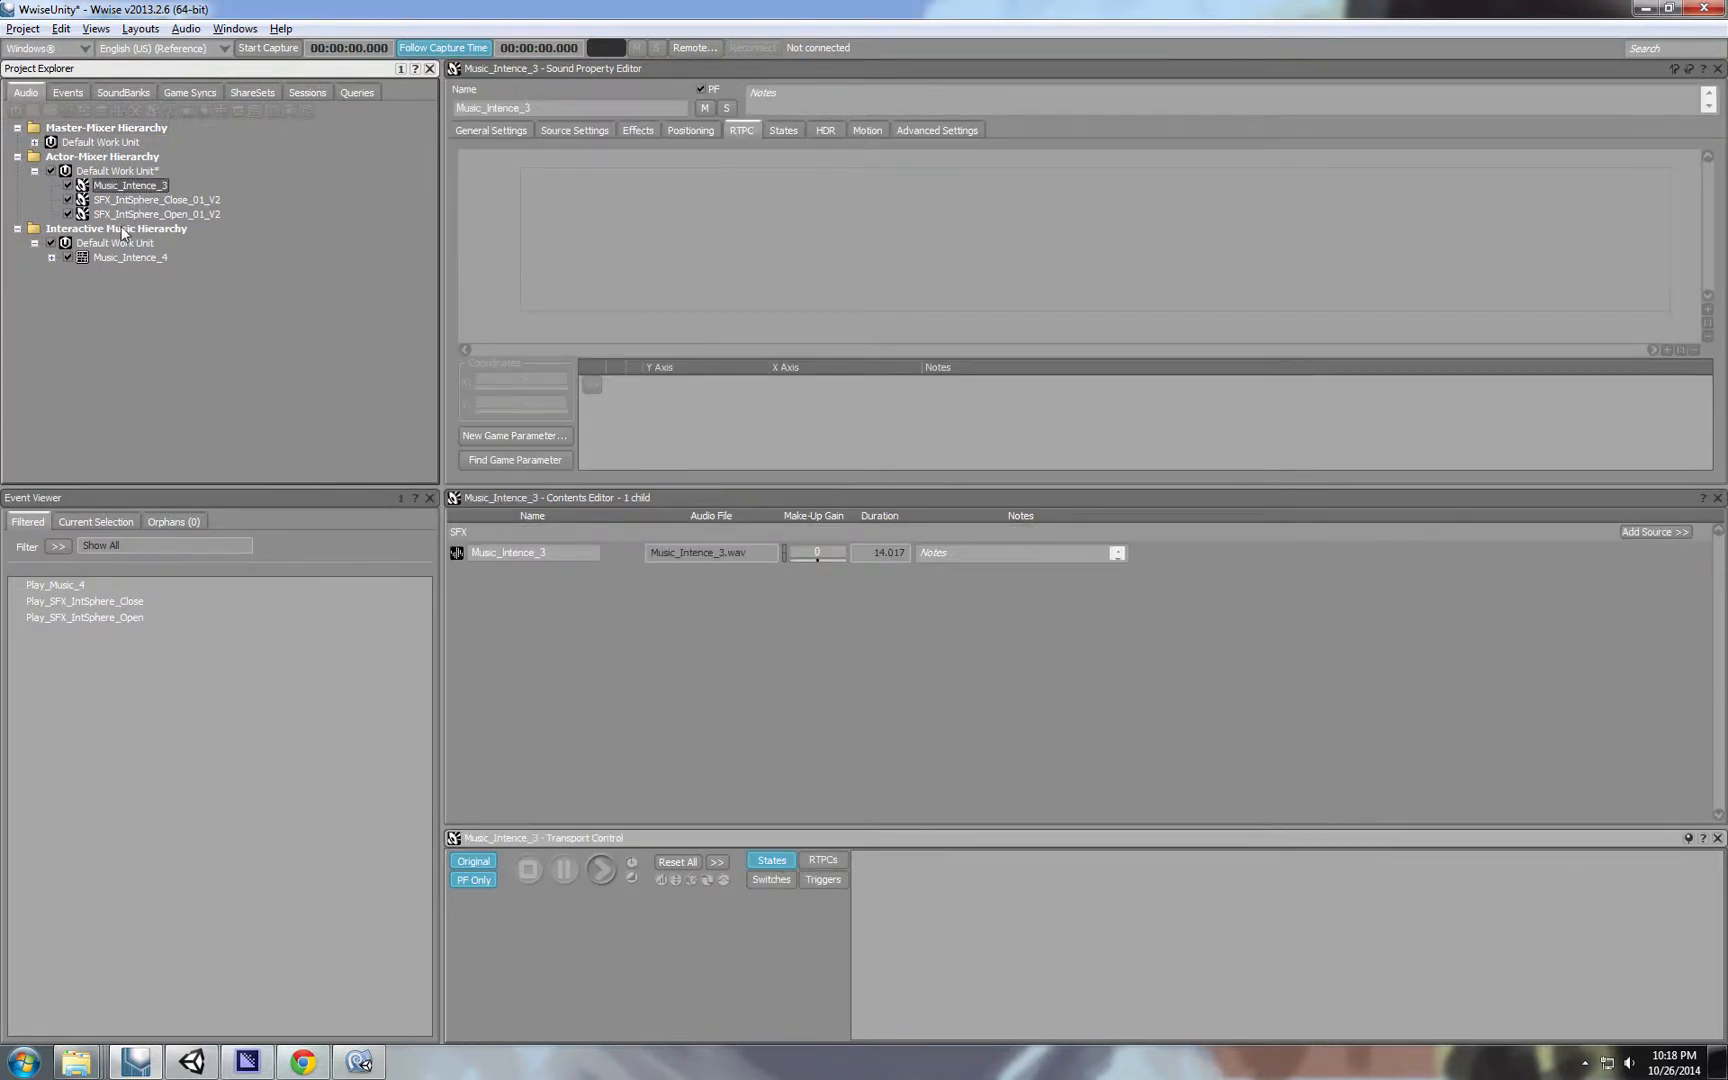
click(490, 130)
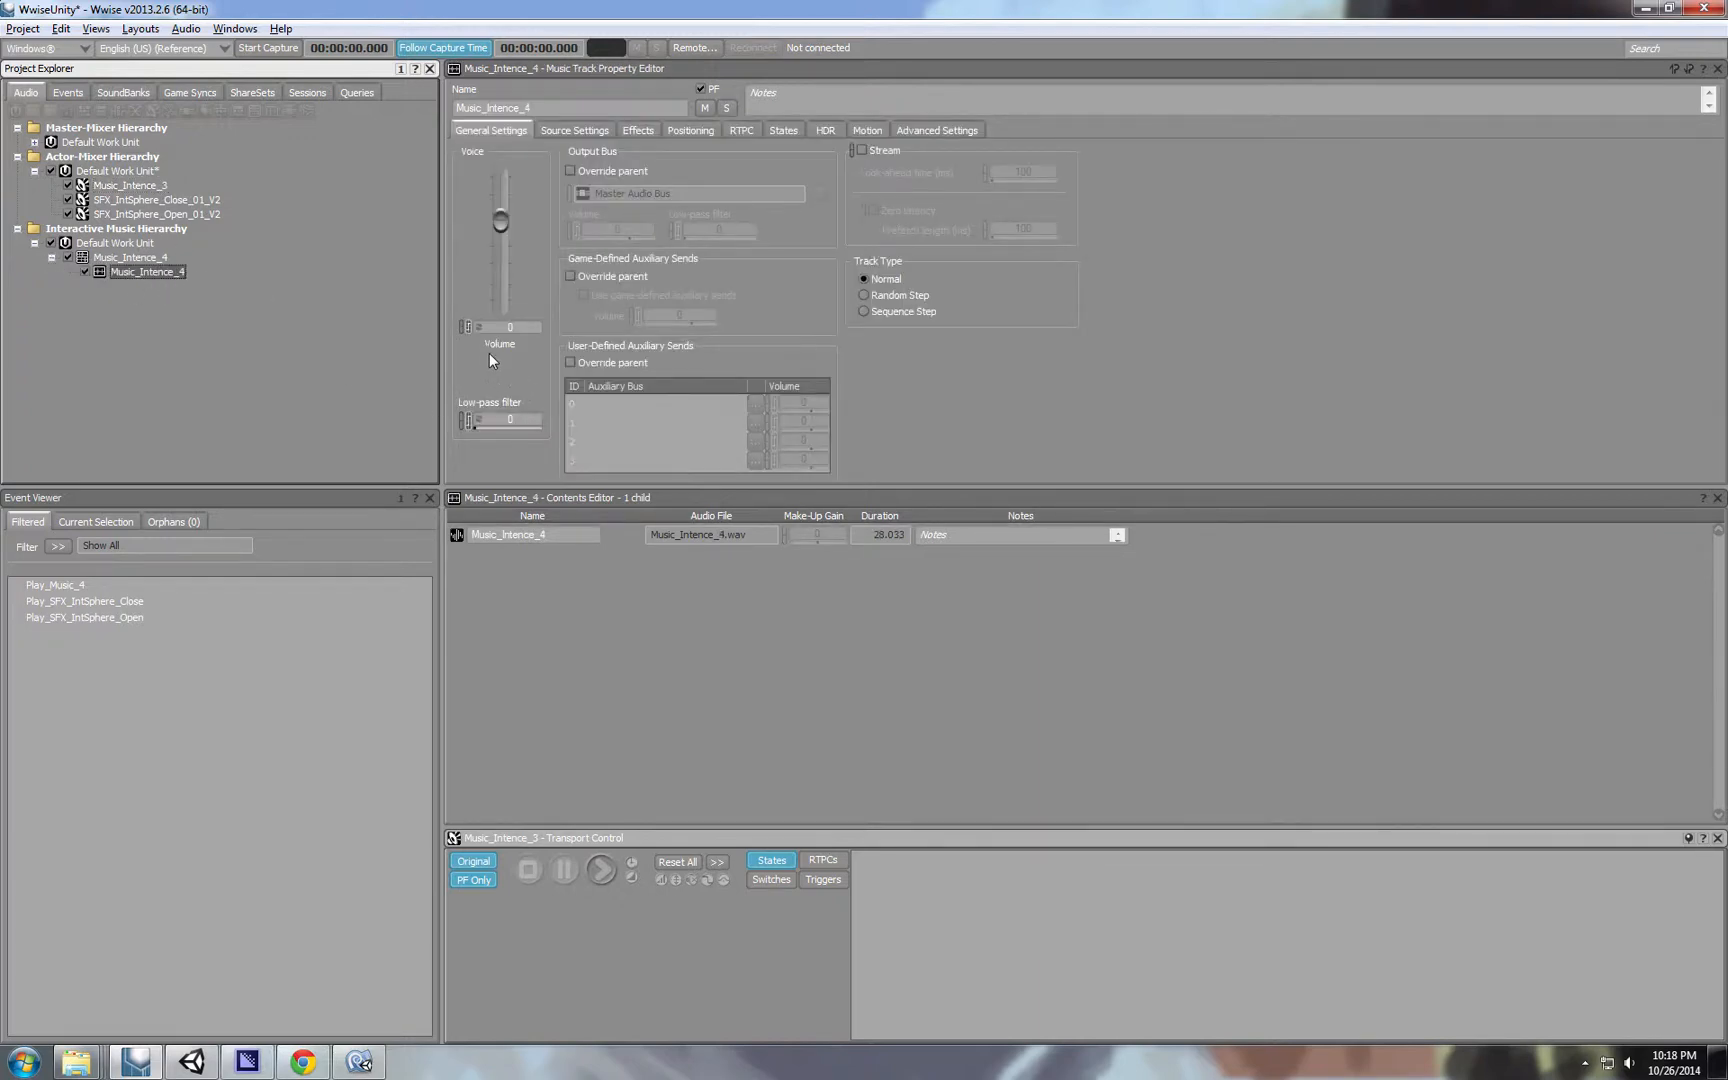
mouse_move(518, 396)
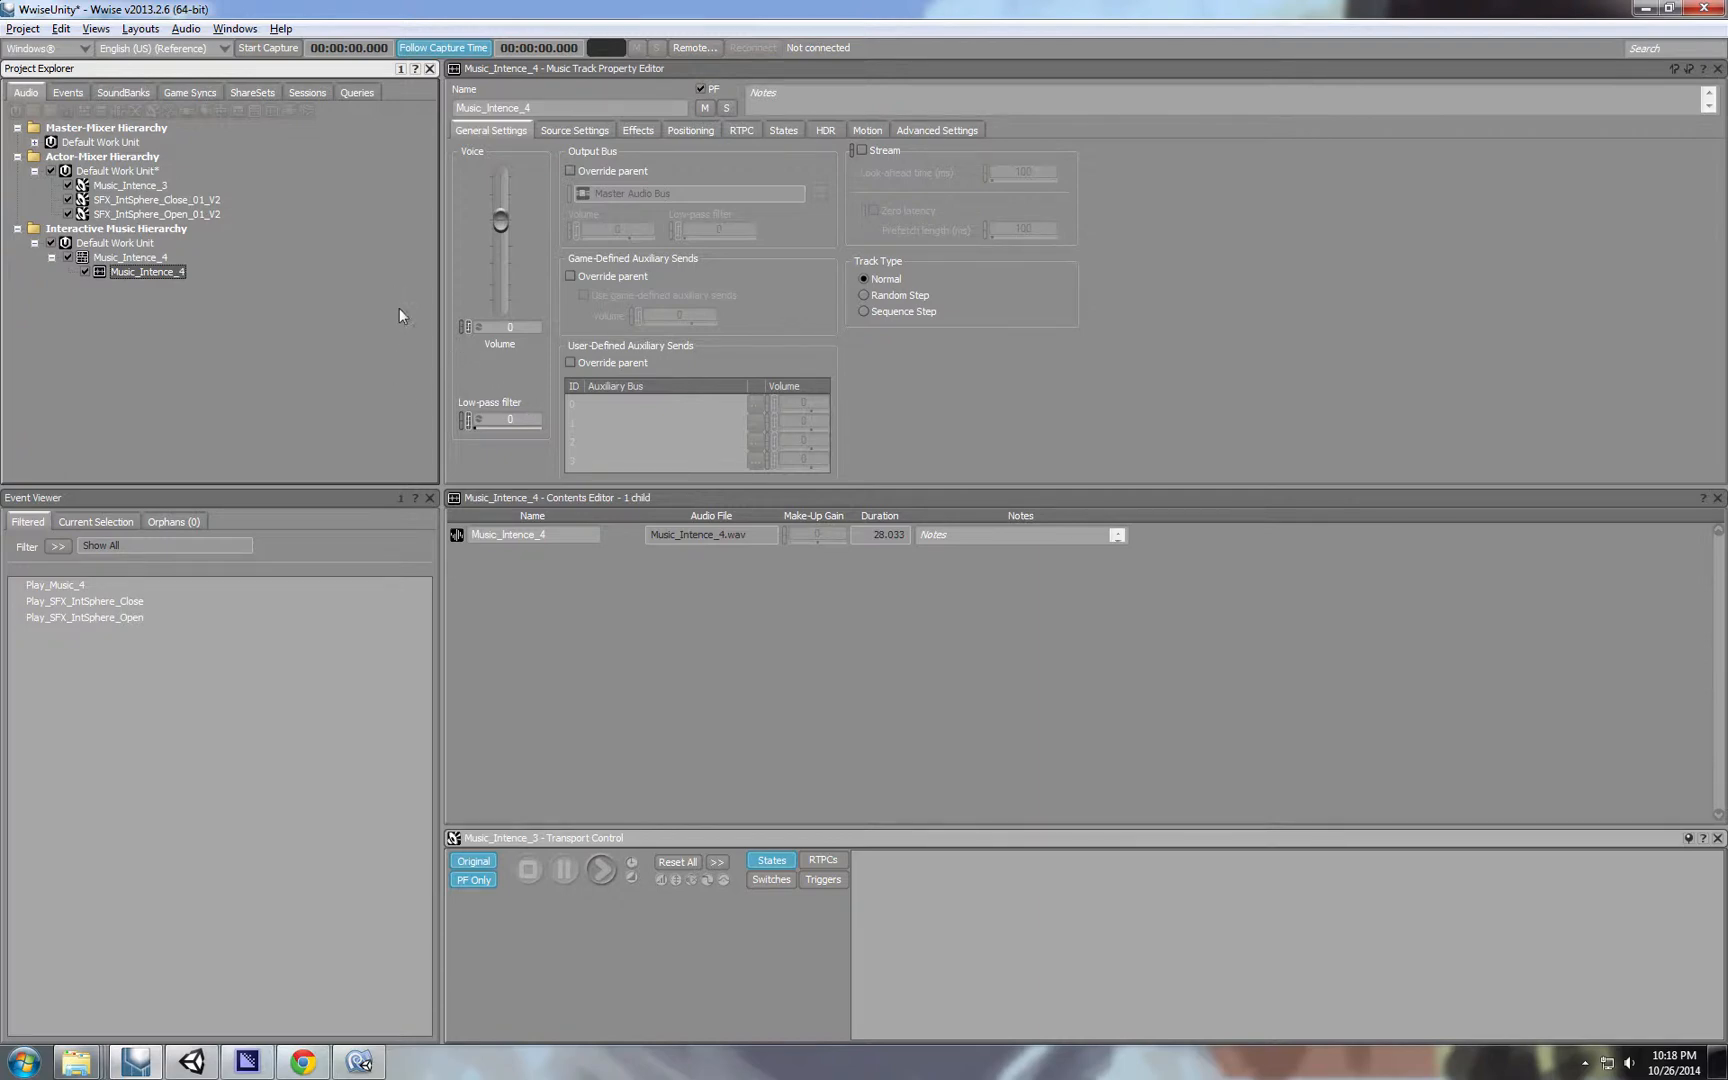
click(132, 186)
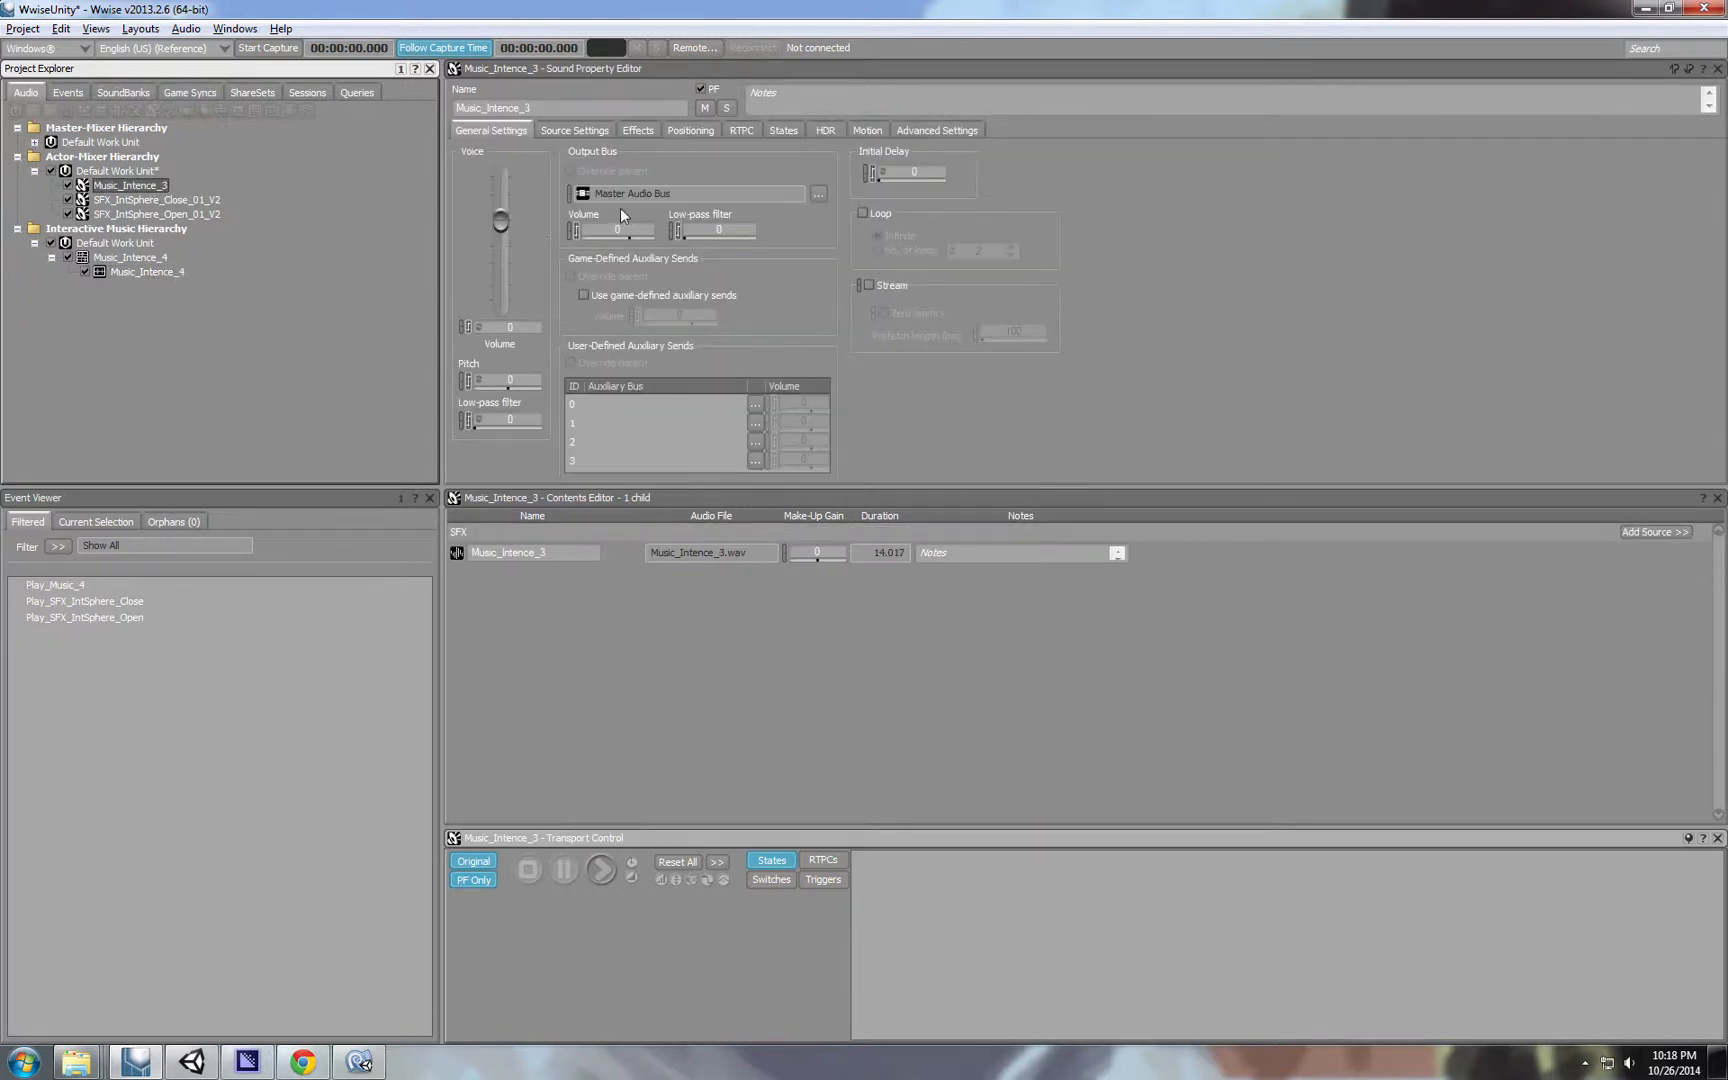
click(862, 212)
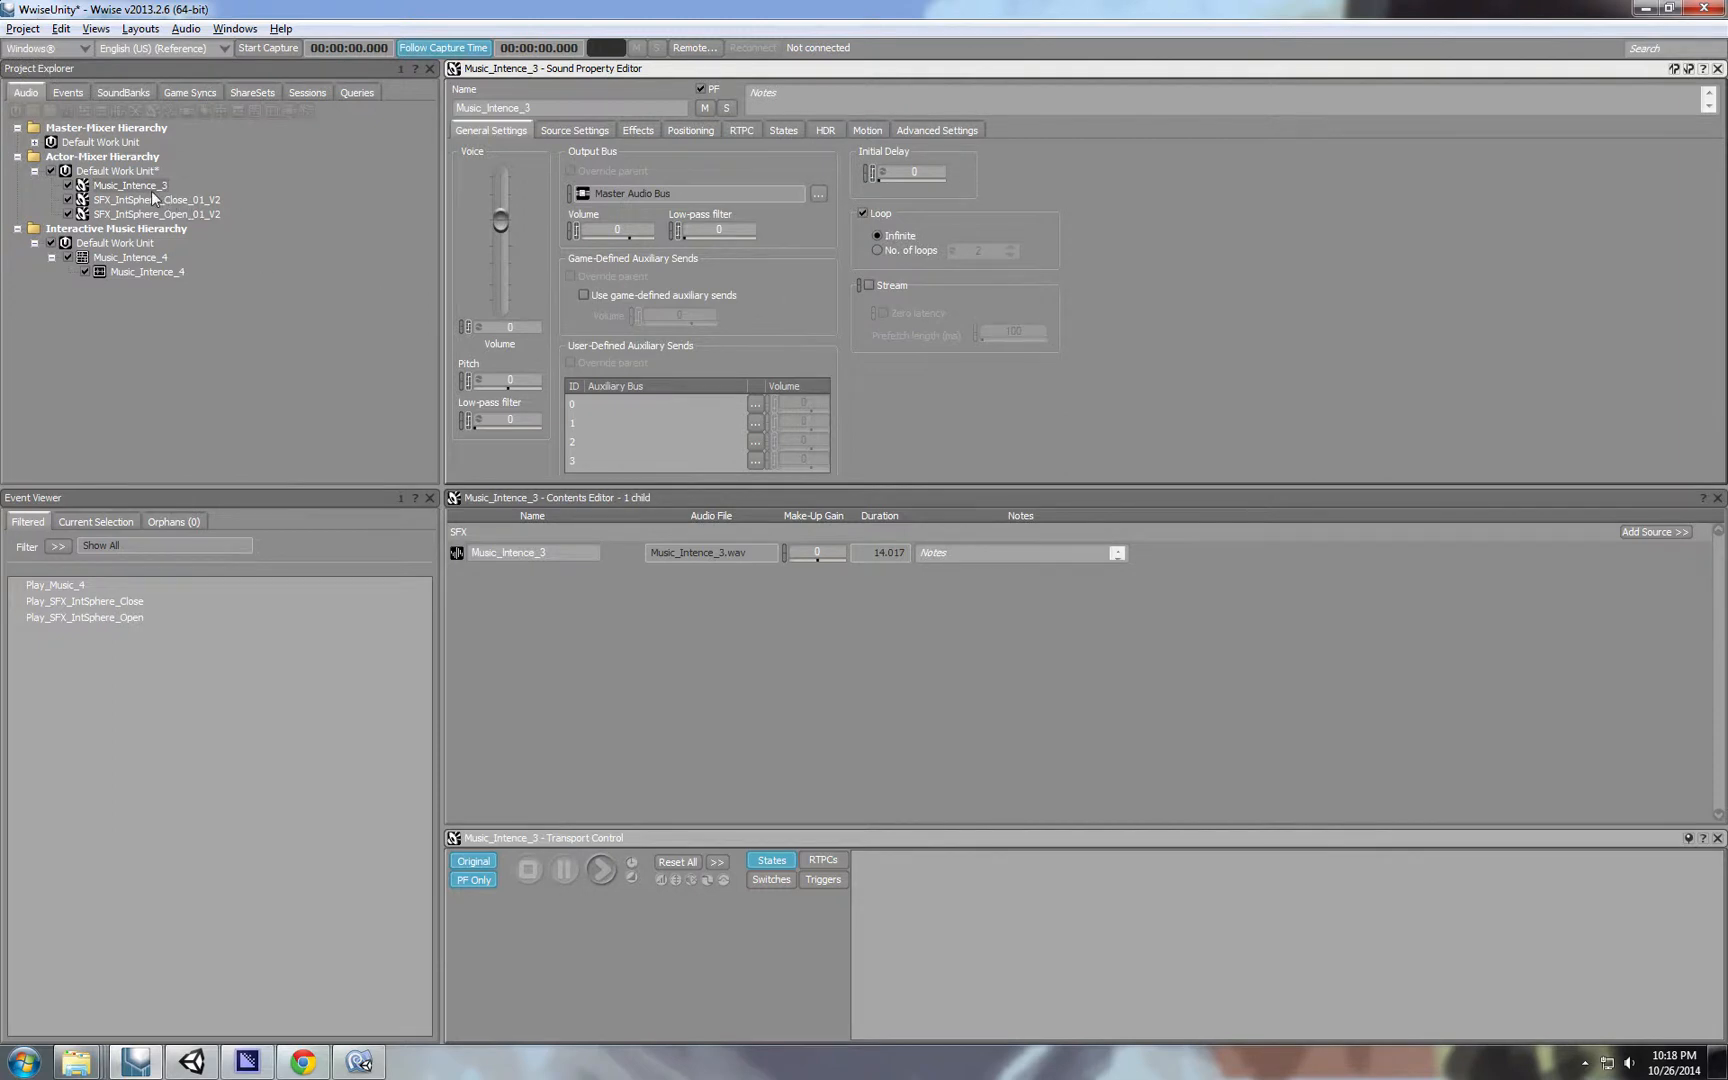
mouse_move(510, 344)
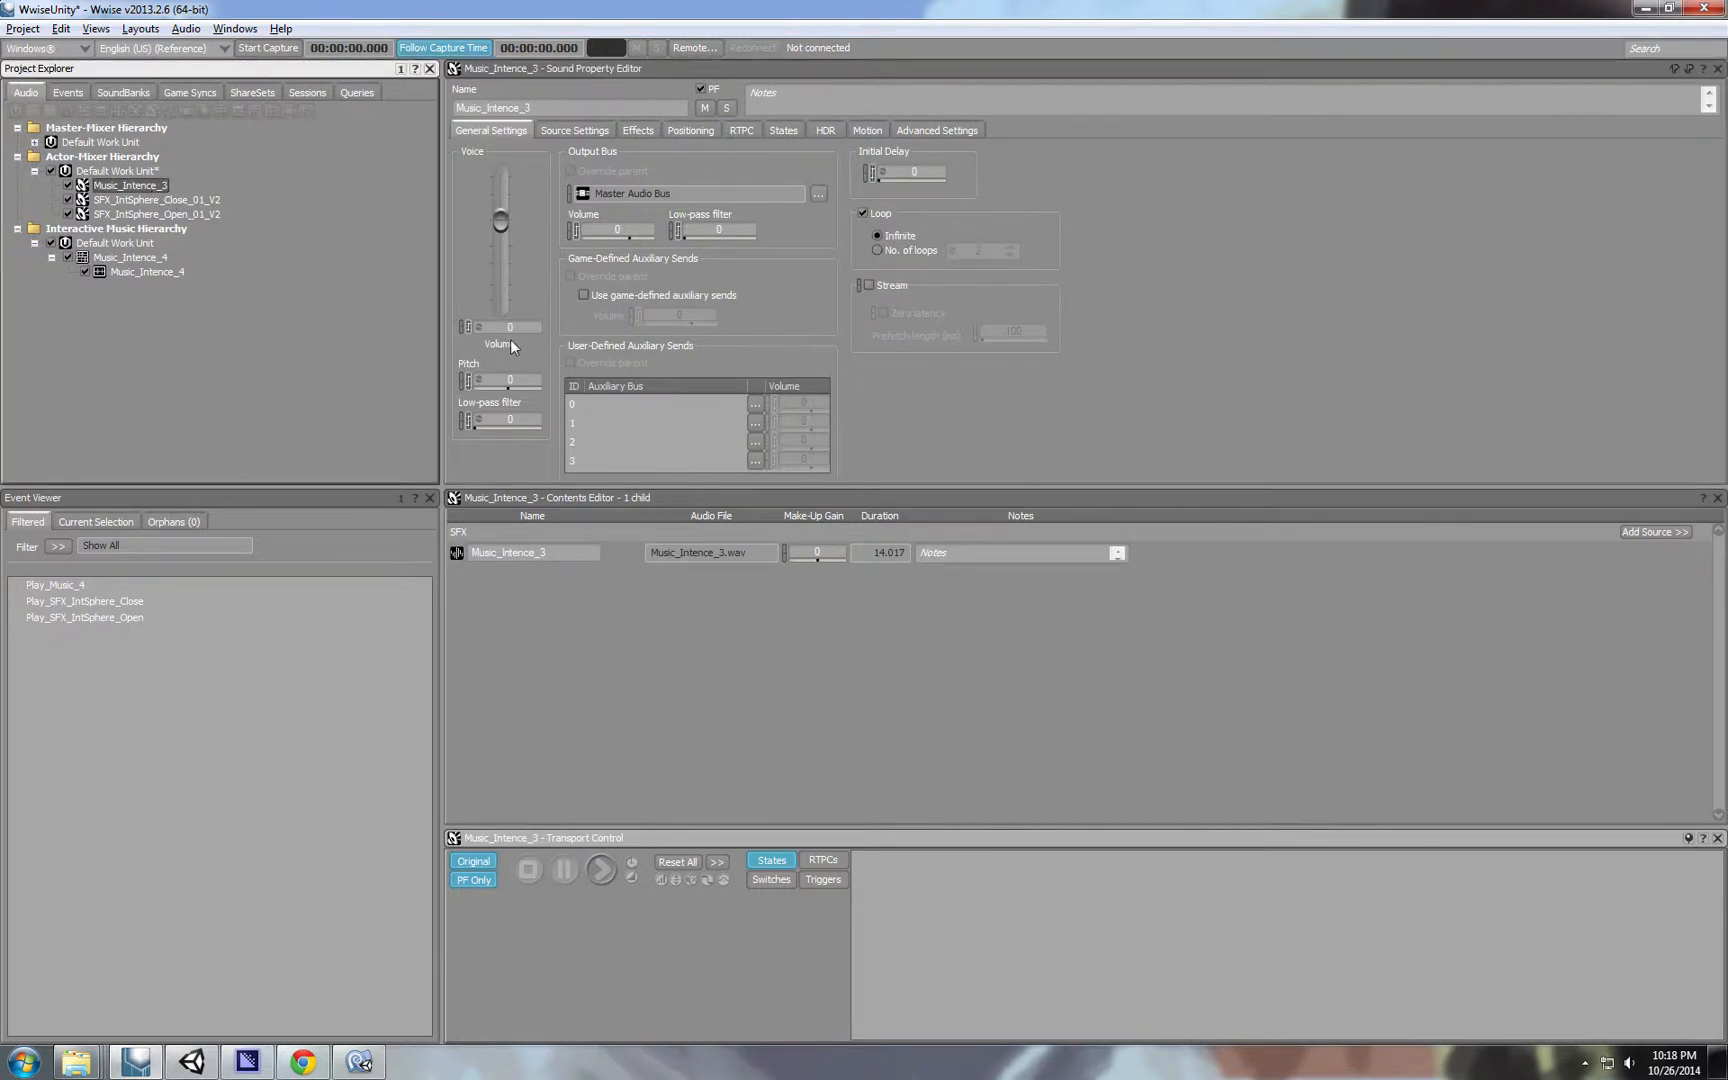
mouse_move(468, 390)
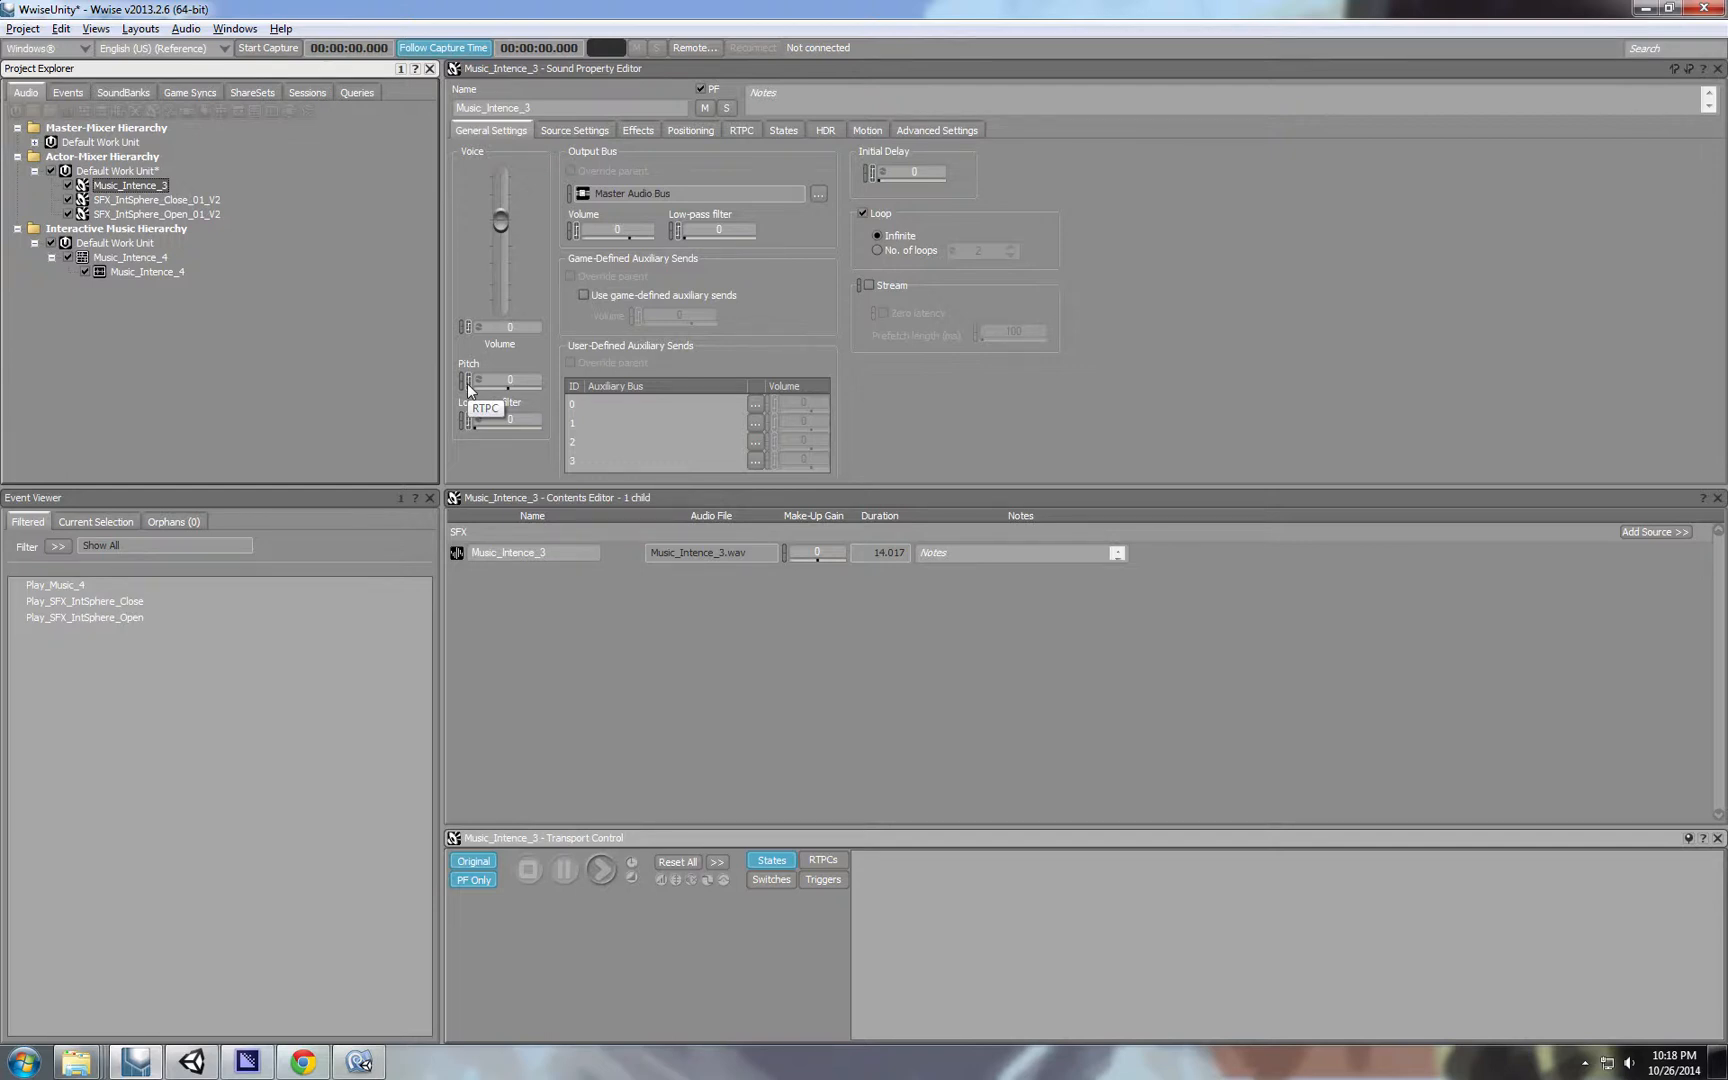
From Music_Intence_3's RTPC settings, create a new game parameter named Pitch.
click(740, 130)
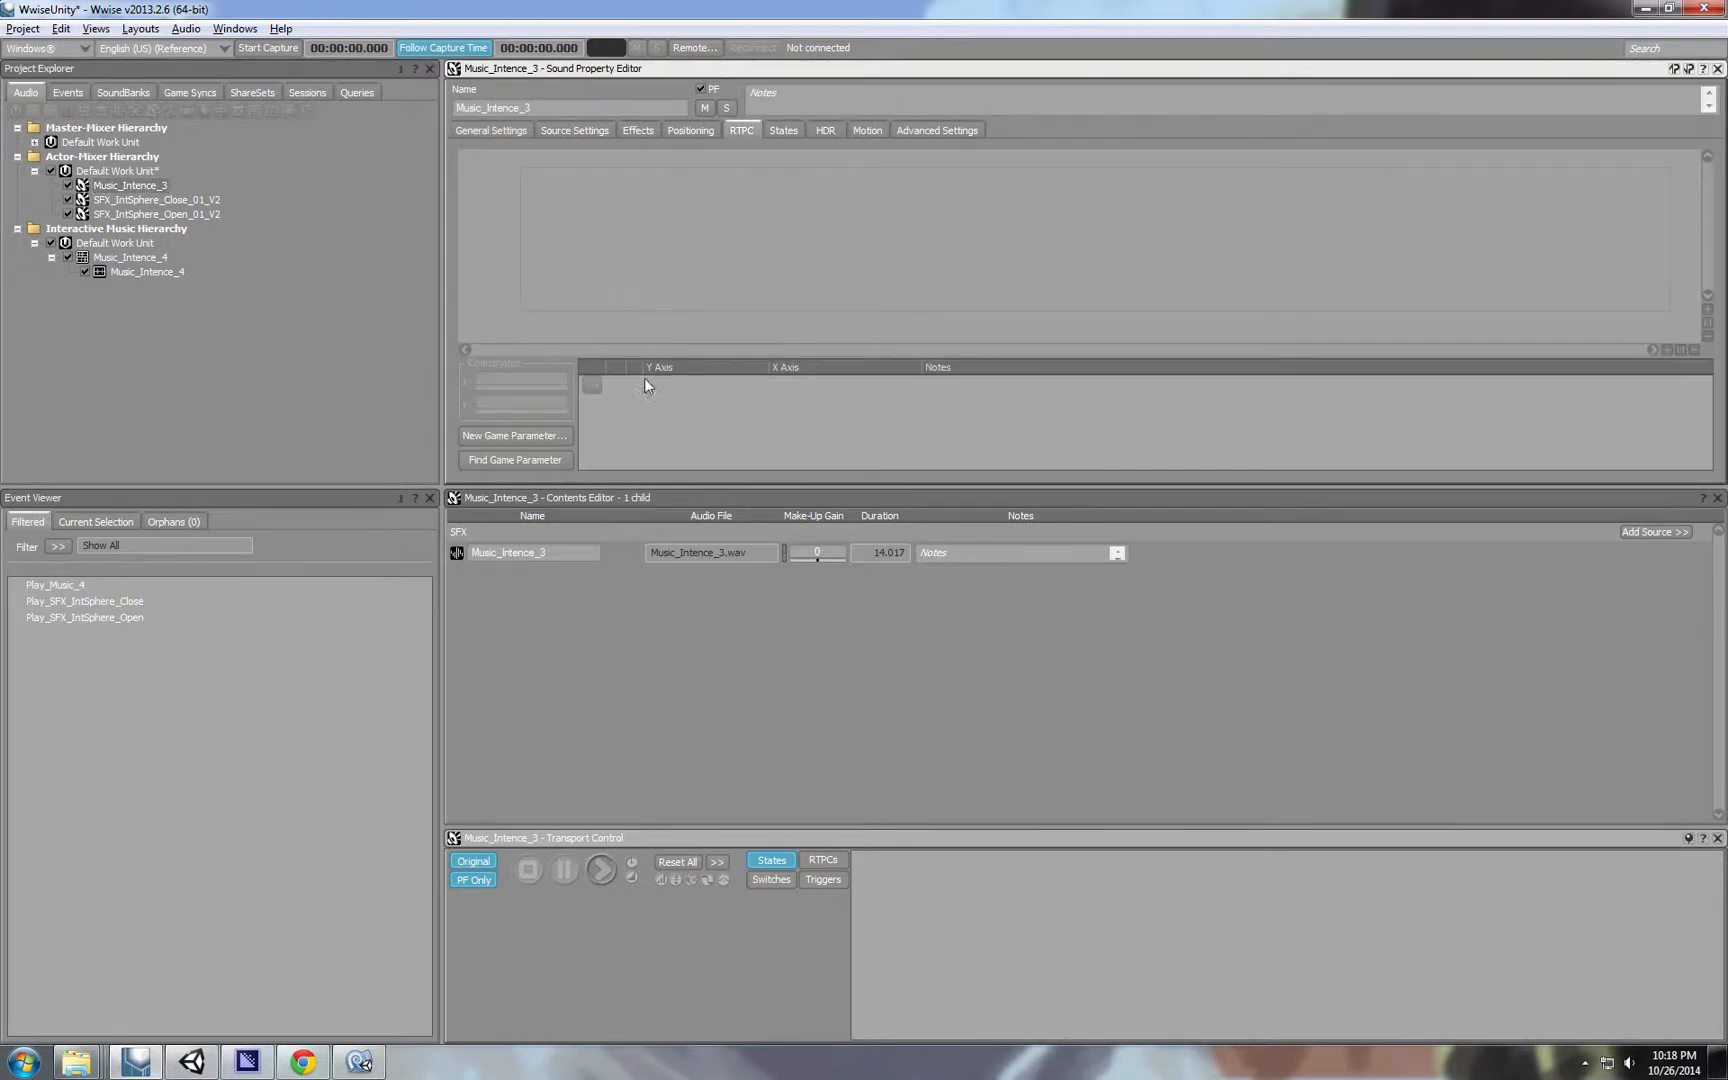
mouse_move(604, 398)
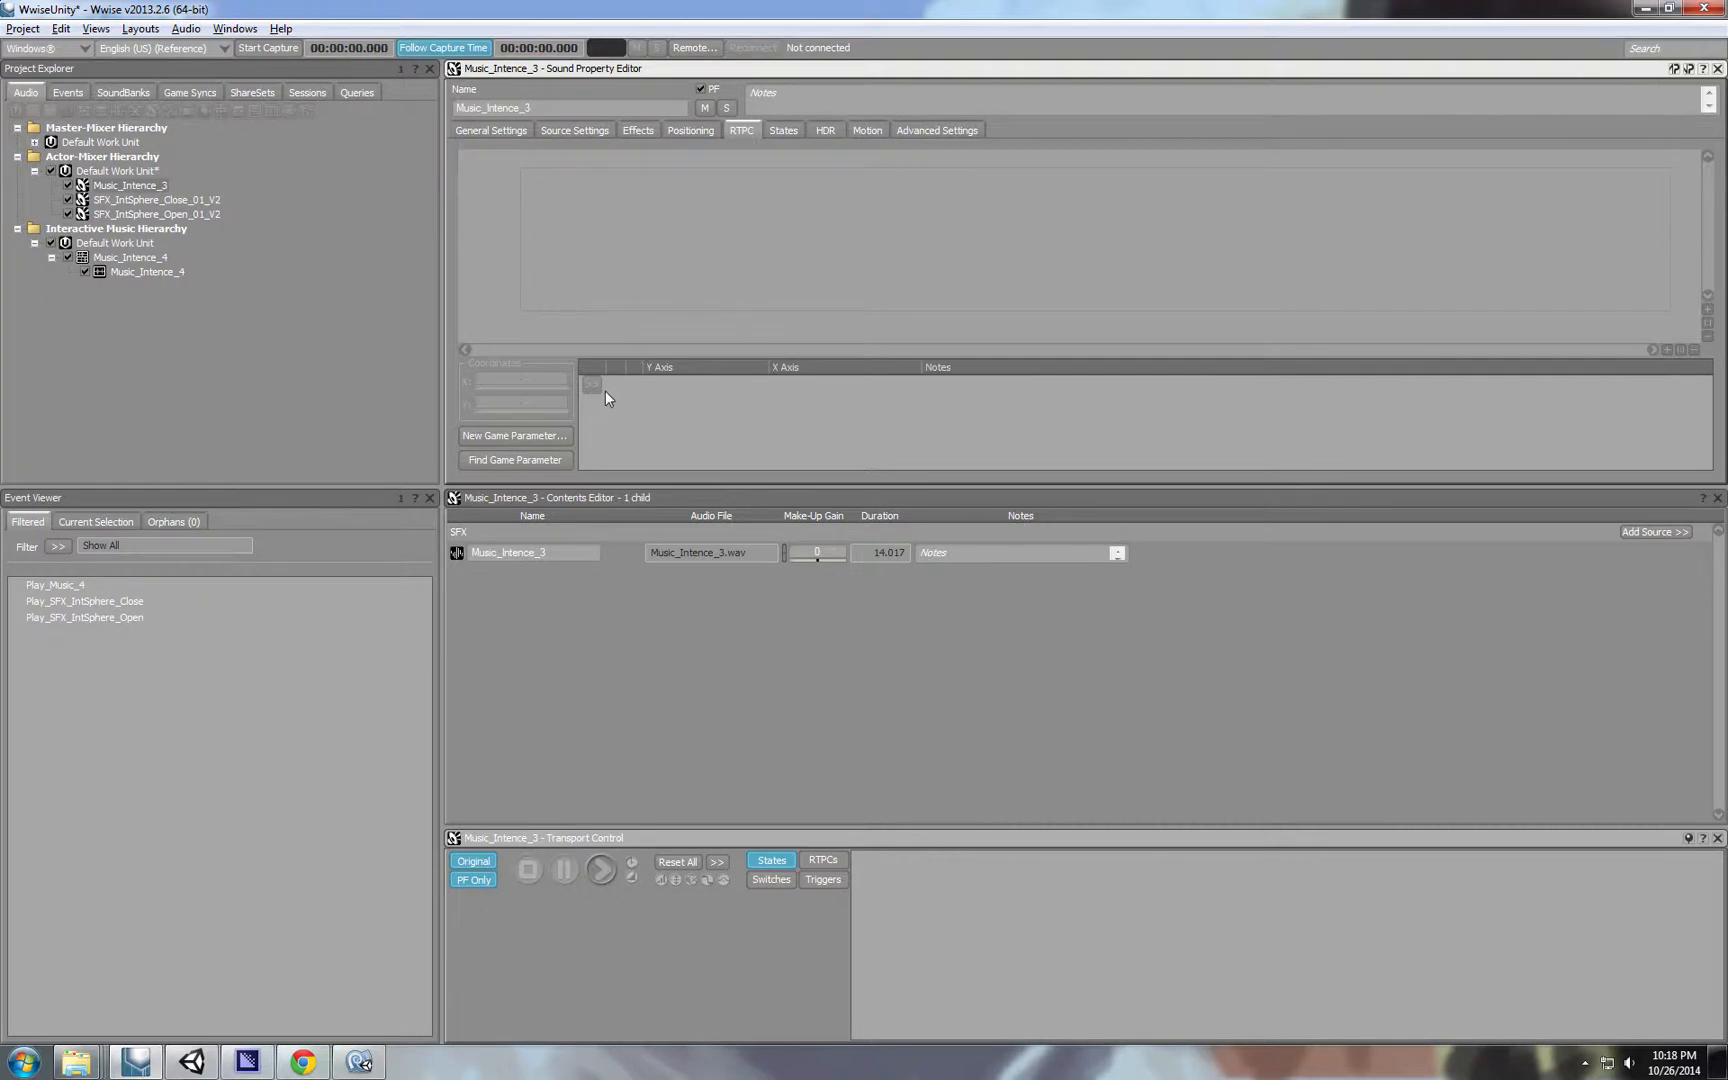
mouse_move(666, 376)
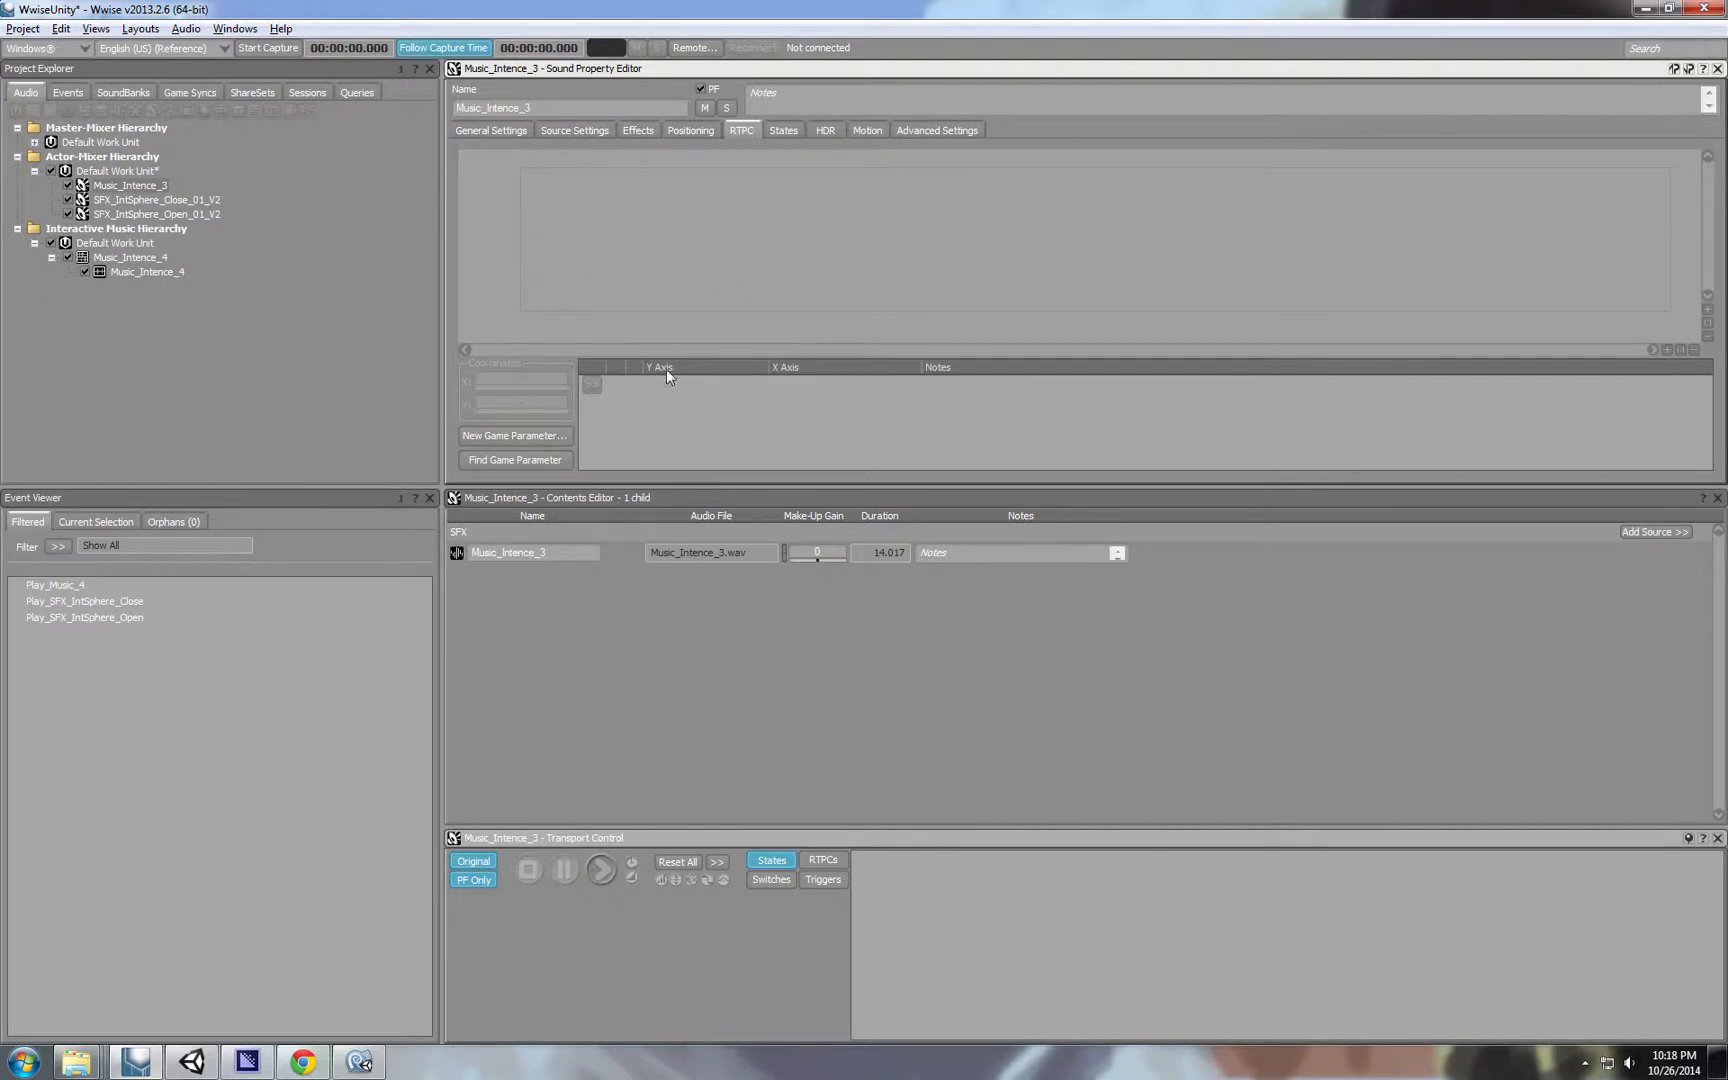
mouse_move(708, 344)
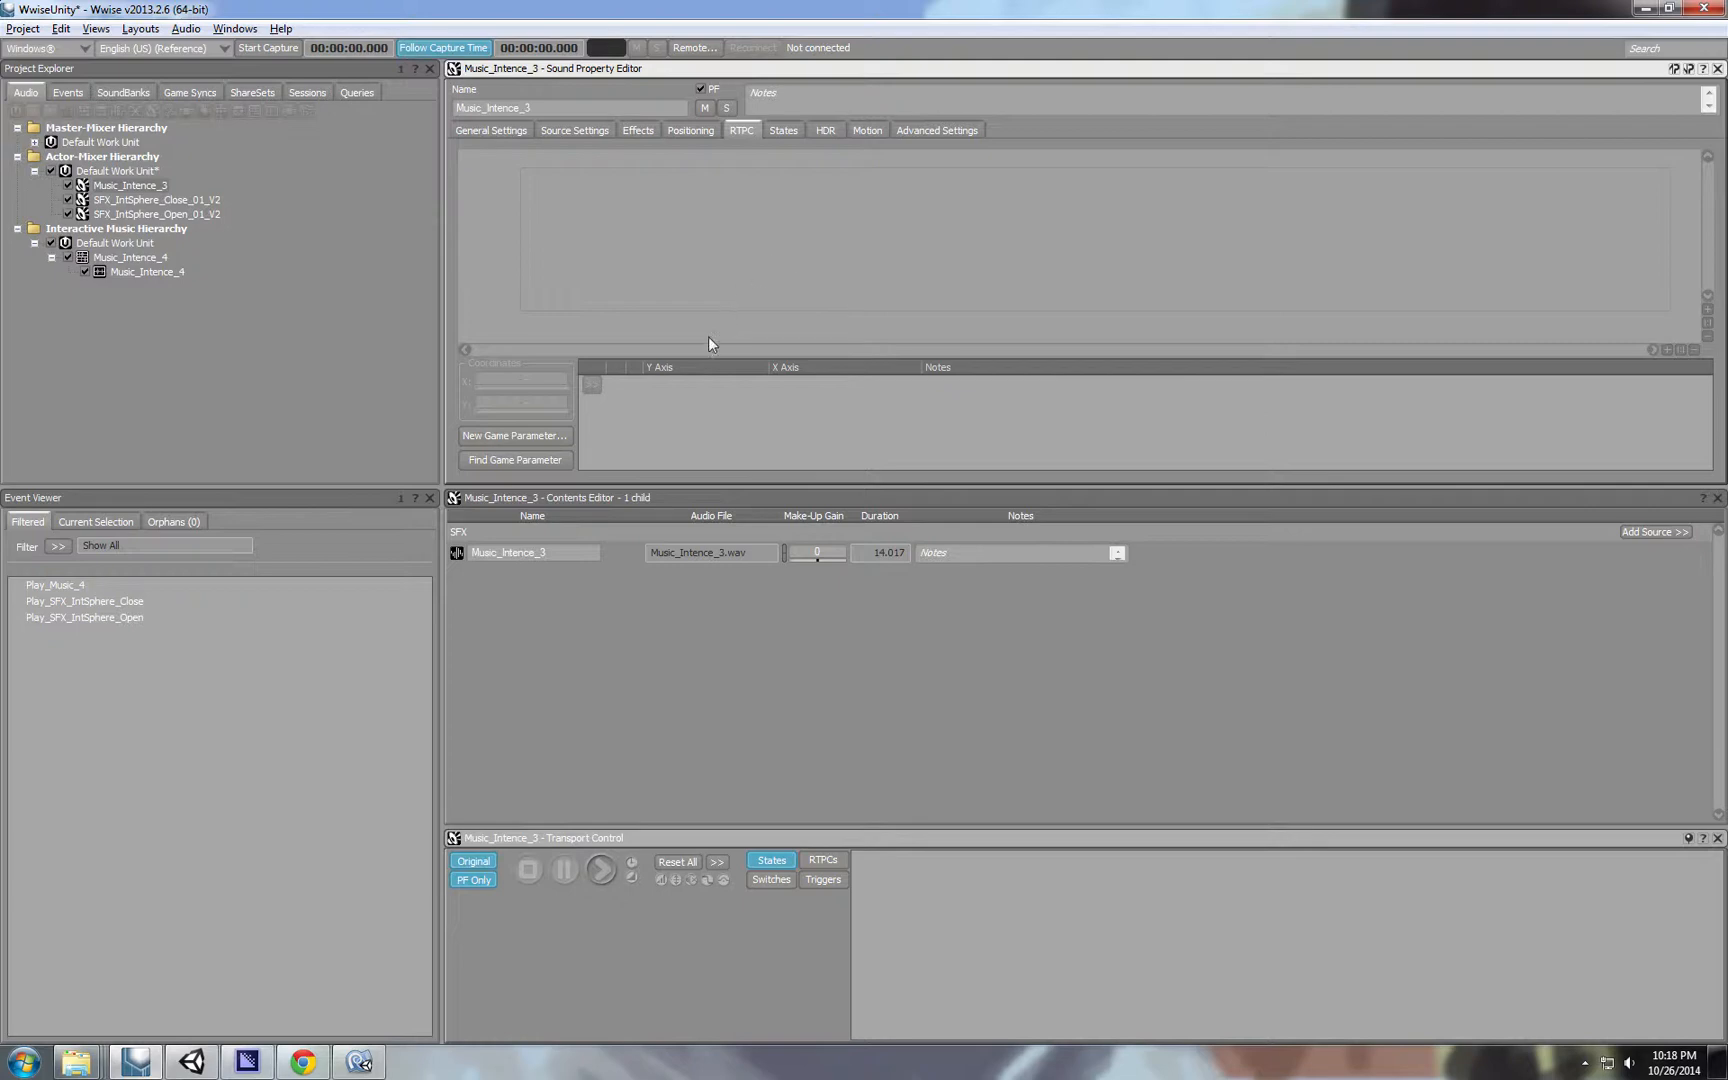
mouse_move(538, 436)
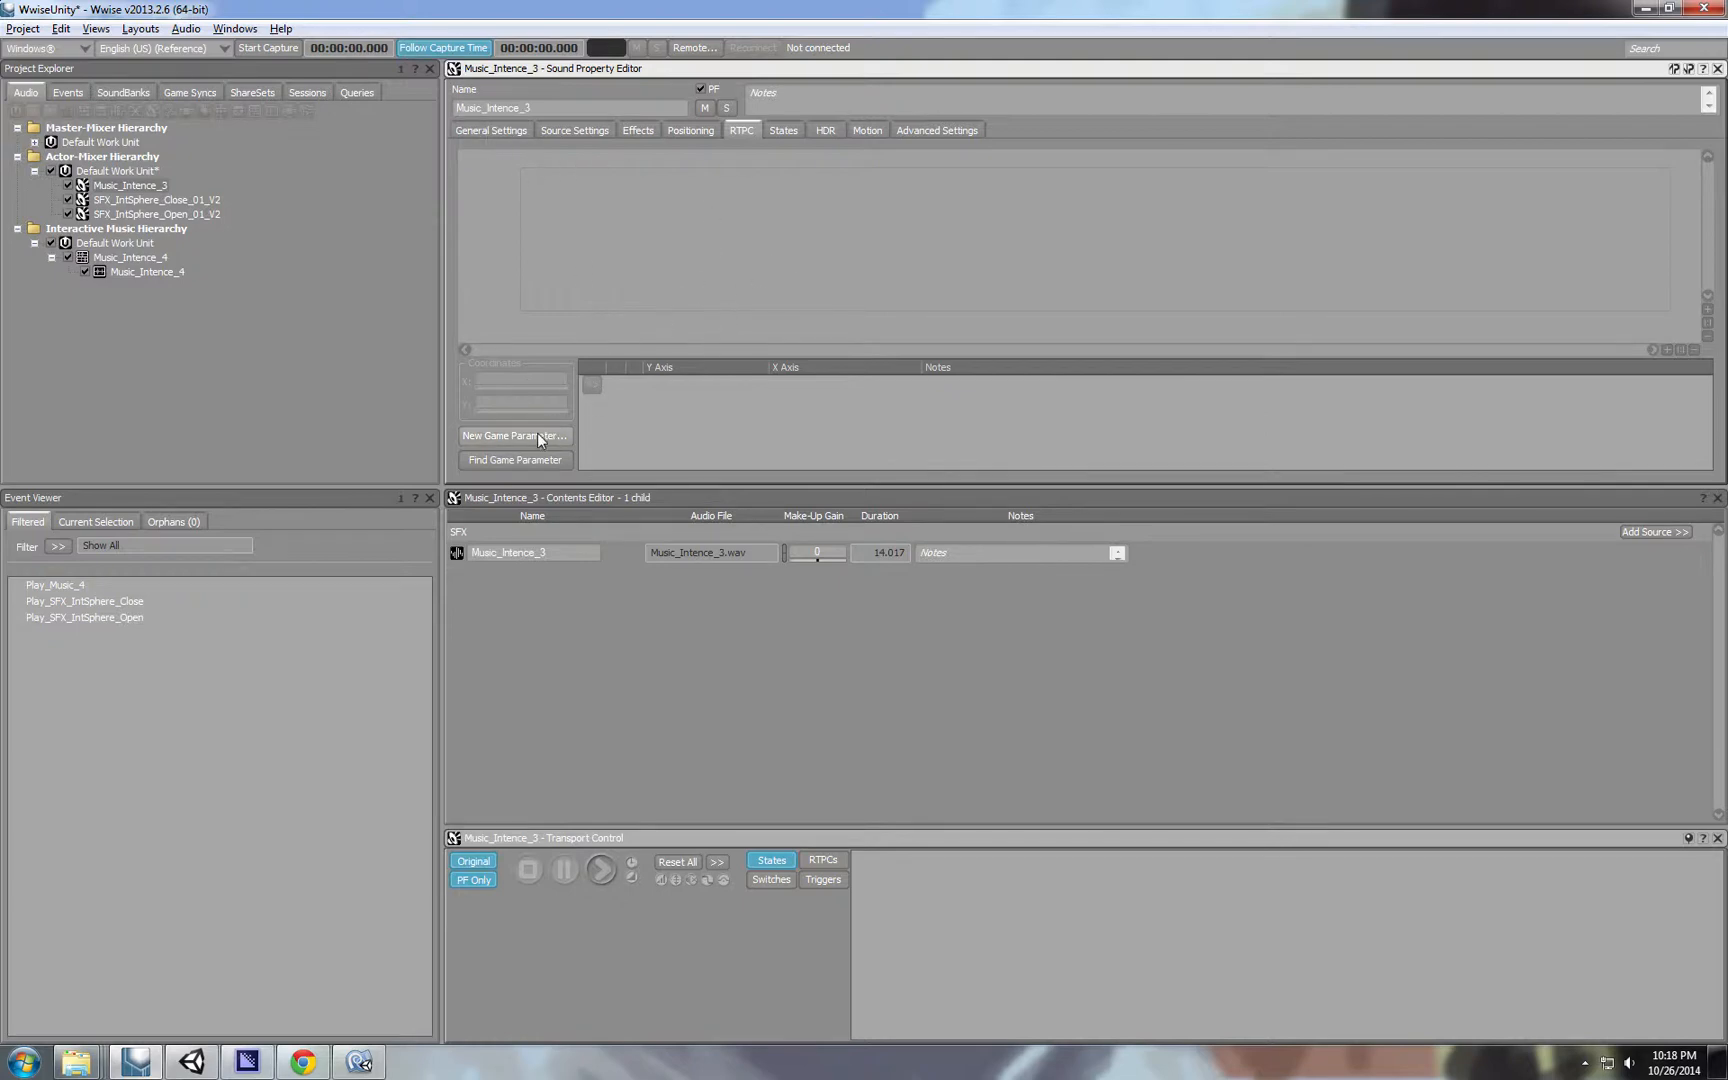
click(512, 436)
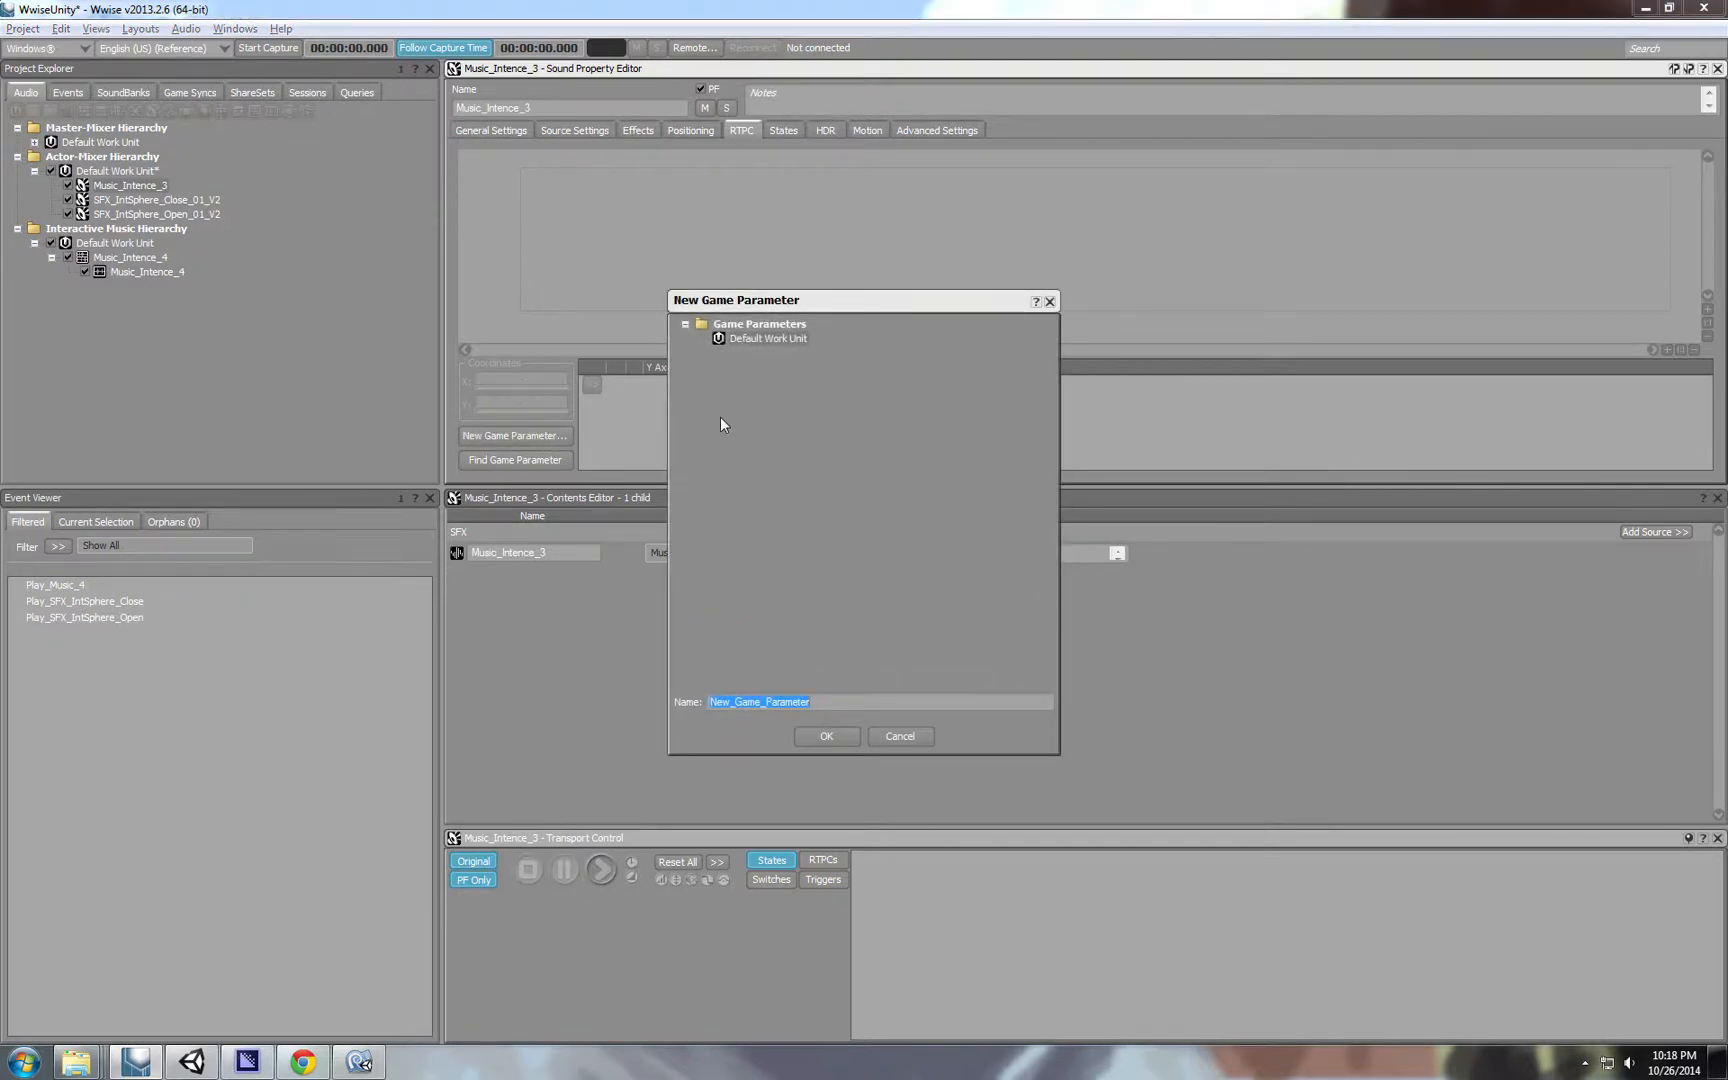
mouse_move(826, 678)
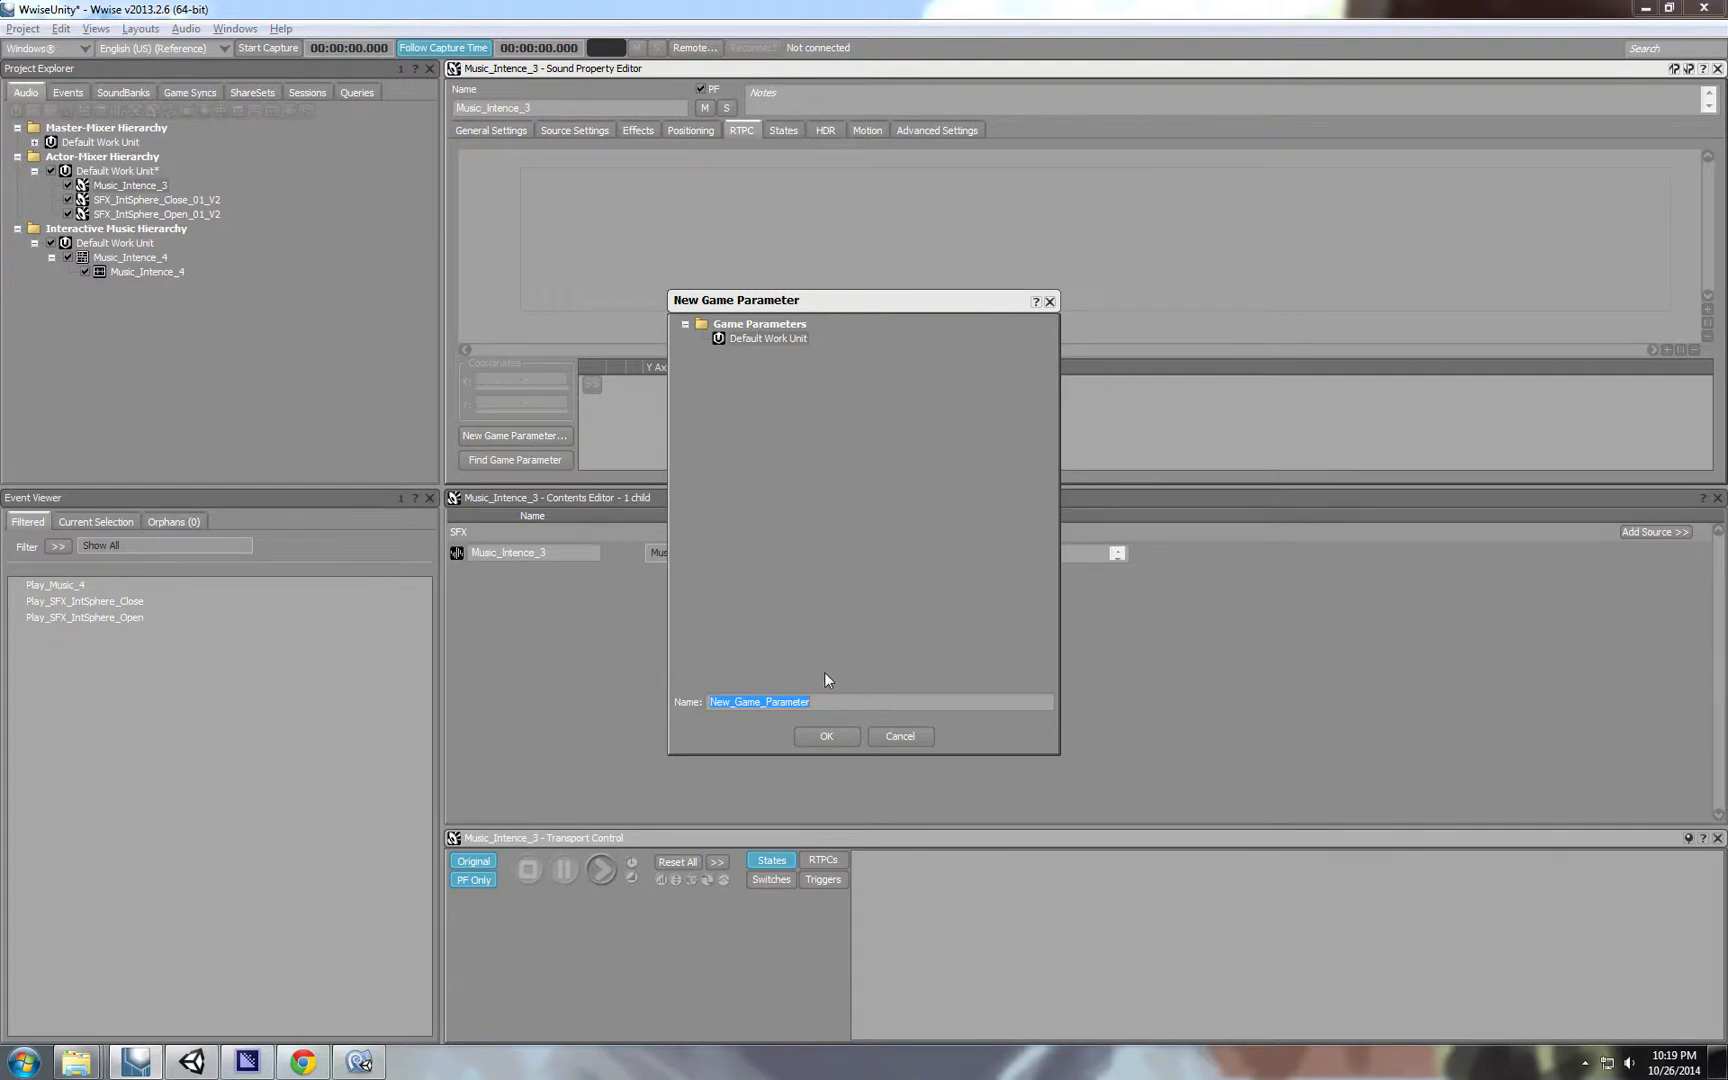
text(Pitch)
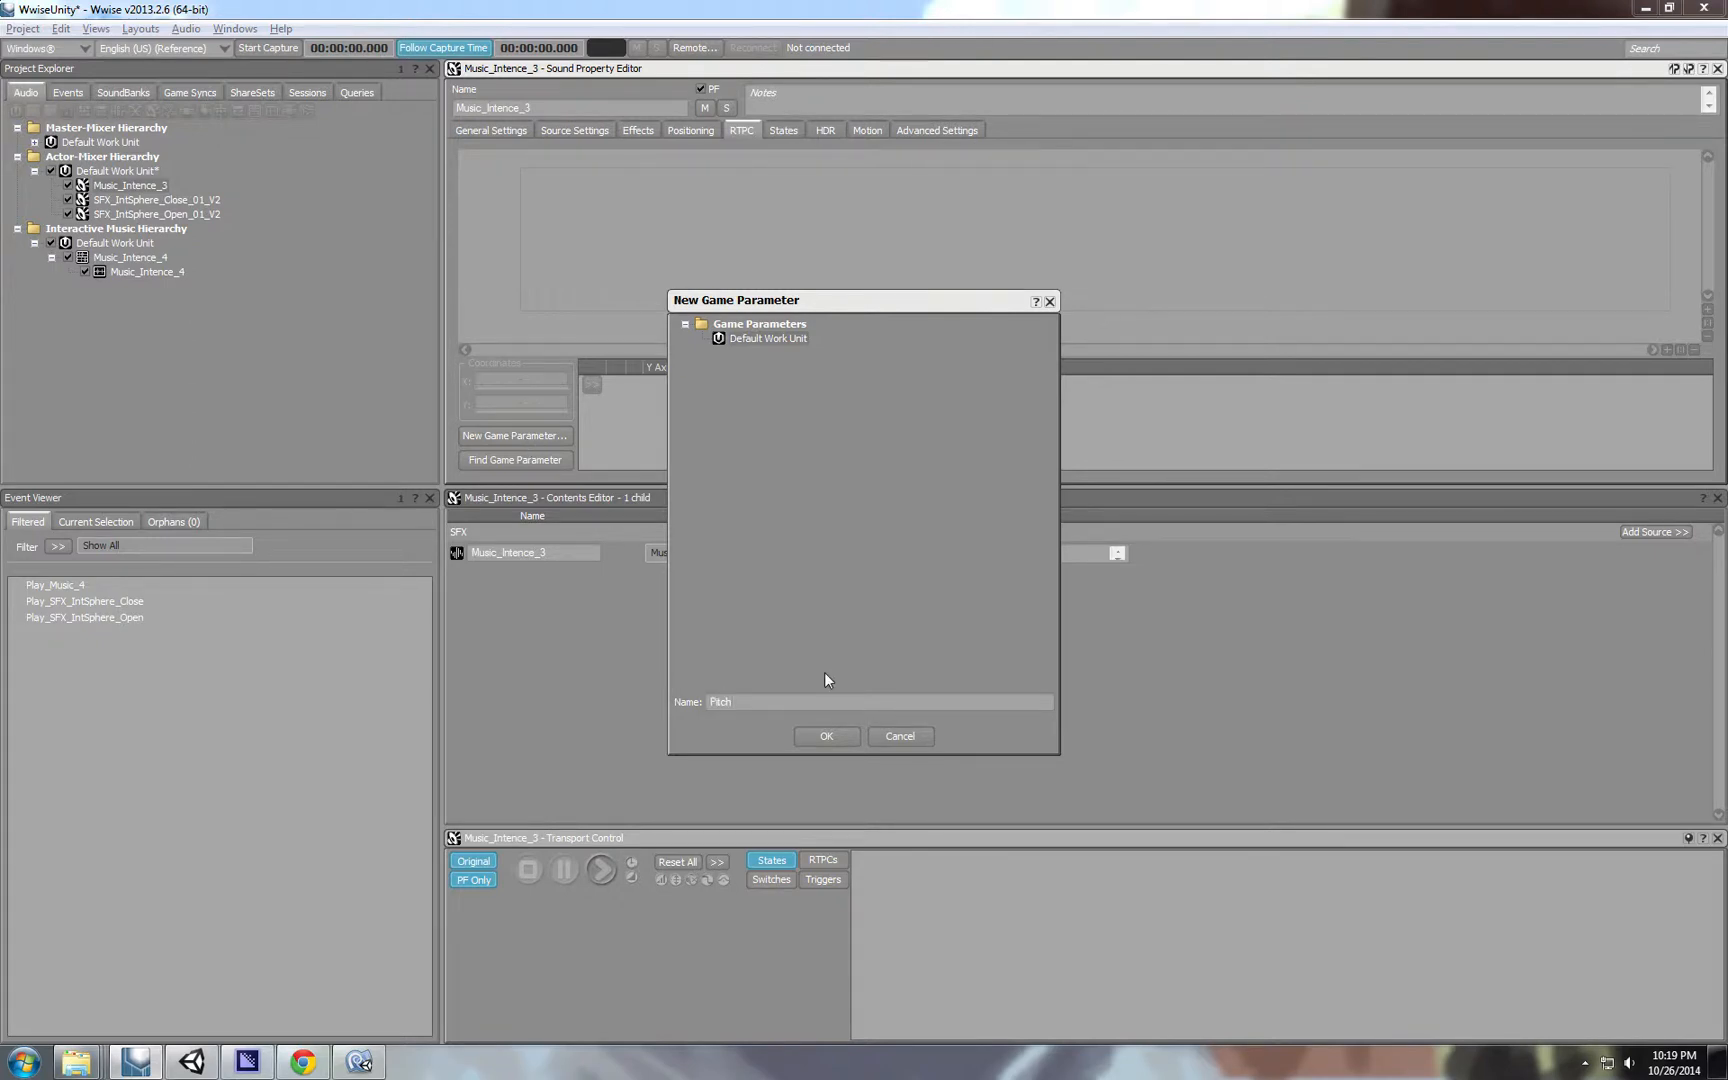
click(590, 384)
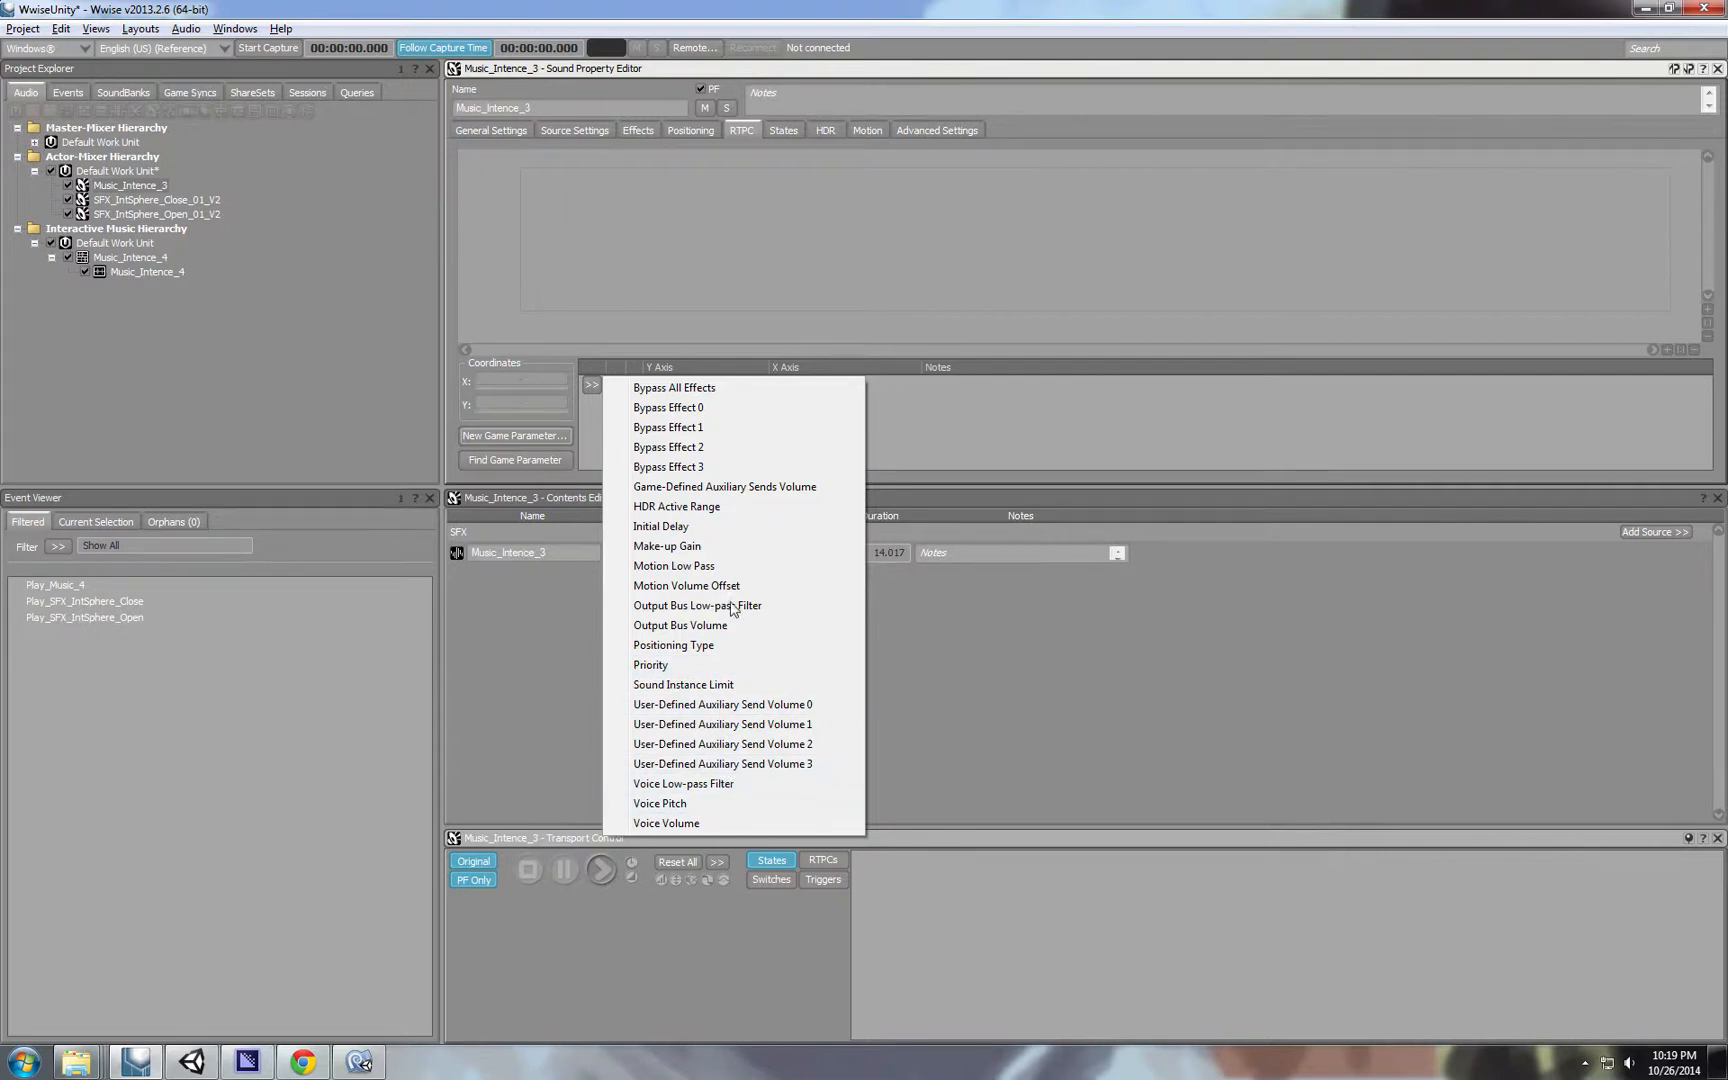
mouse_move(716, 428)
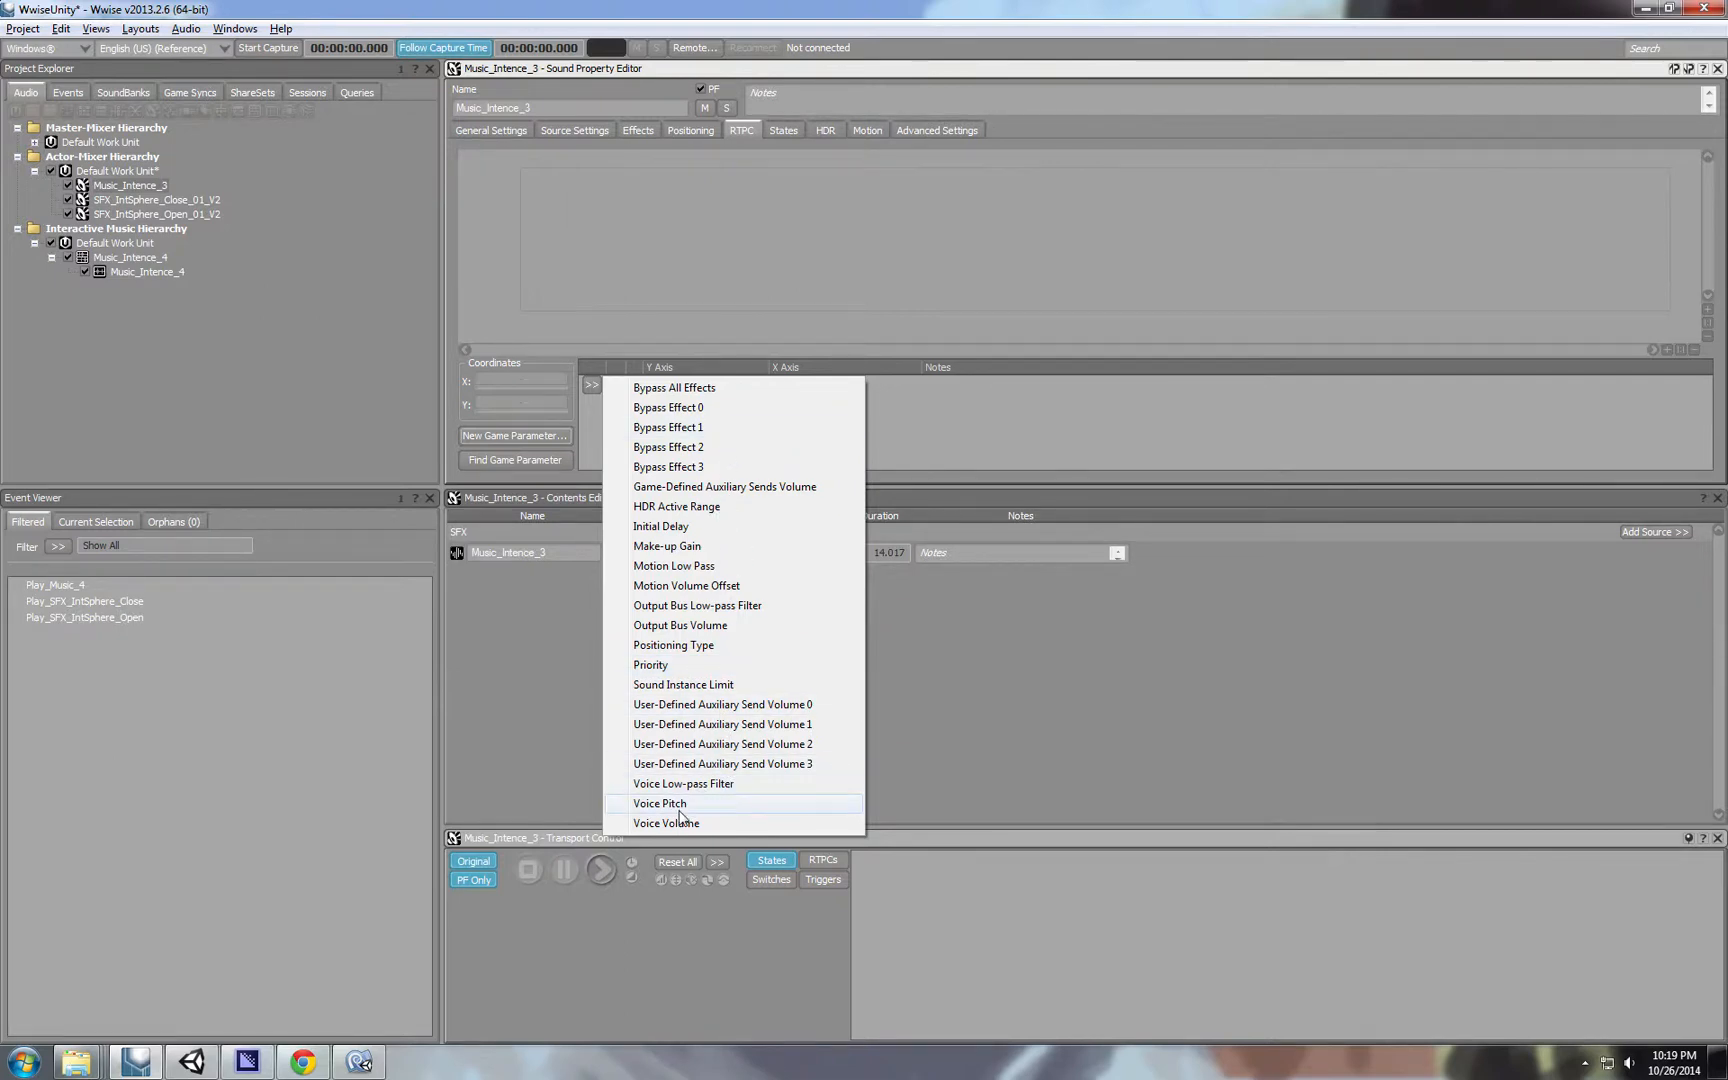
Assign Voice Pitch as the RTPC property driven by Pitch and preview Music_Intence_3 playing.
click(660, 802)
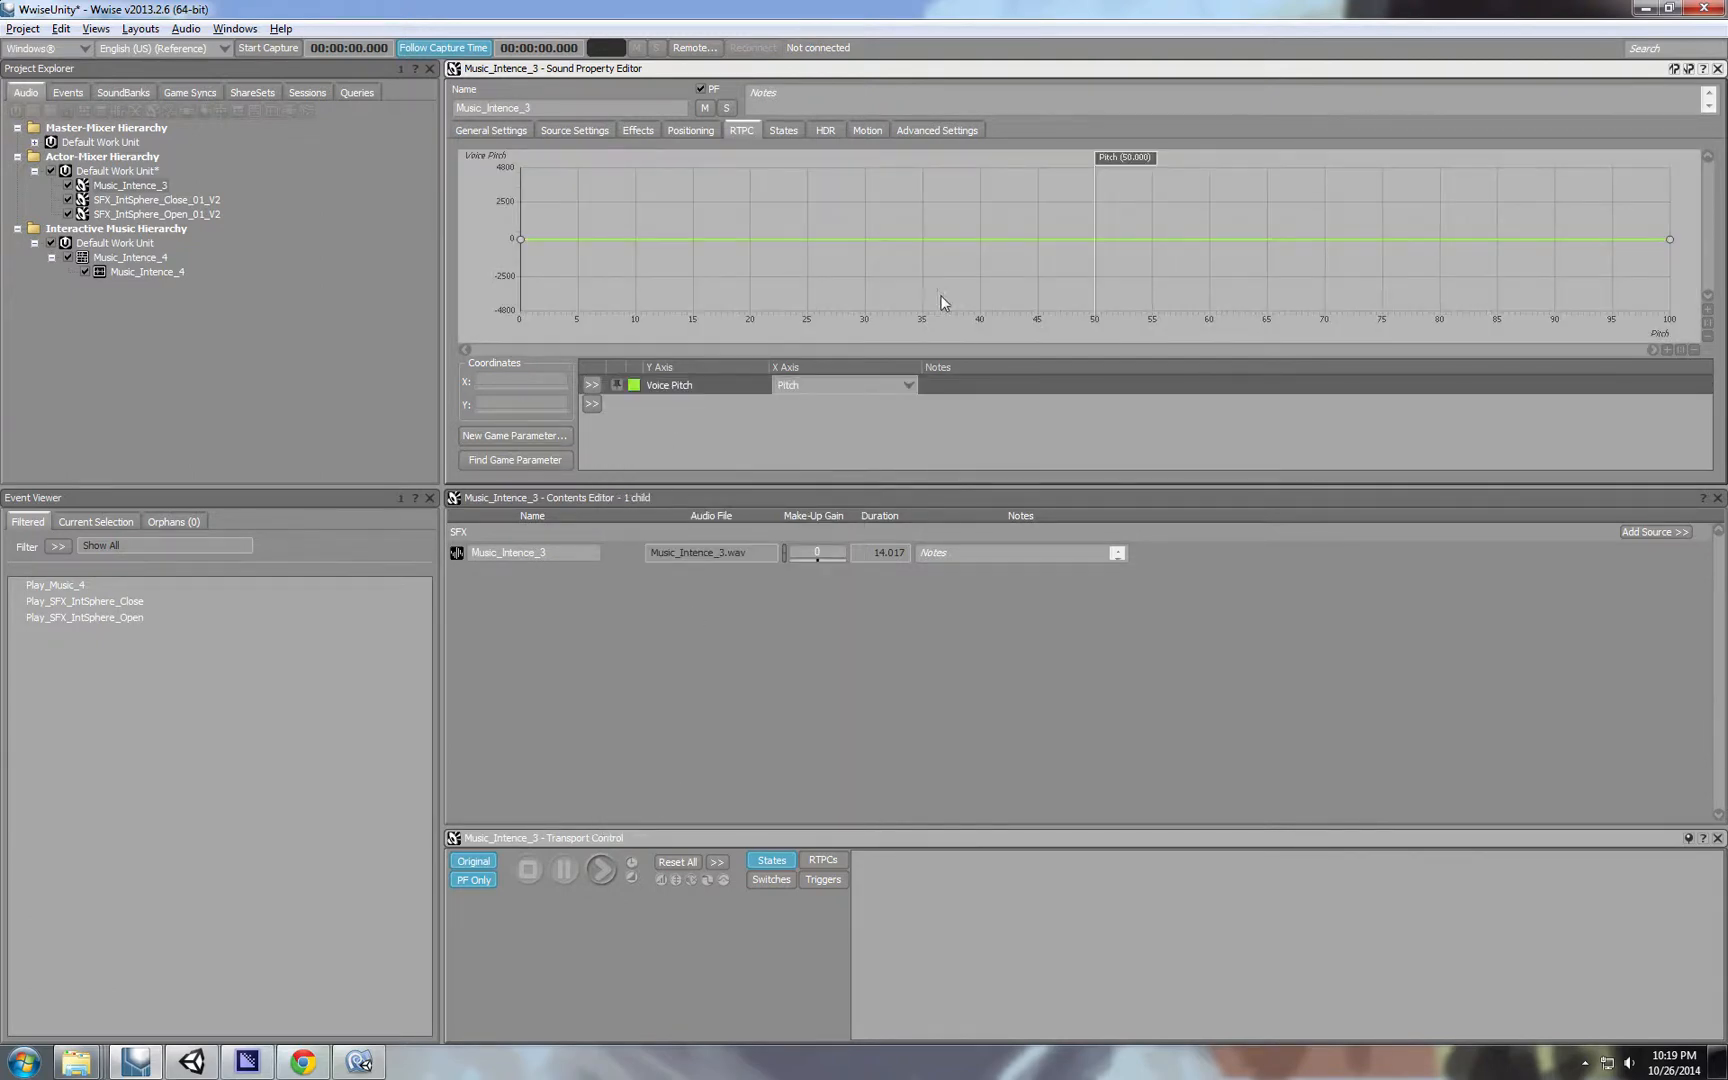
mouse_move(1096, 192)
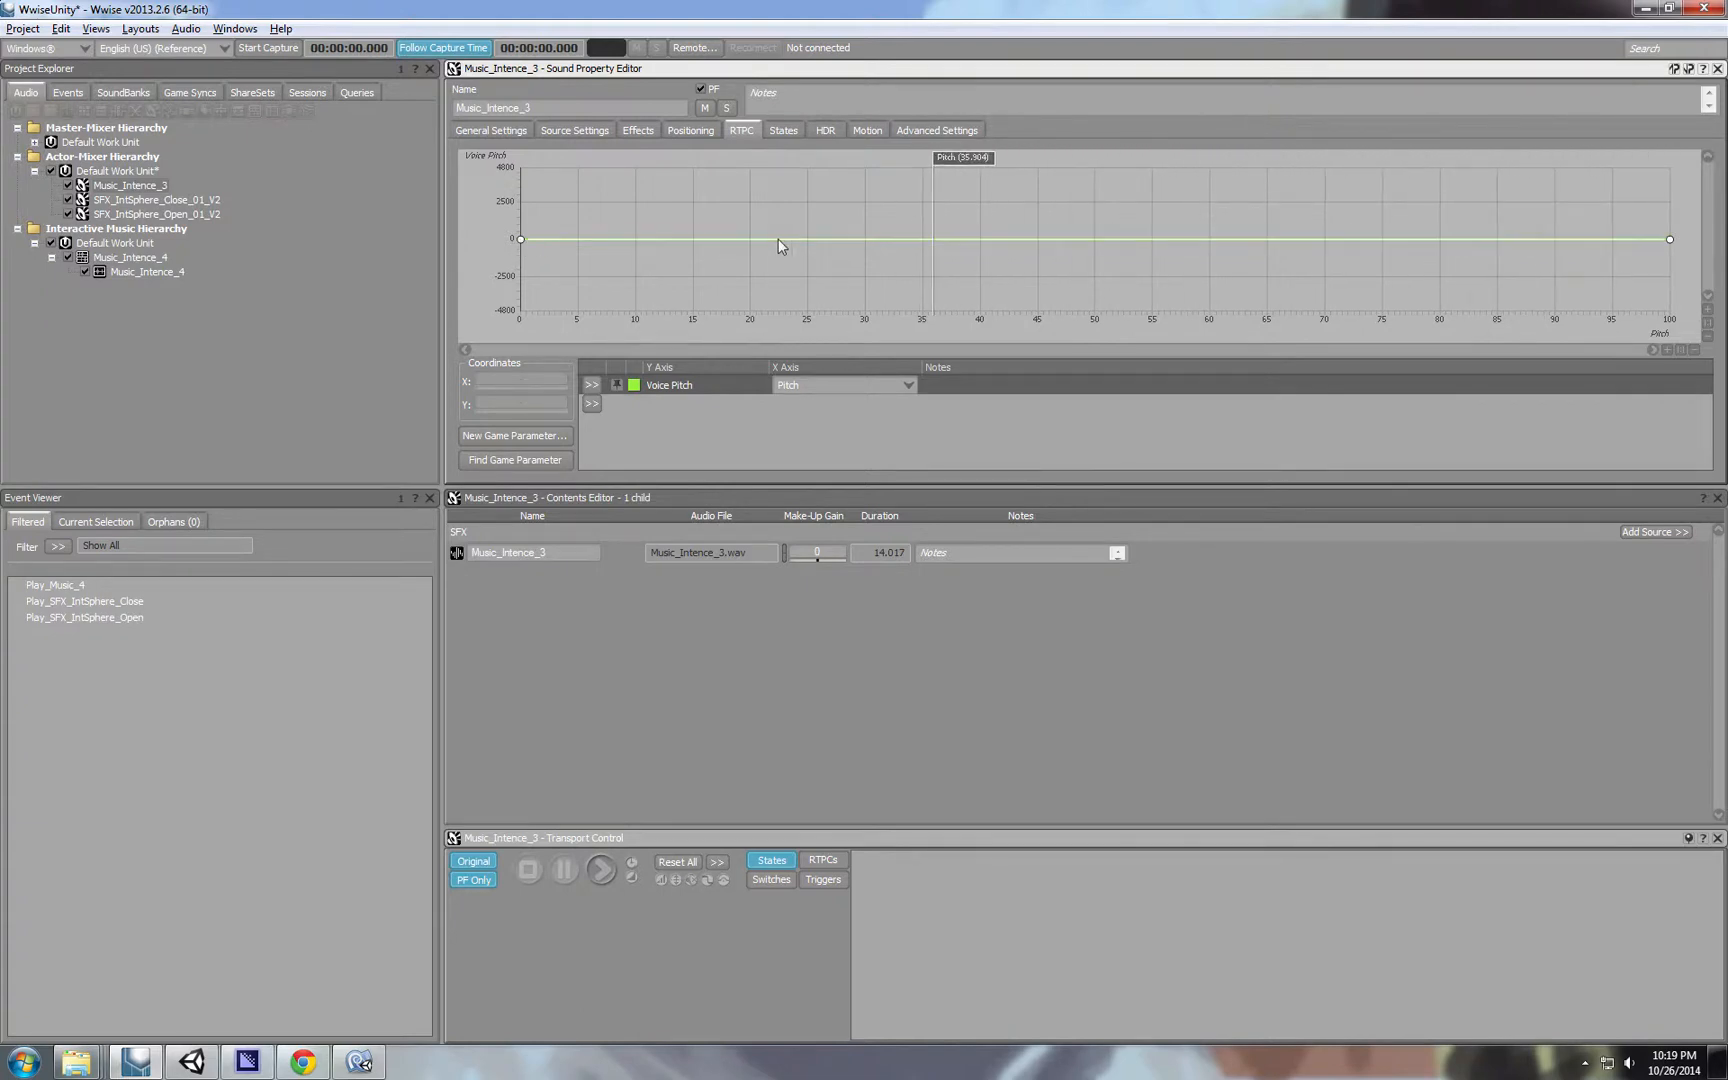
mouse_move(1420, 254)
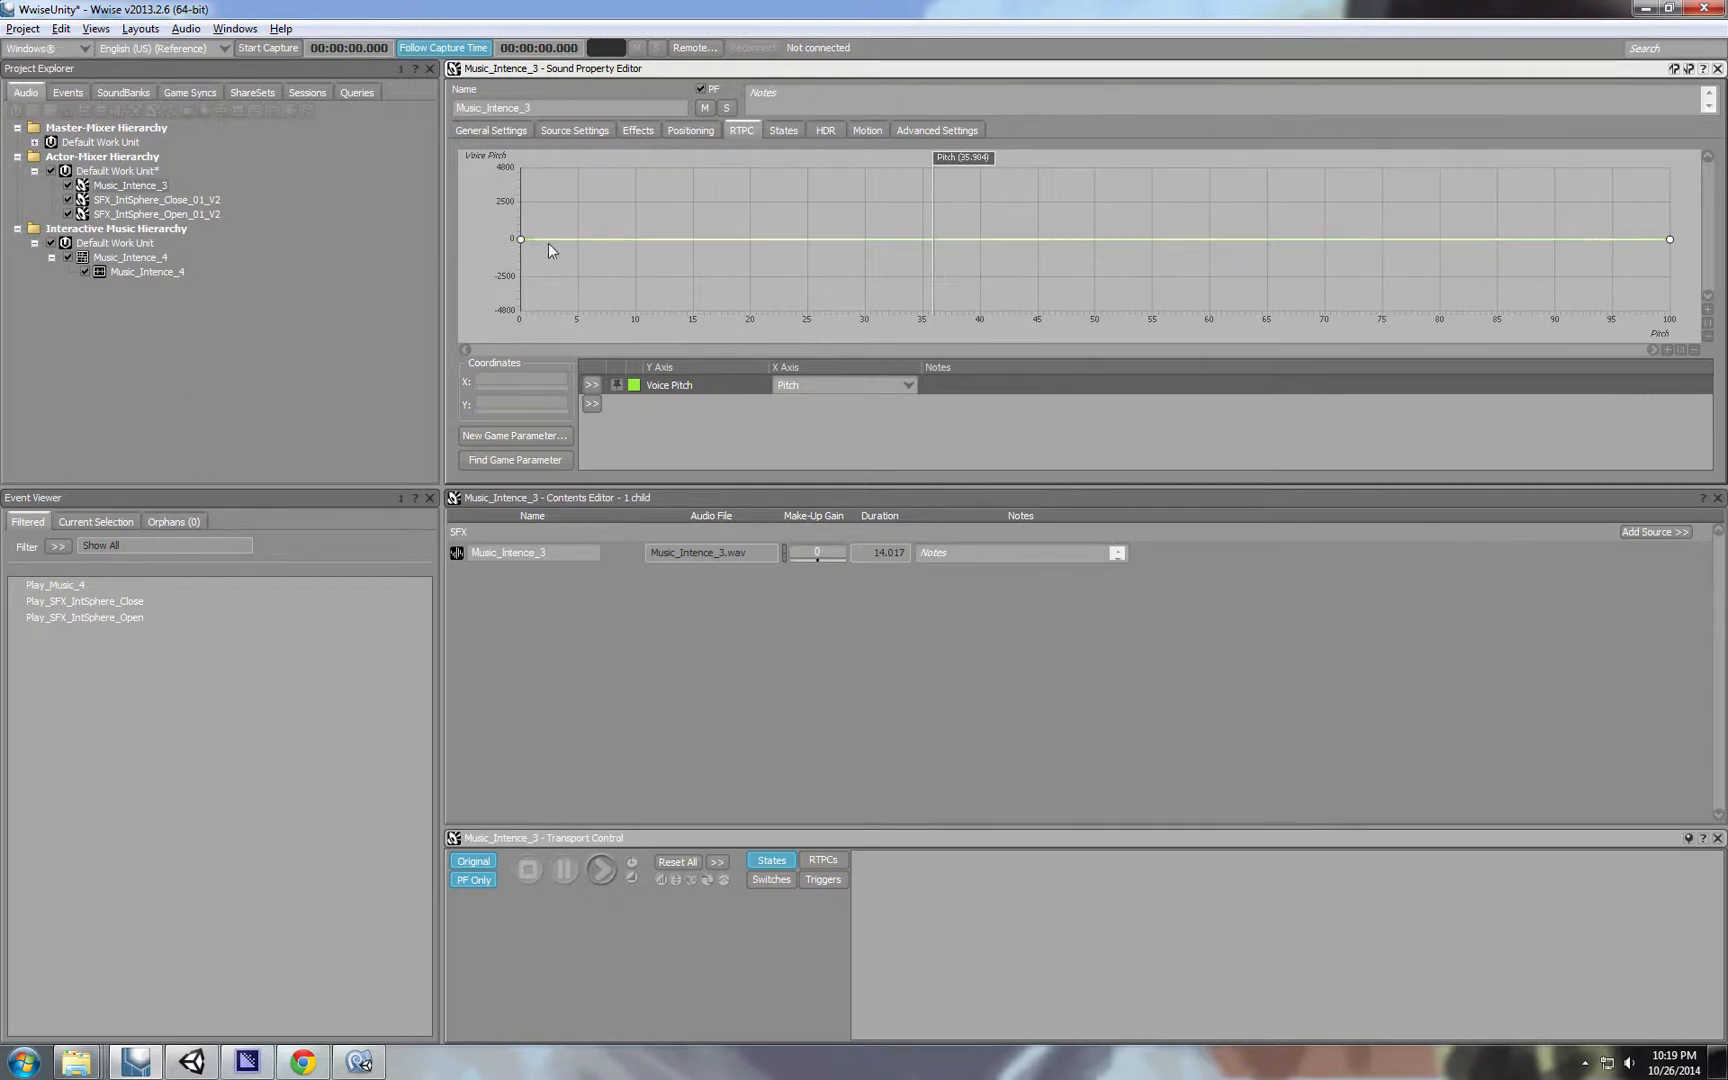
click(600, 870)
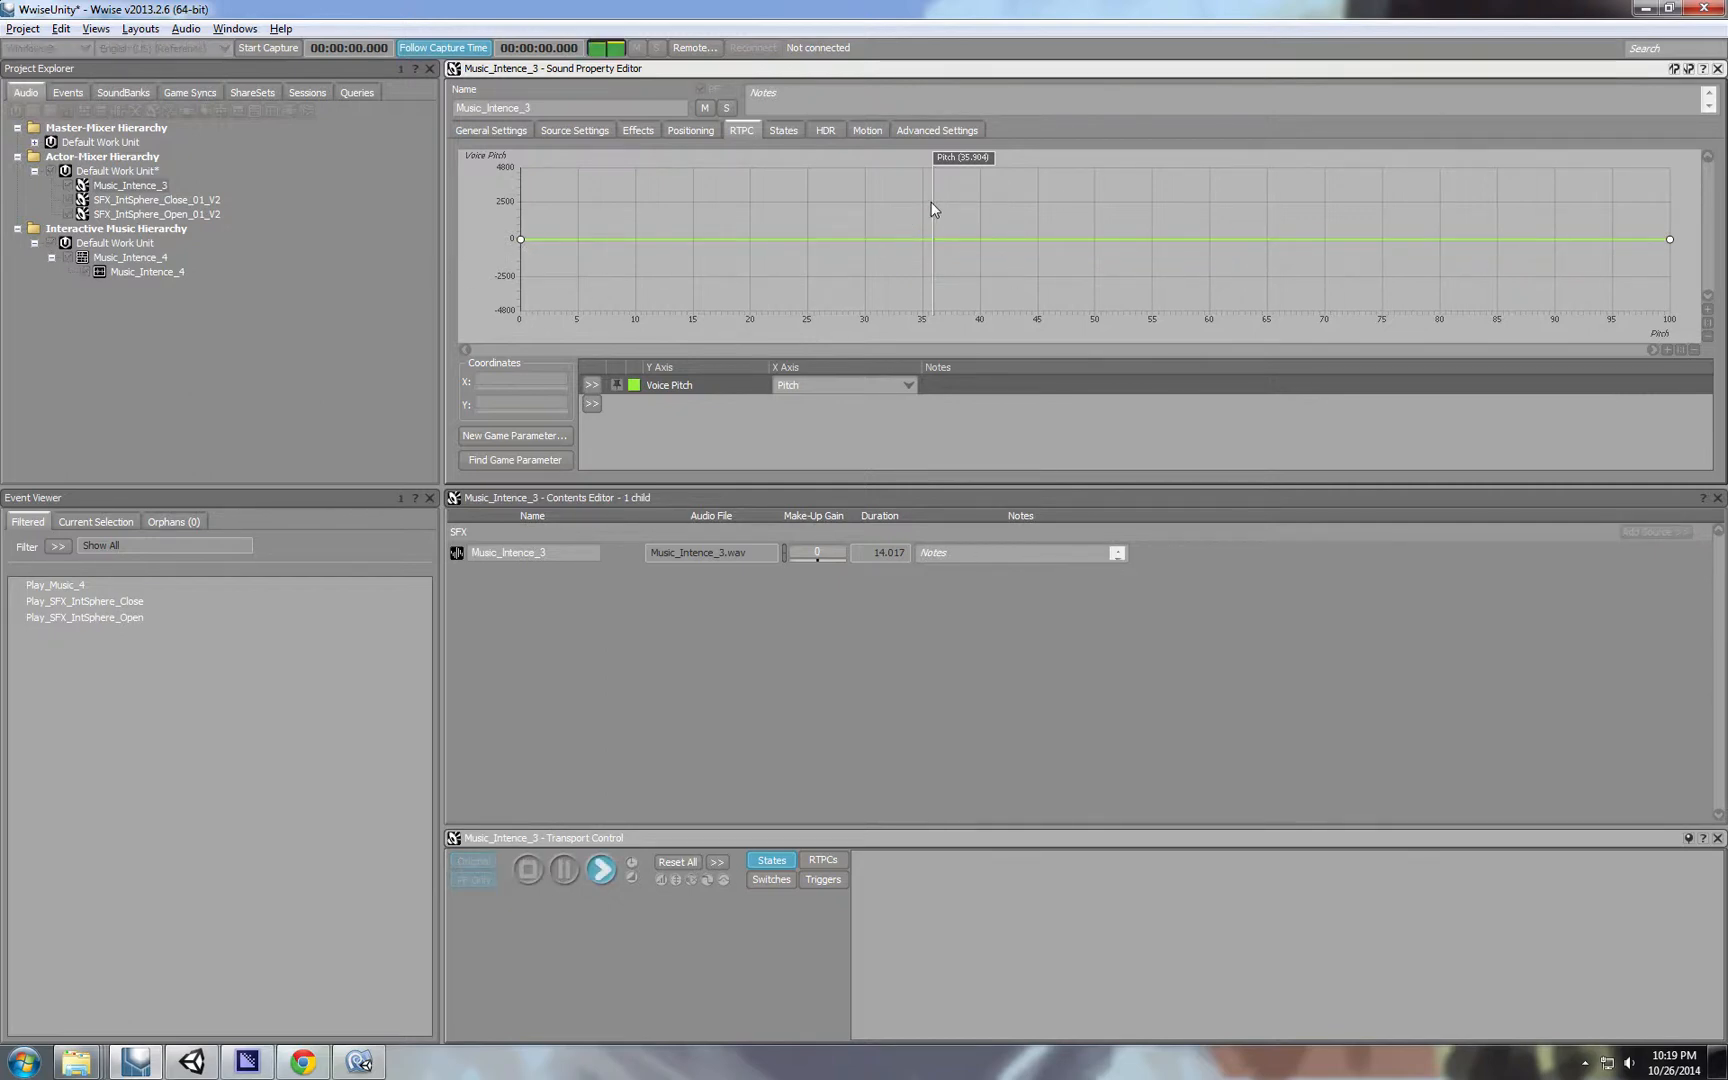
mouse_move(664, 276)
text(200)
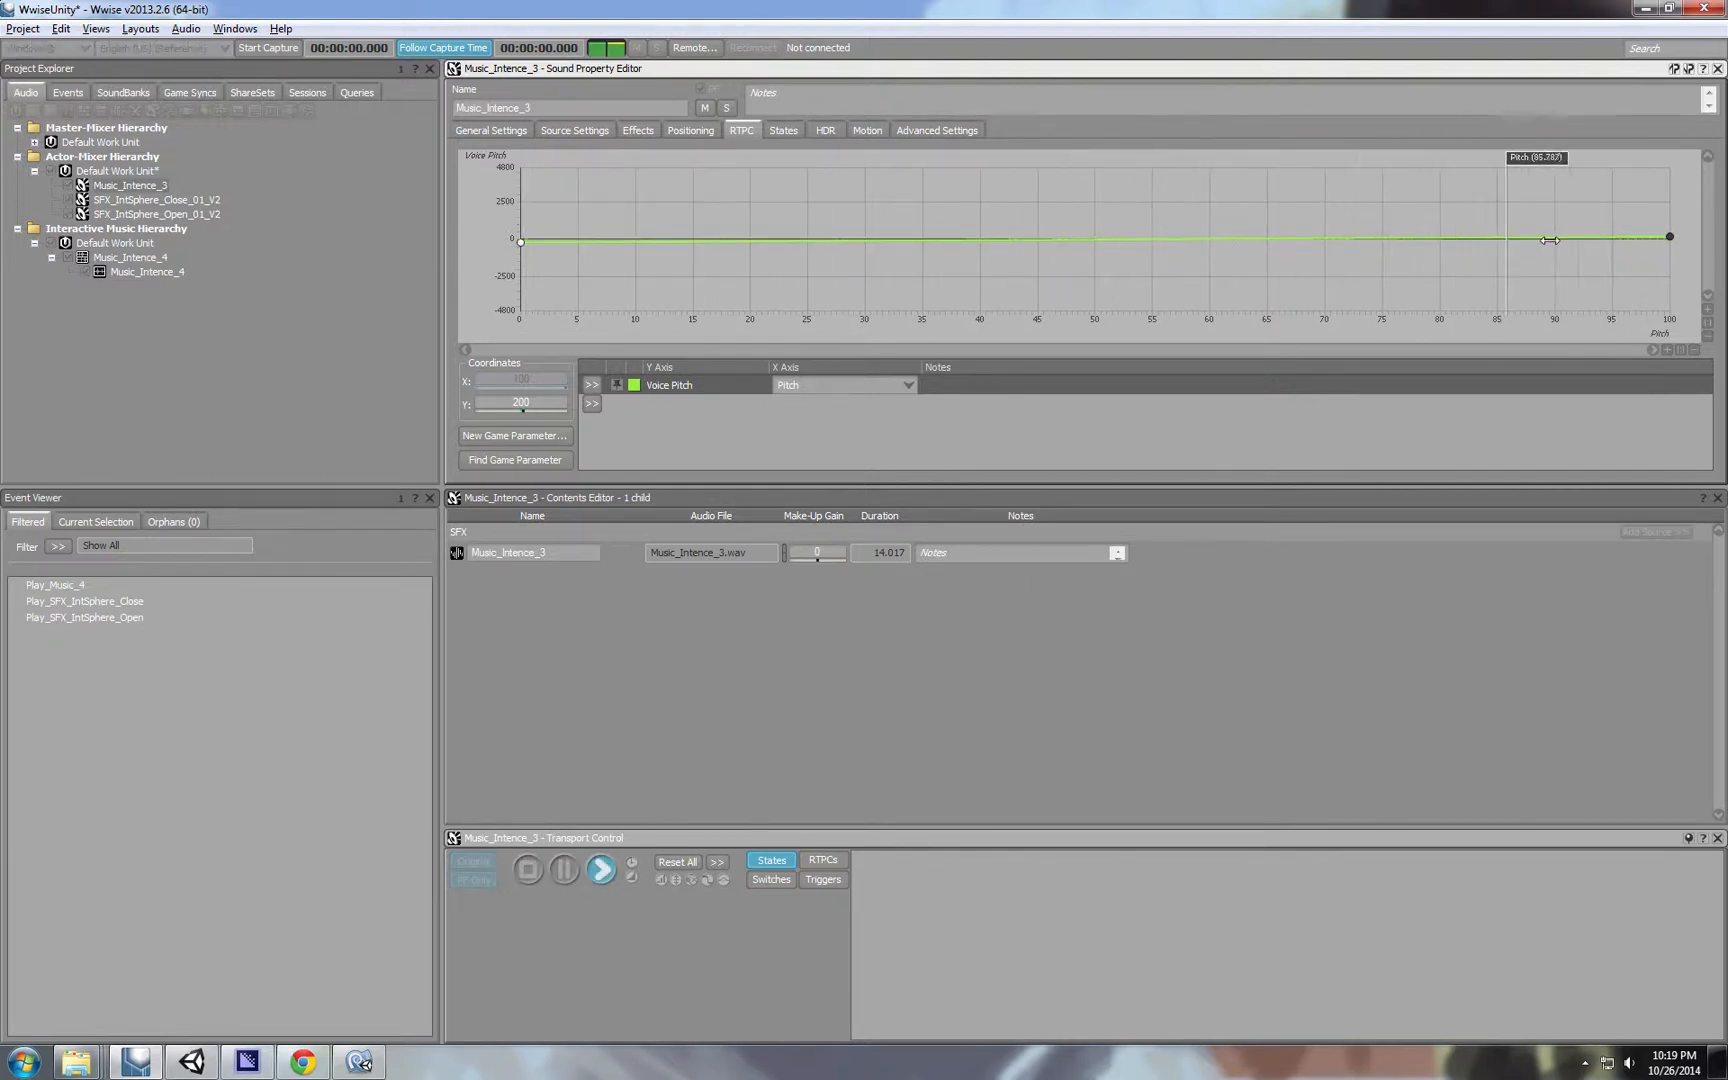
mouse_move(1000, 252)
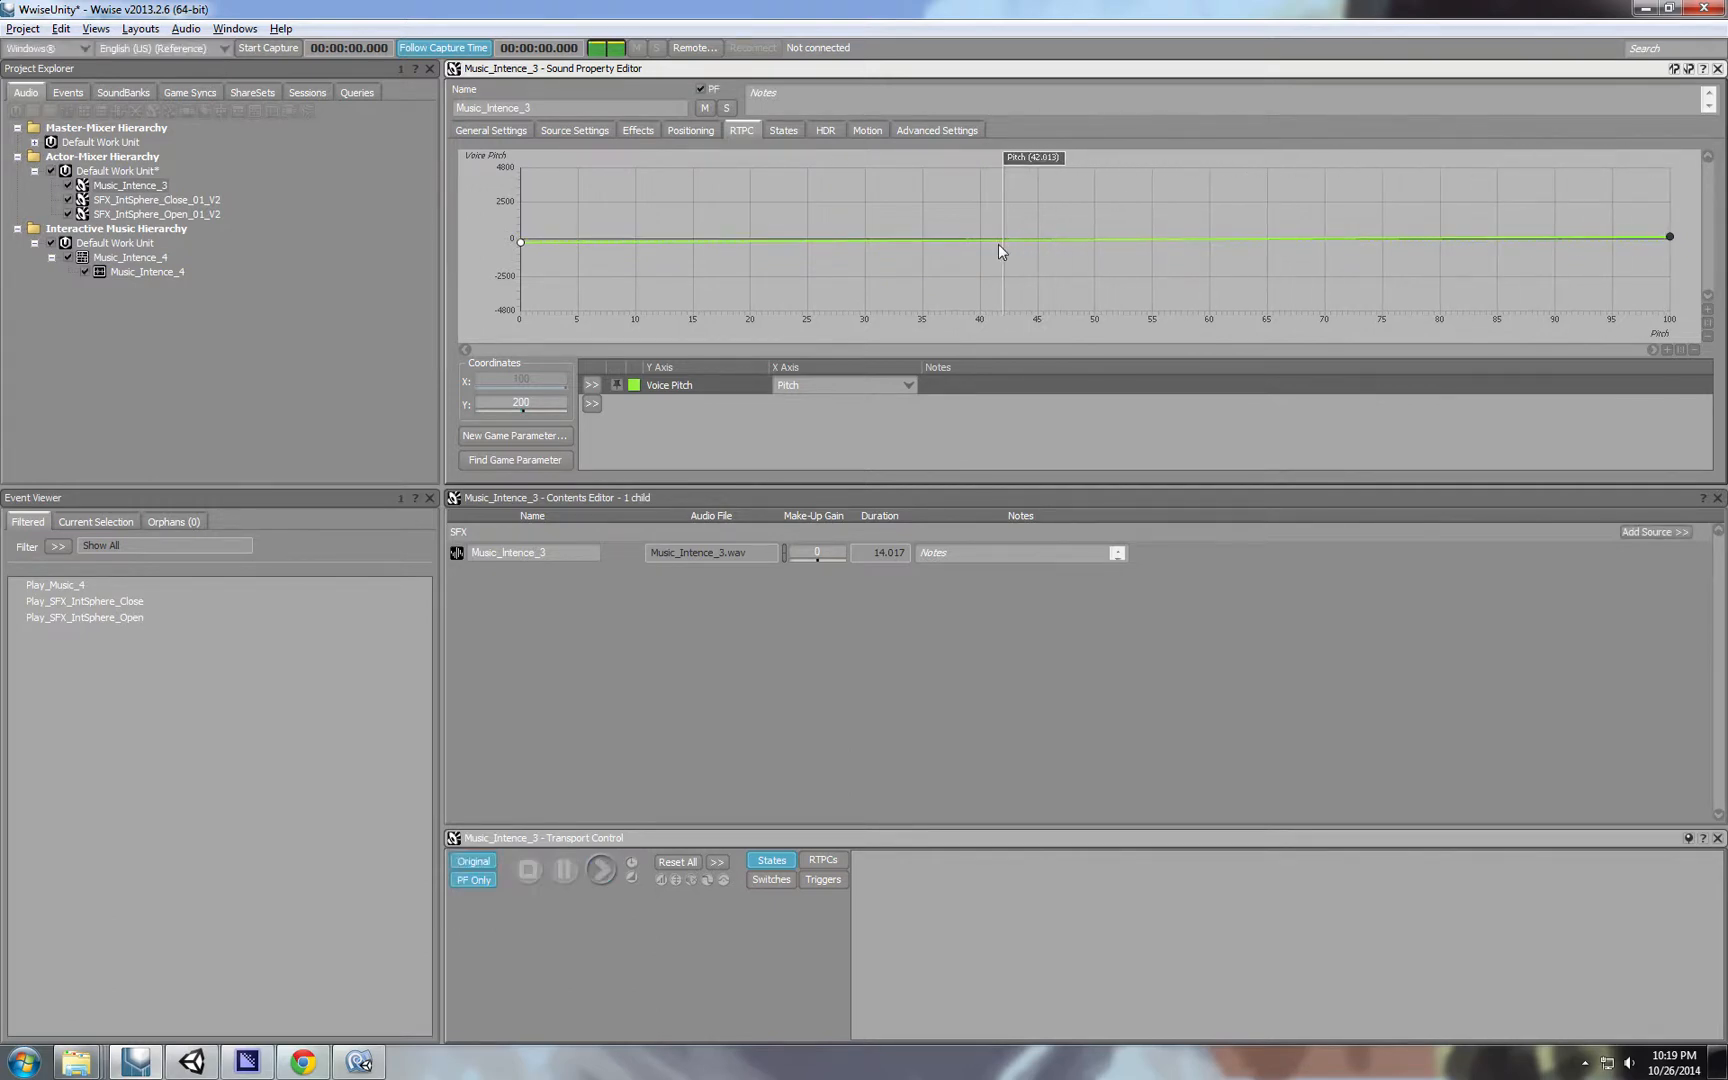
mouse_move(572, 272)
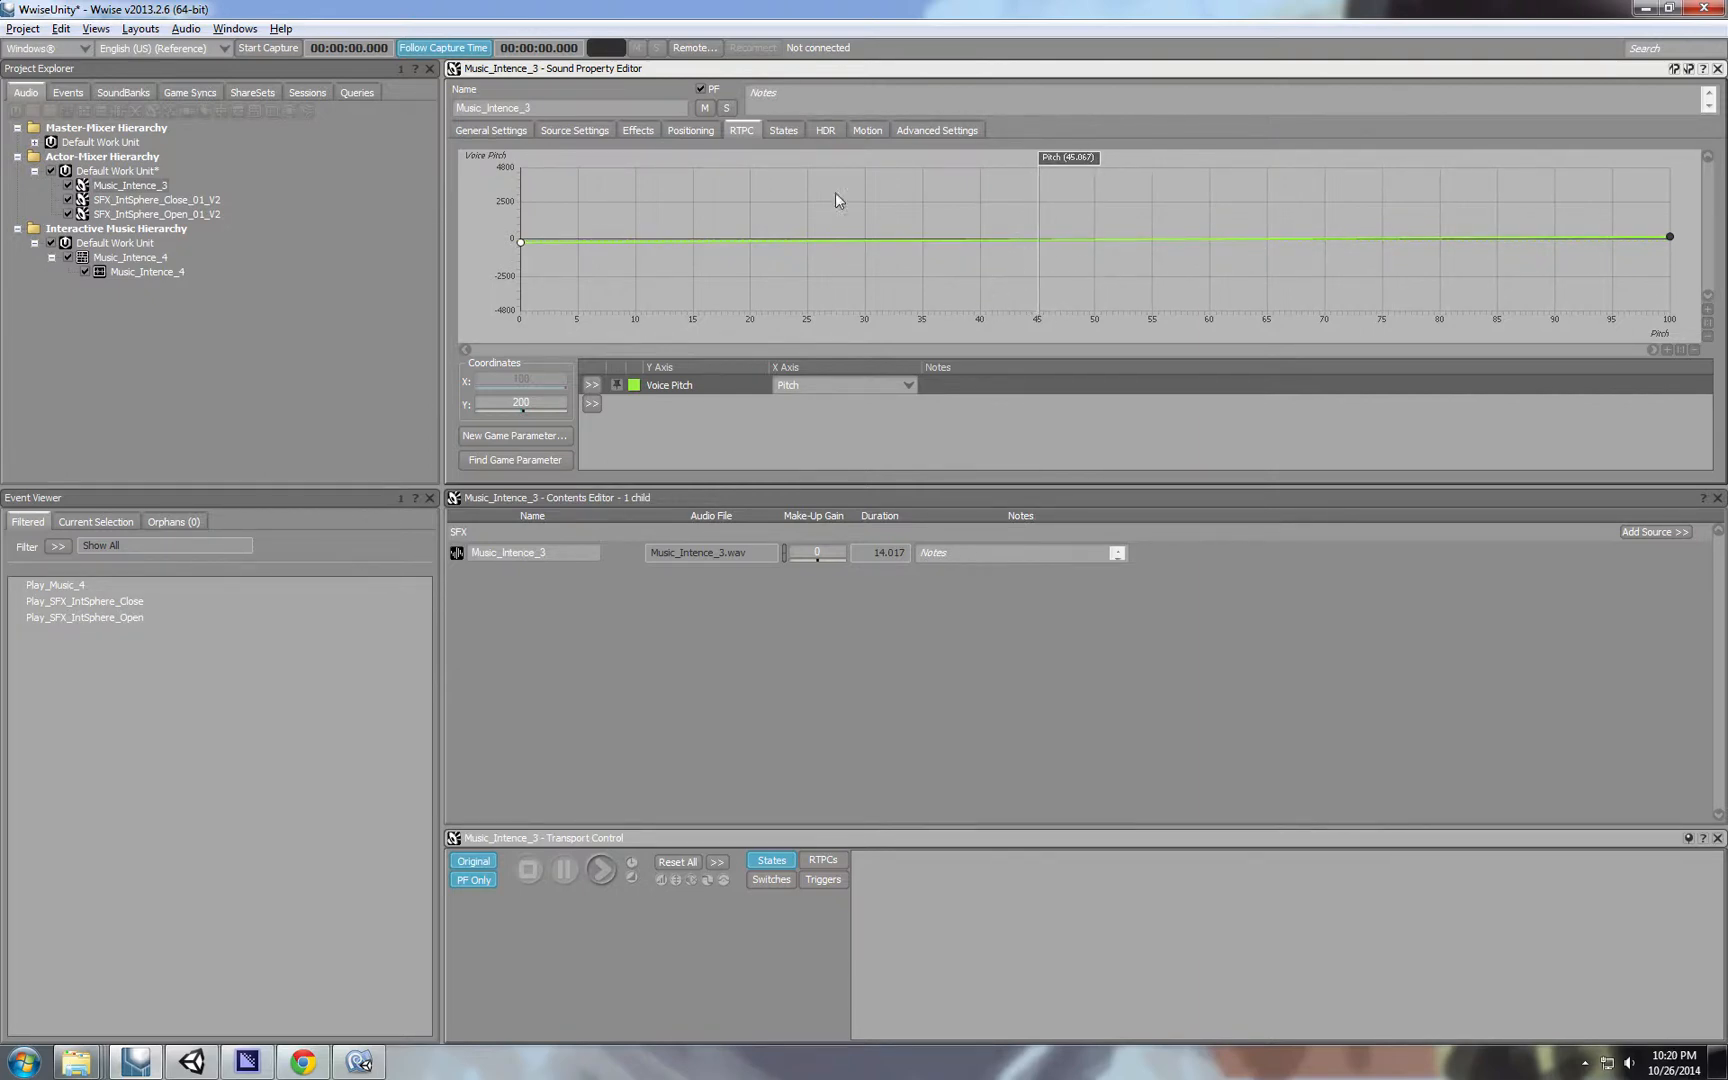
mouse_move(188, 100)
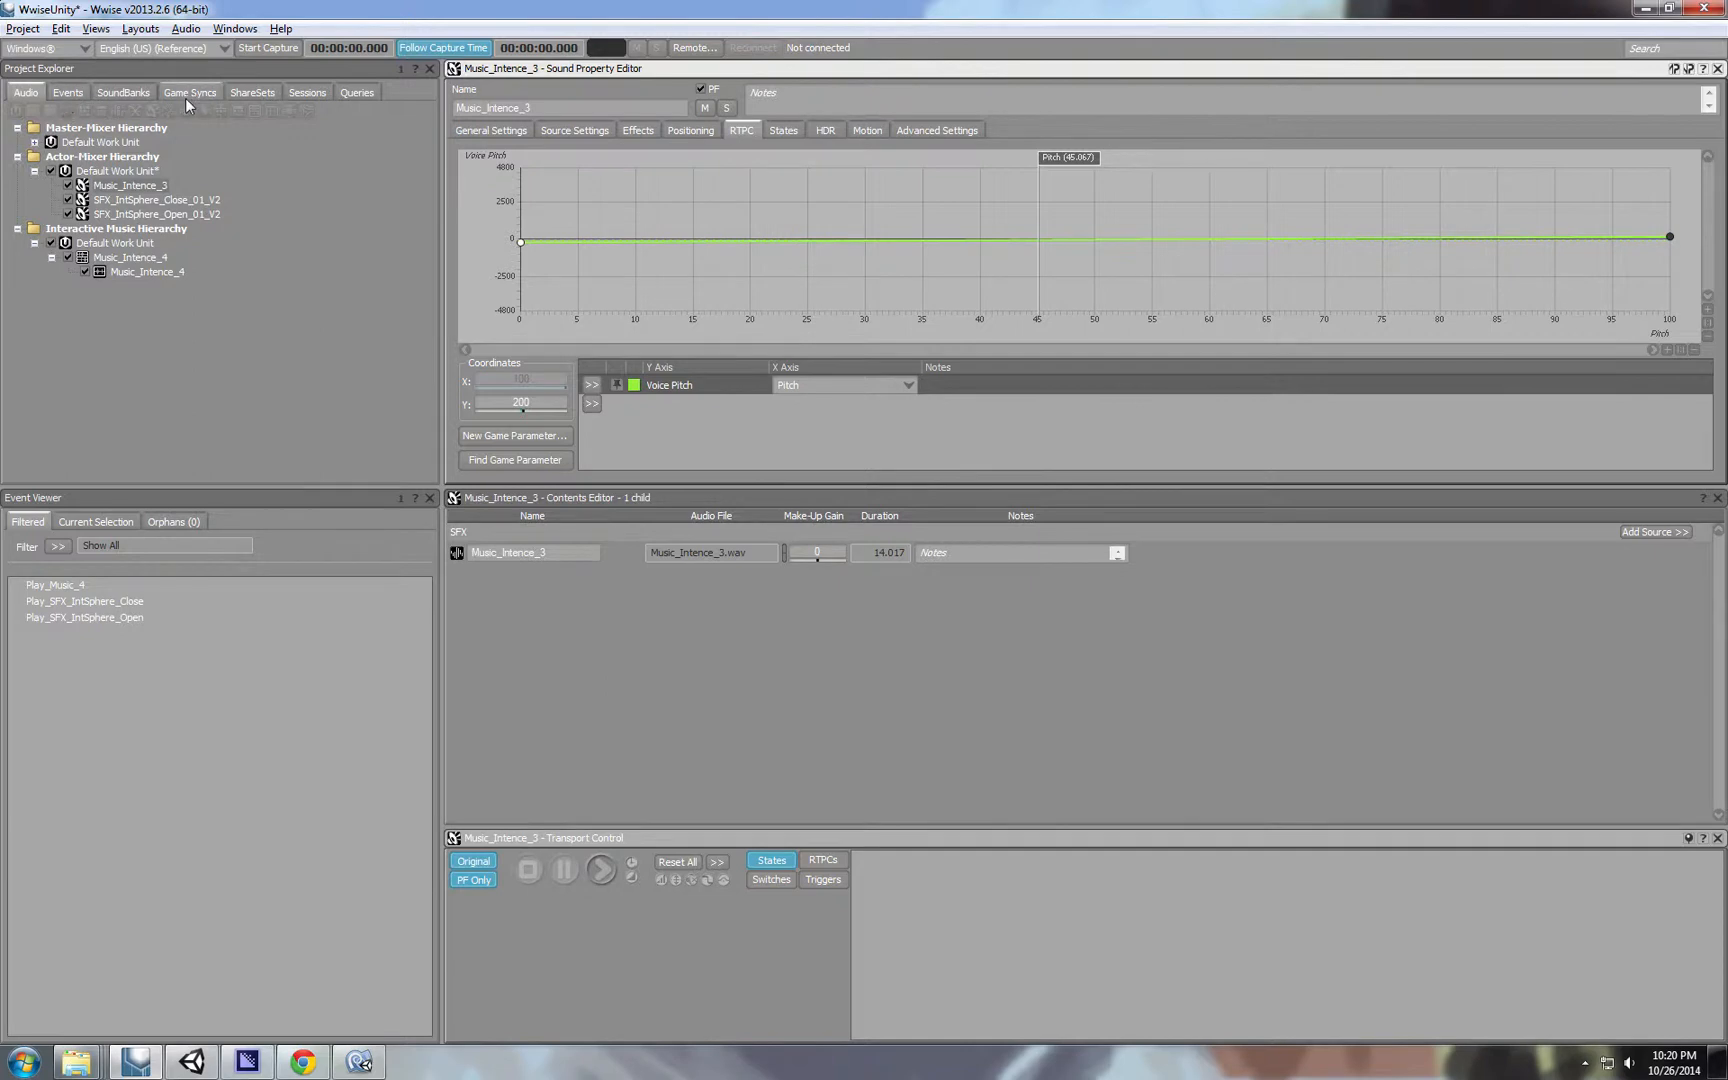
Set the Pitch game parameter's Max to 10, stretching existing curves, and check Music_Intence_3's curve.
click(190, 92)
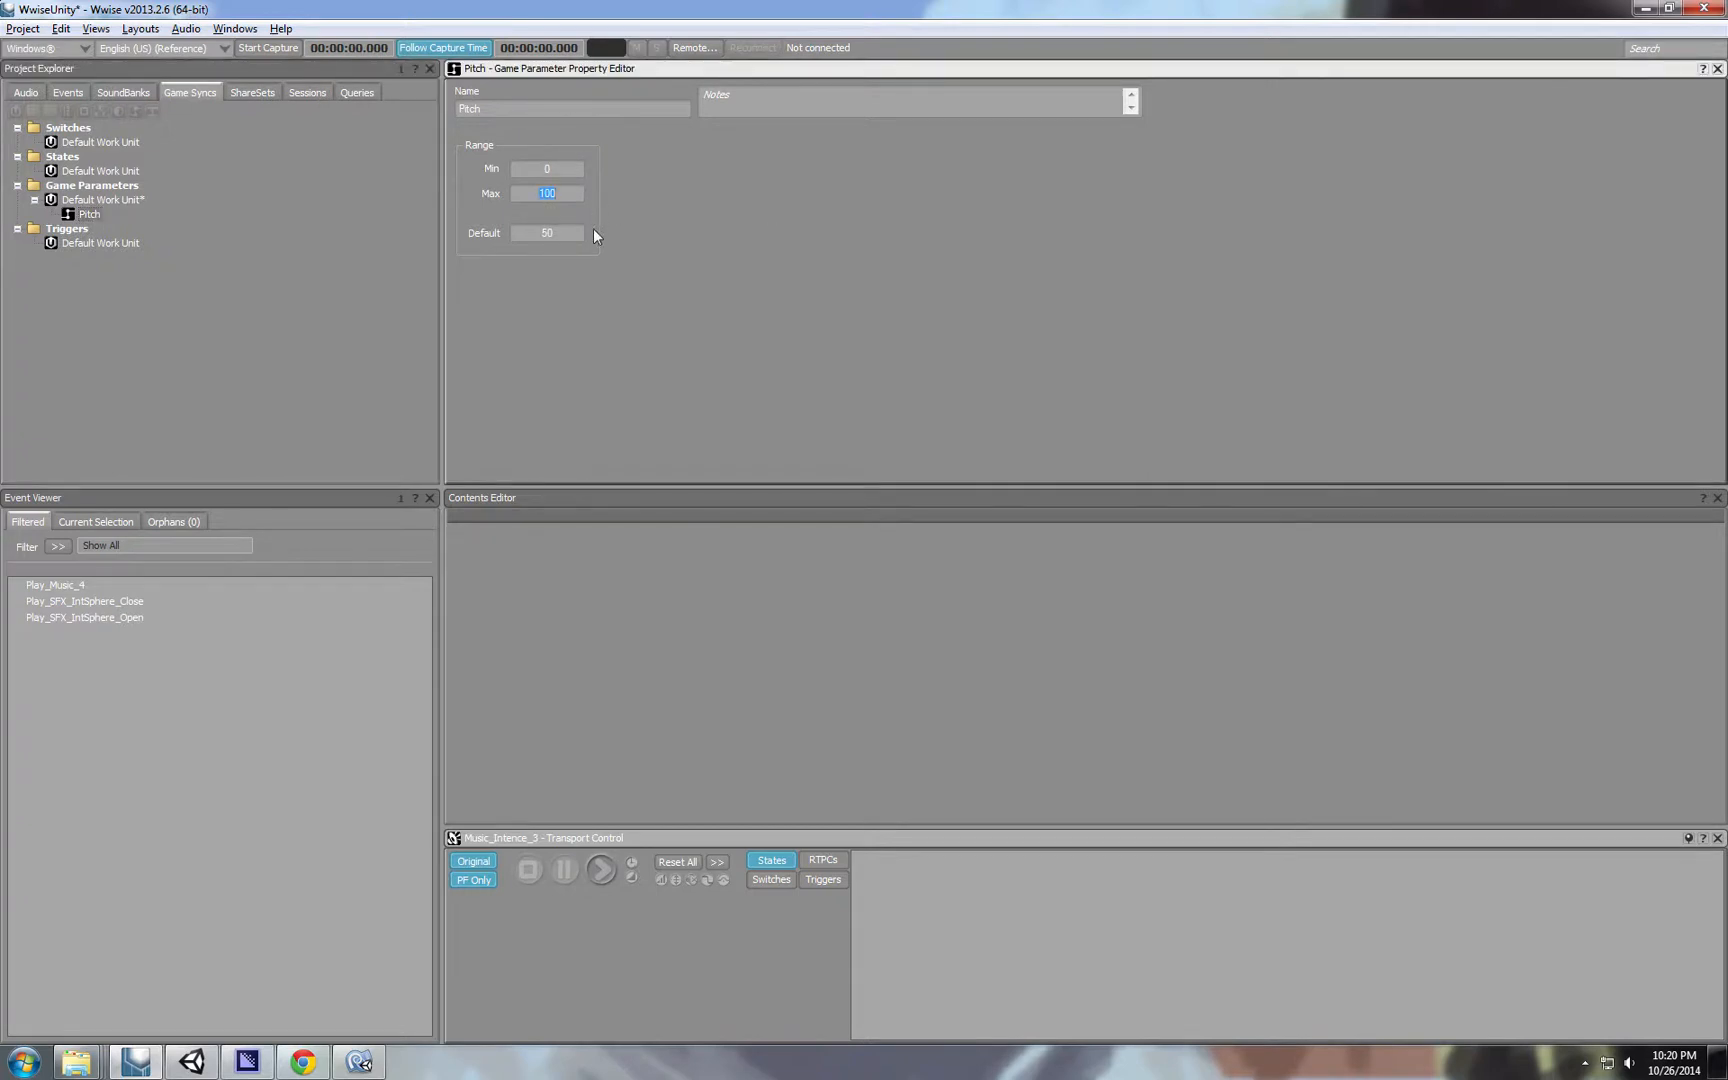
text(10)
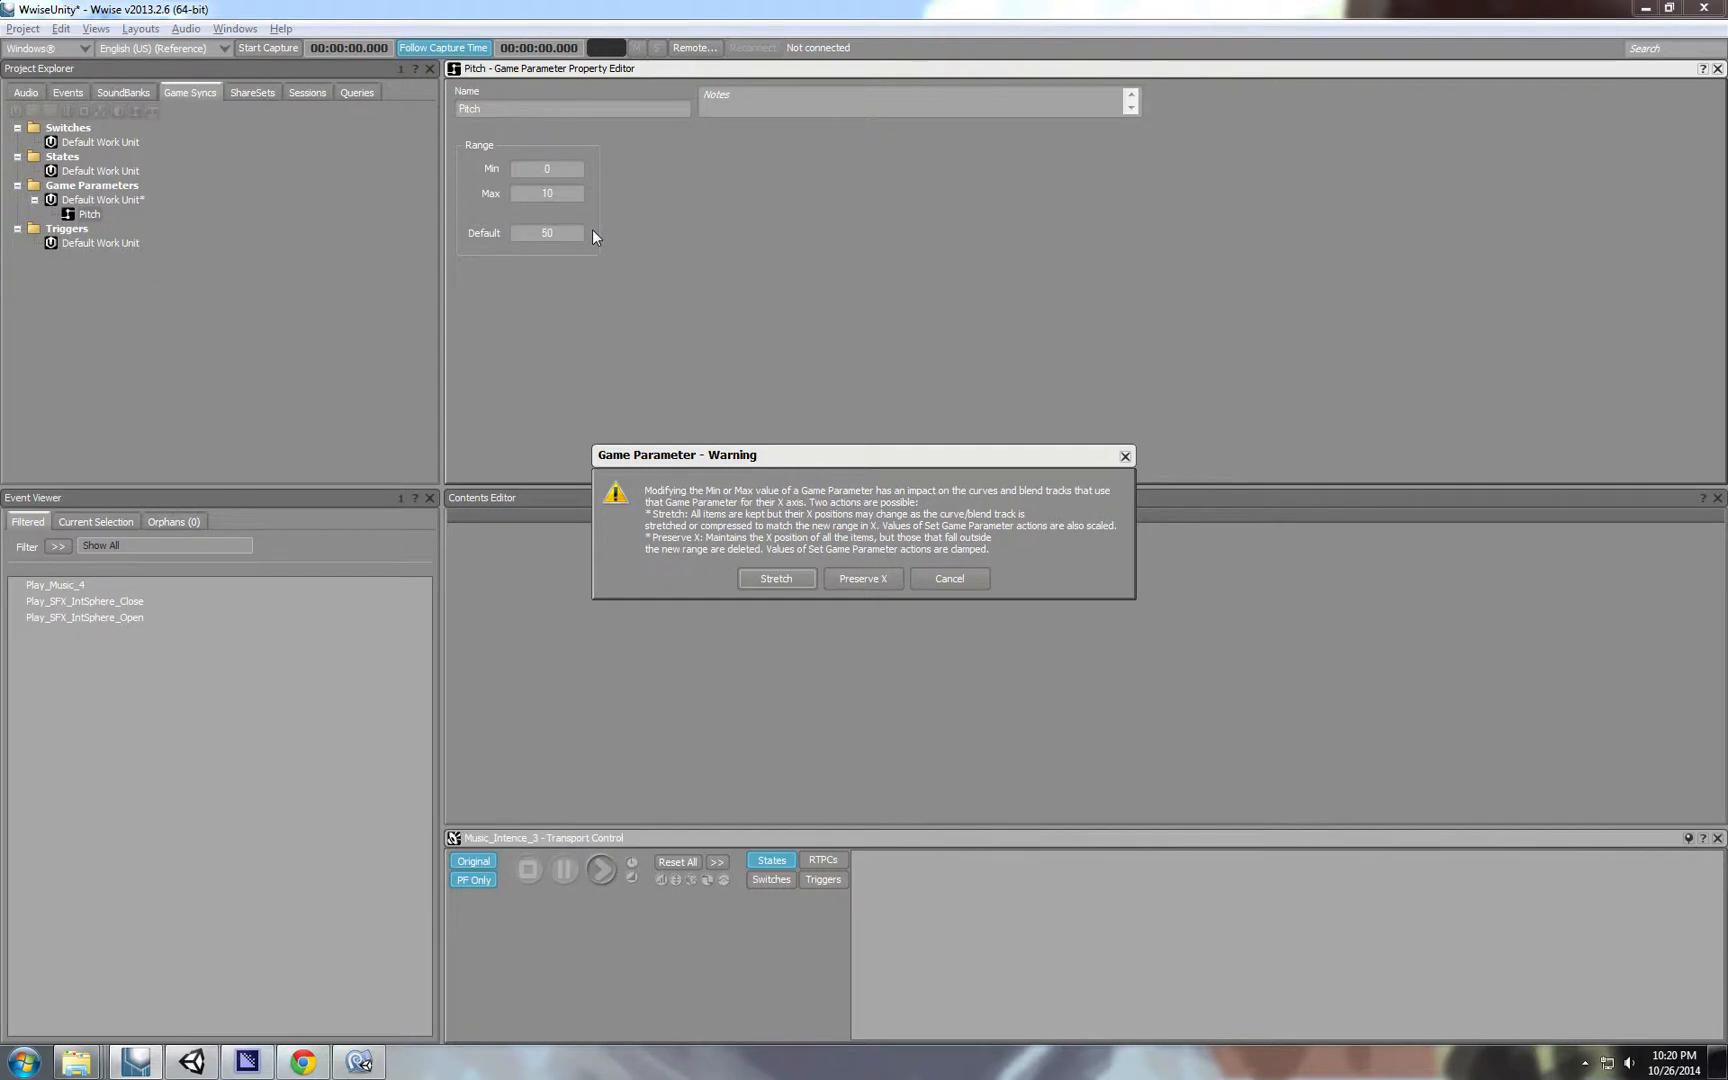
mouse_move(476, 240)
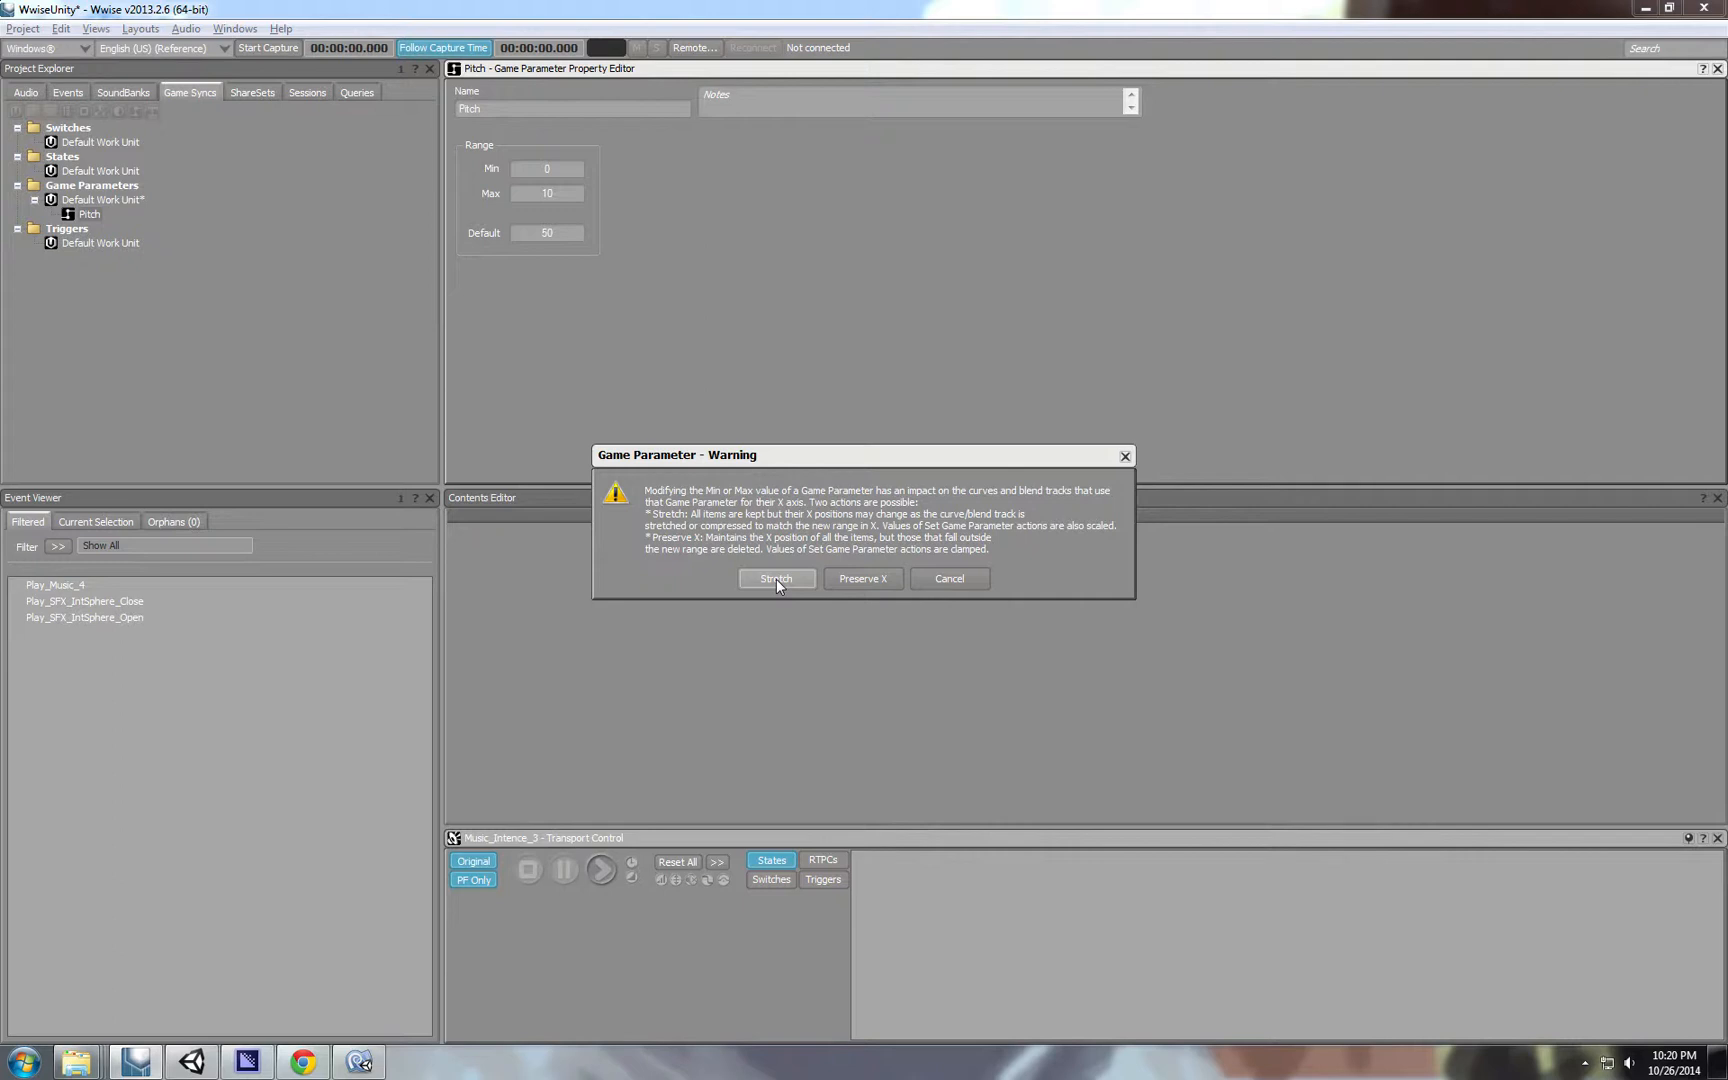
click(774, 578)
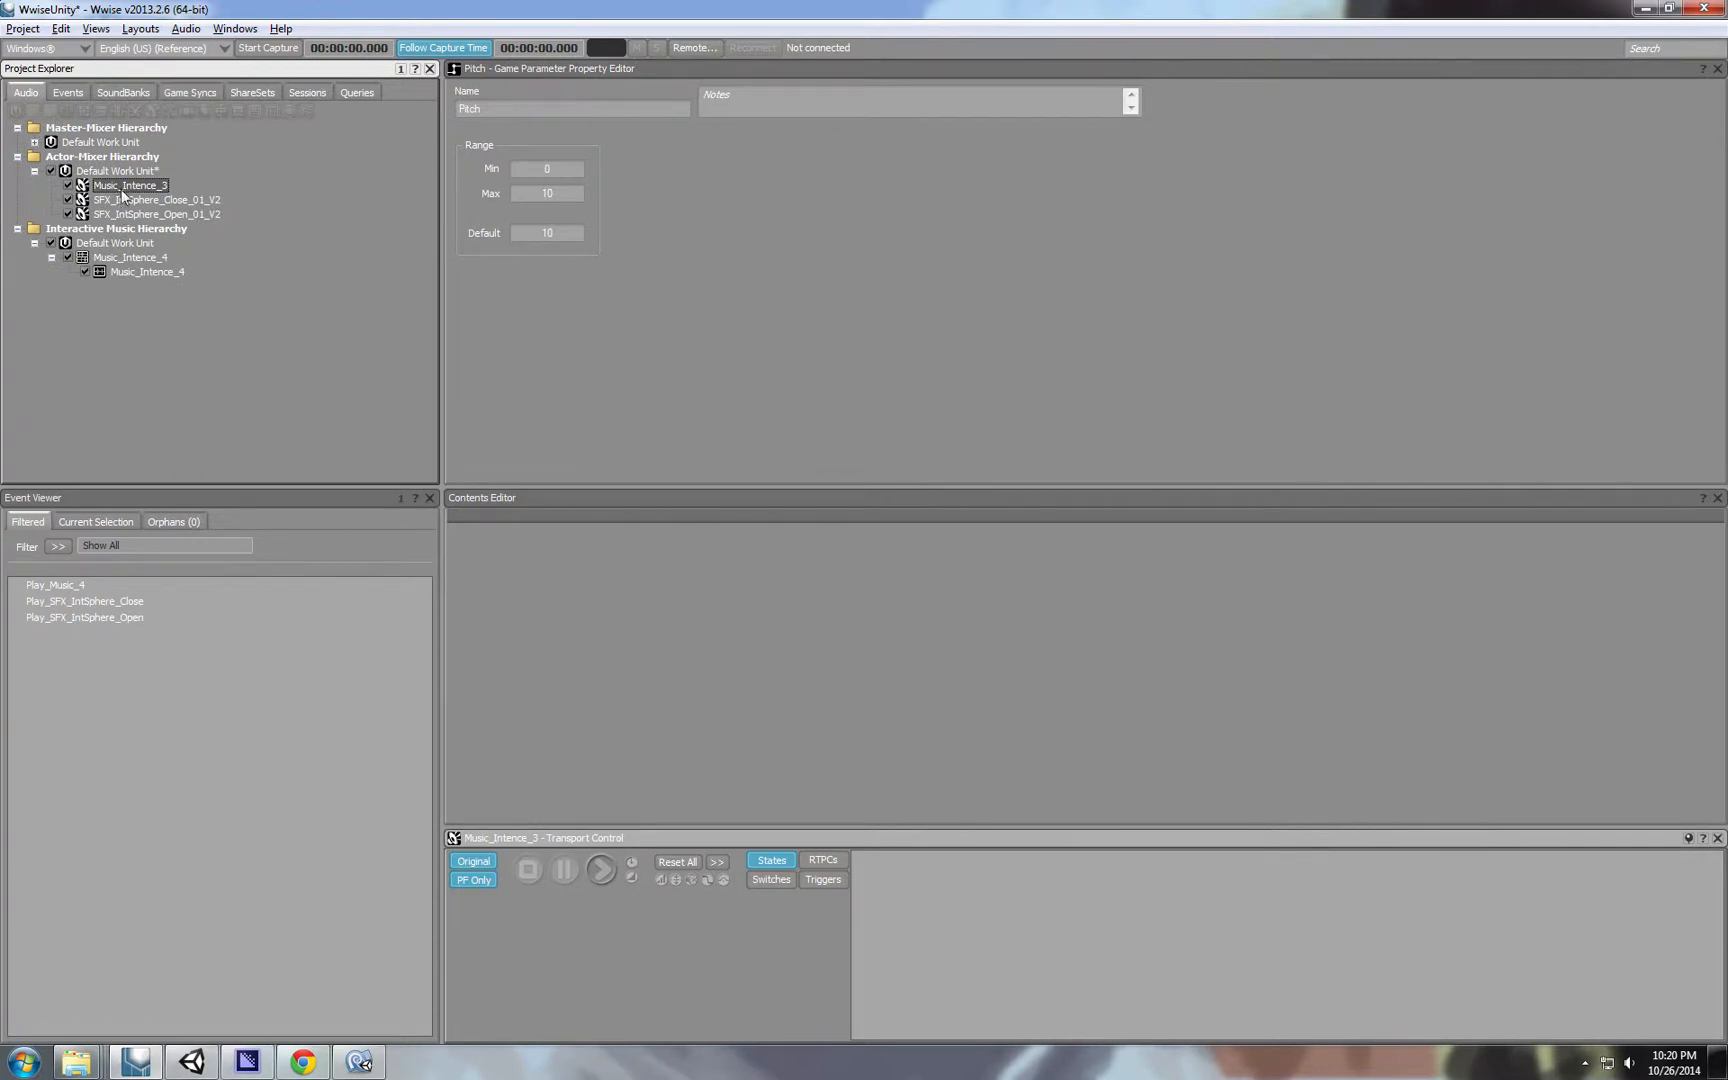
click(130, 186)
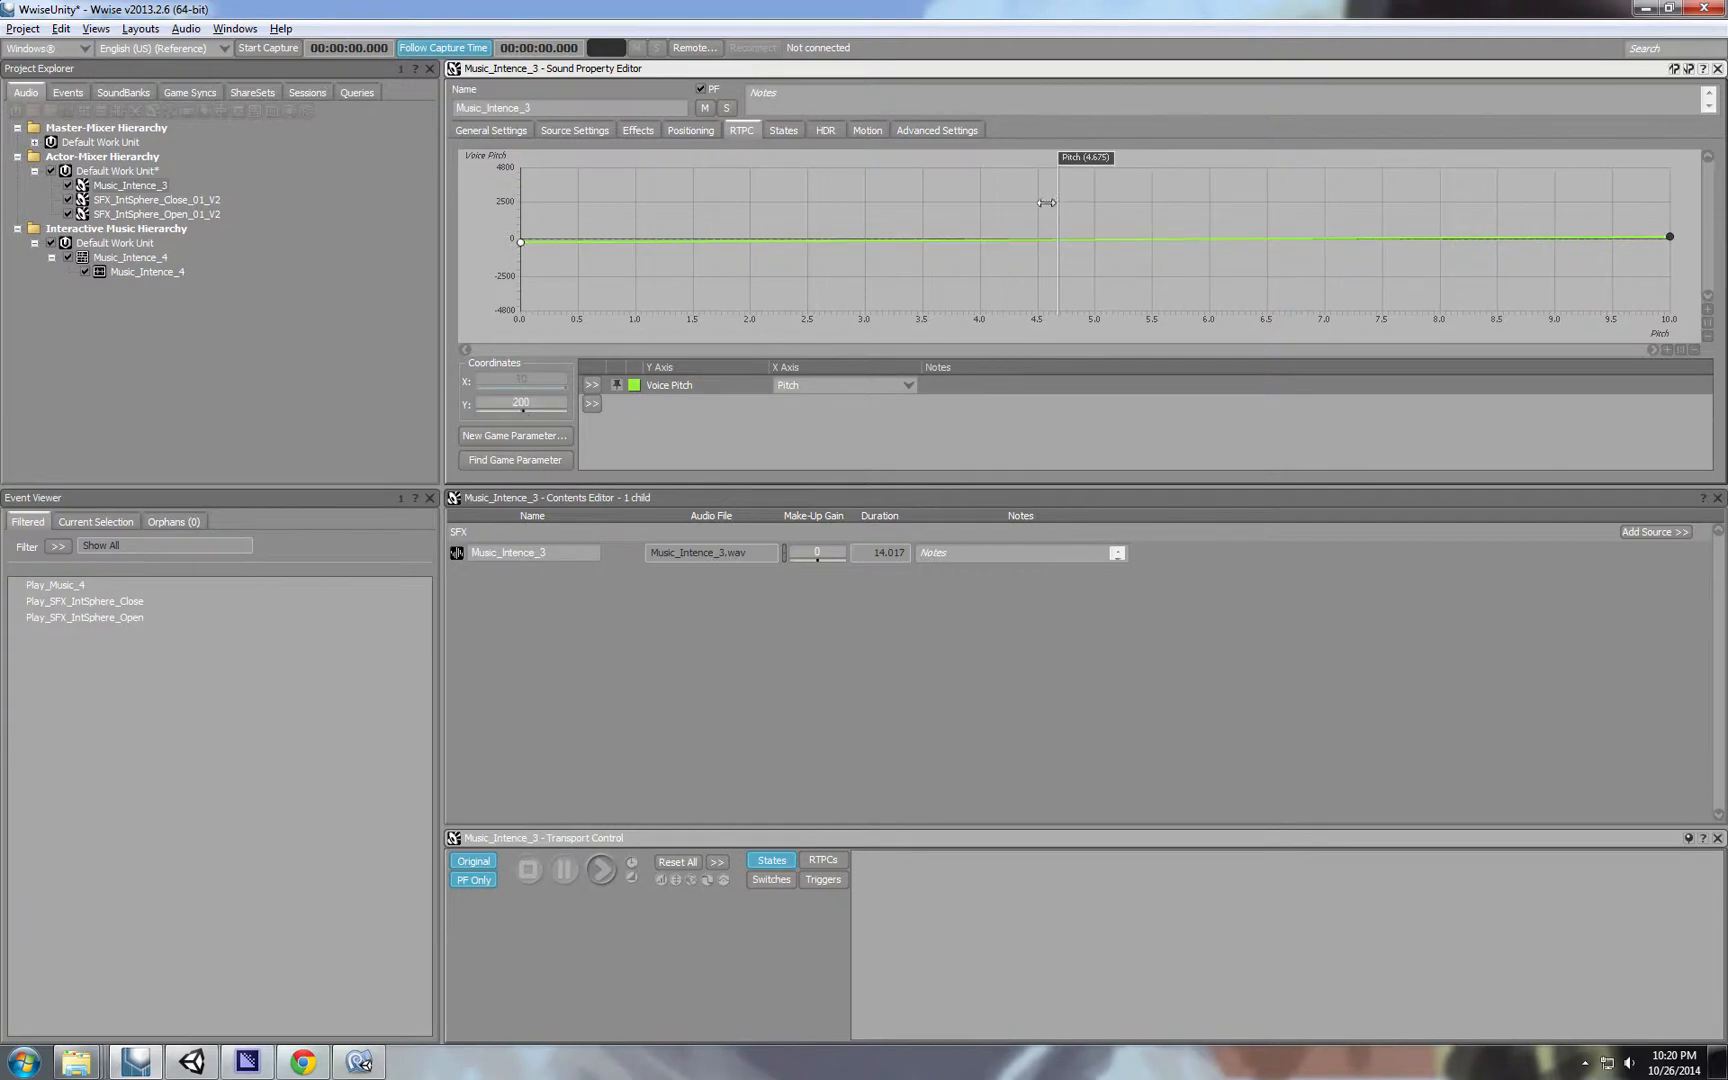
mouse_move(1266, 208)
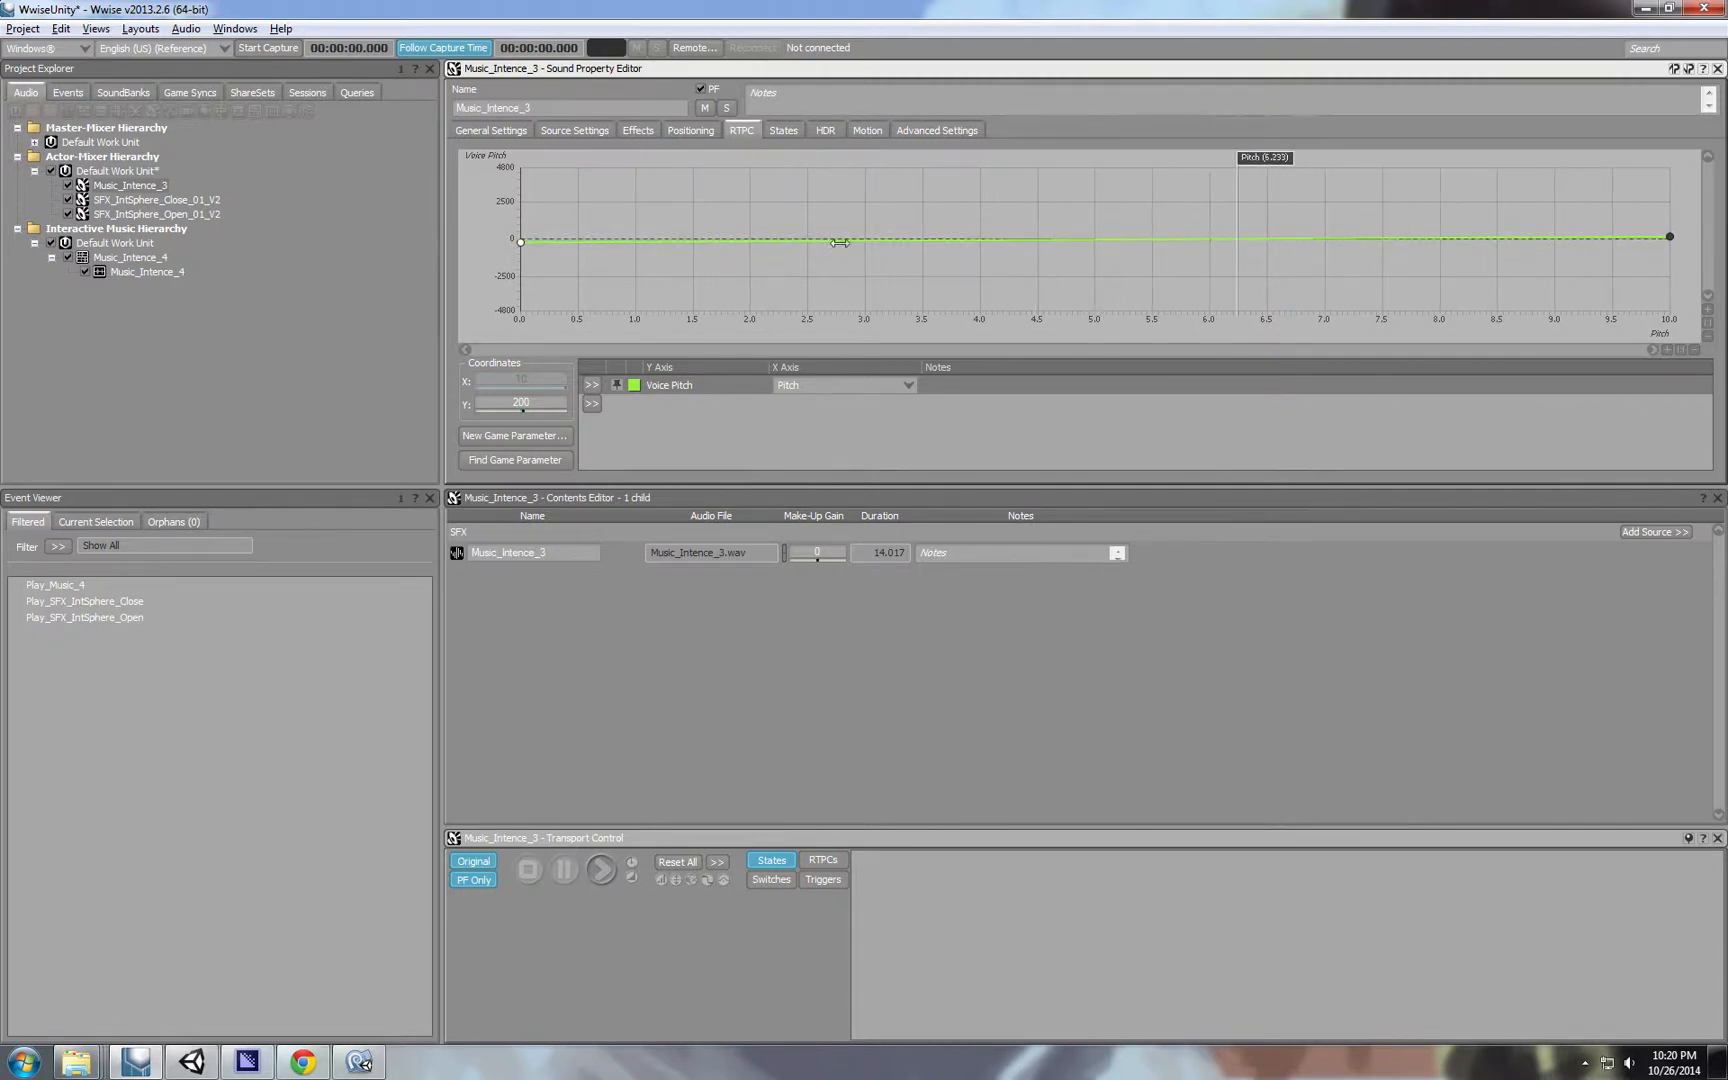
Create a Play_Music_3 event and confirm it is listed in the WwiseUnitySB soundbank.
click(190, 92)
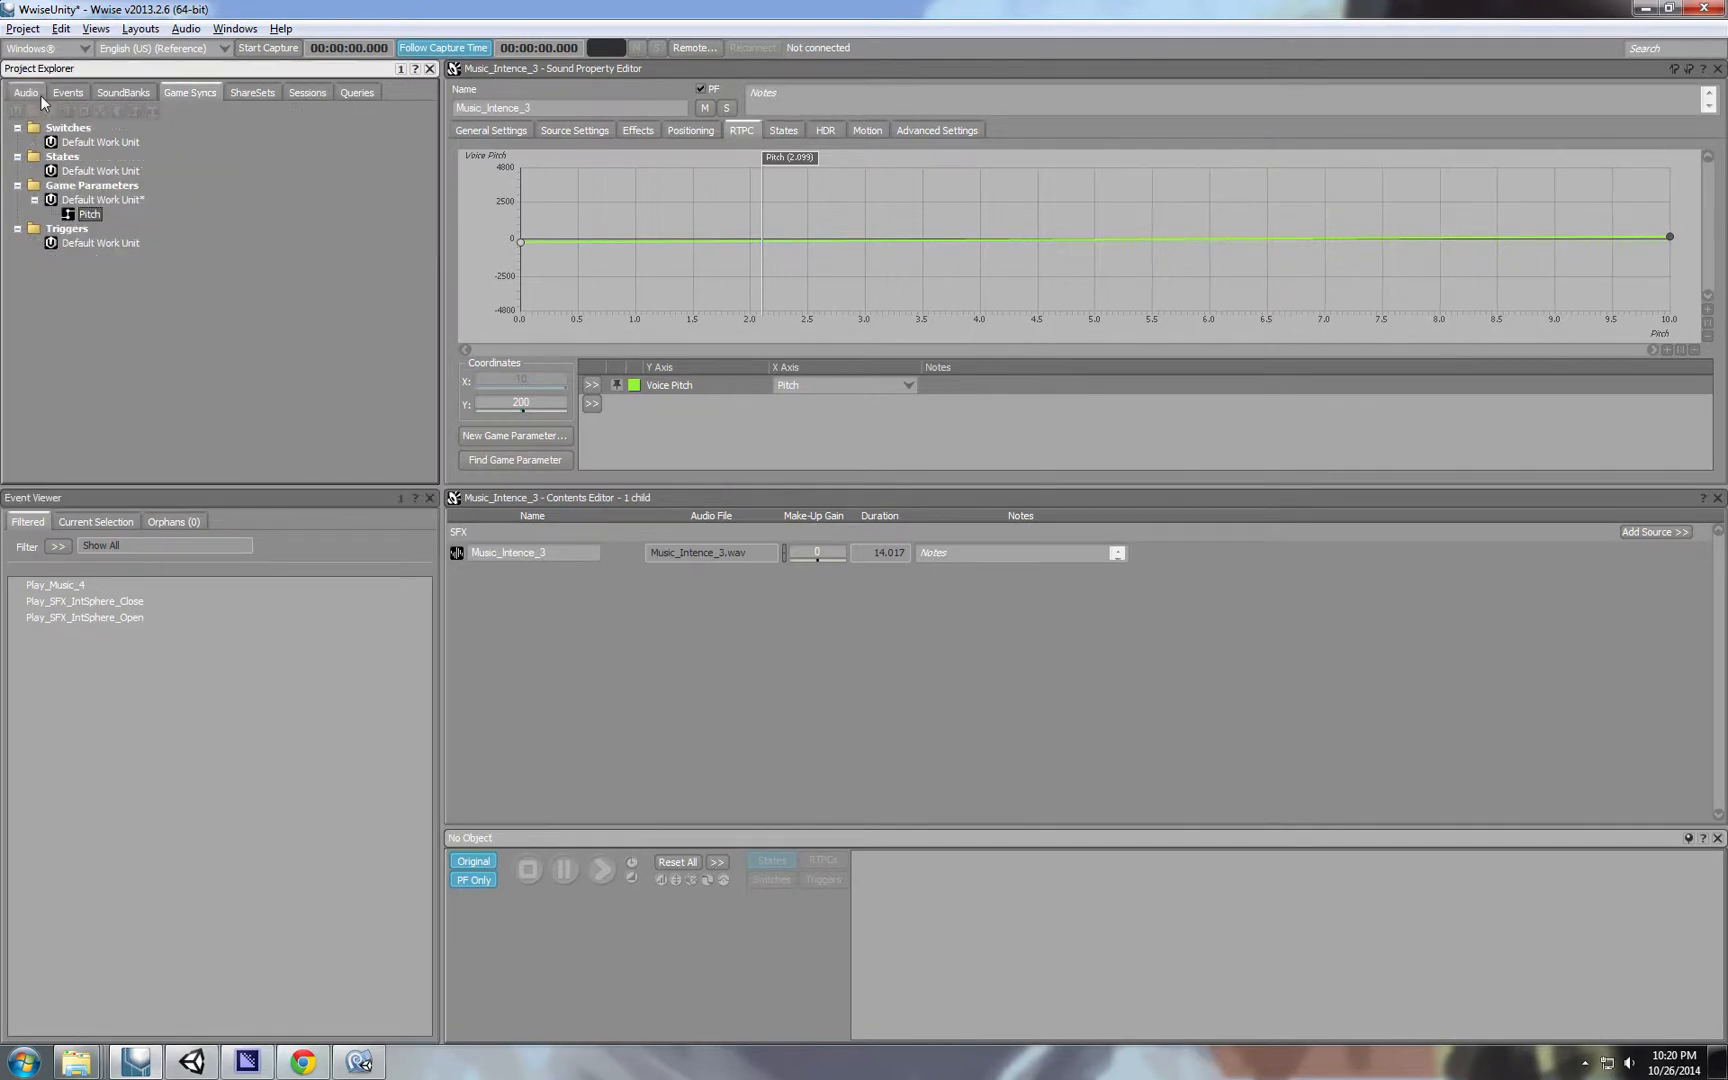
right_click(116, 186)
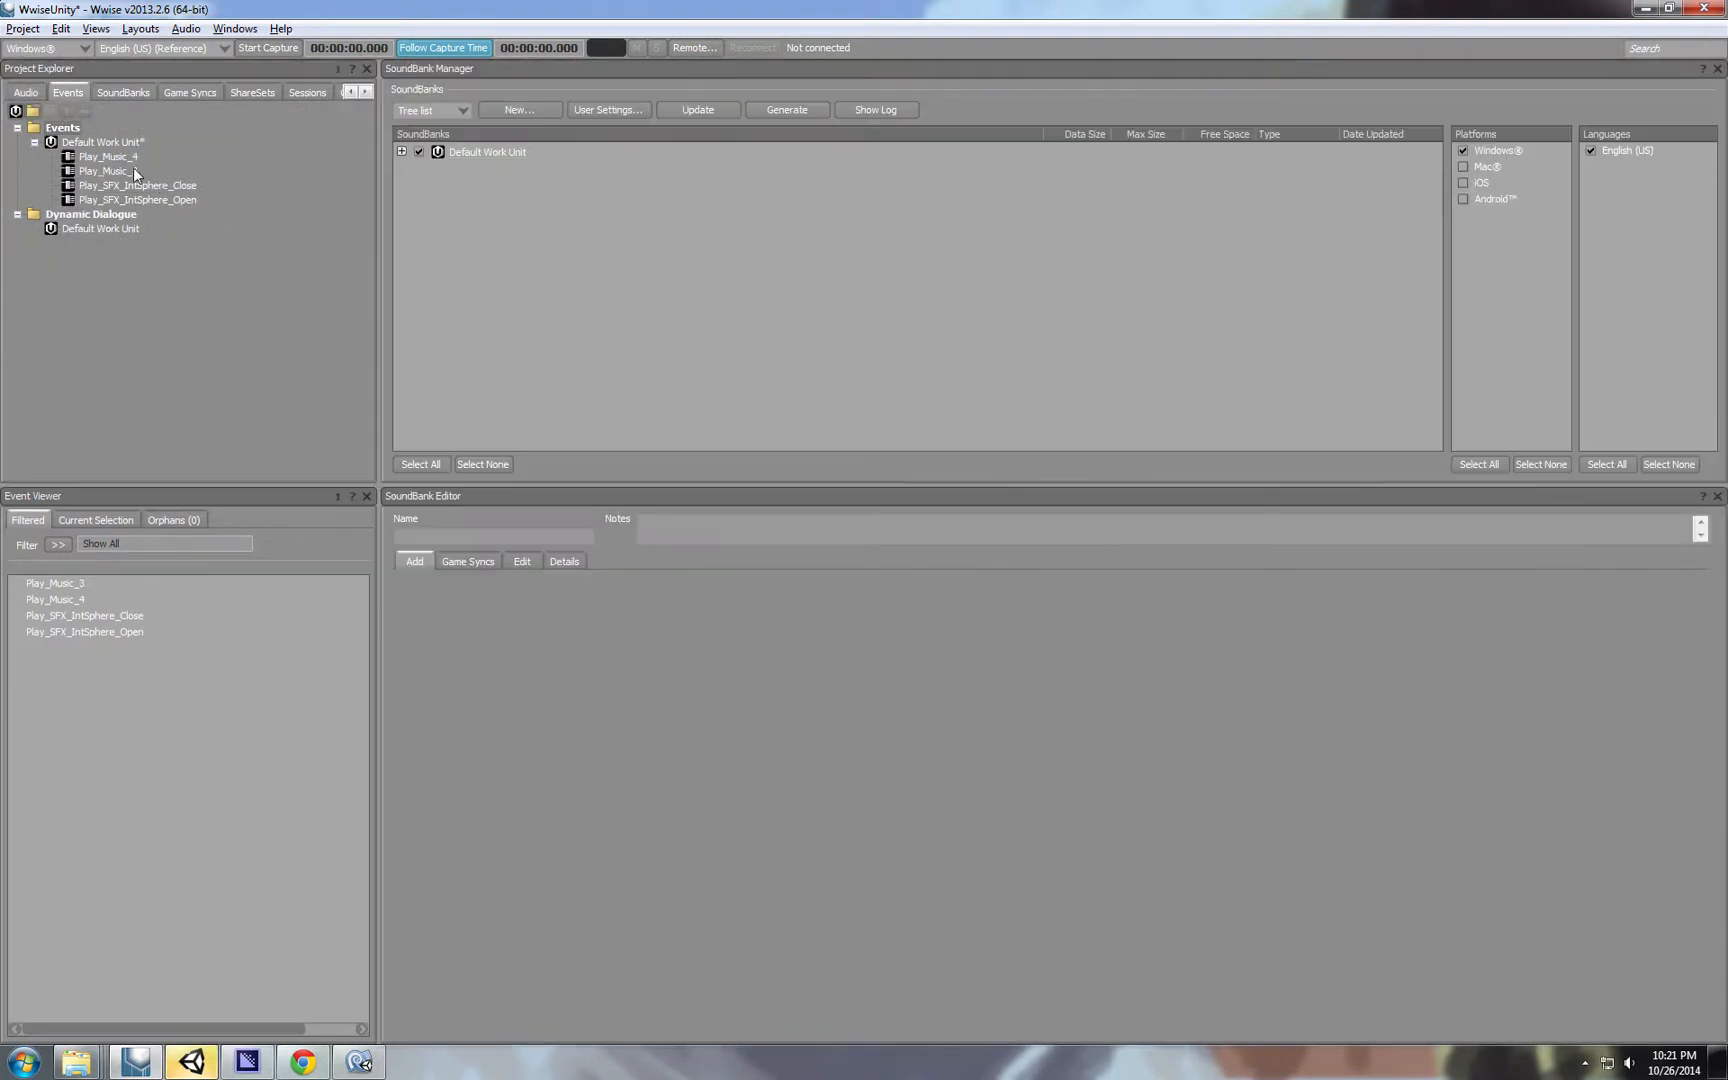
click(106, 170)
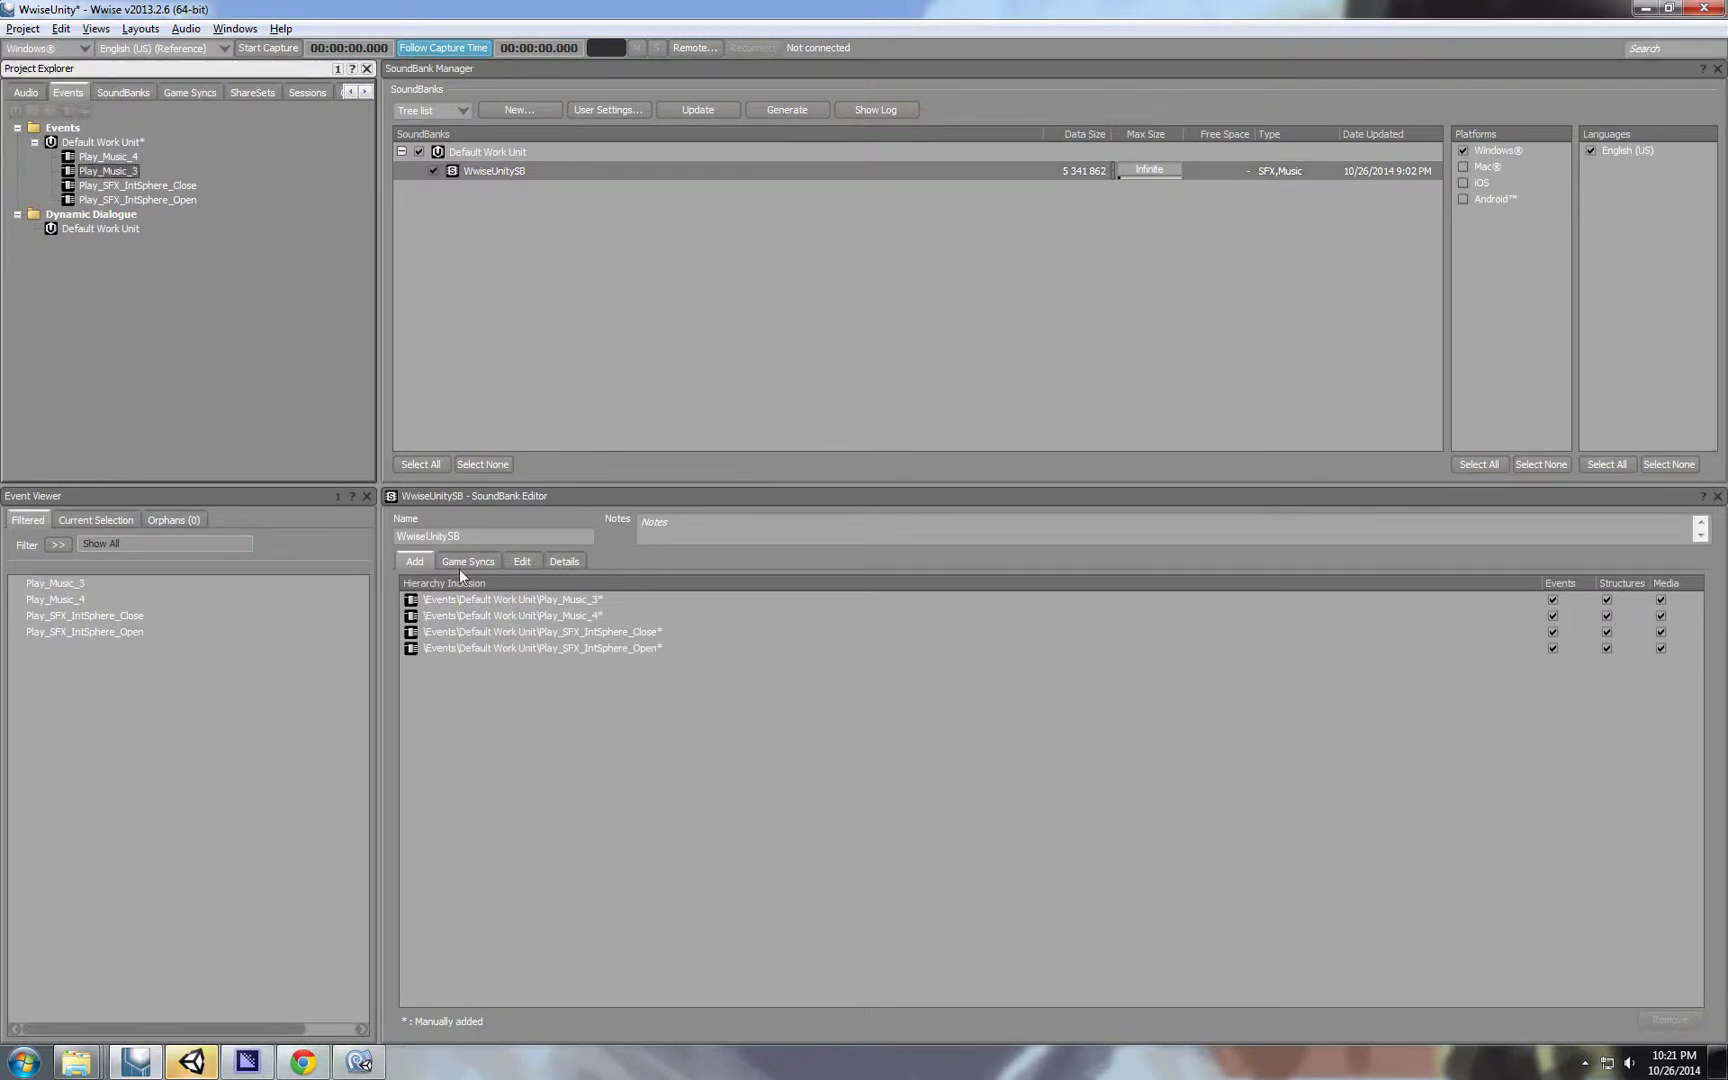
click(786, 110)
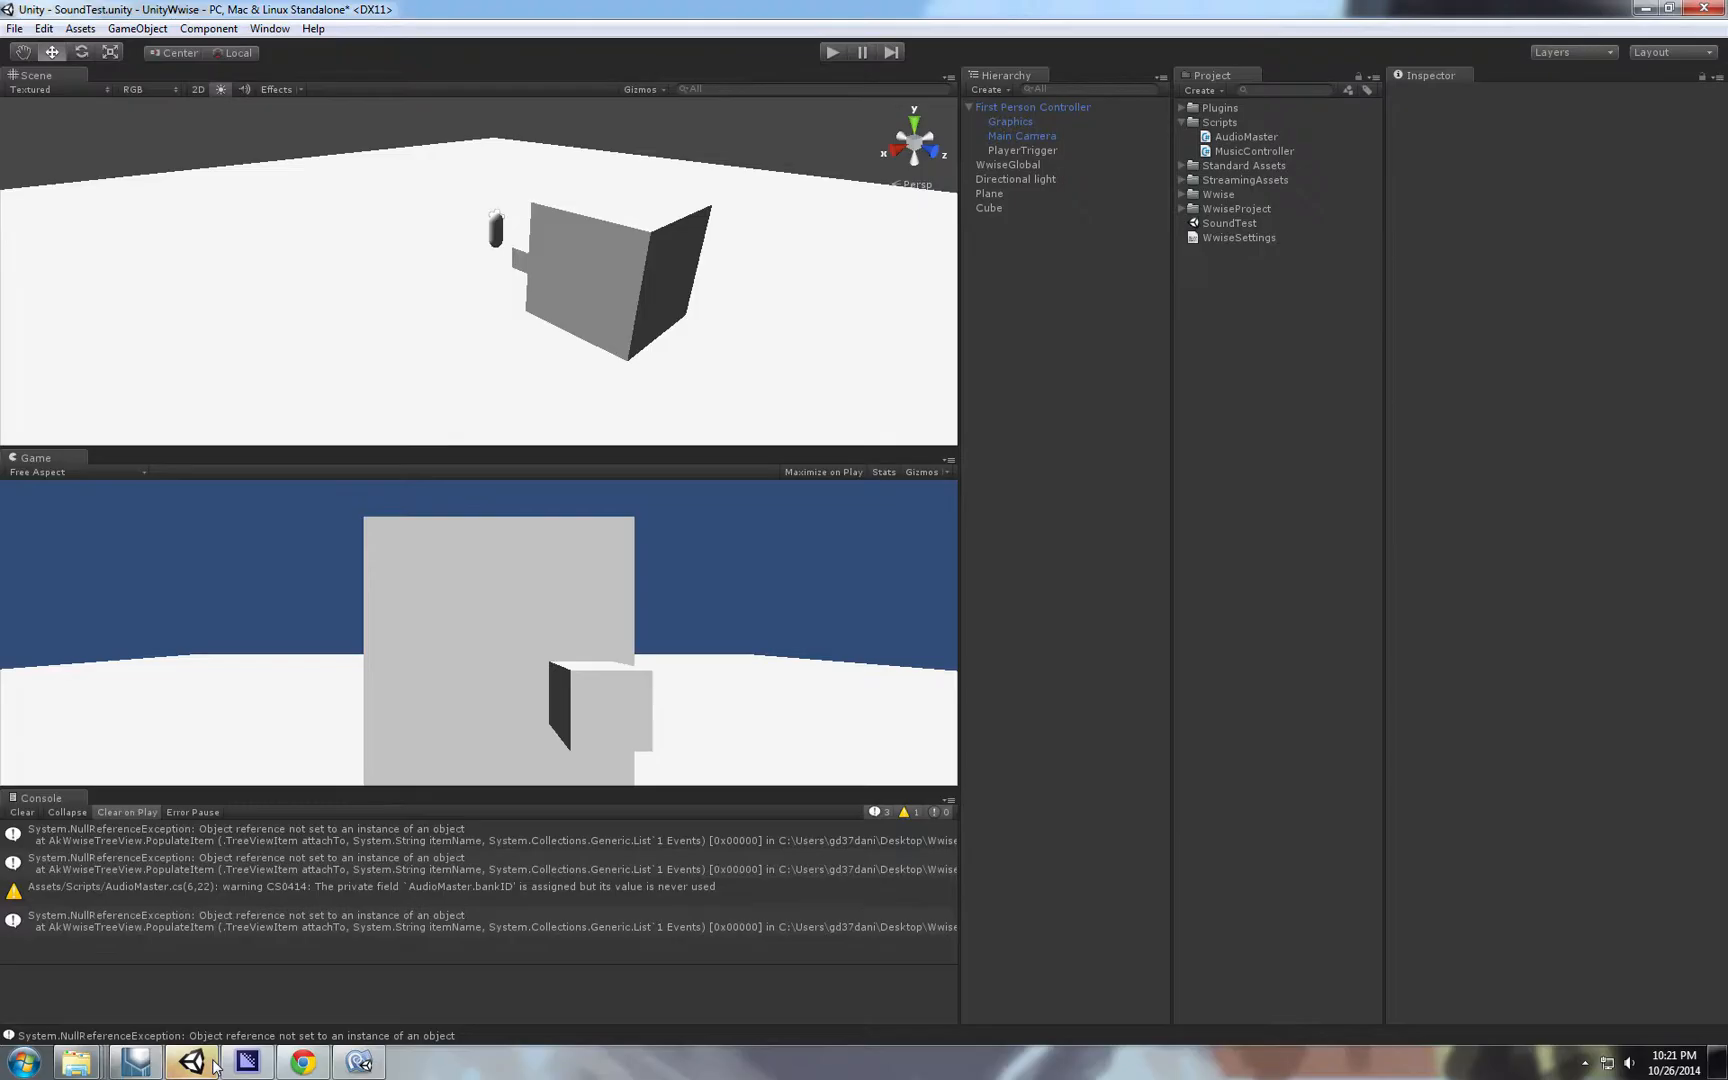
Create a new RTPCController C# script in Unity's Scripts folder and open it.
click(1248, 136)
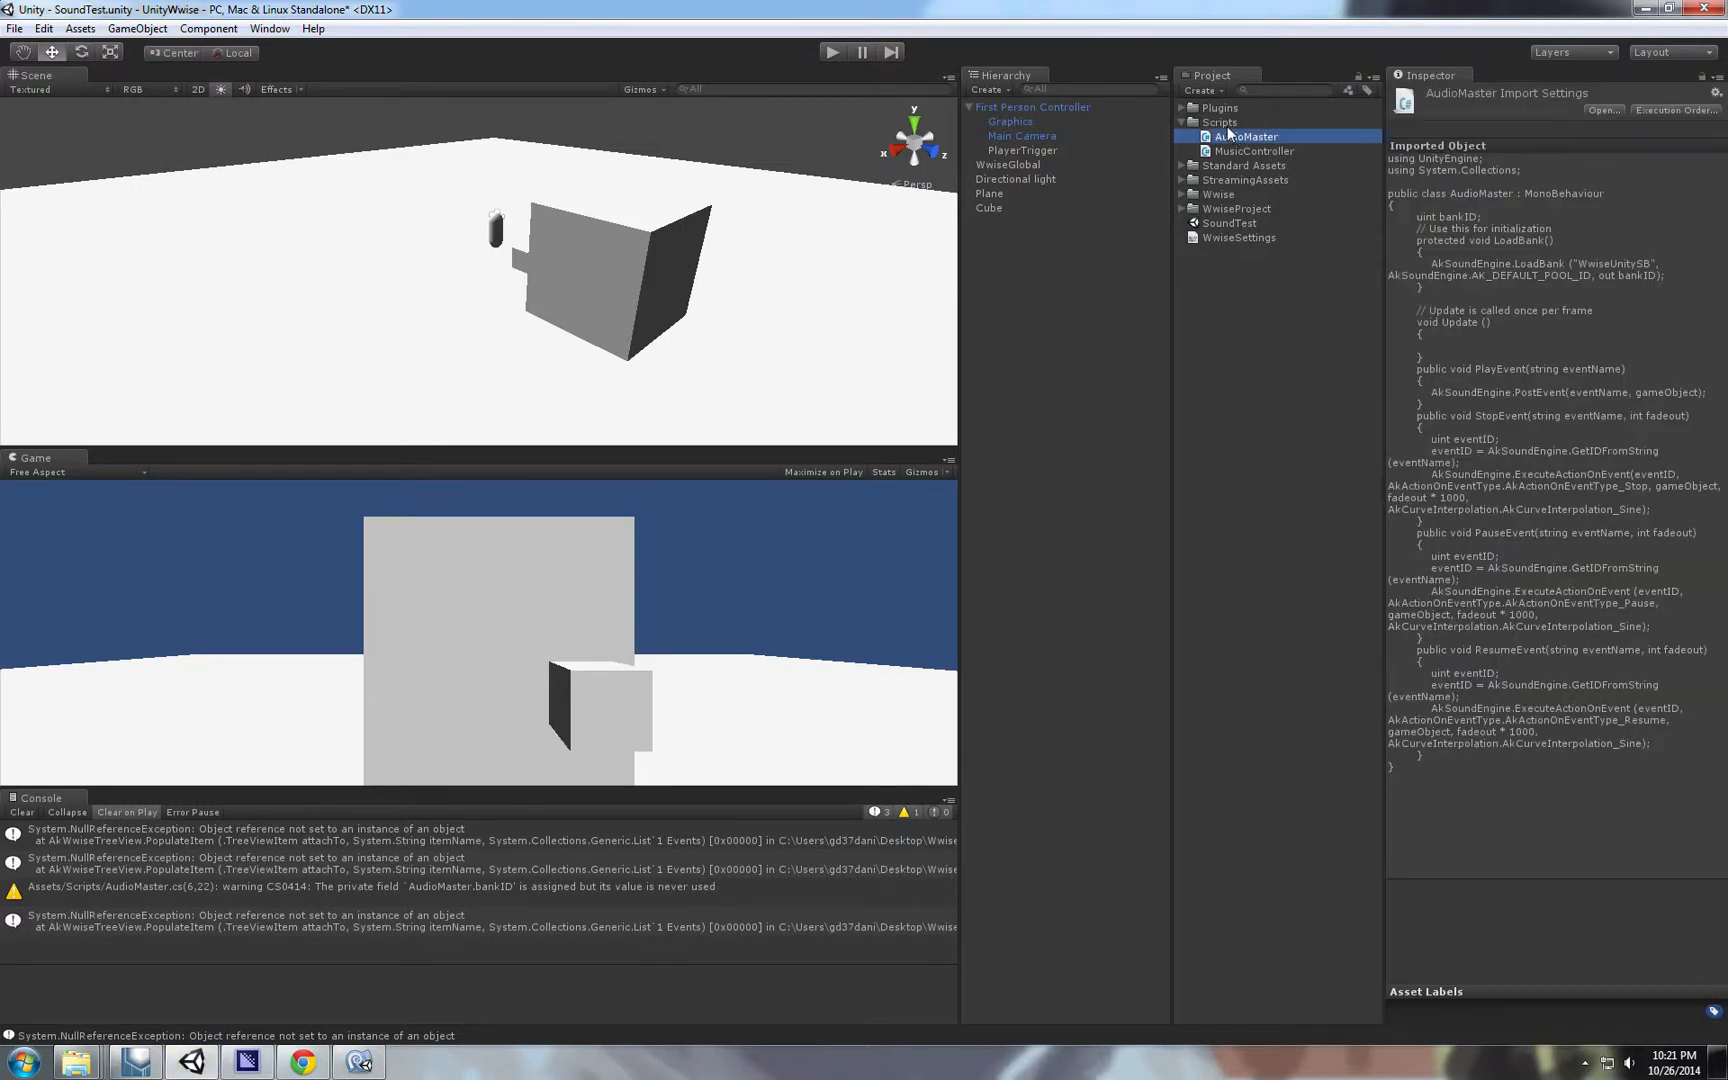
right_click(1220, 122)
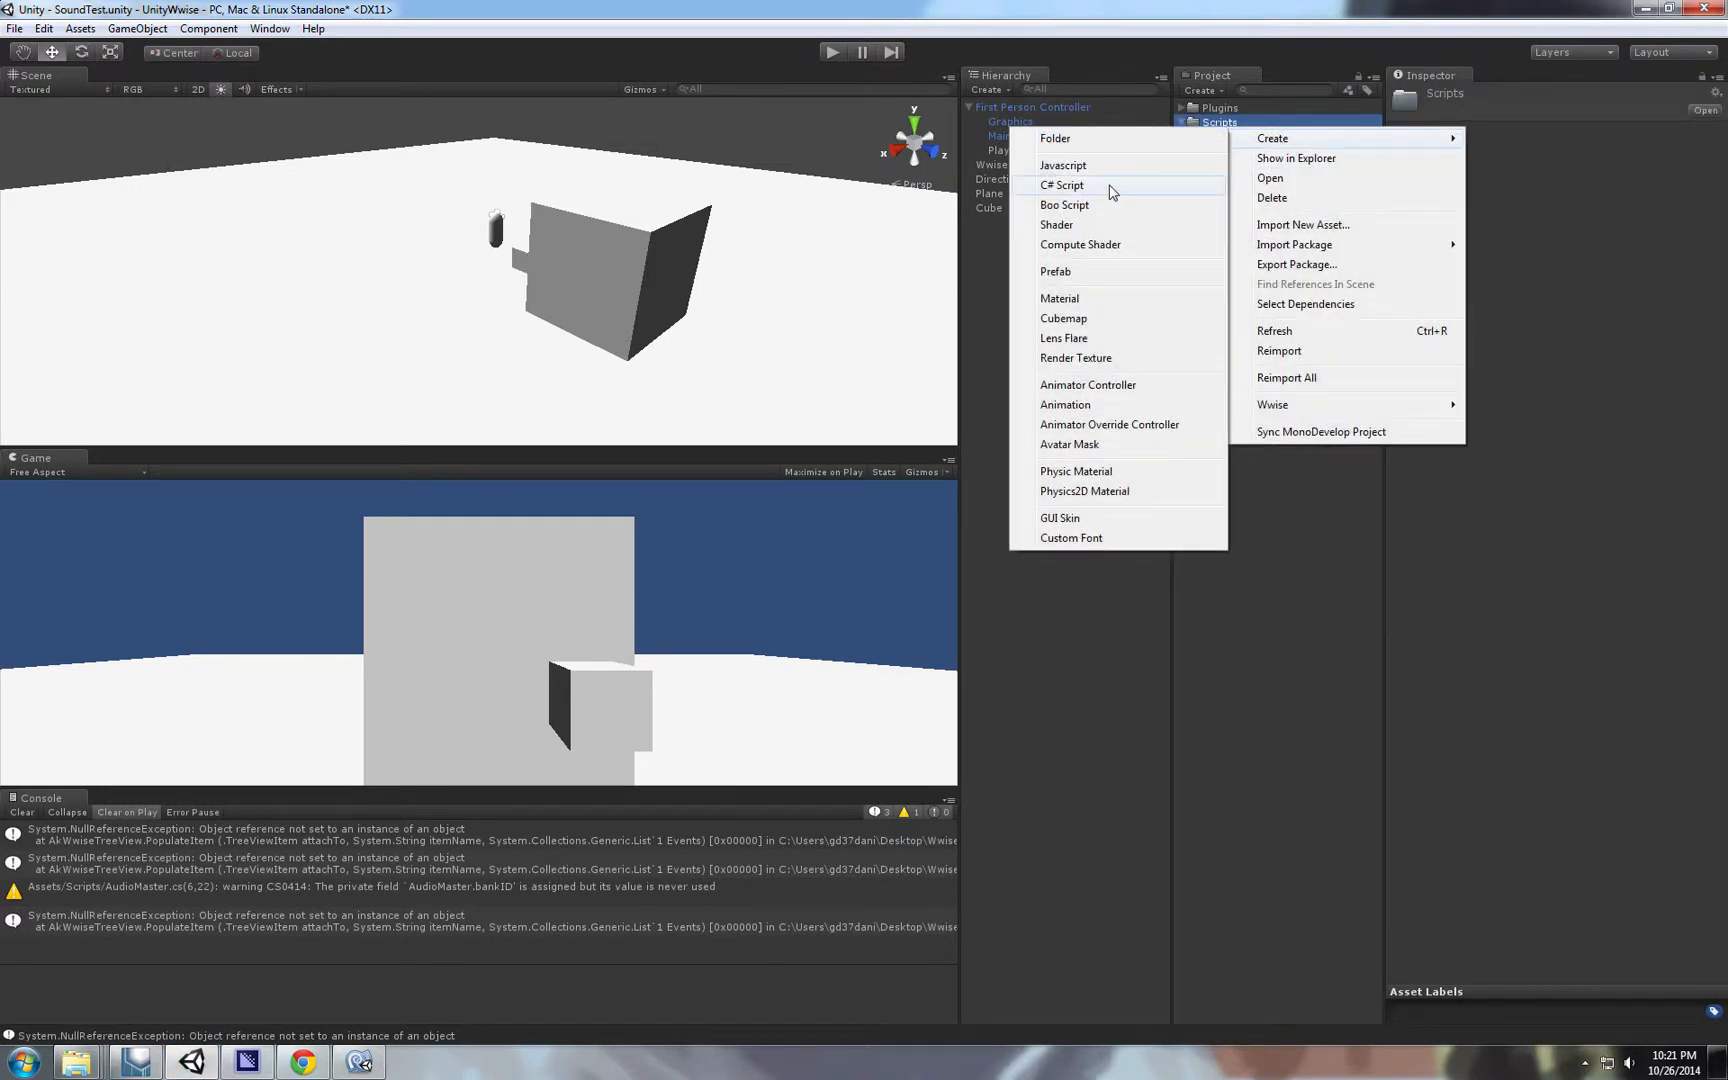
click(1062, 184)
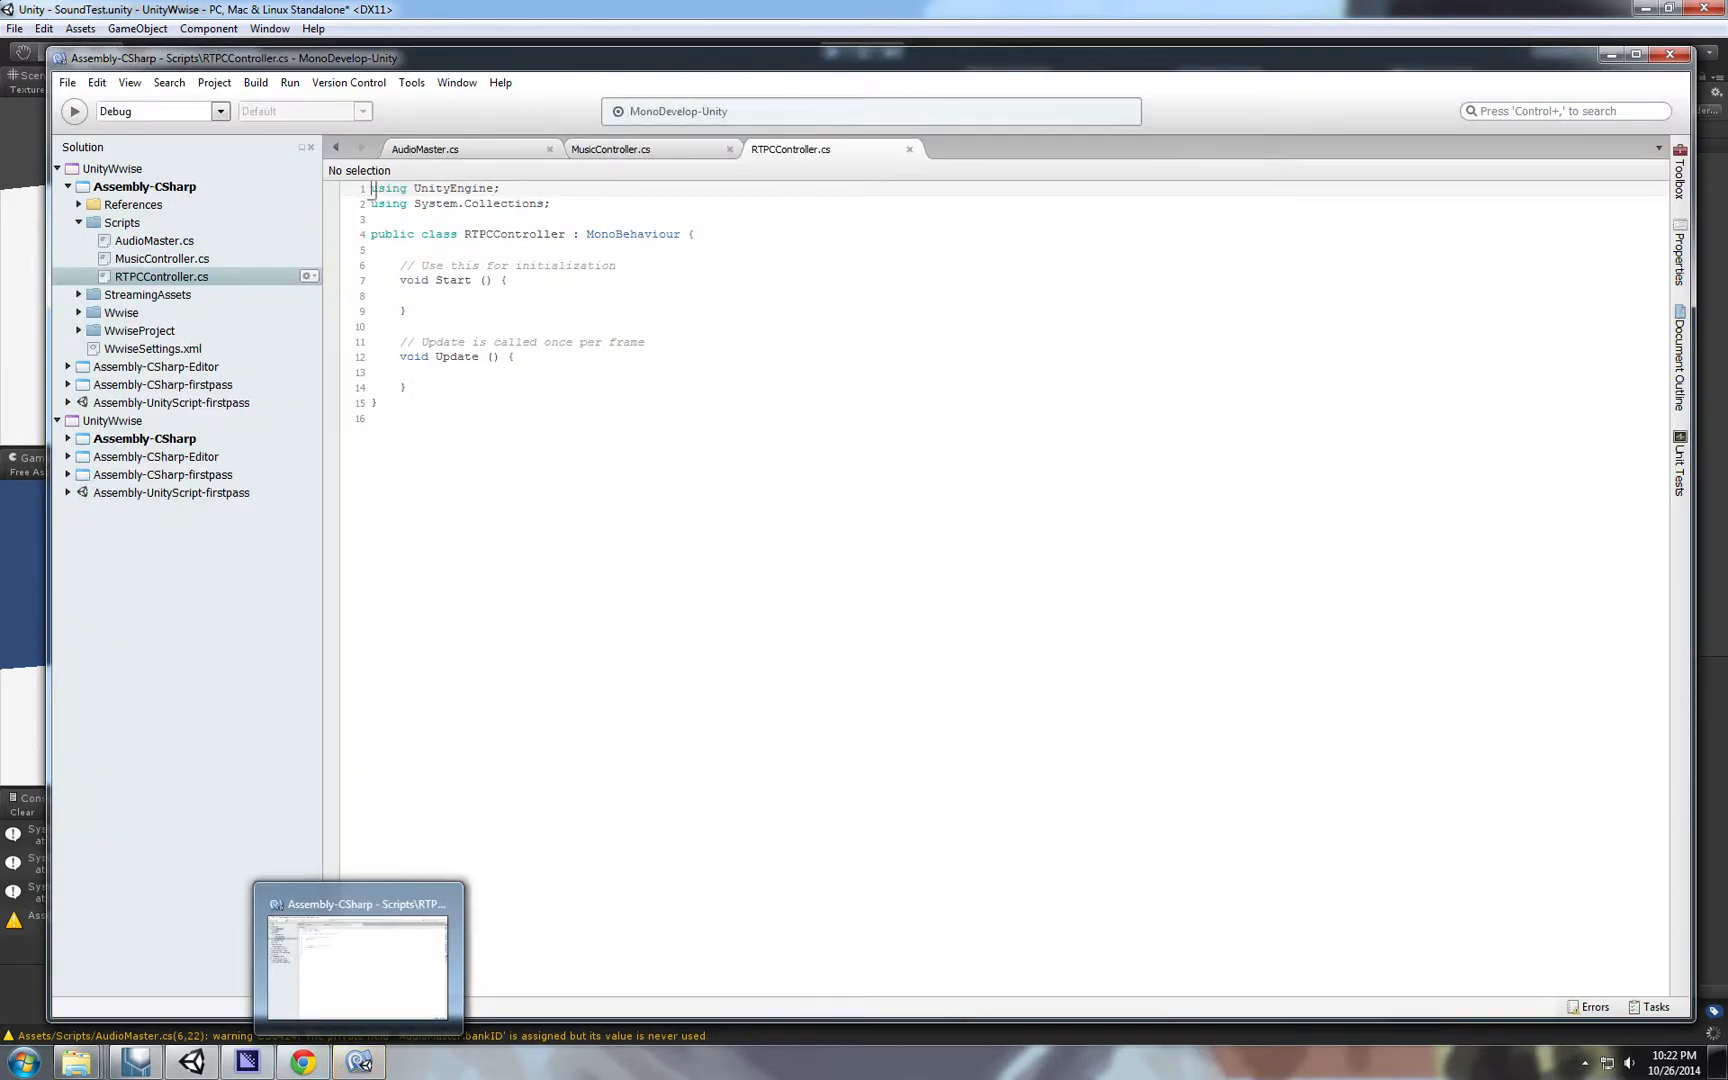
Write if(Input.GetKeyDown(KeyCode.Keypad1)) { } in Update and duplicate it into four checks.
click(96, 82)
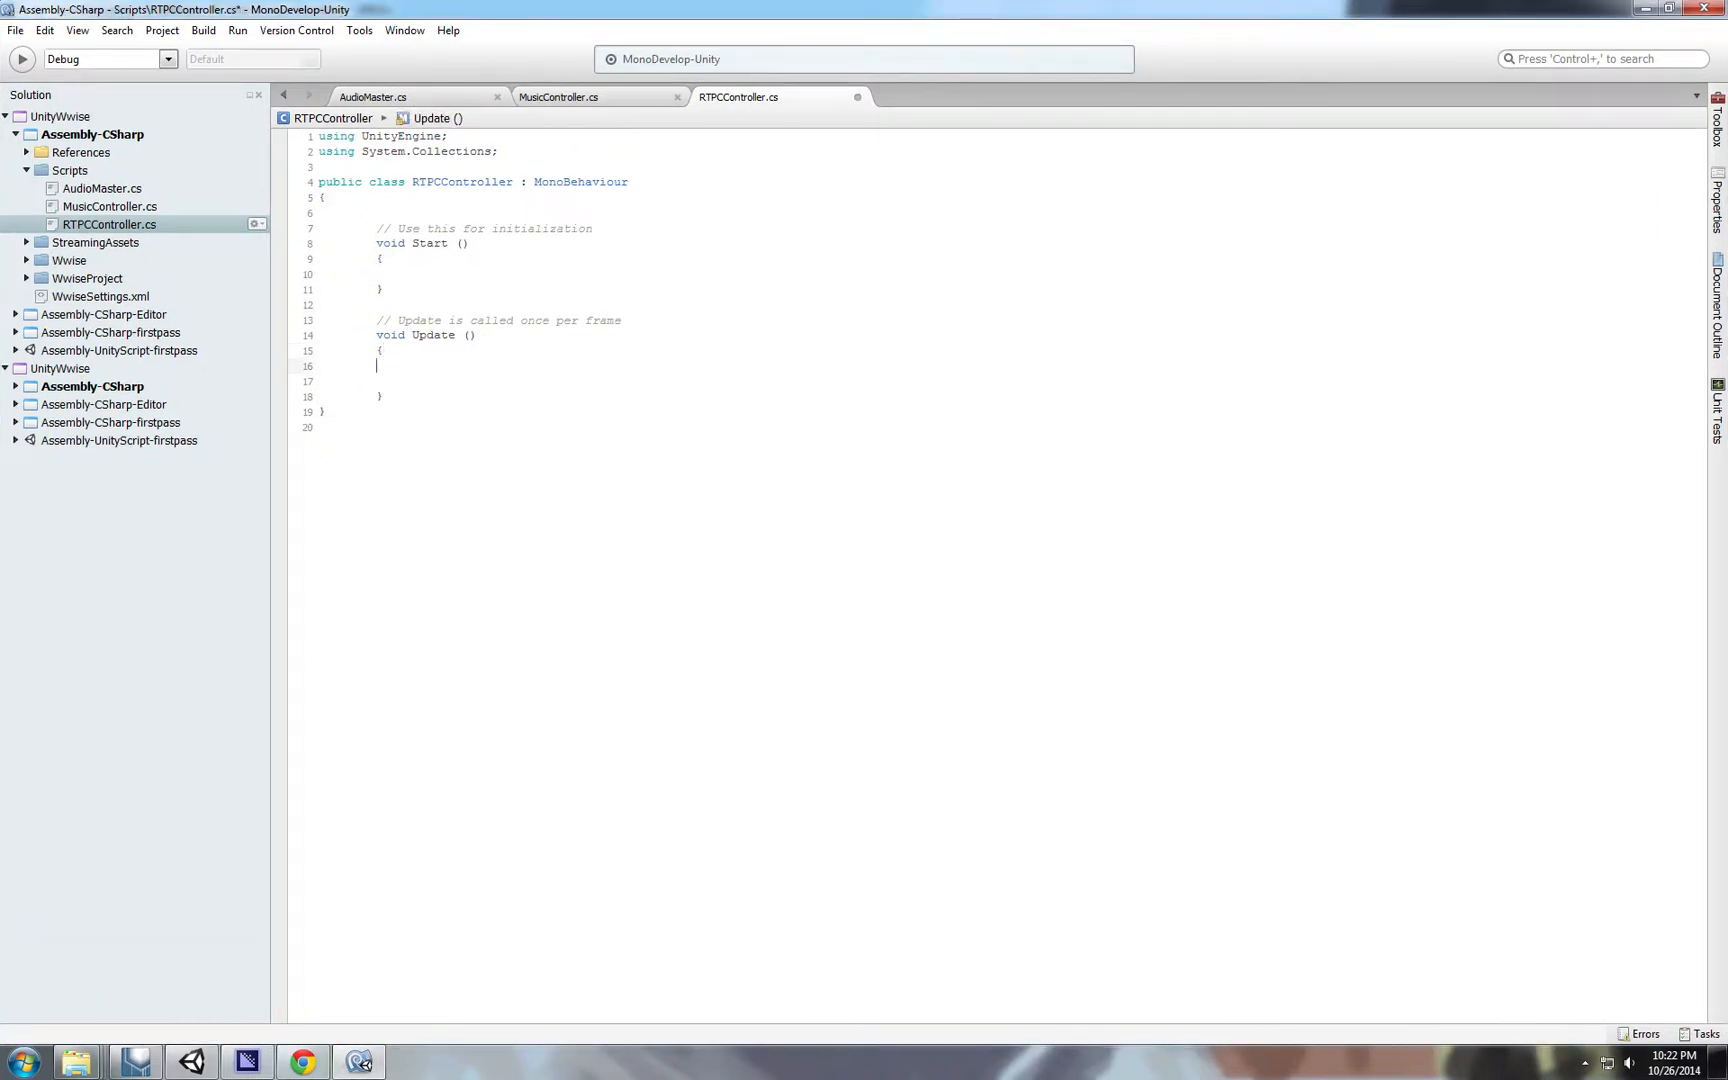
text(if()
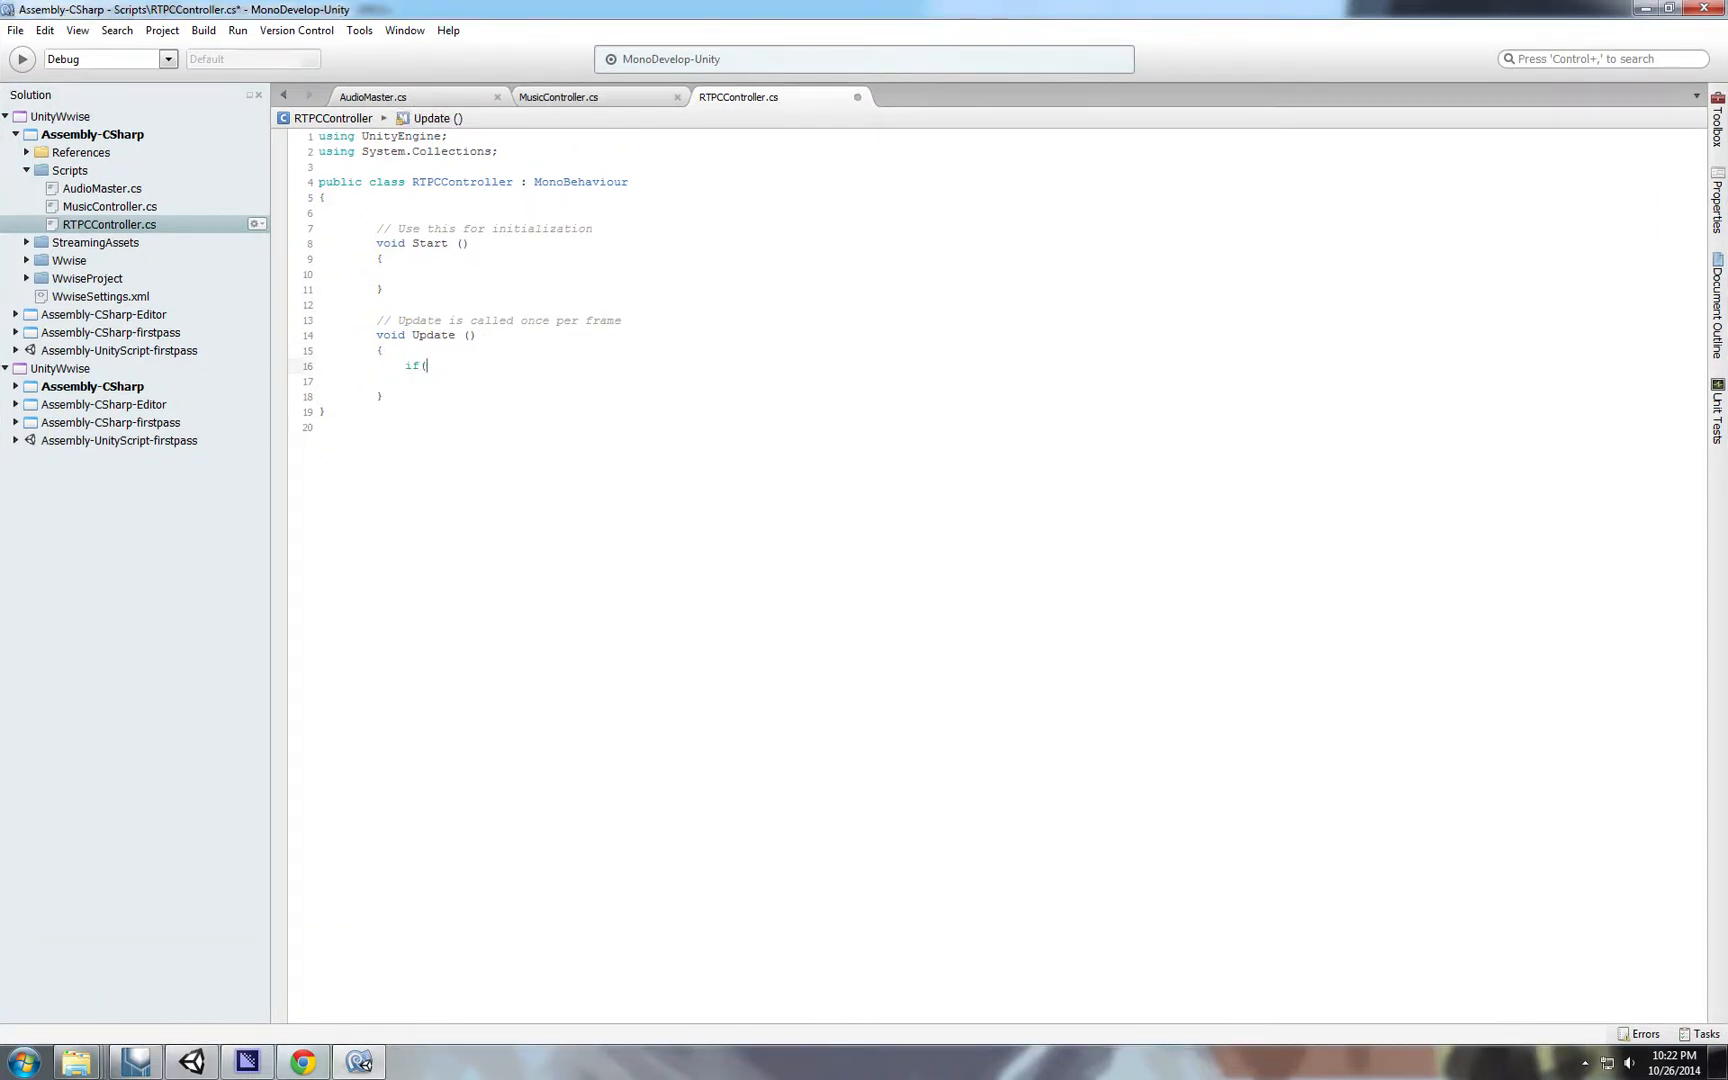
text(in)
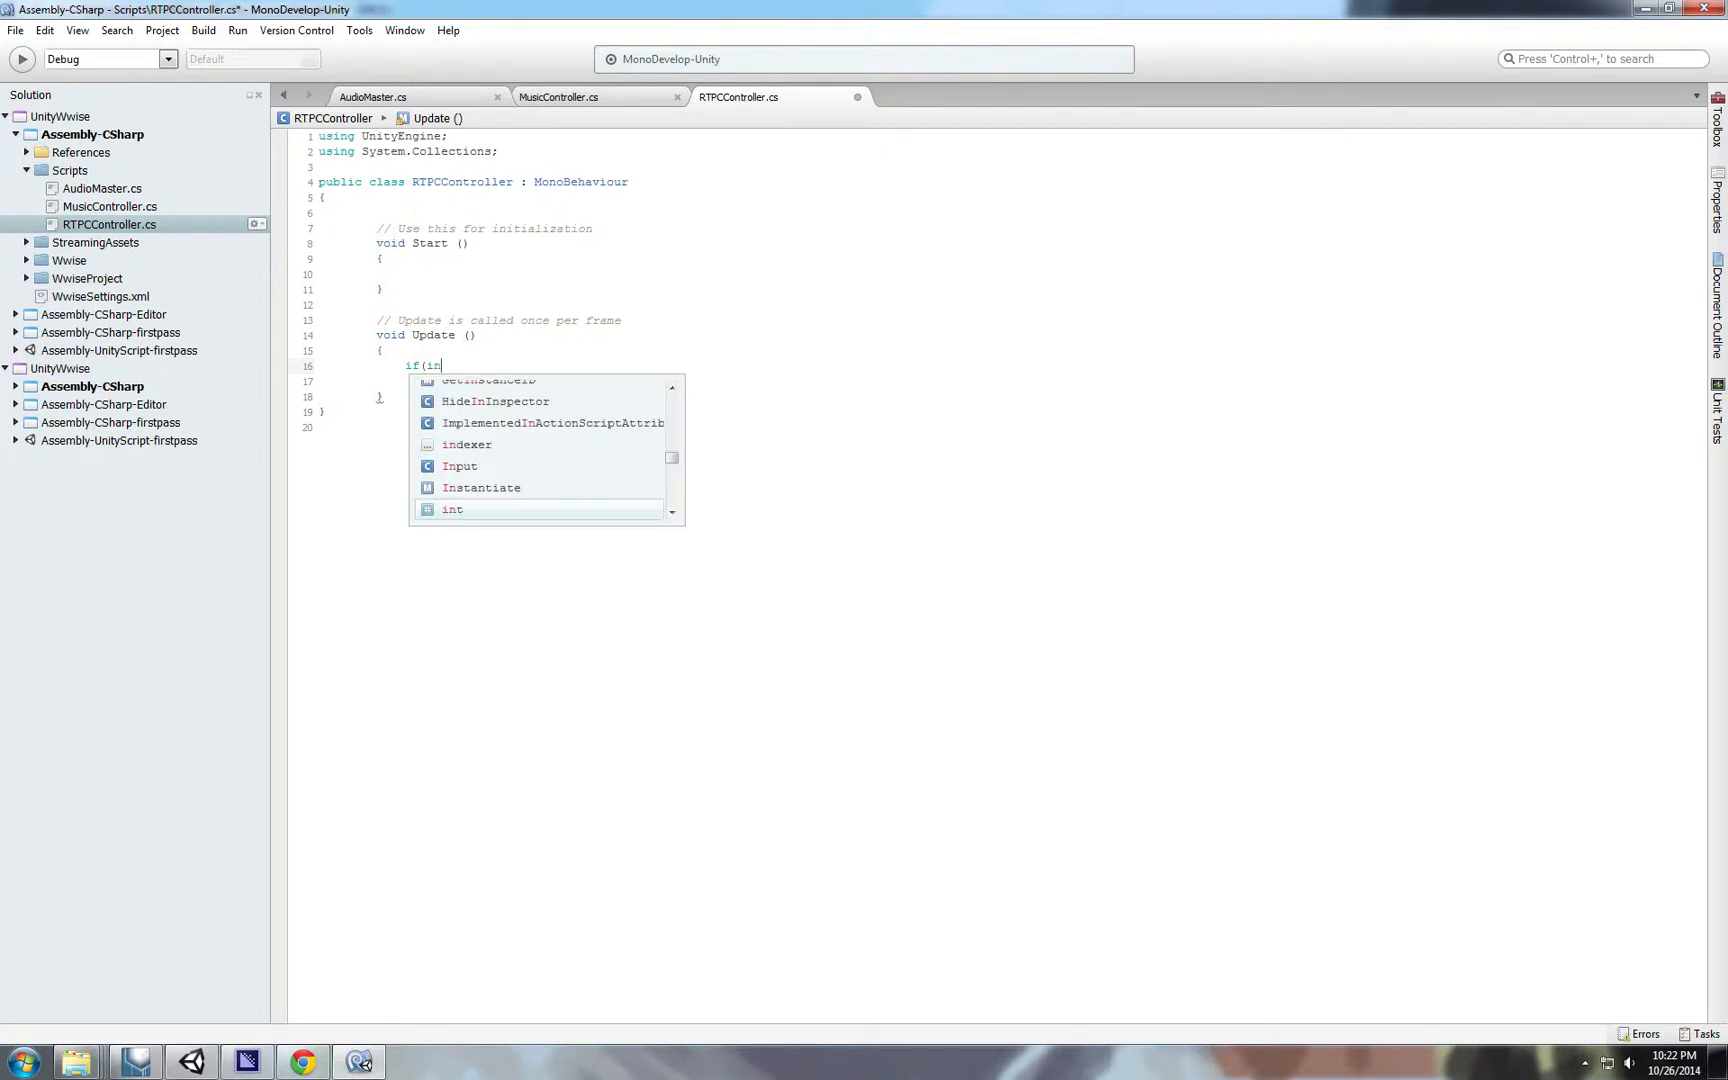
text(put.)
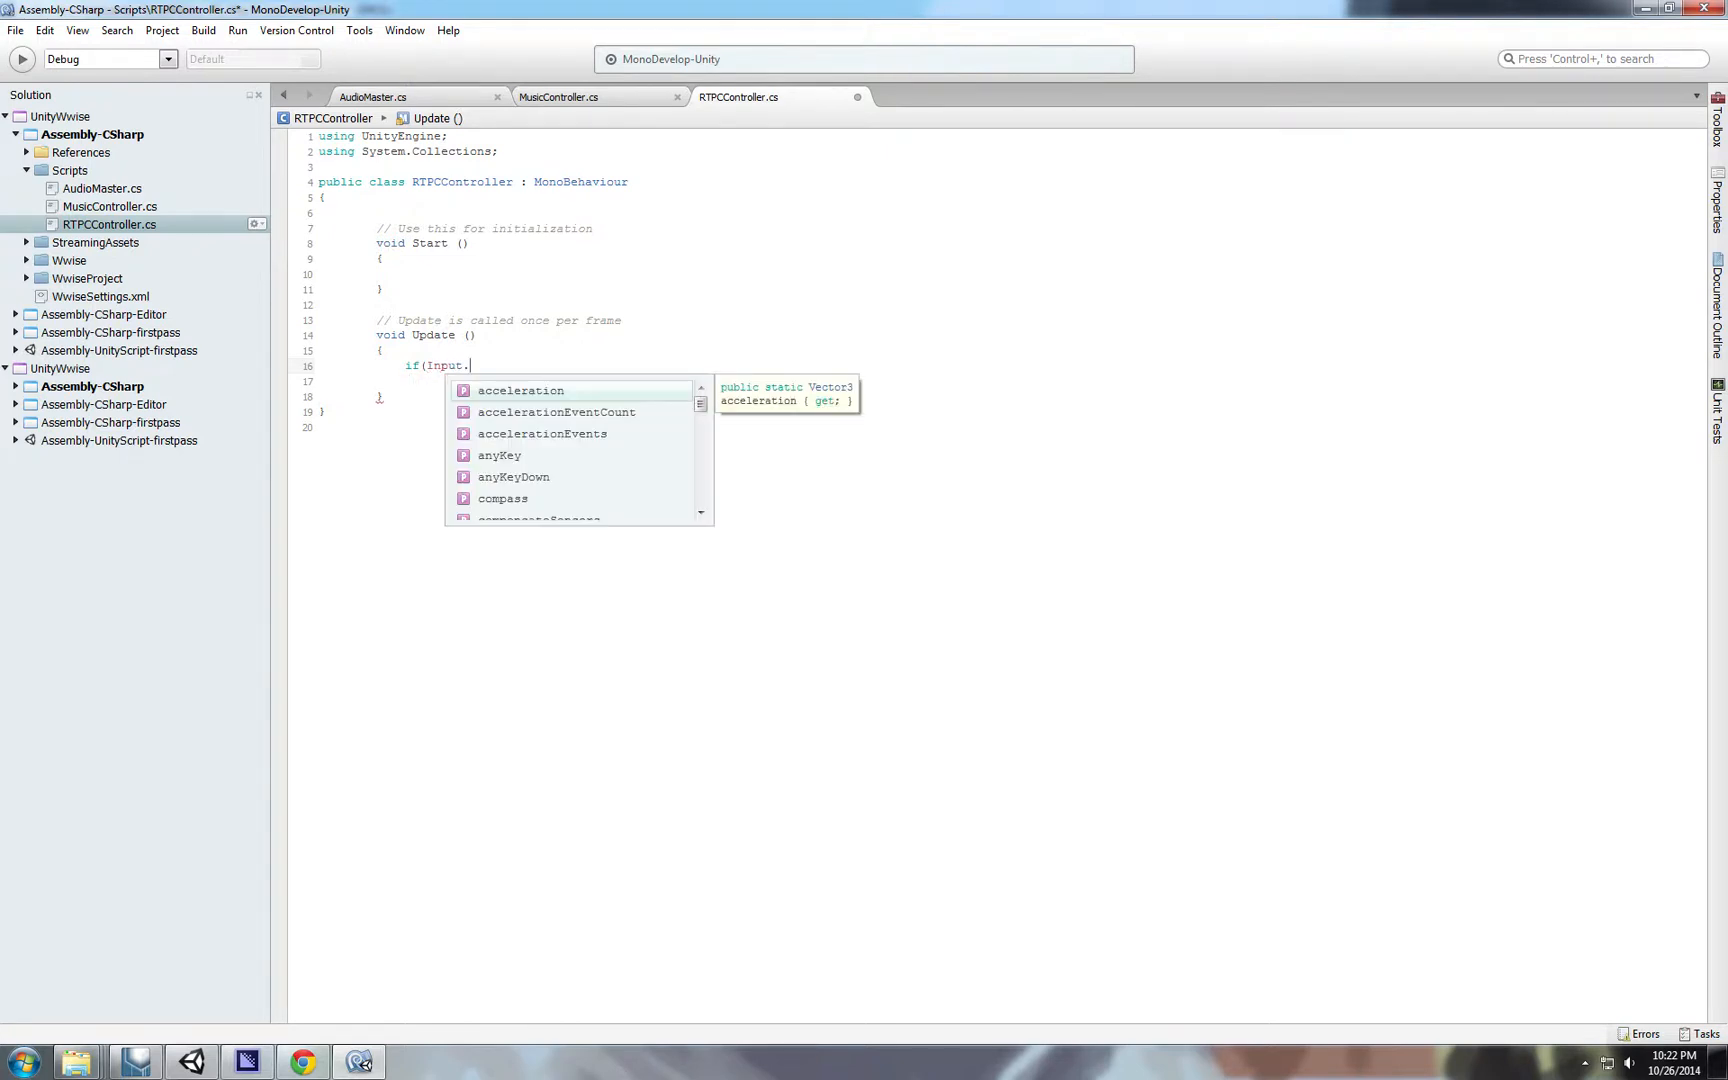
text(kg)
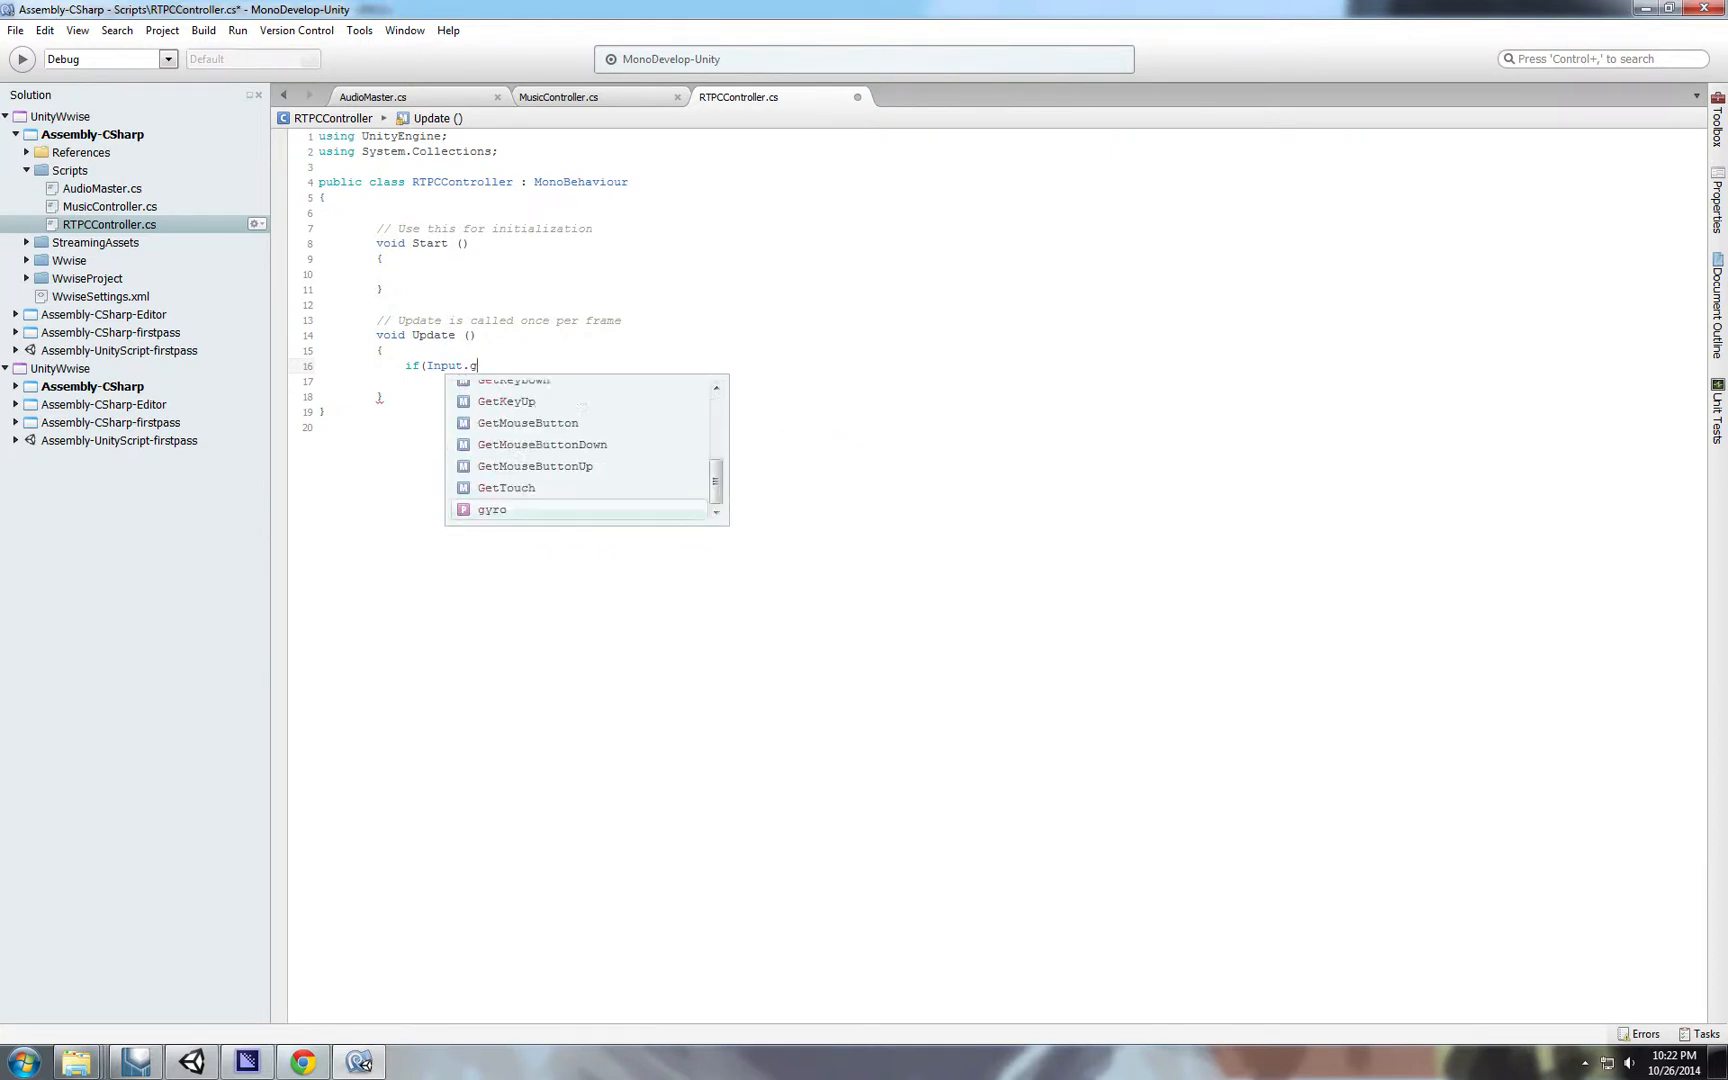
text(etKeyDown)
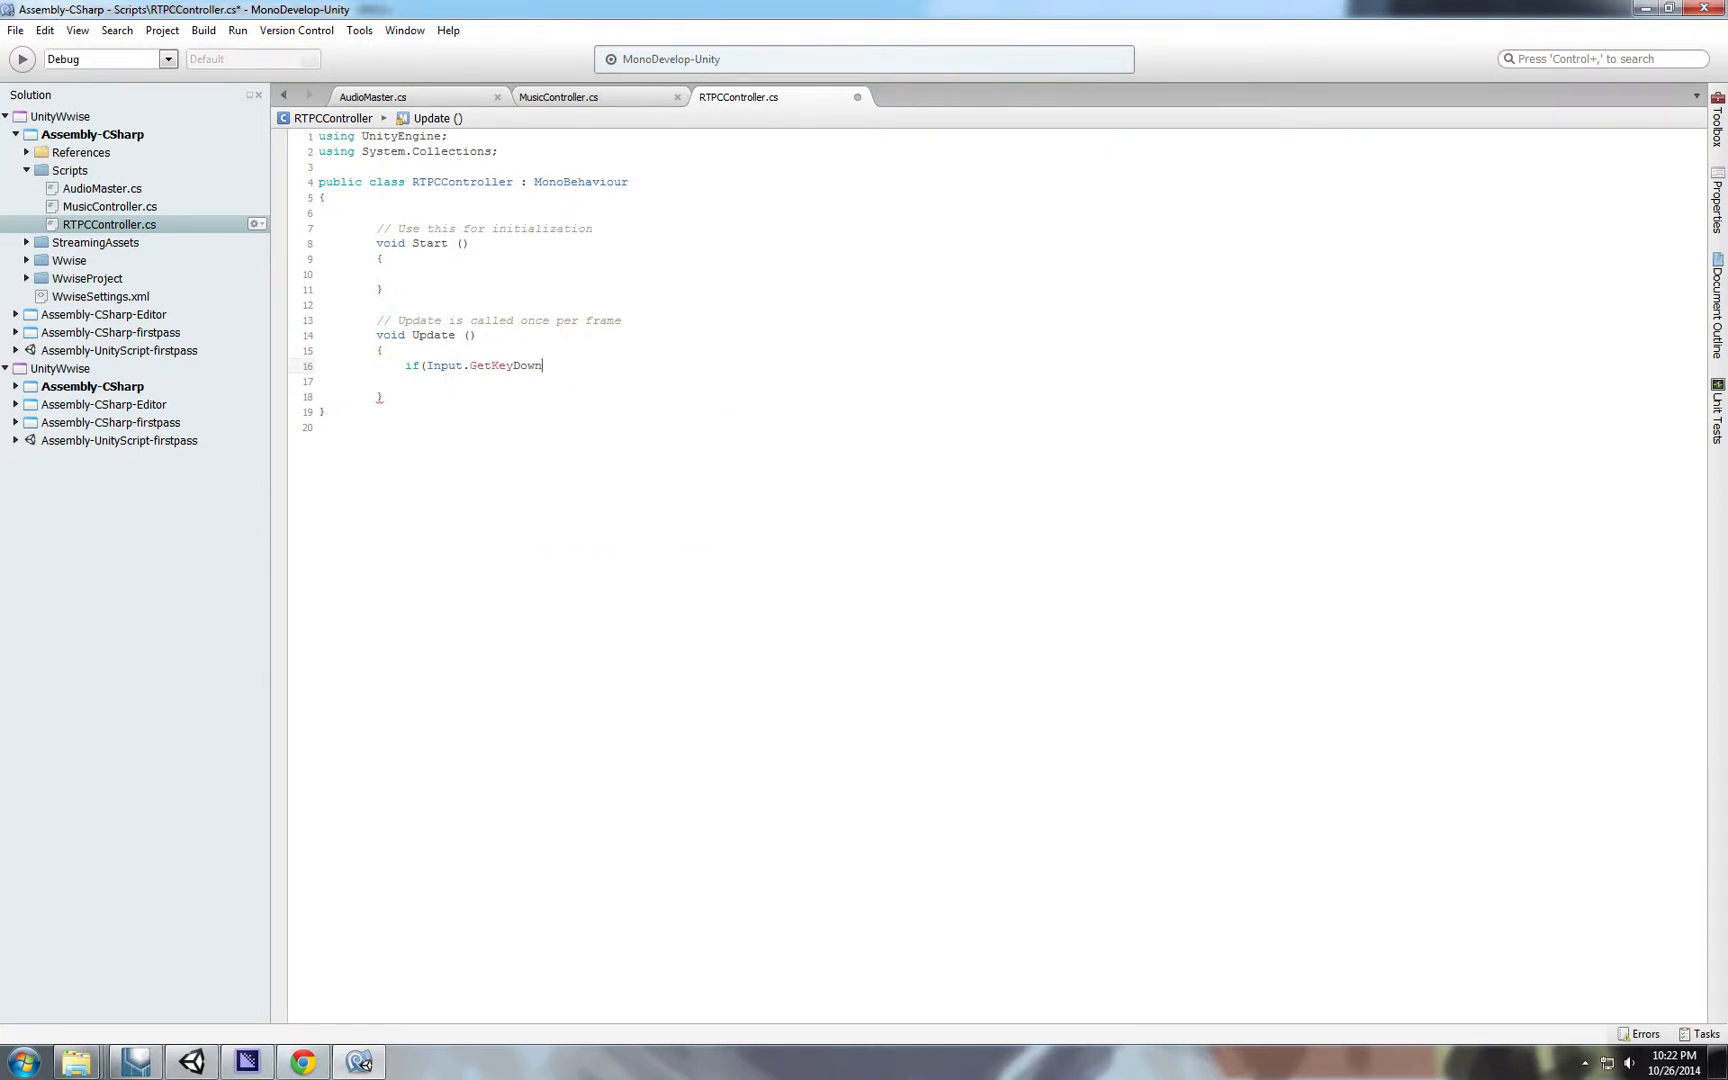
text((KeyCode)
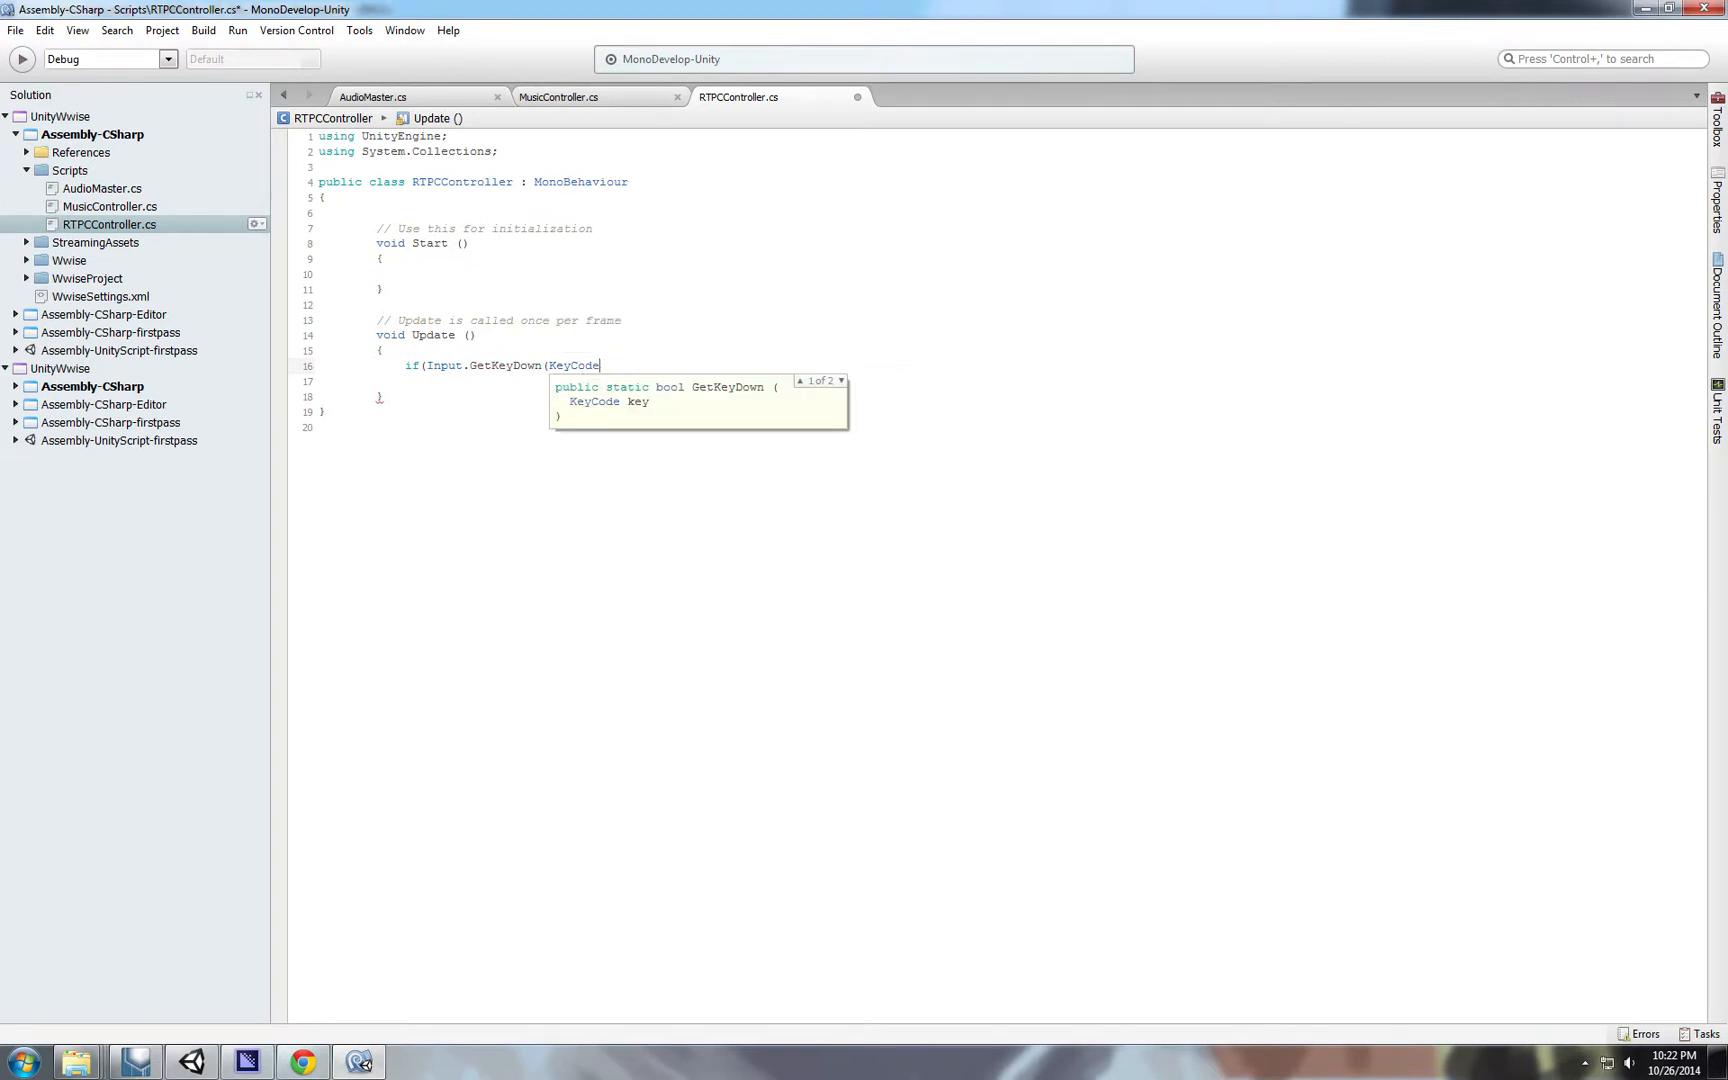
text(.ke)
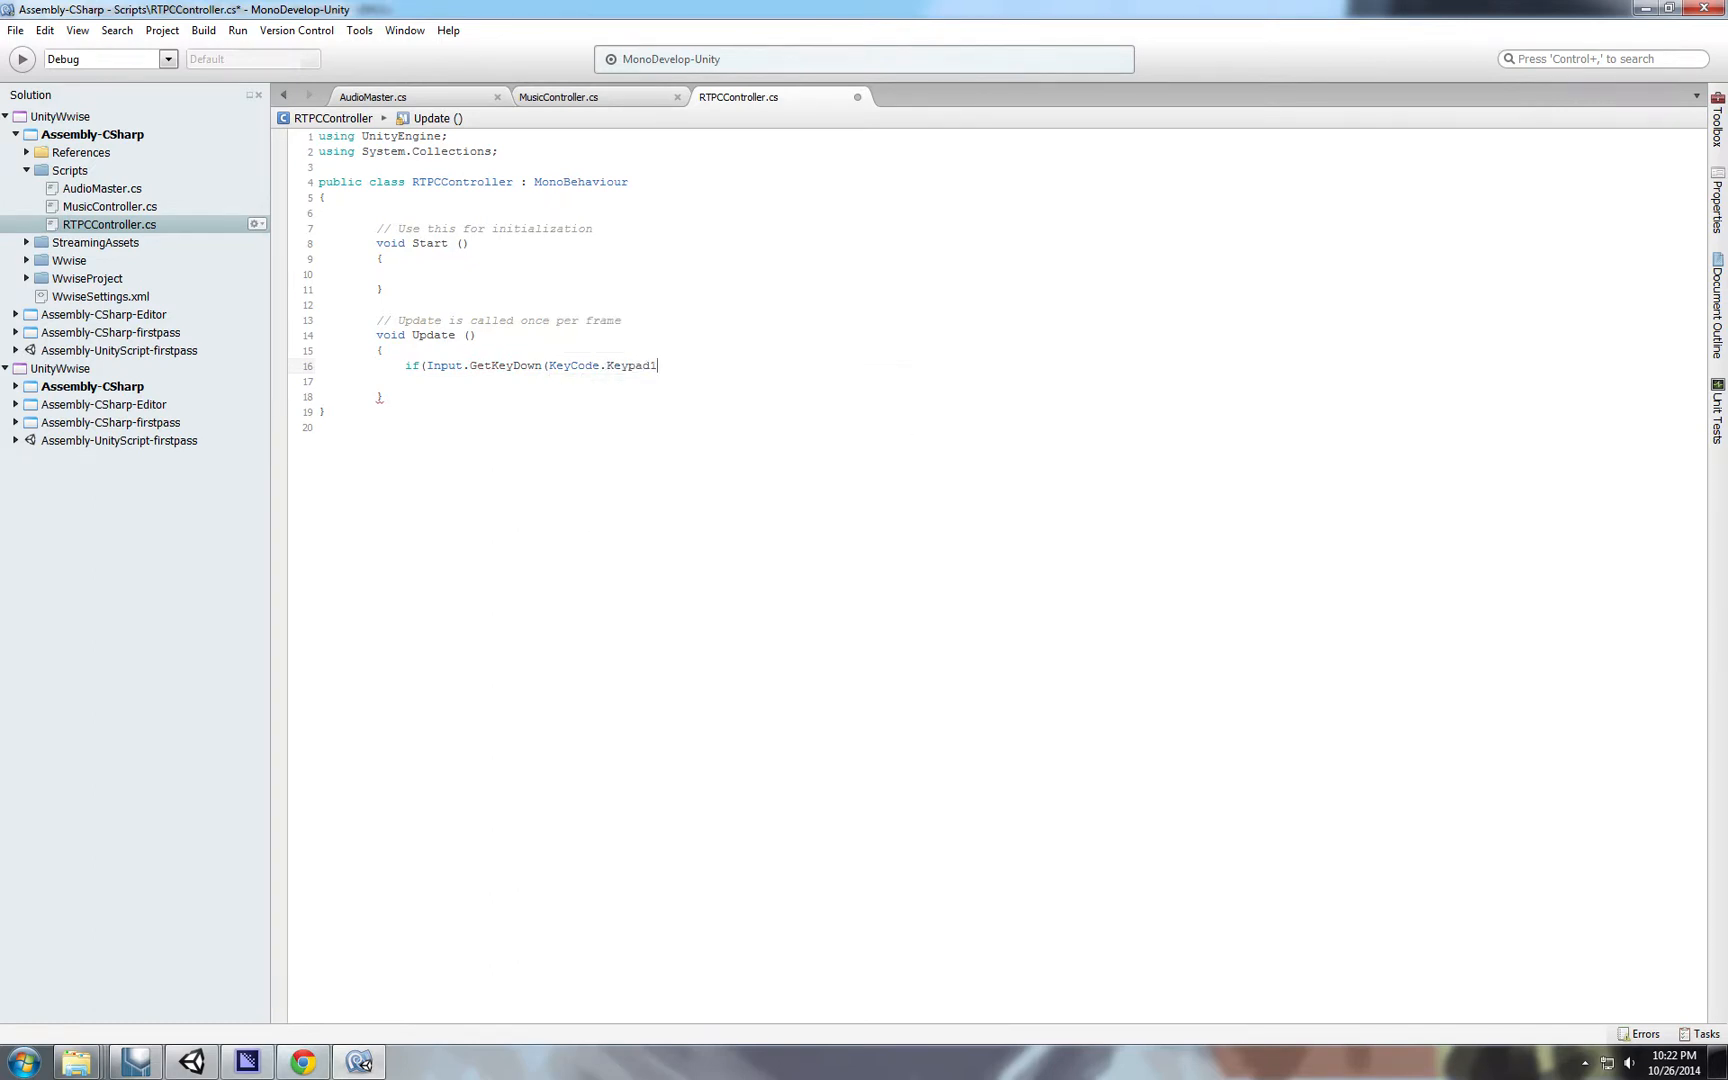
text()))
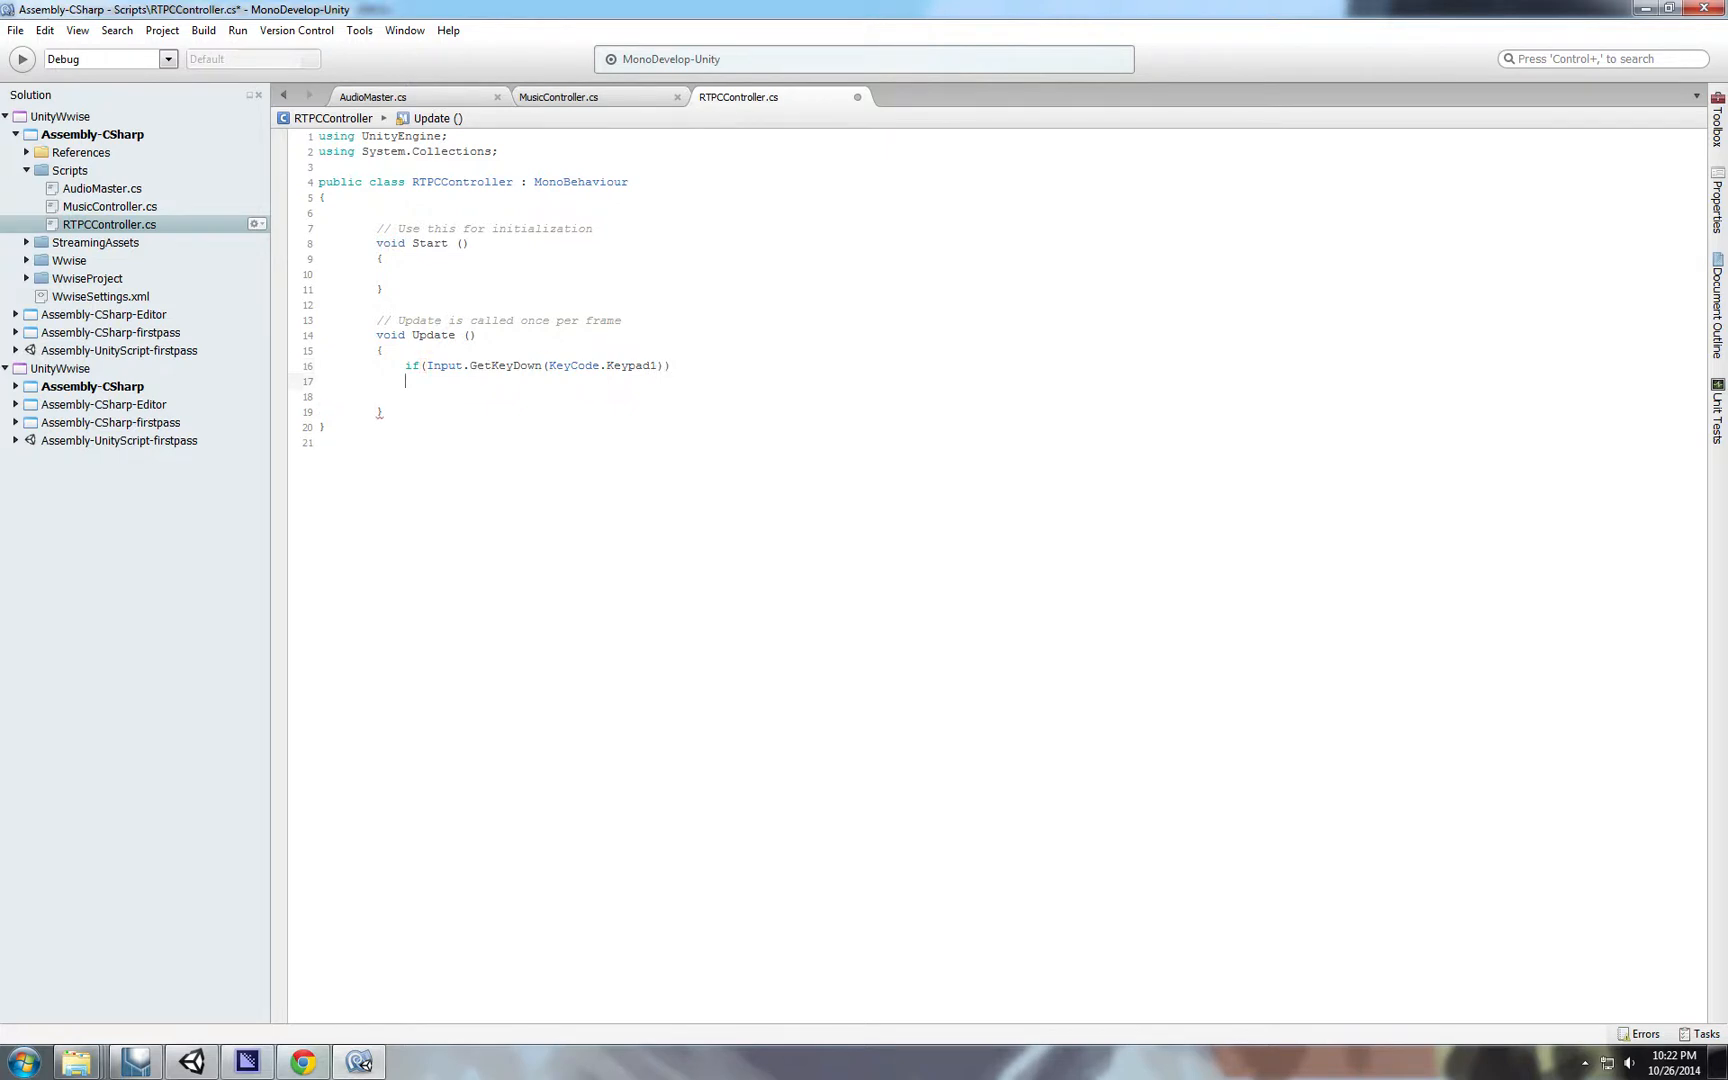
text({)
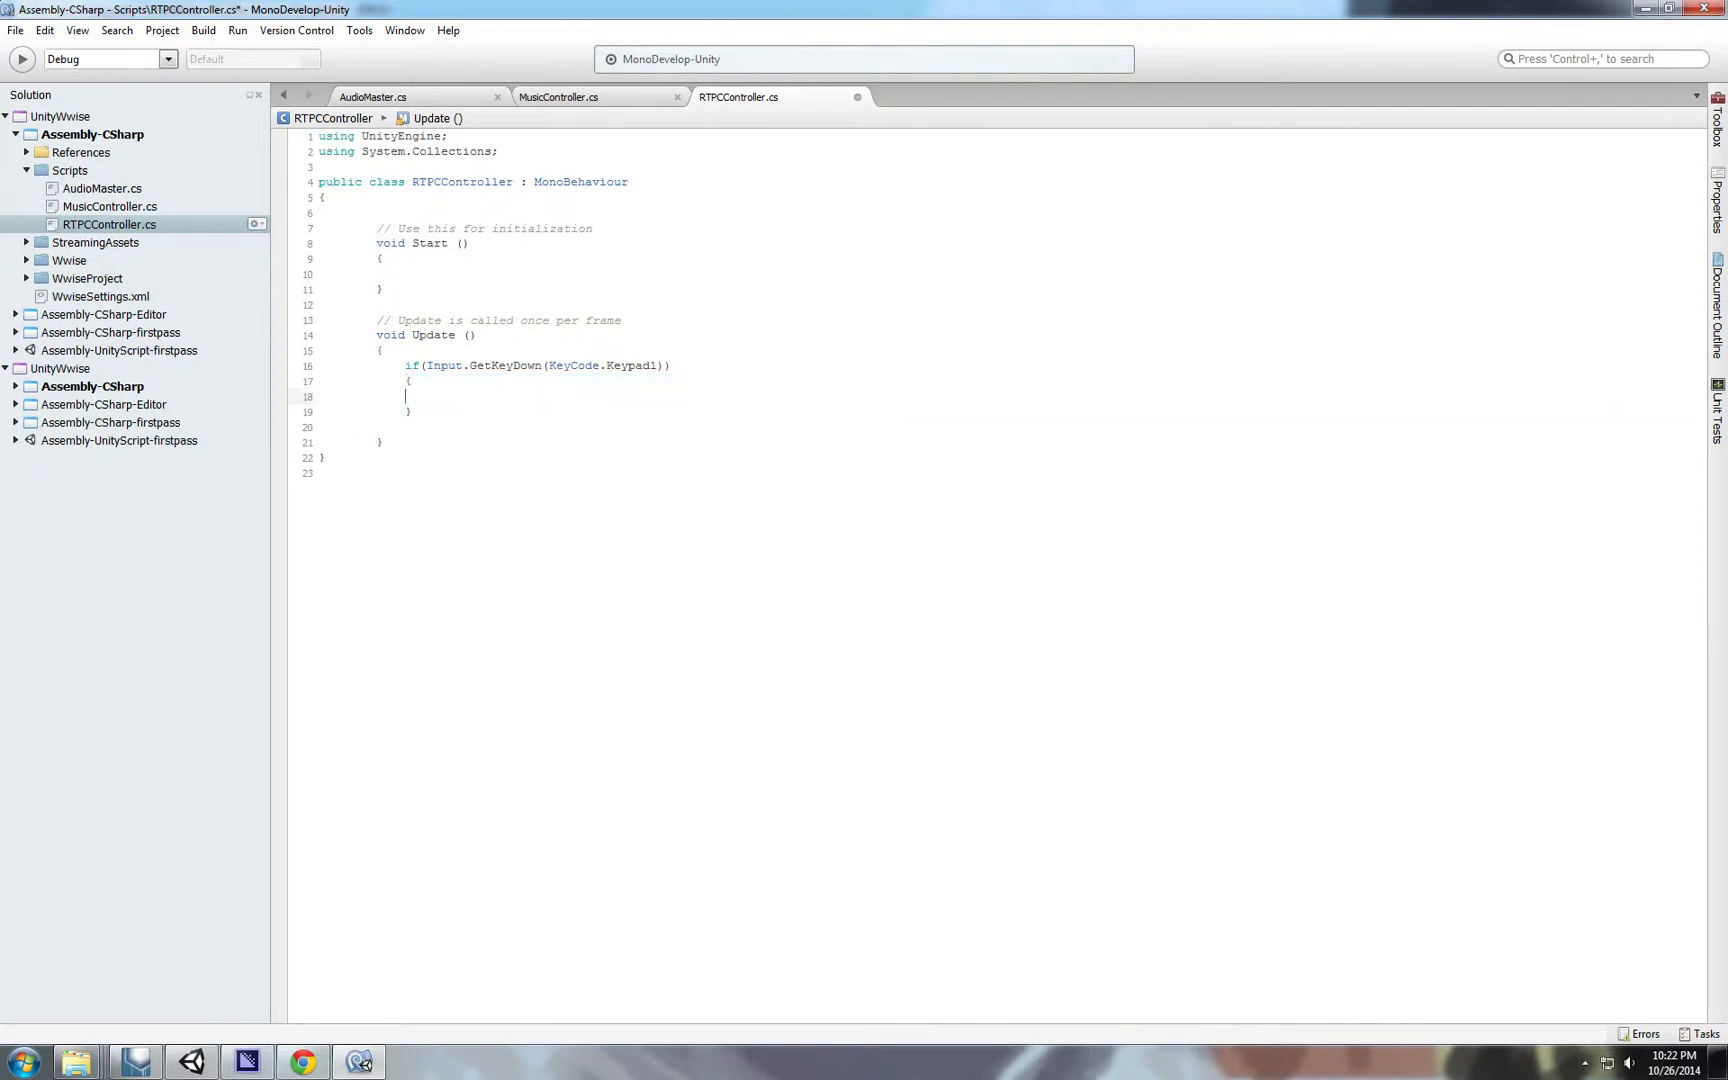
drag(404, 364, 412, 412)
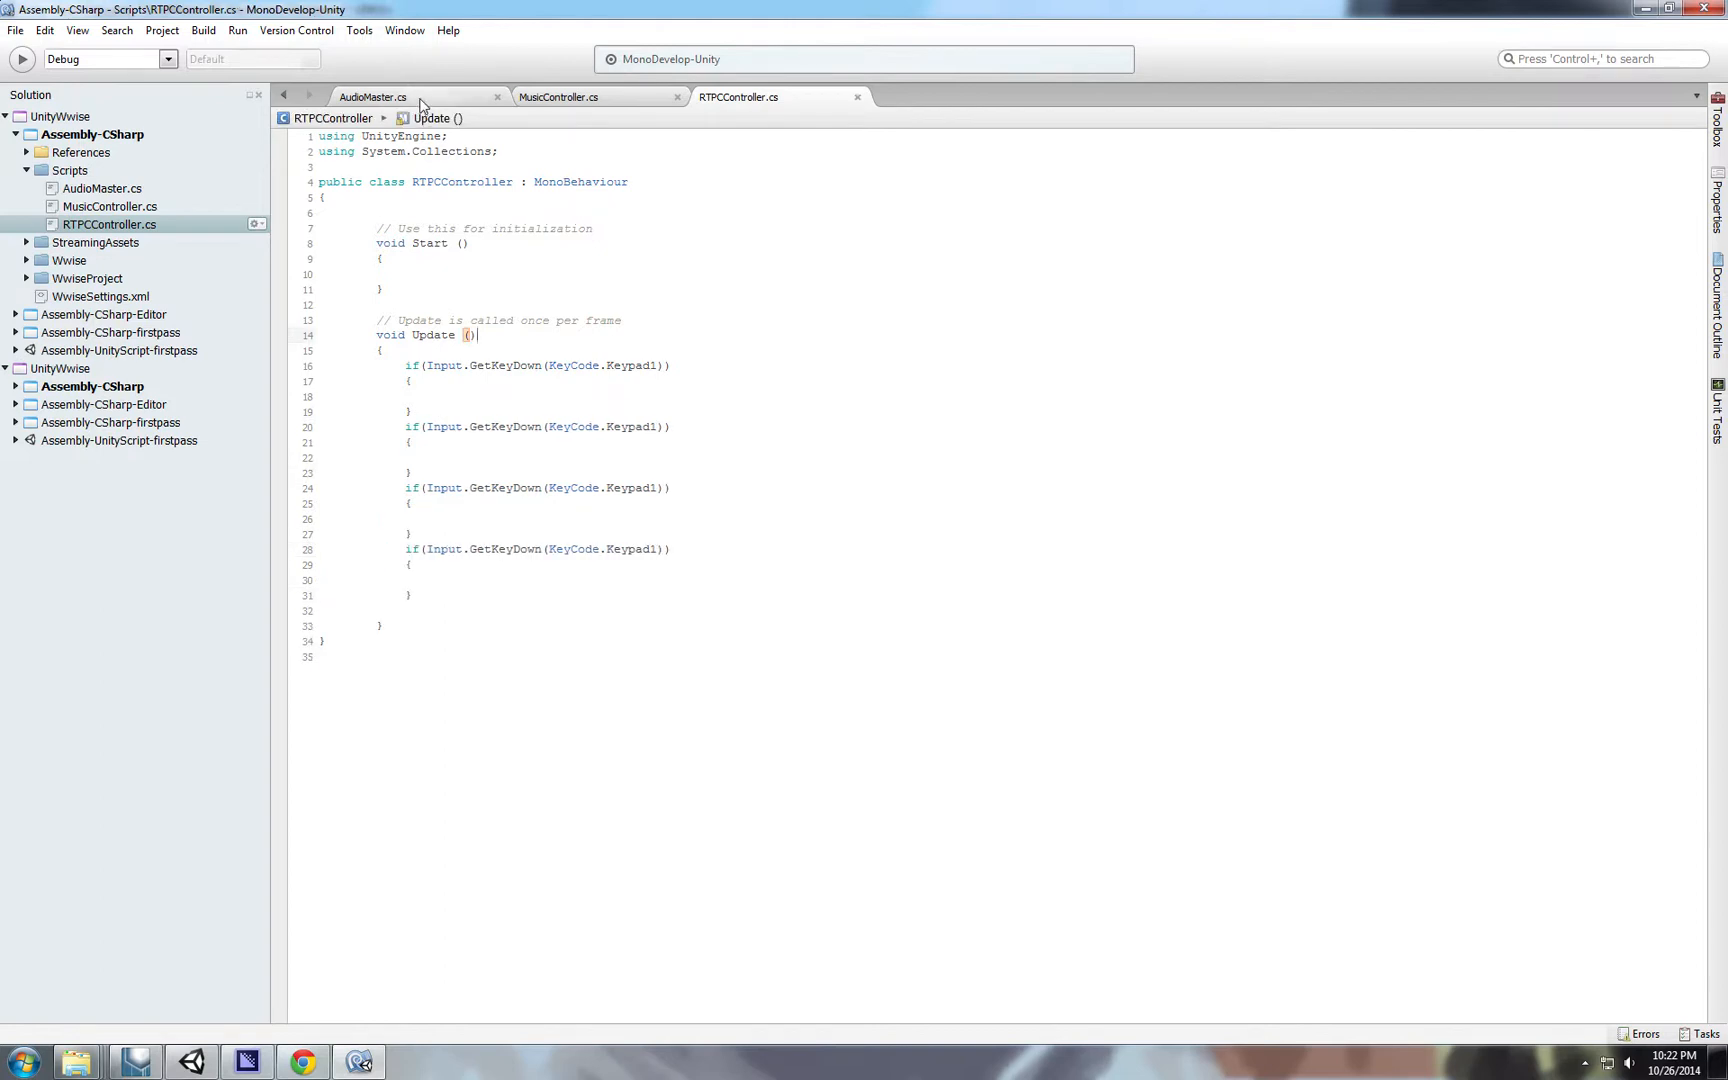
click(372, 96)
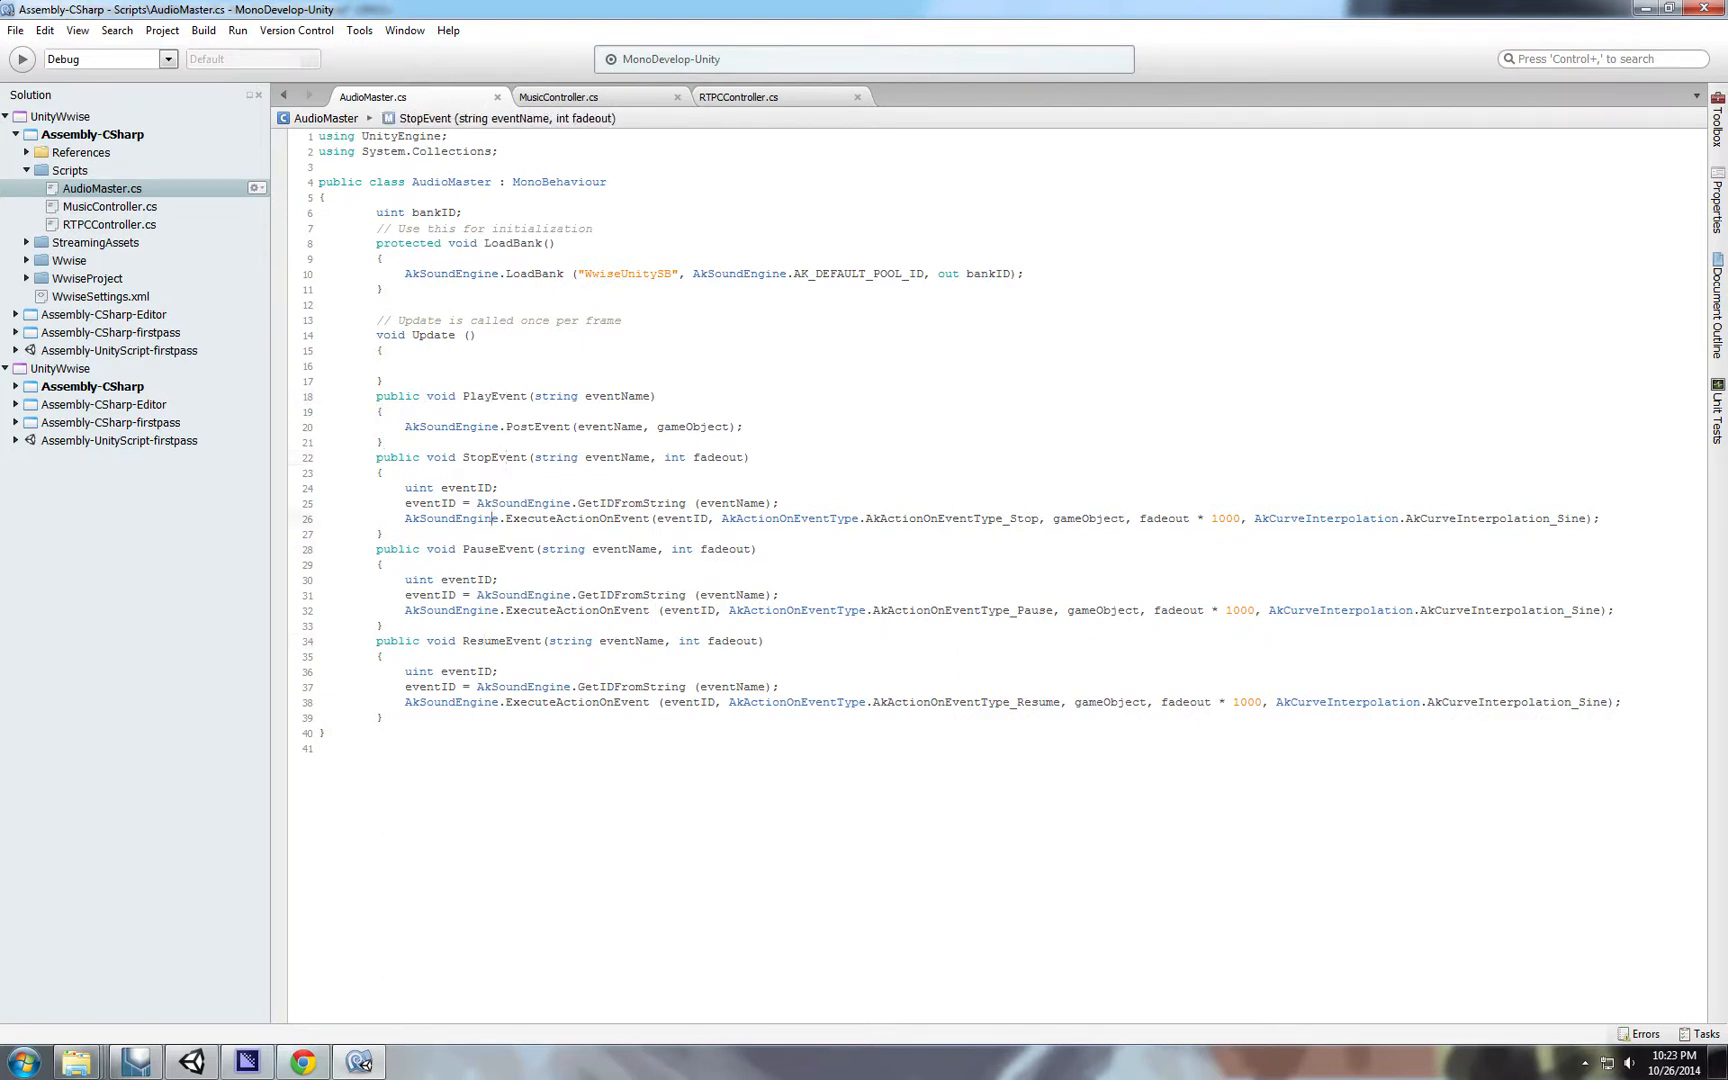
Change RTPCController's base class from MonoBehaviour to AudioMaster and start referencing its load-bank method.
click(738, 96)
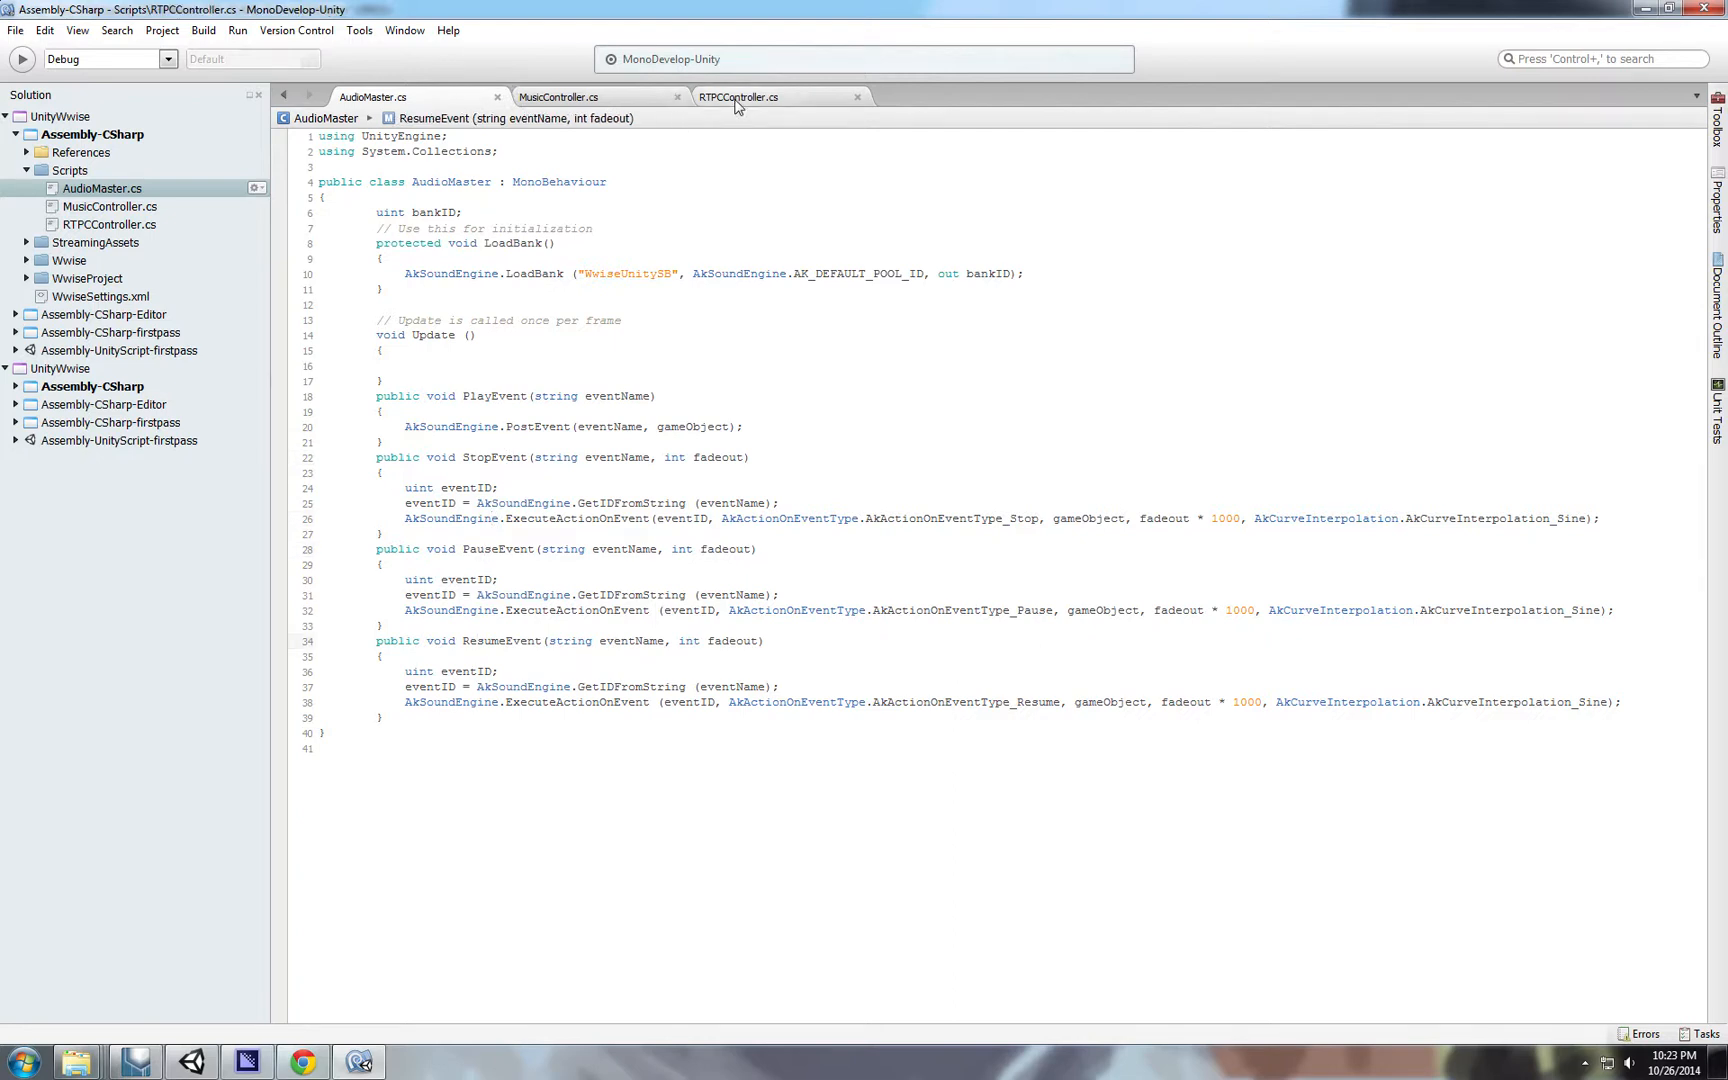
click(738, 96)
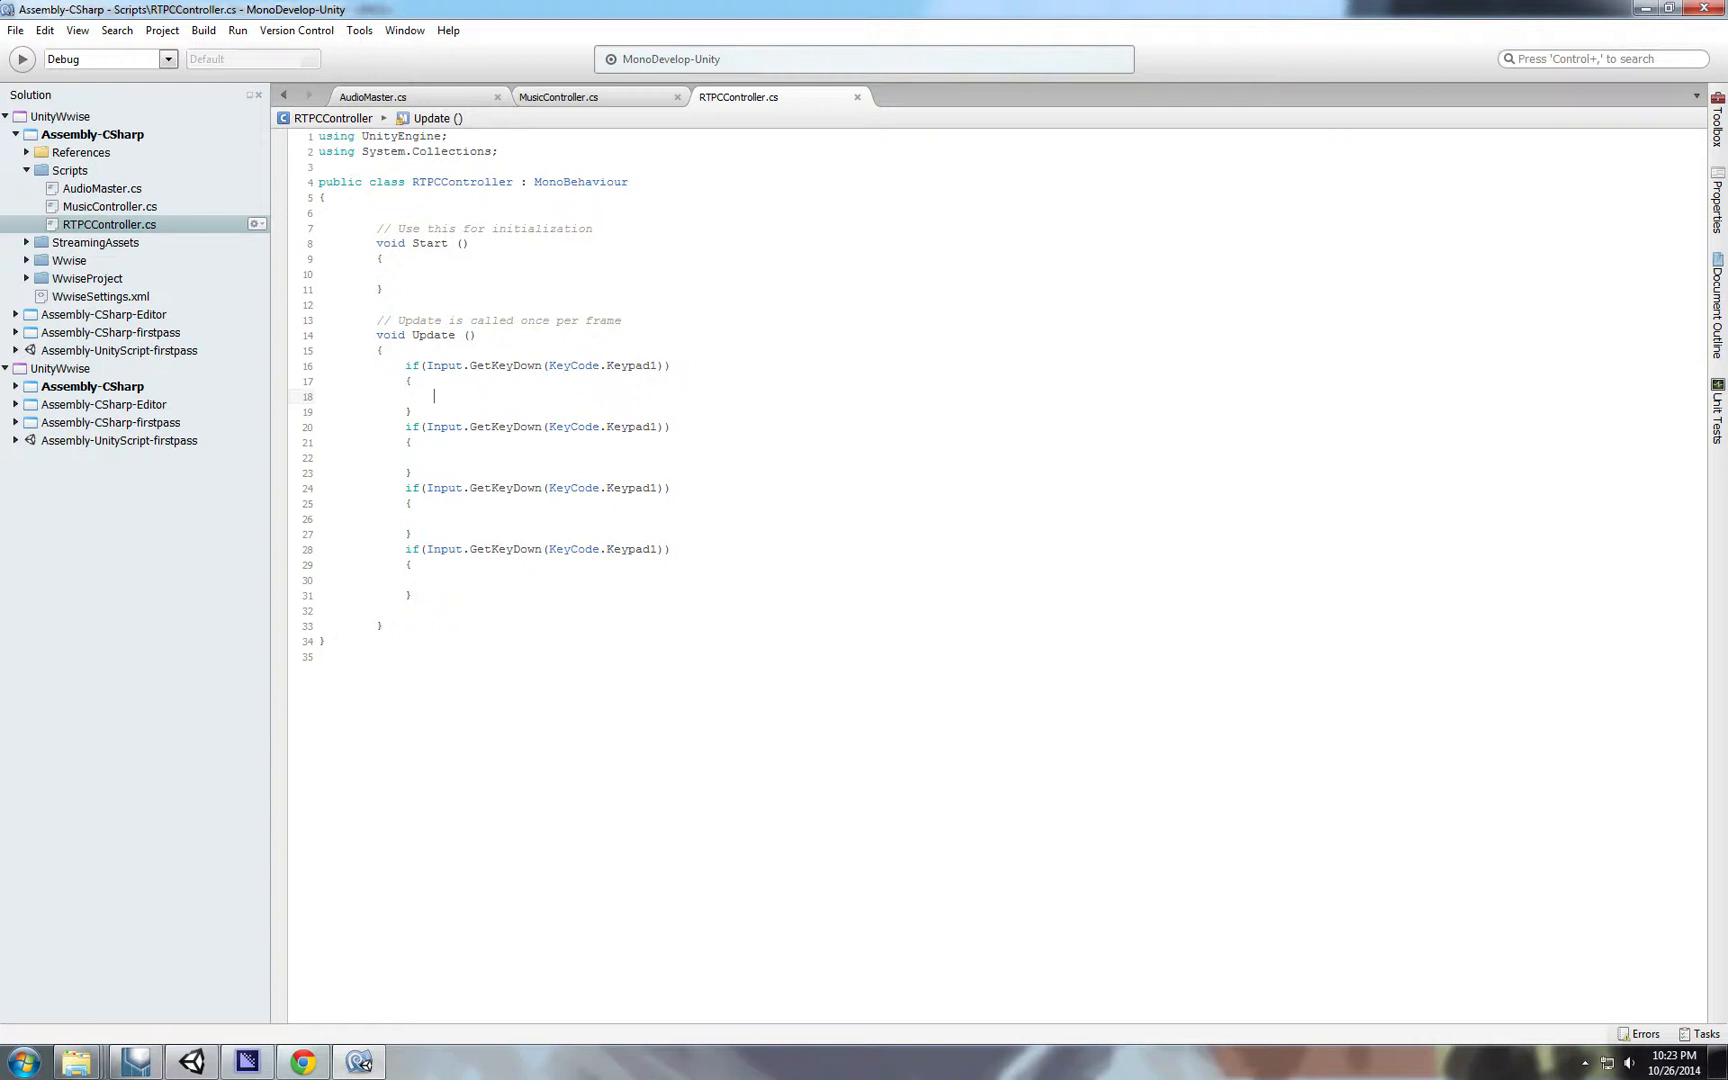
text(Ak)
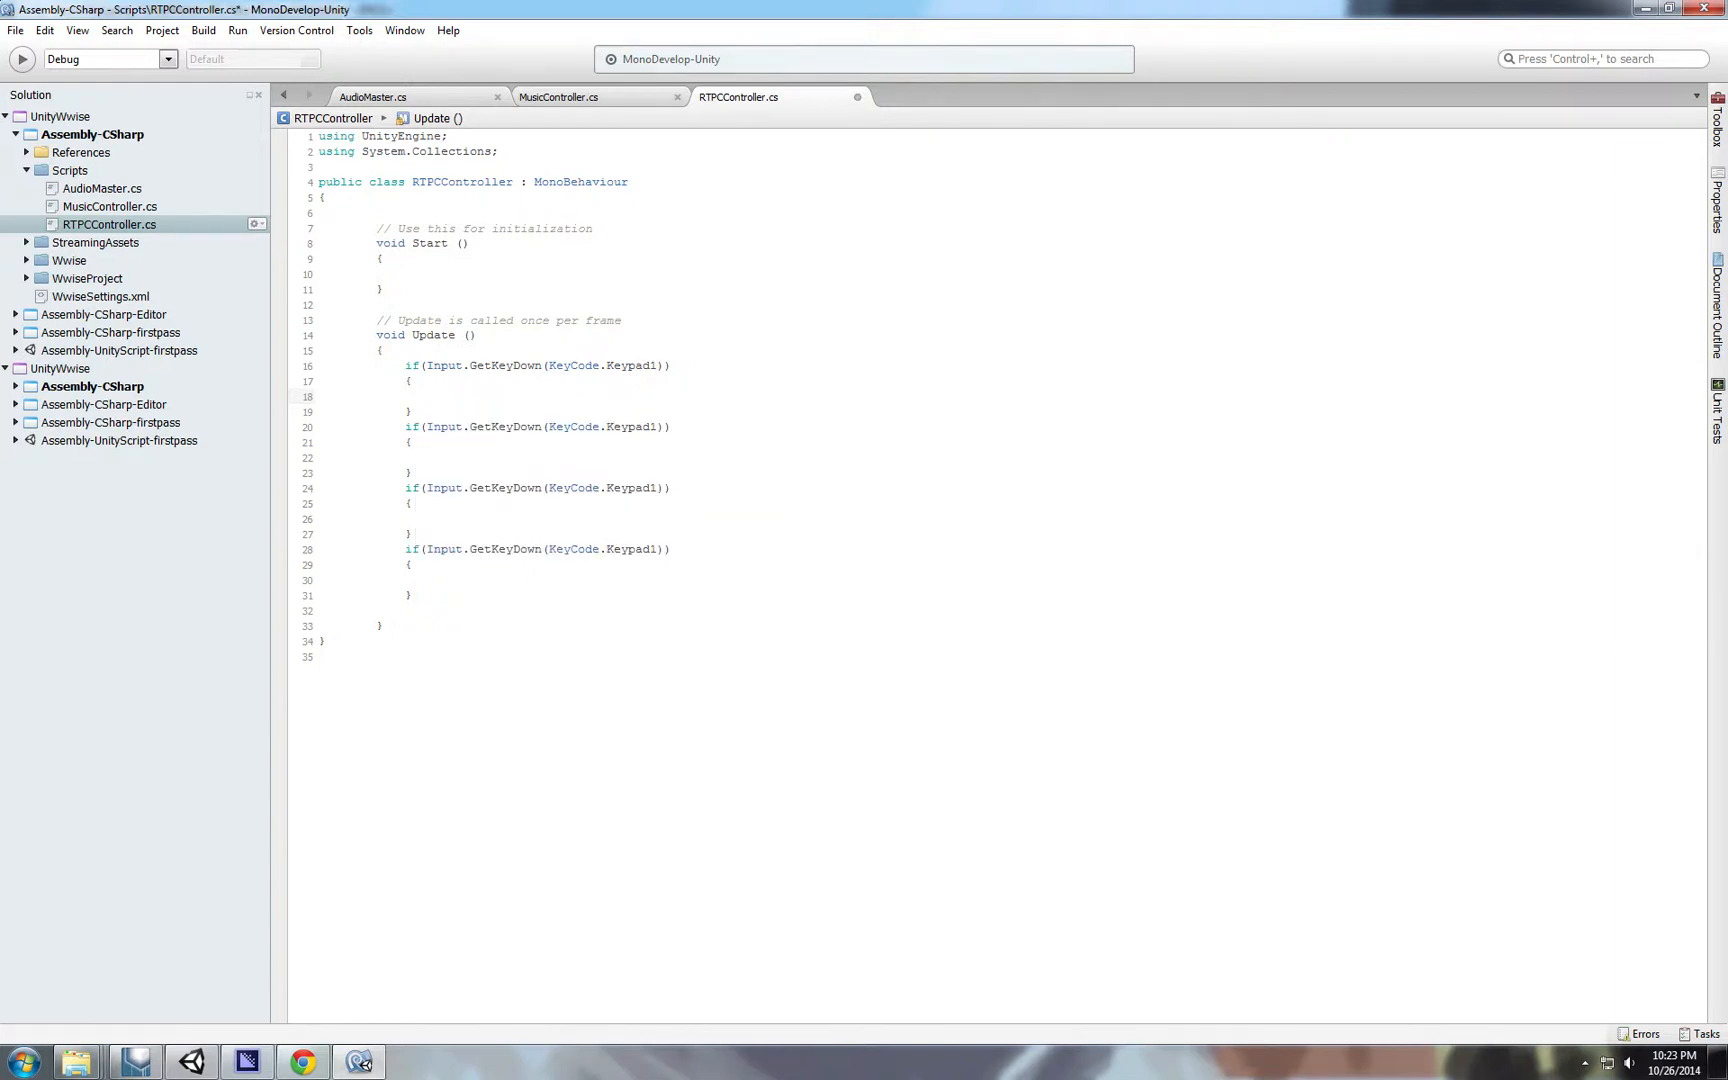
double_click(578, 180)
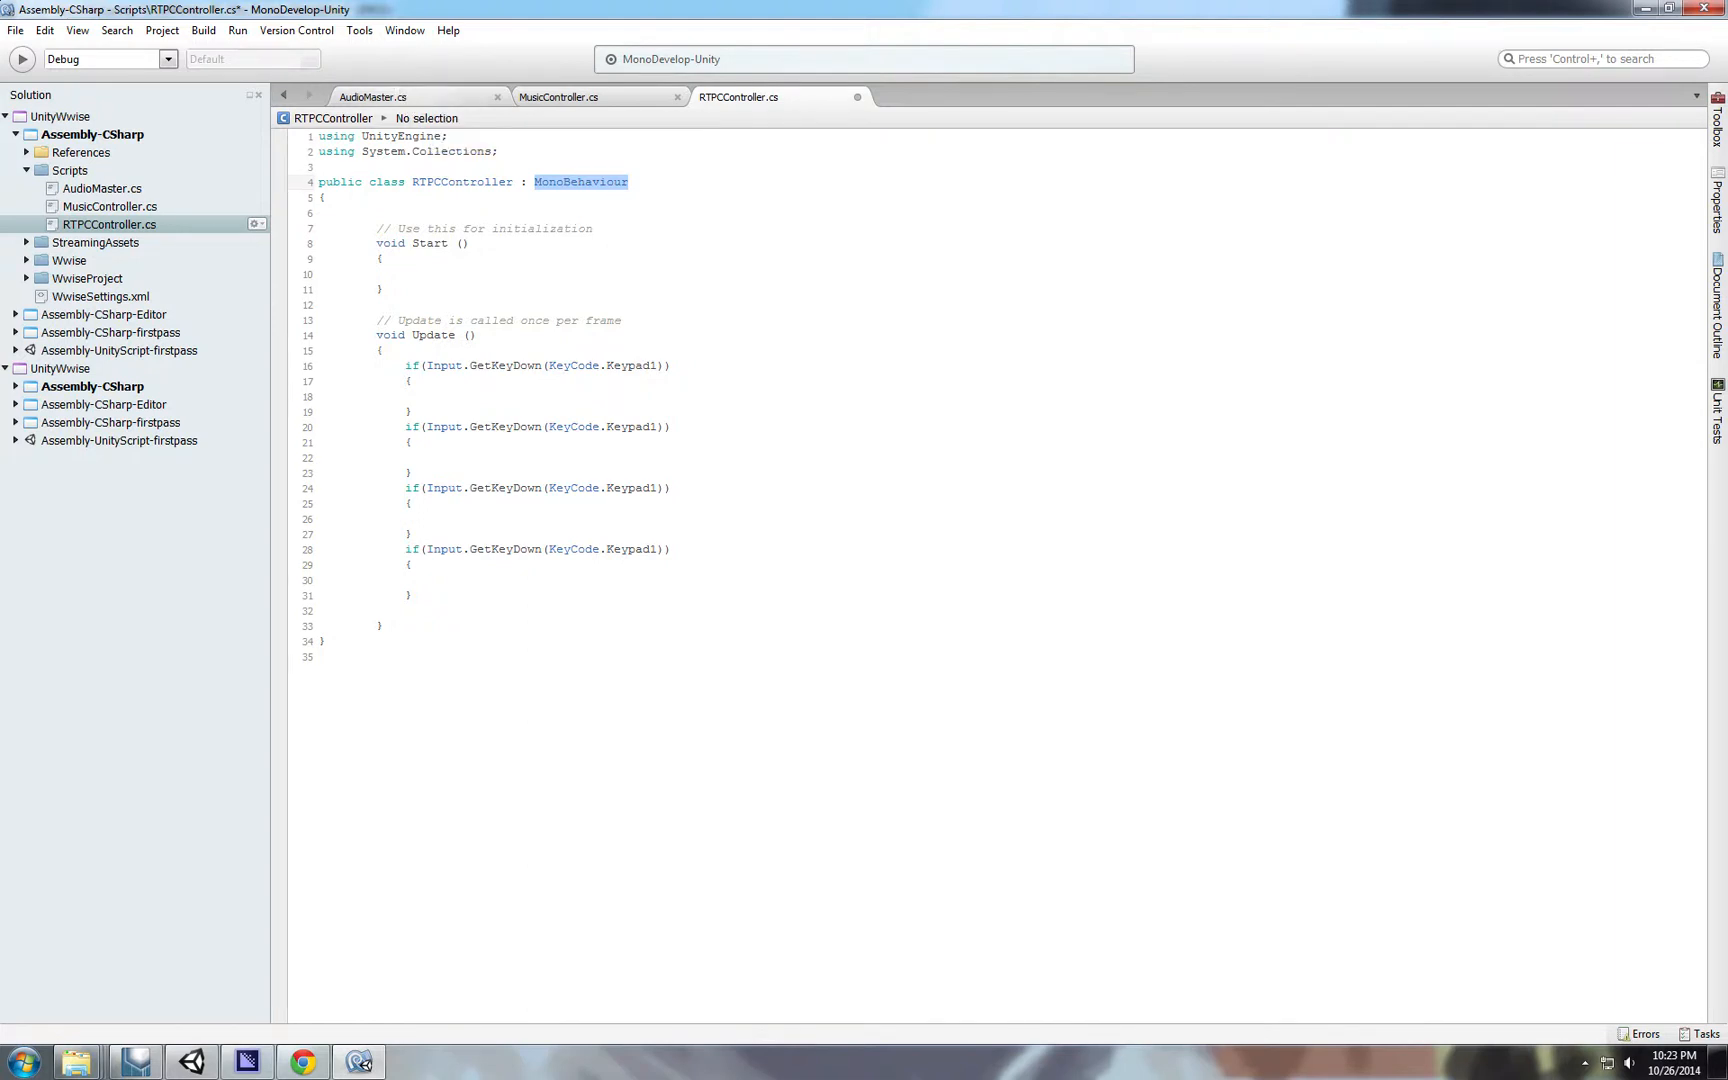
text(AudioMaste)
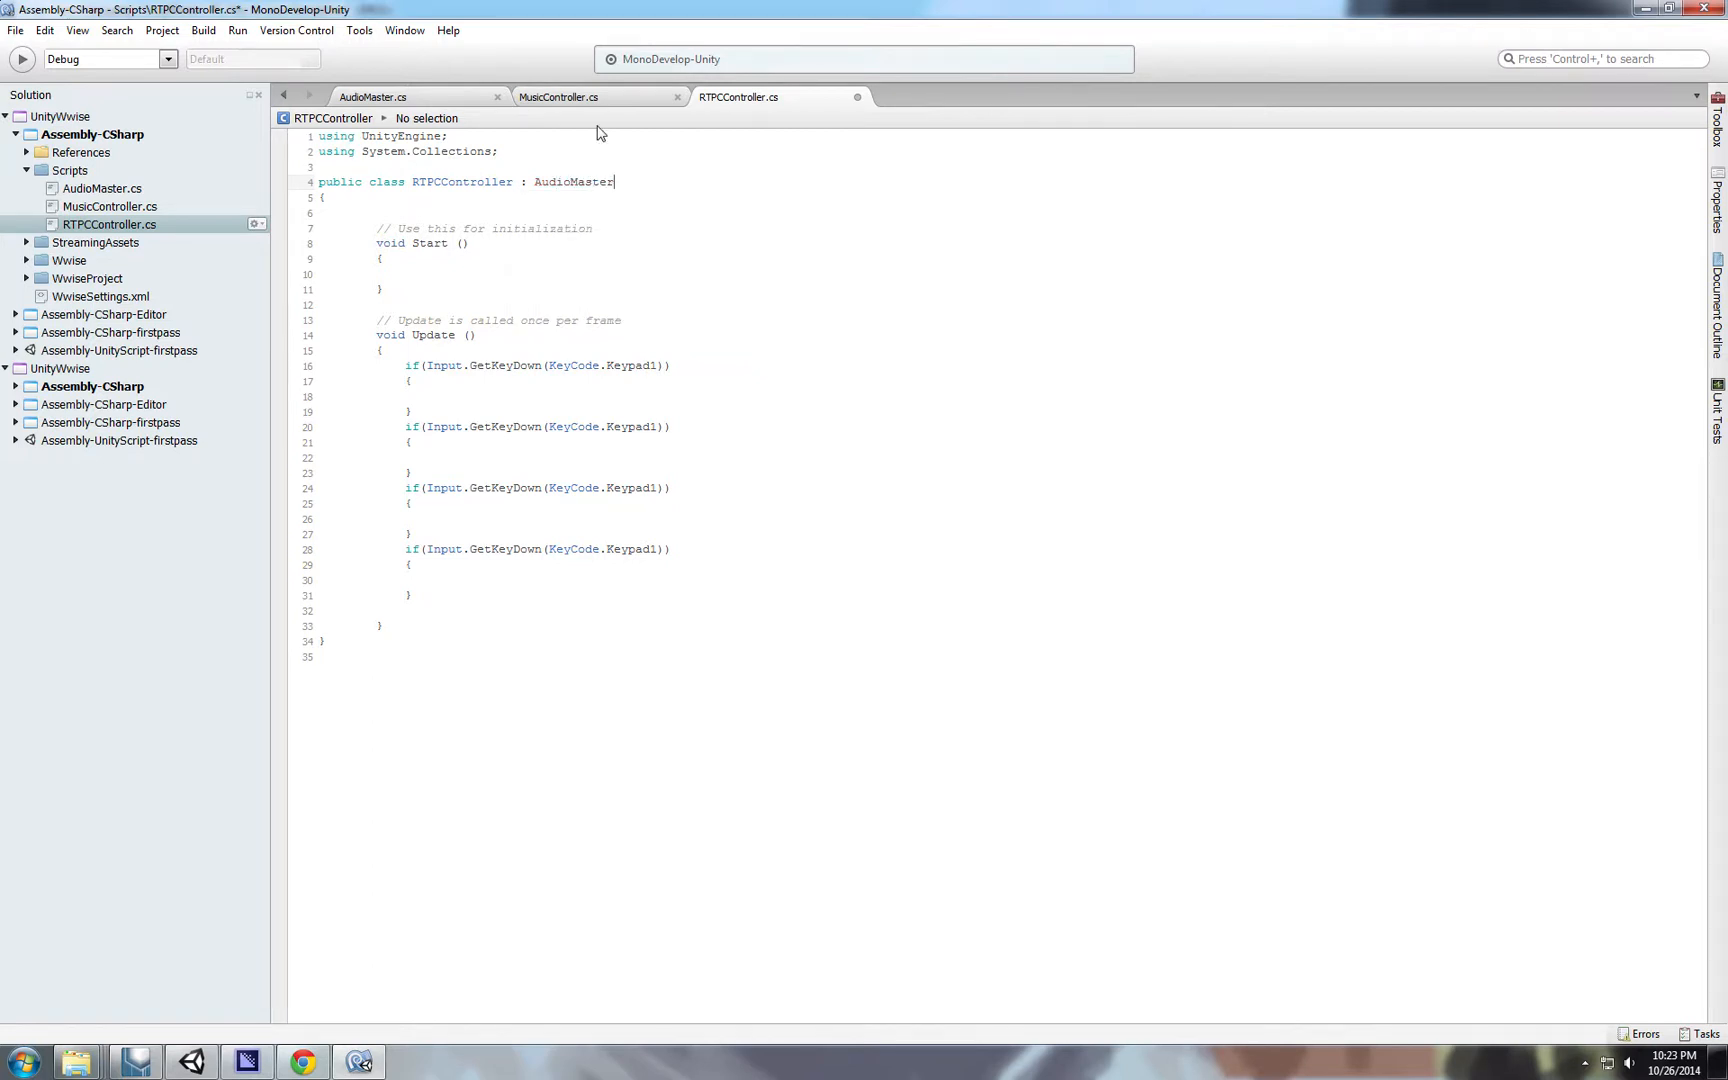
text(load)
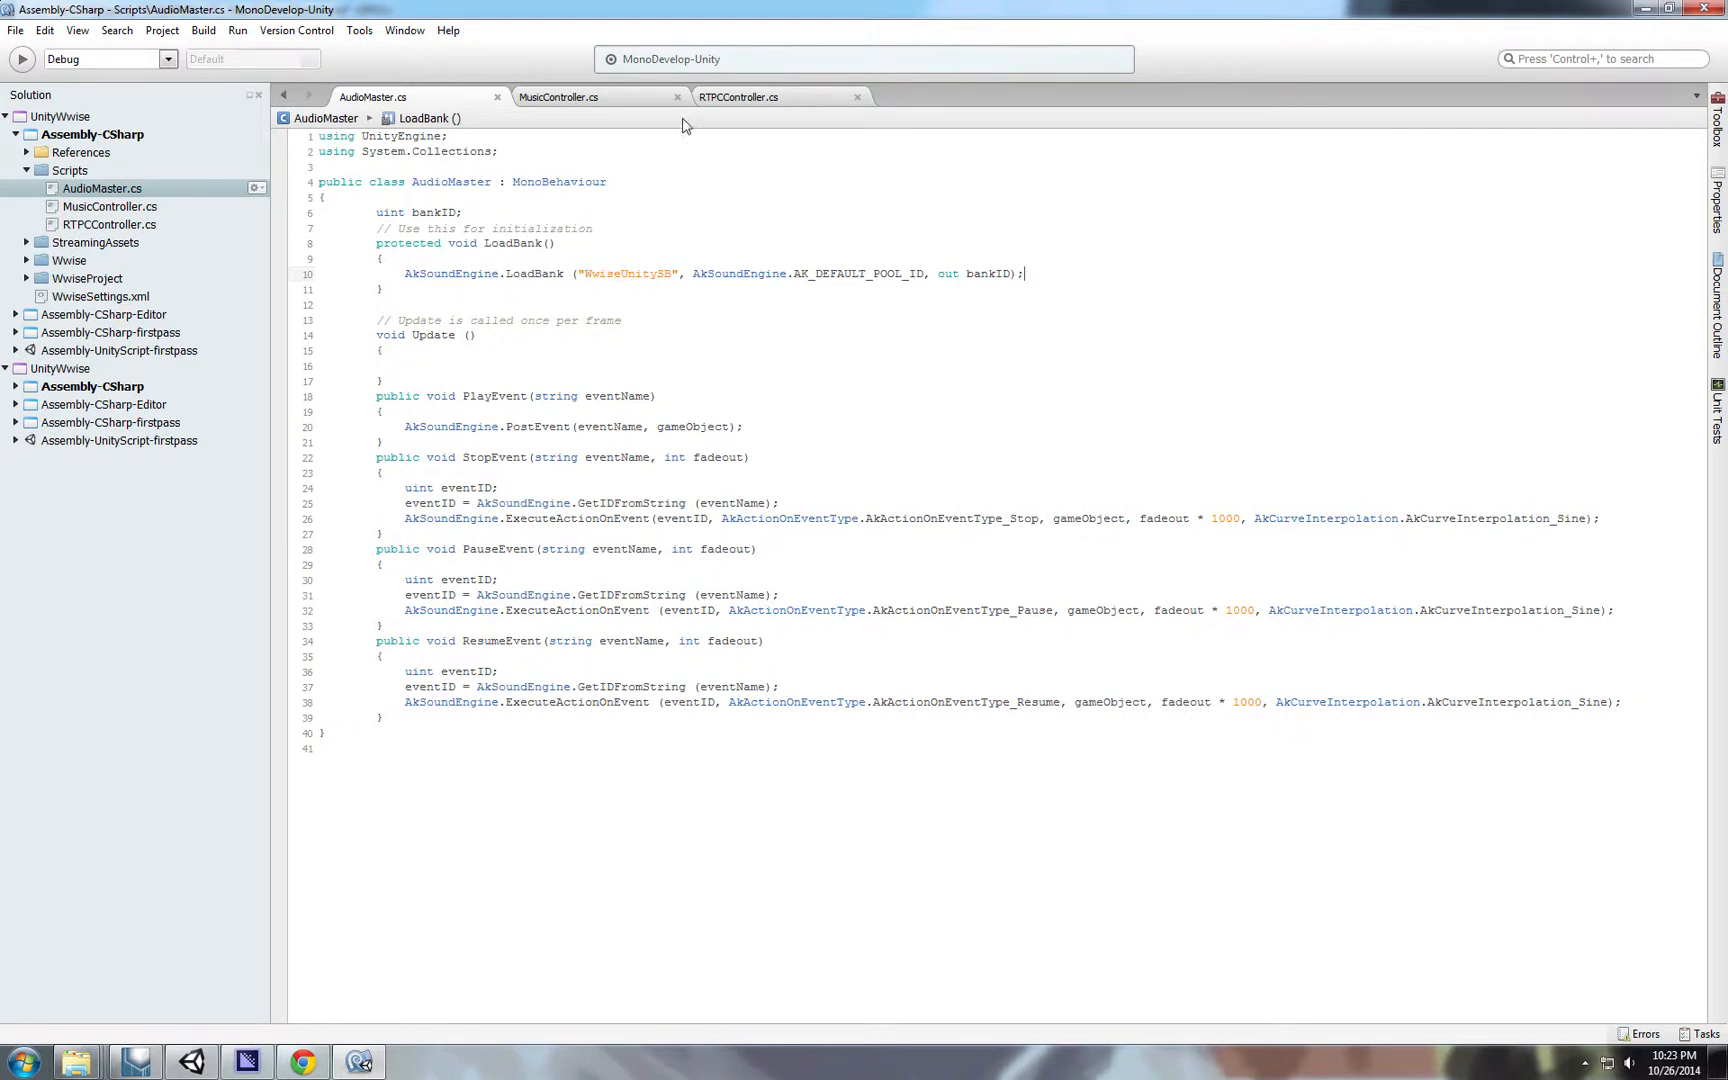
In RTPCController, add the AkSoundEngine.PostEvent("Play_Music_3") call under the Keypad1 check.
click(738, 96)
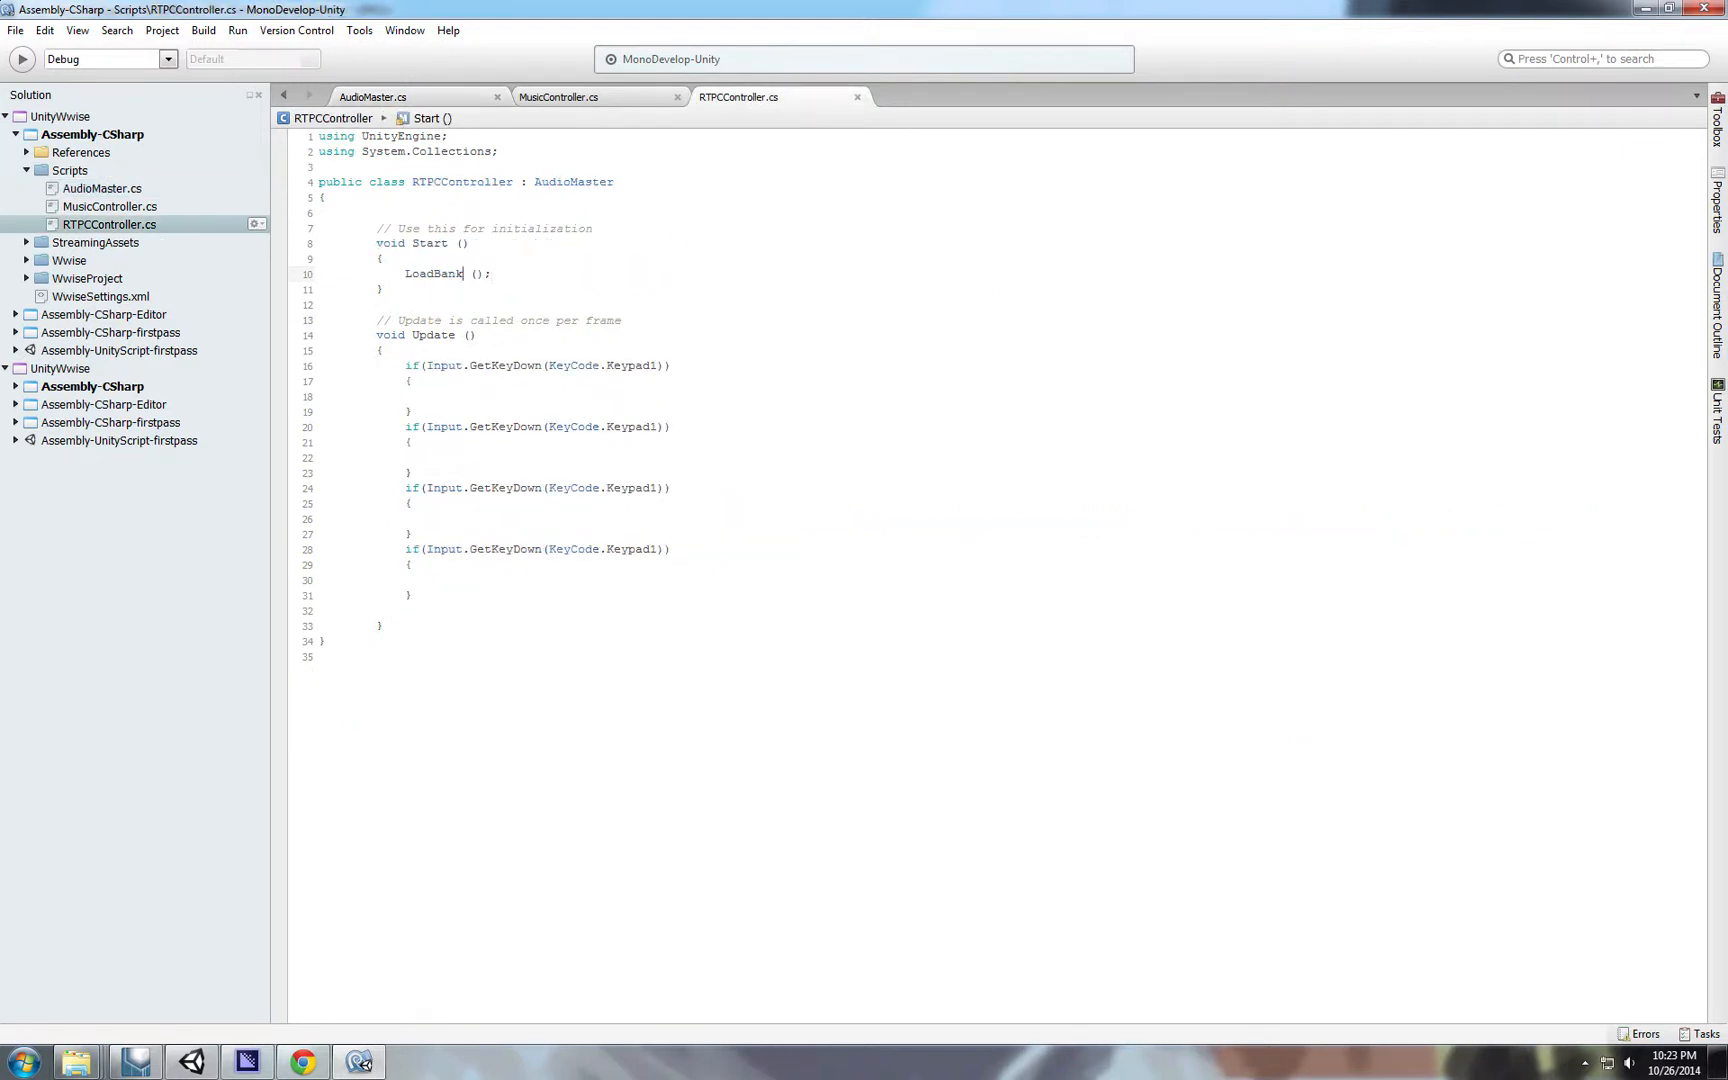
text(ak)
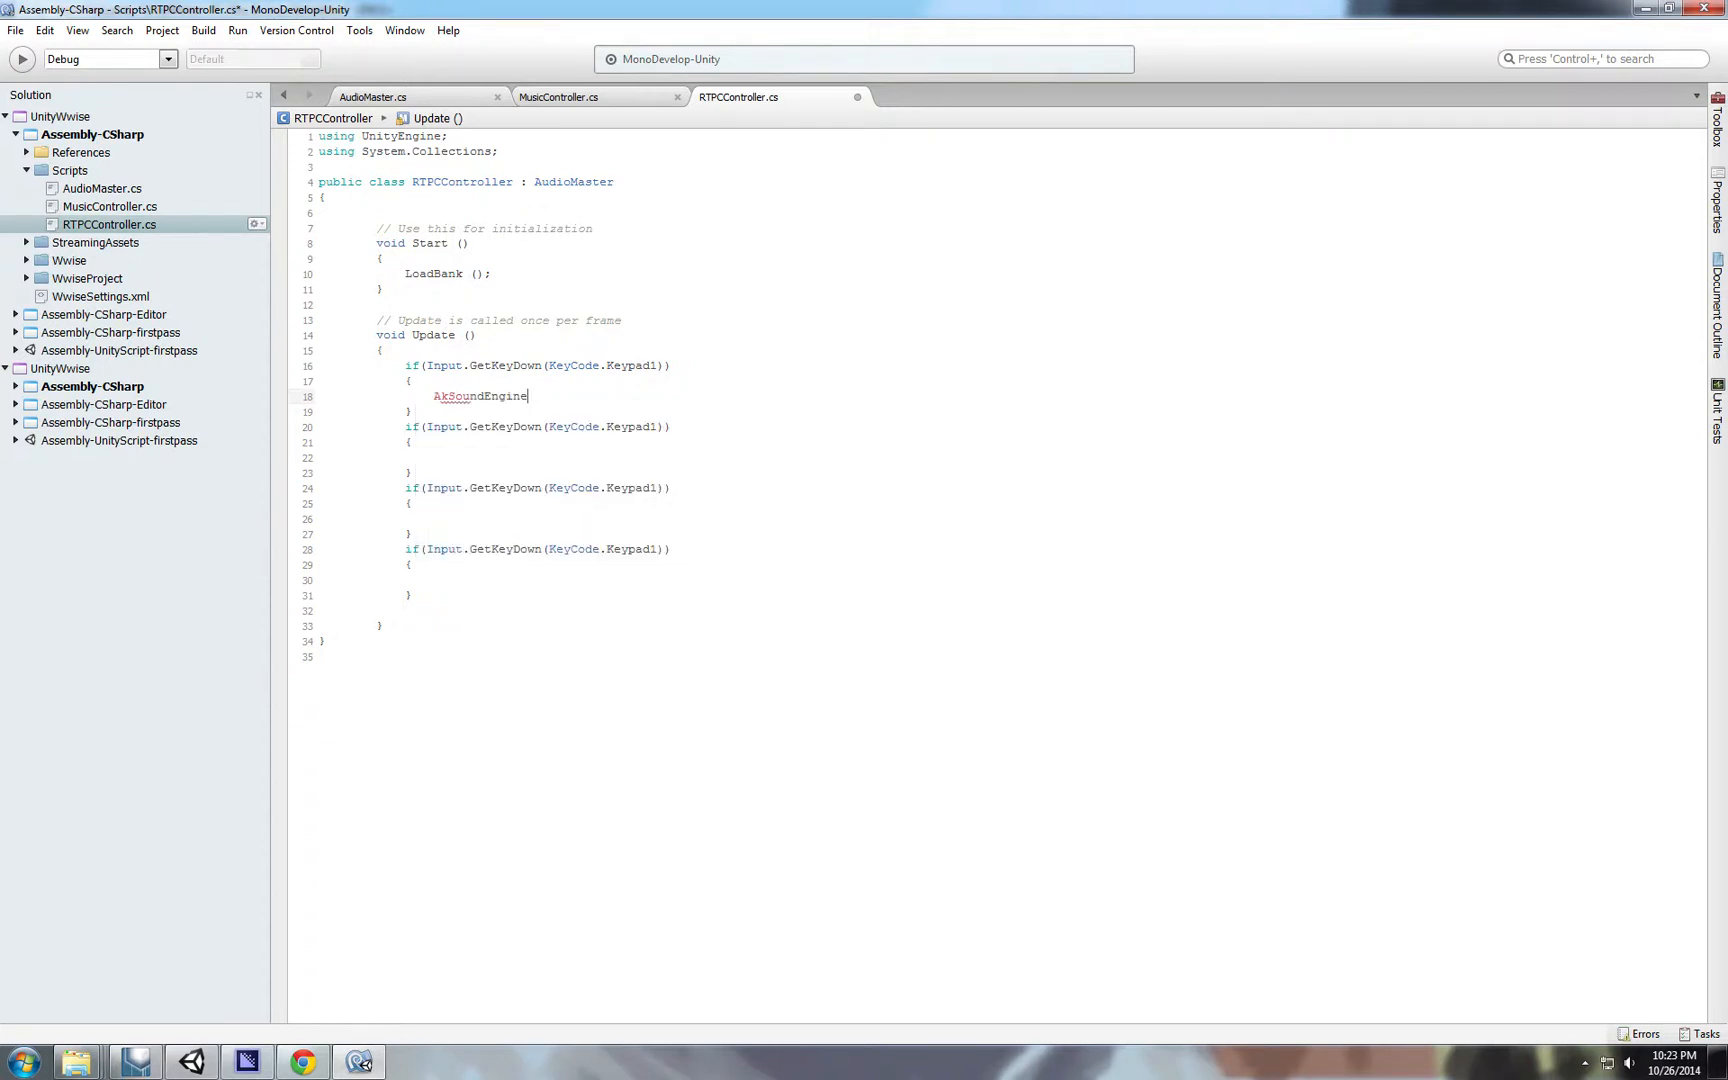
text(.)
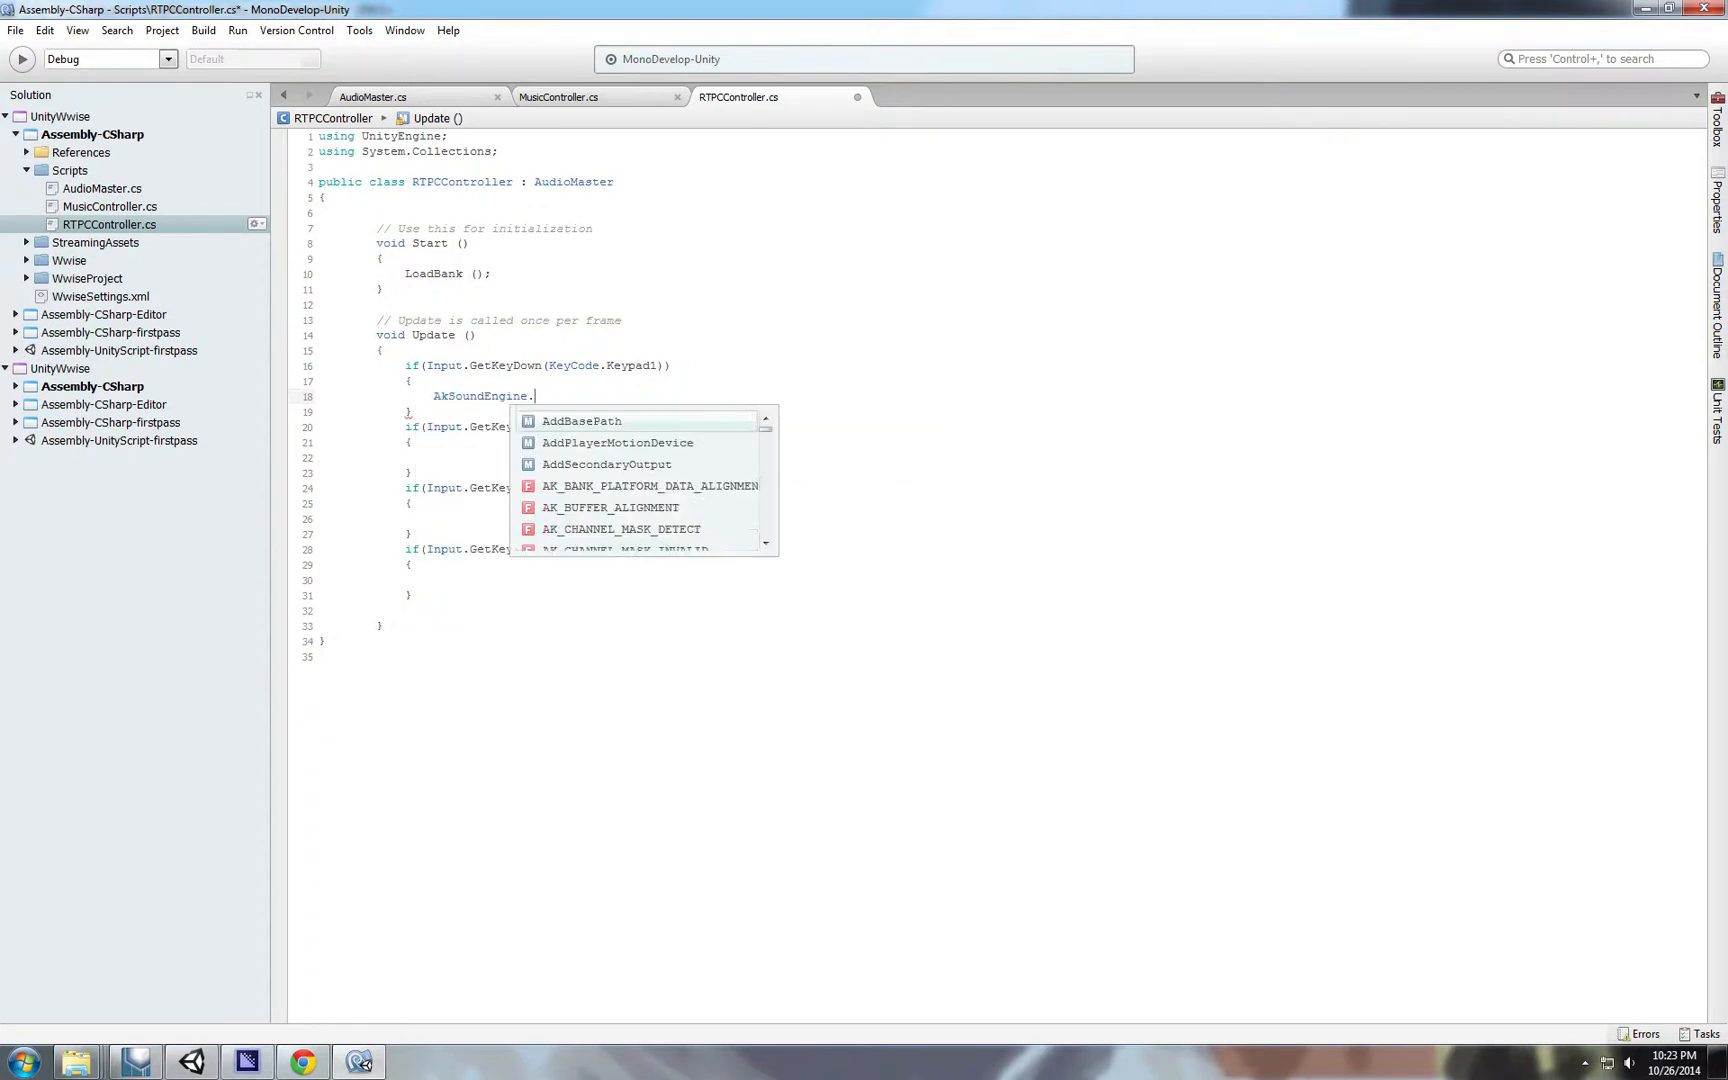
text(post)
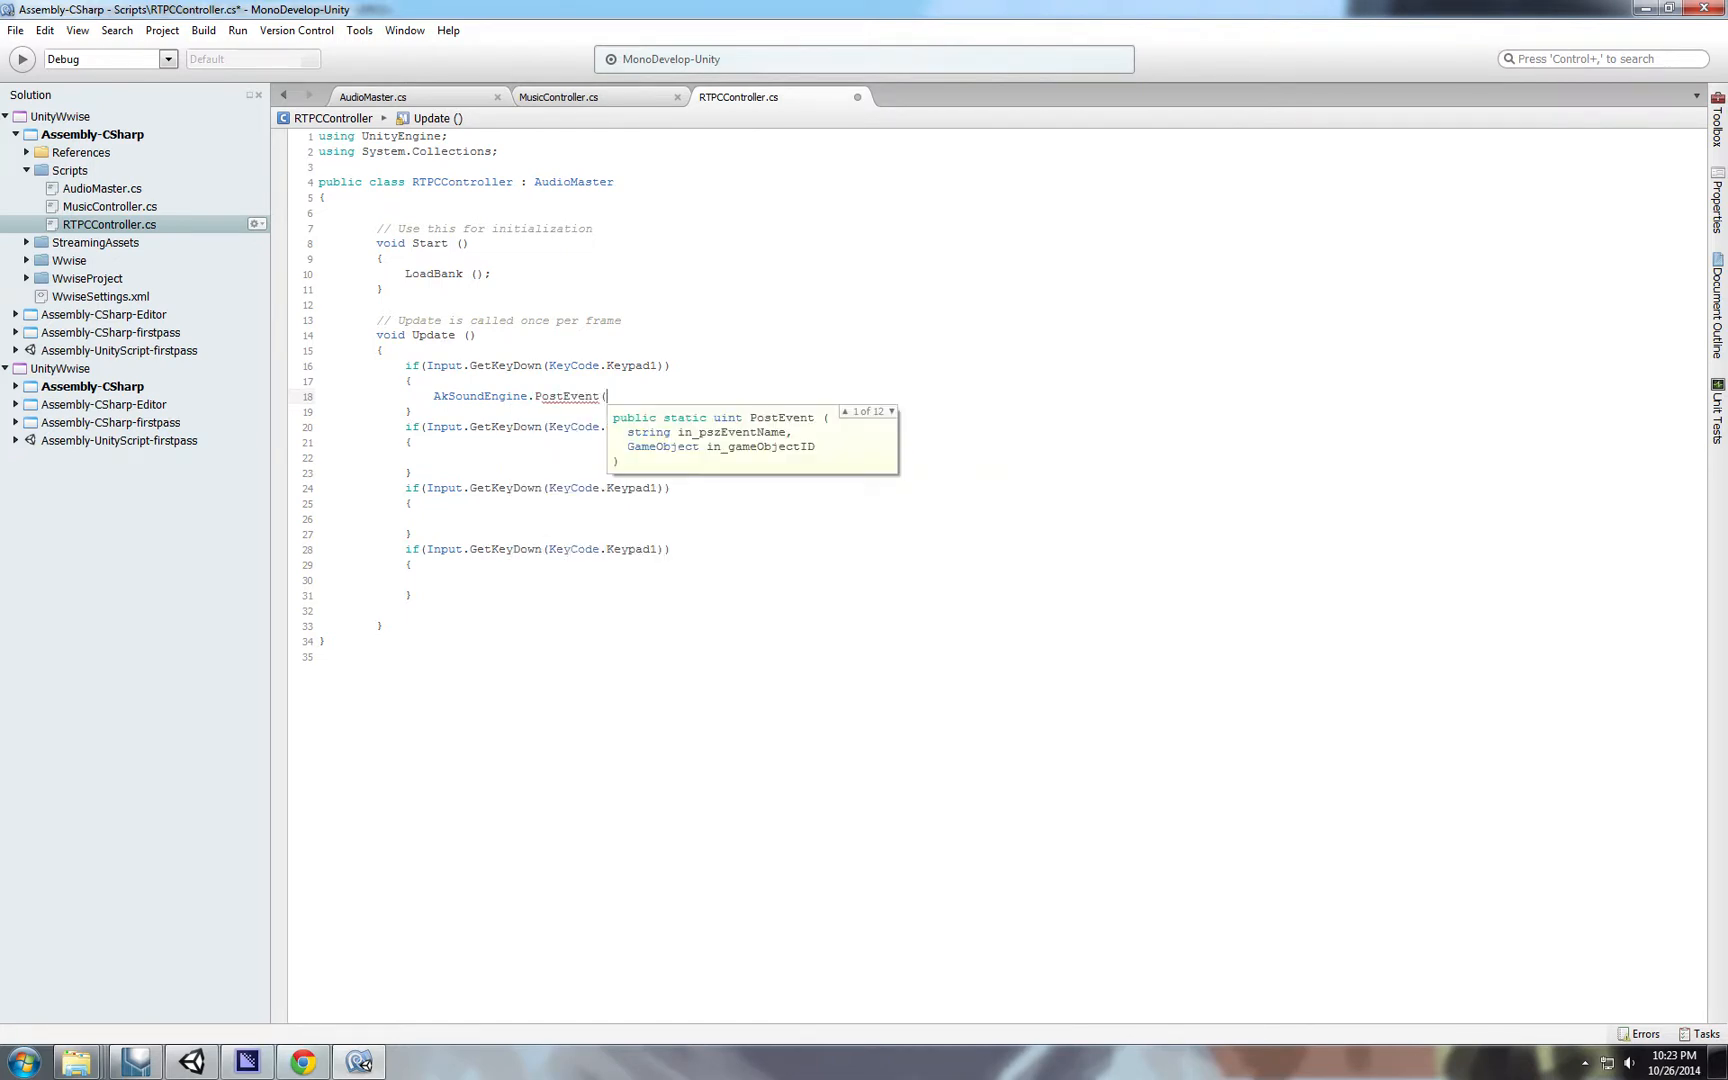
click(358, 1062)
text("Play_Music_3");)
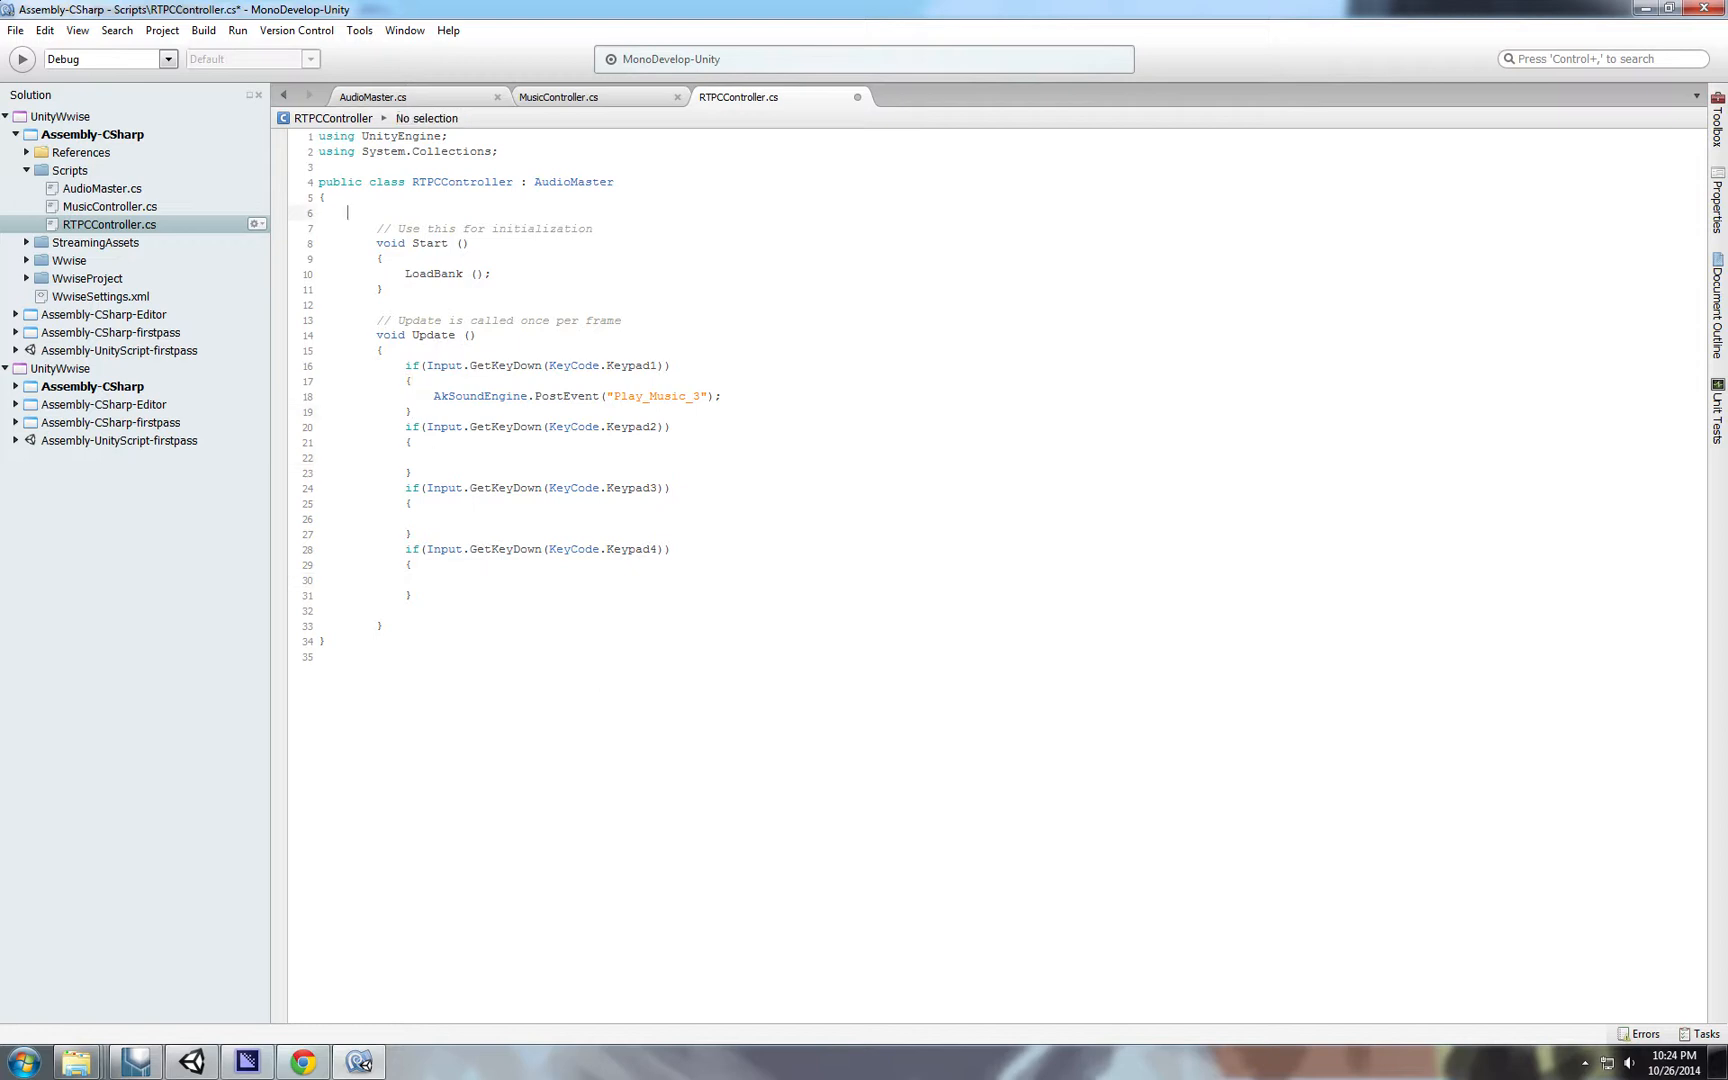
Declare 'float pitchValue = 0;' at the top of the RTPCController class.
text(float)
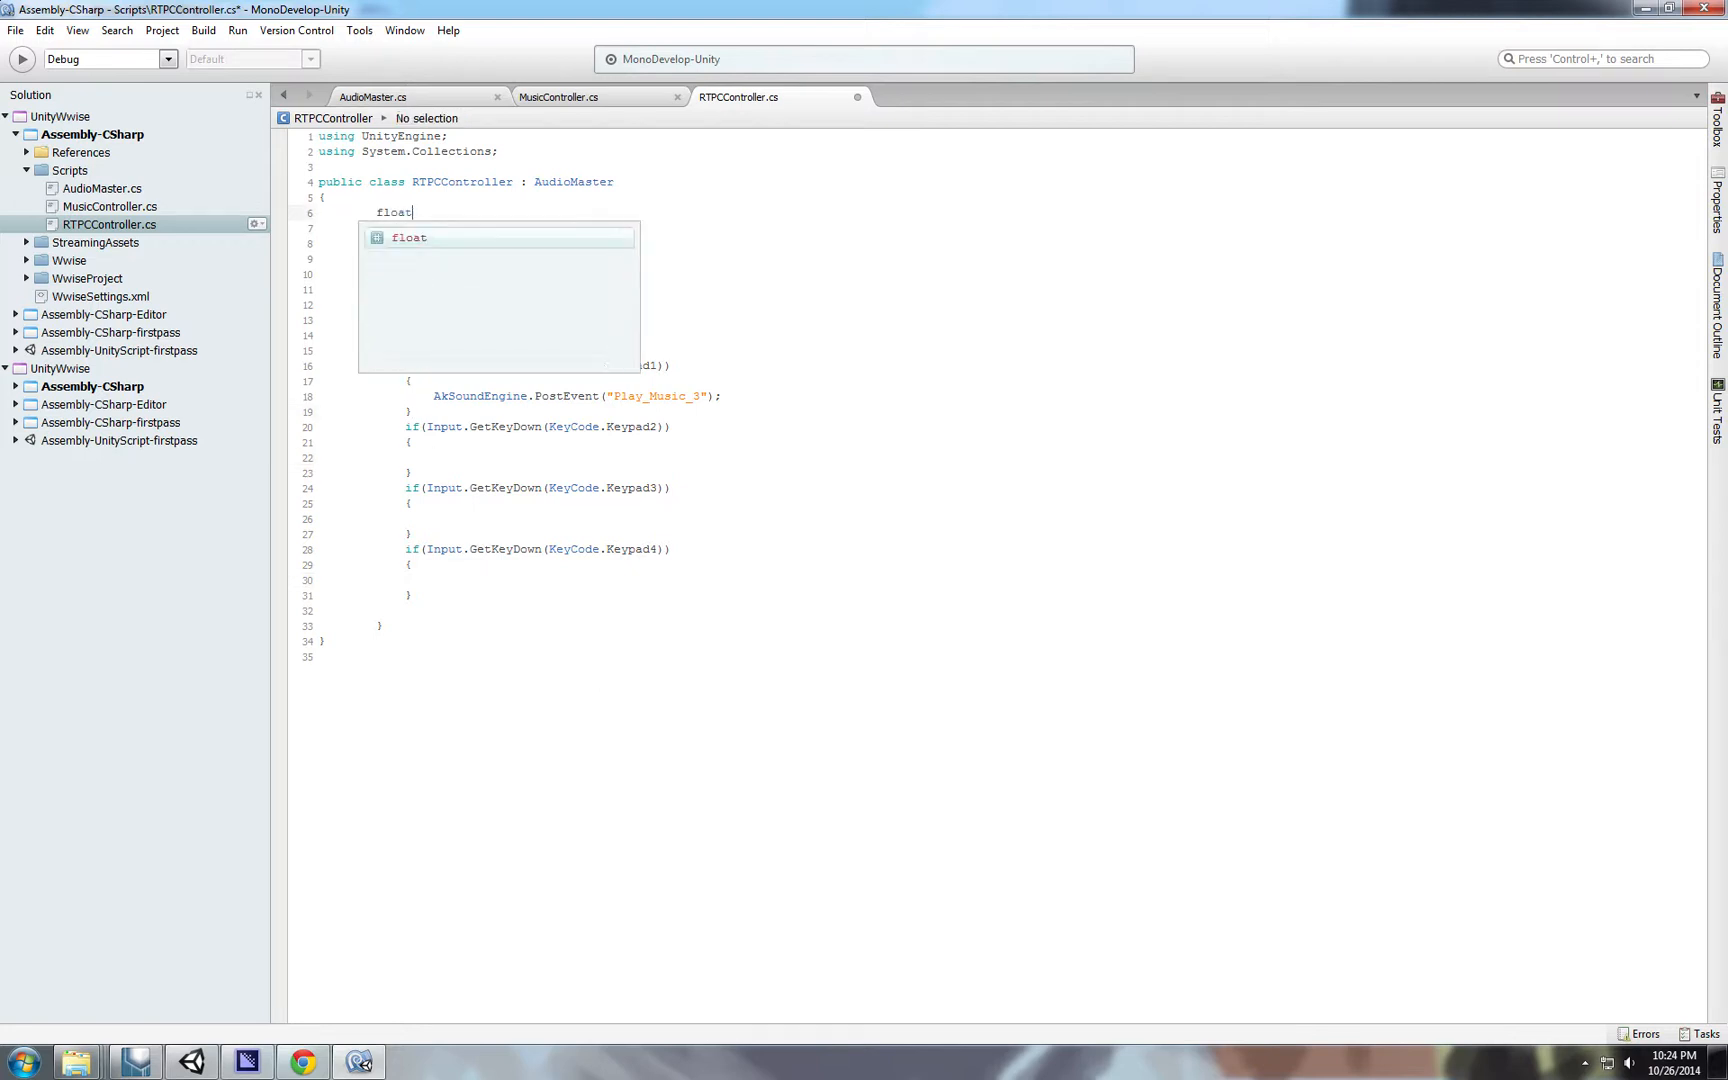
text(val)
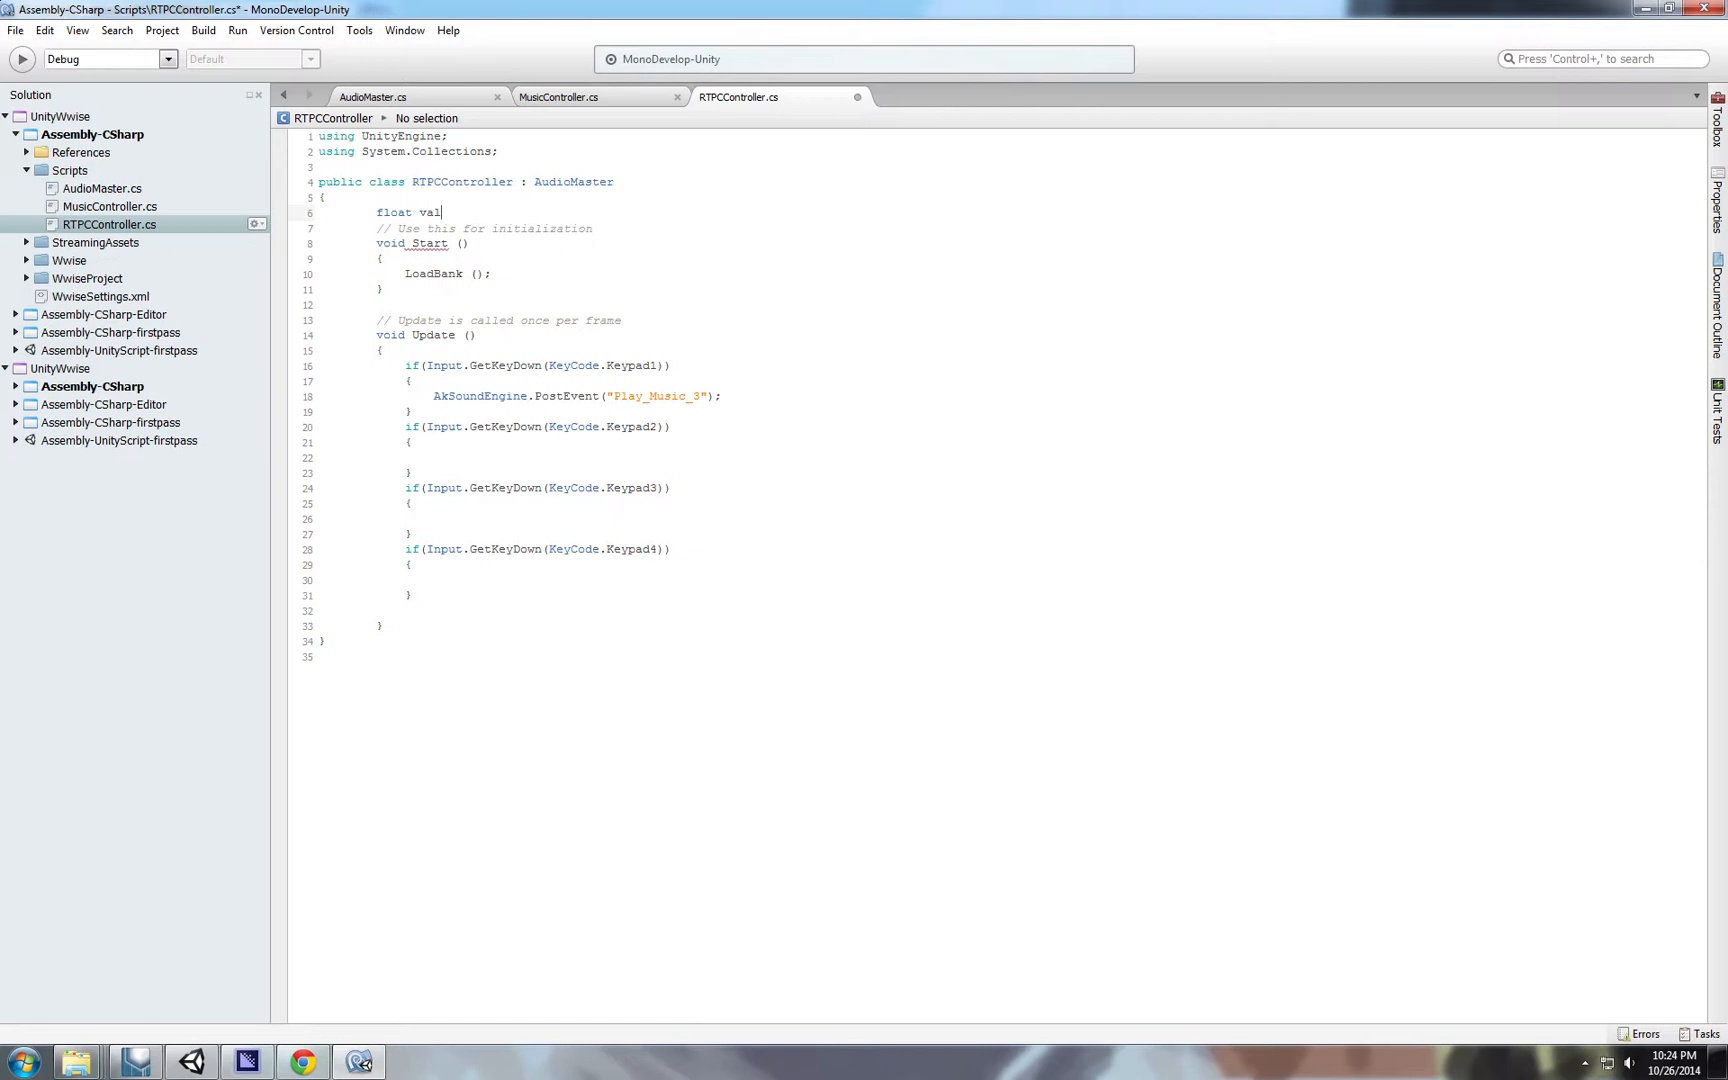
text(ptich)
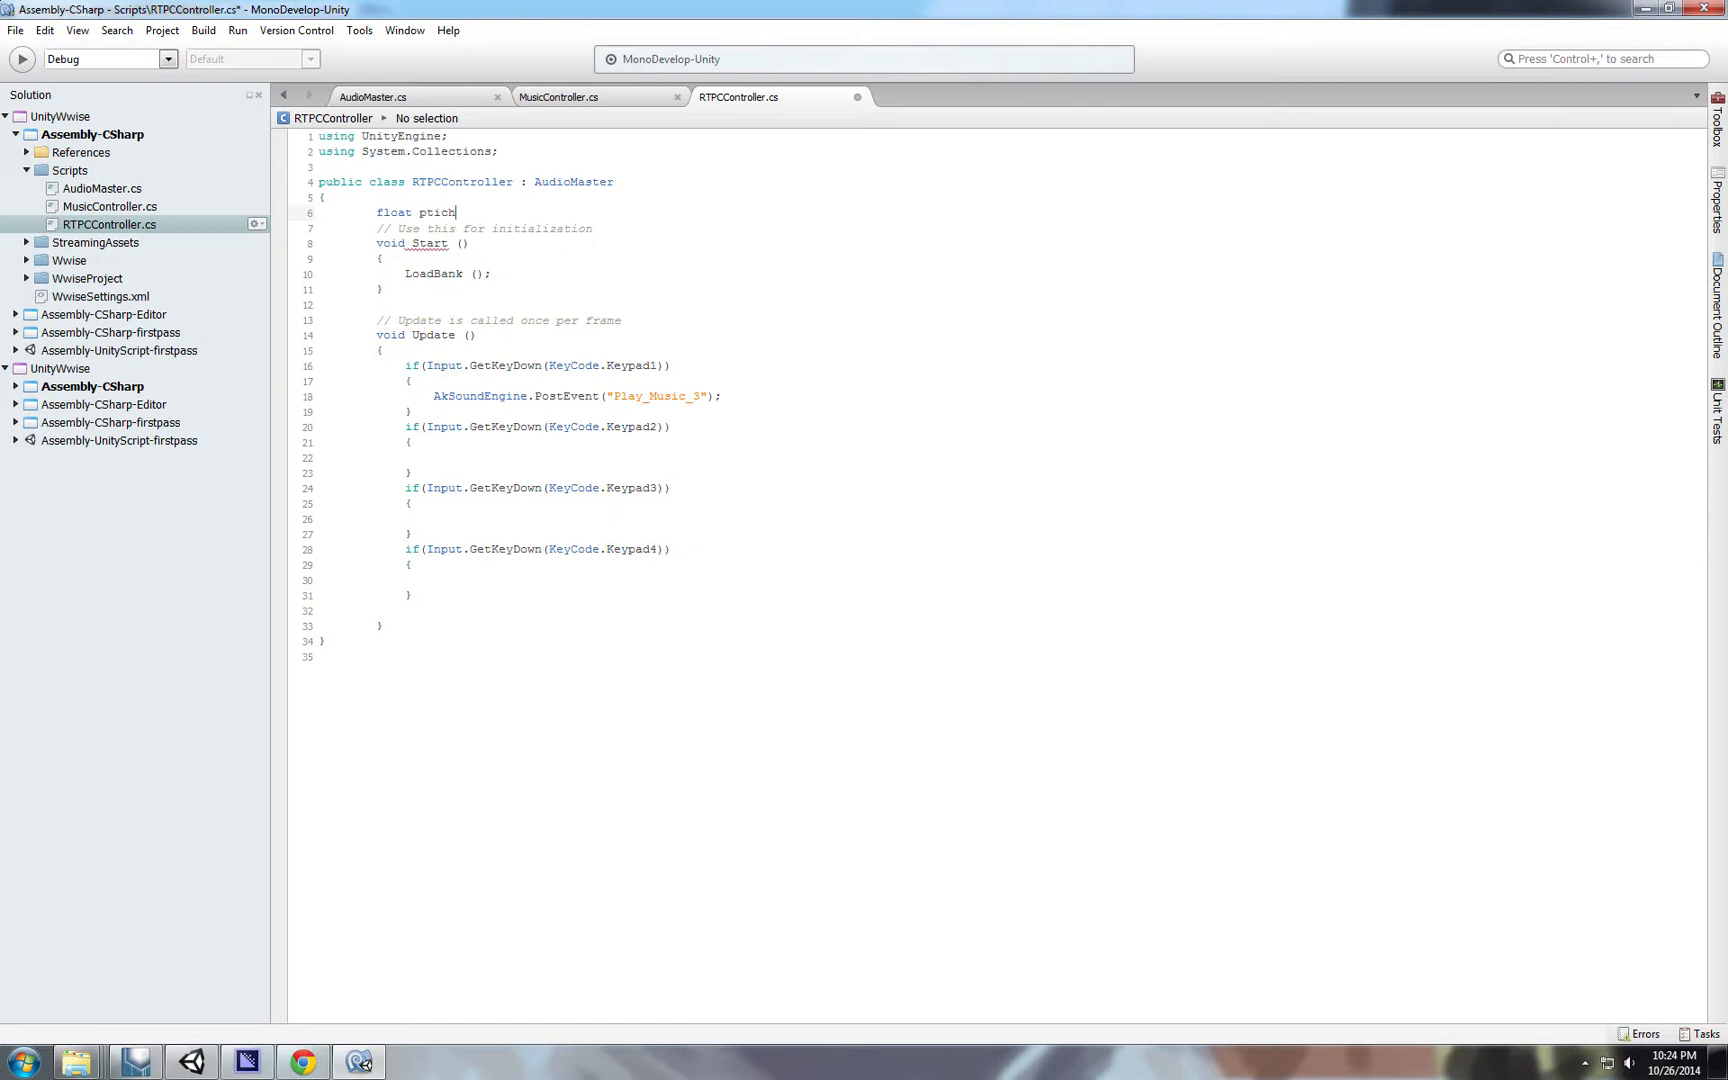
text(pitch)
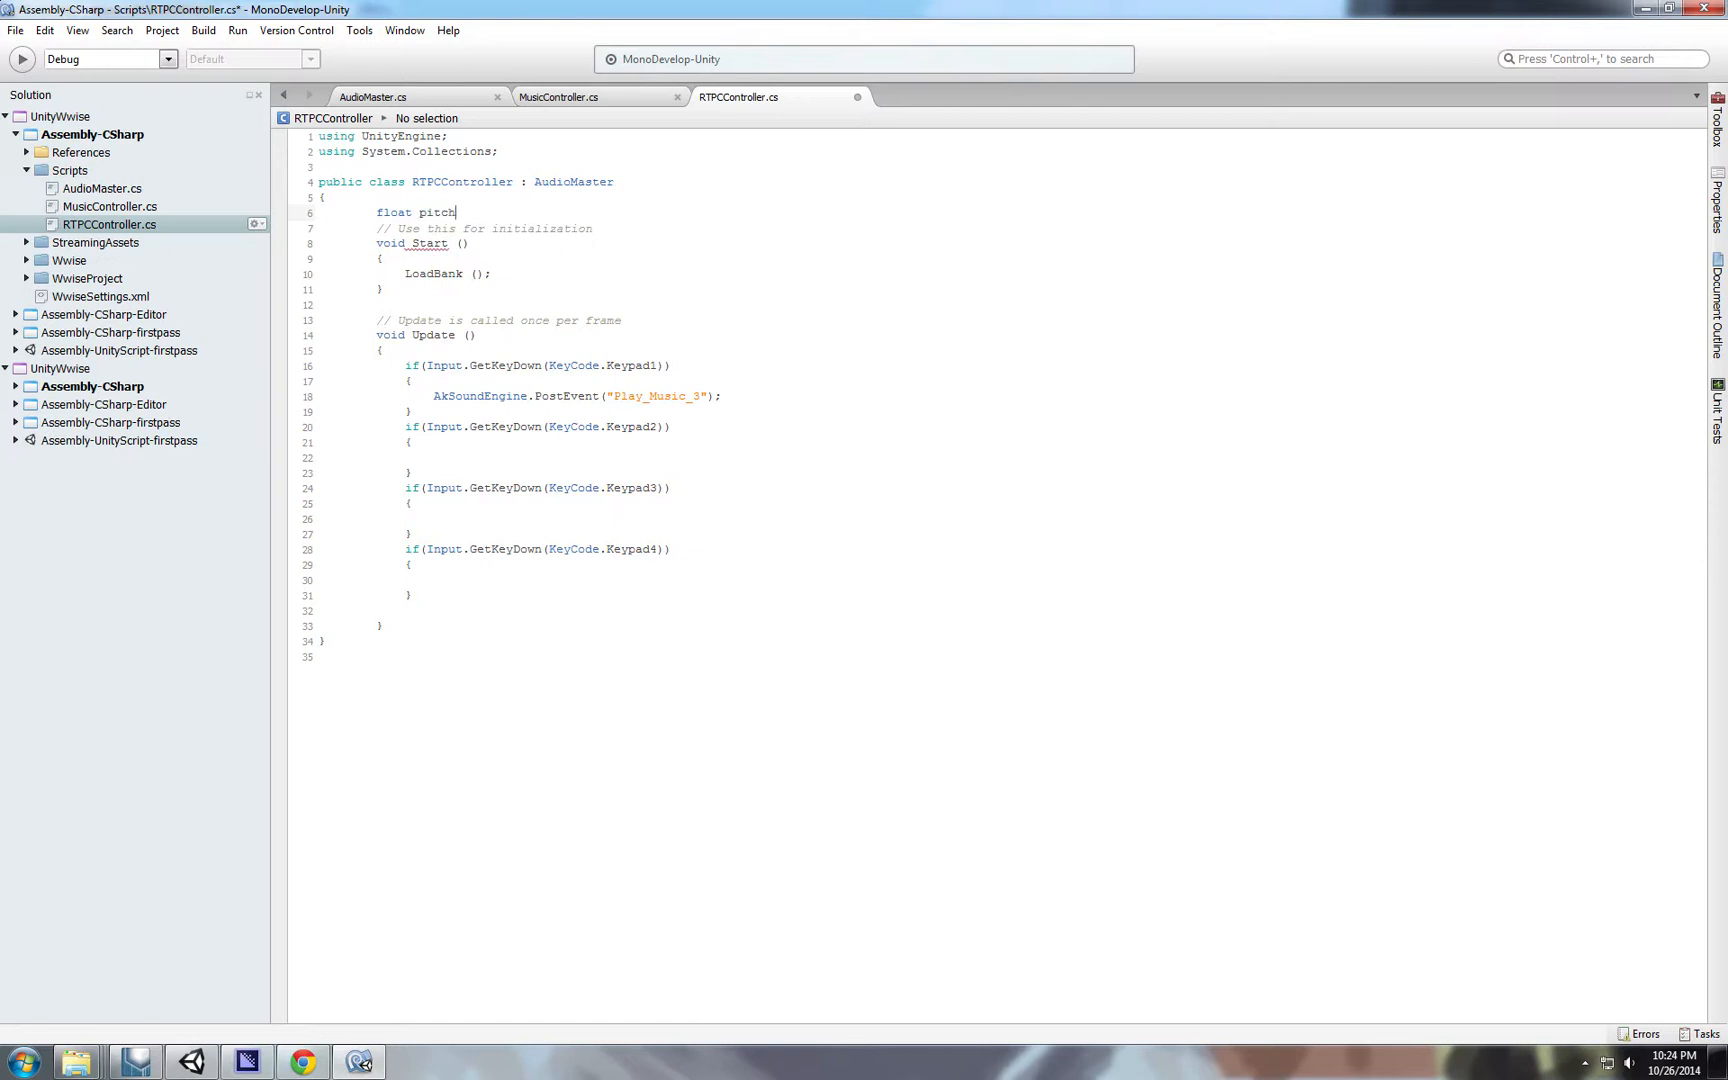
text(Value)
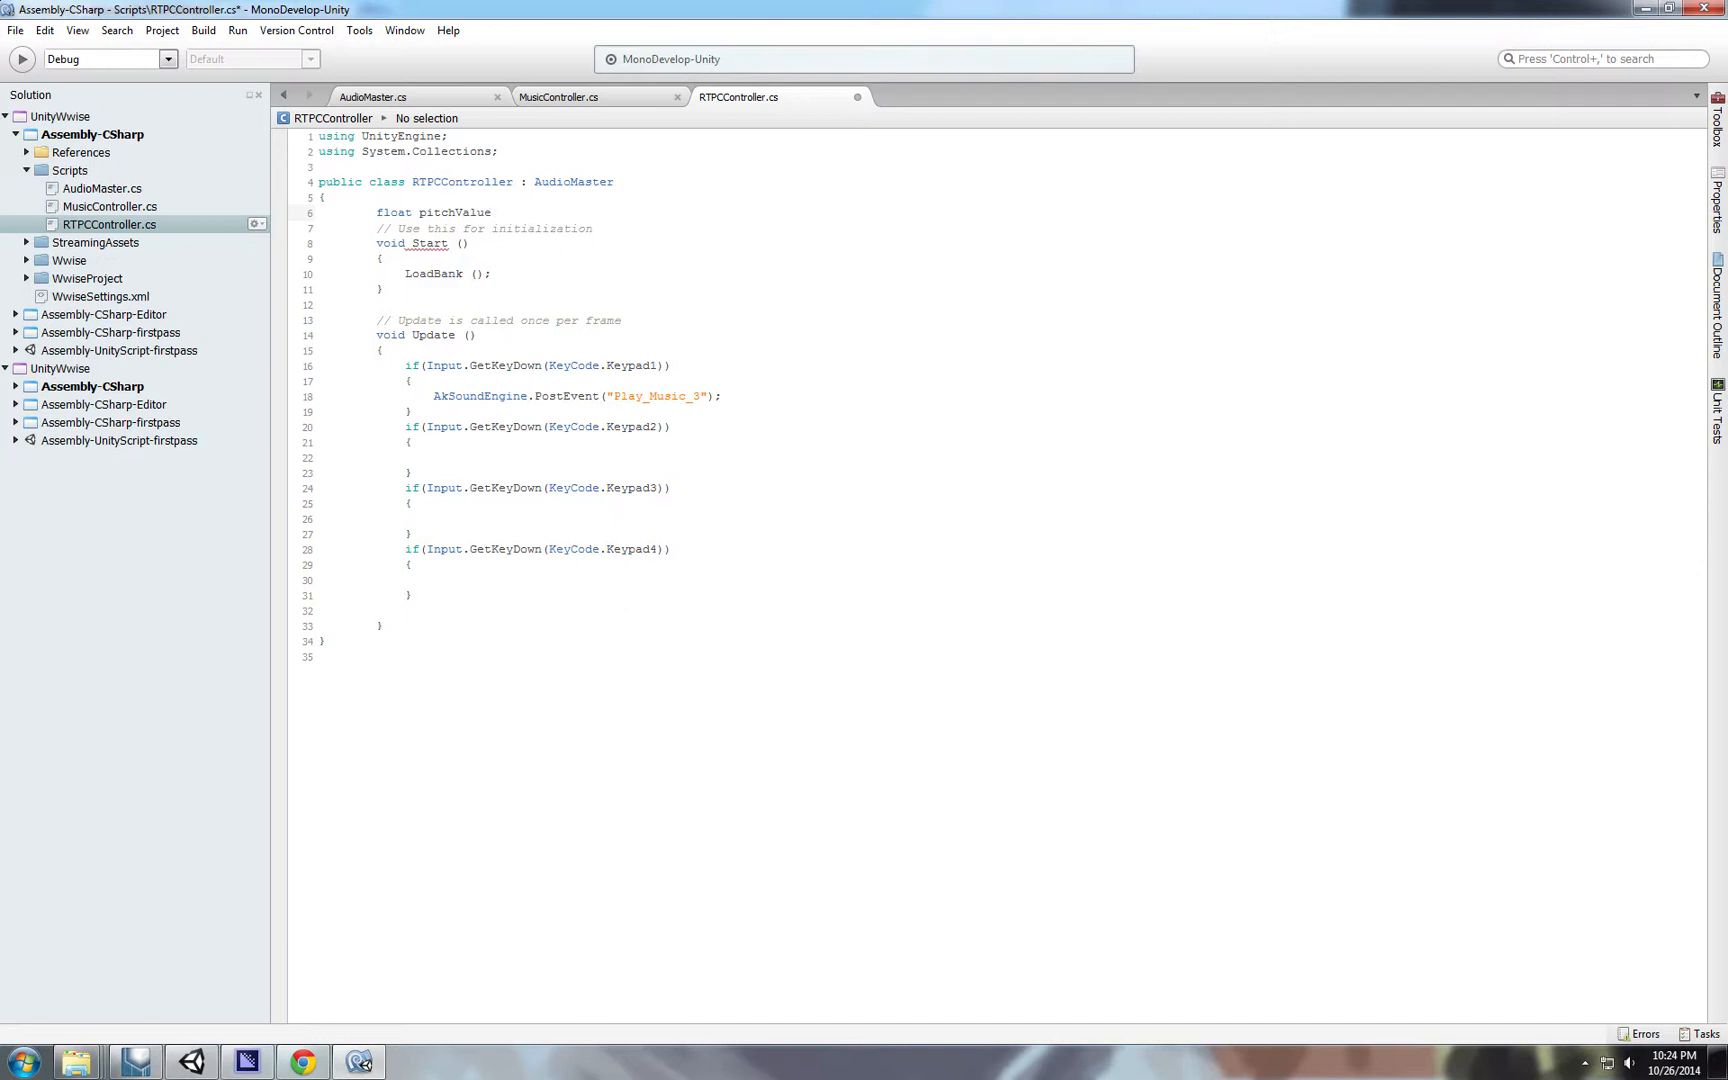
text(;)
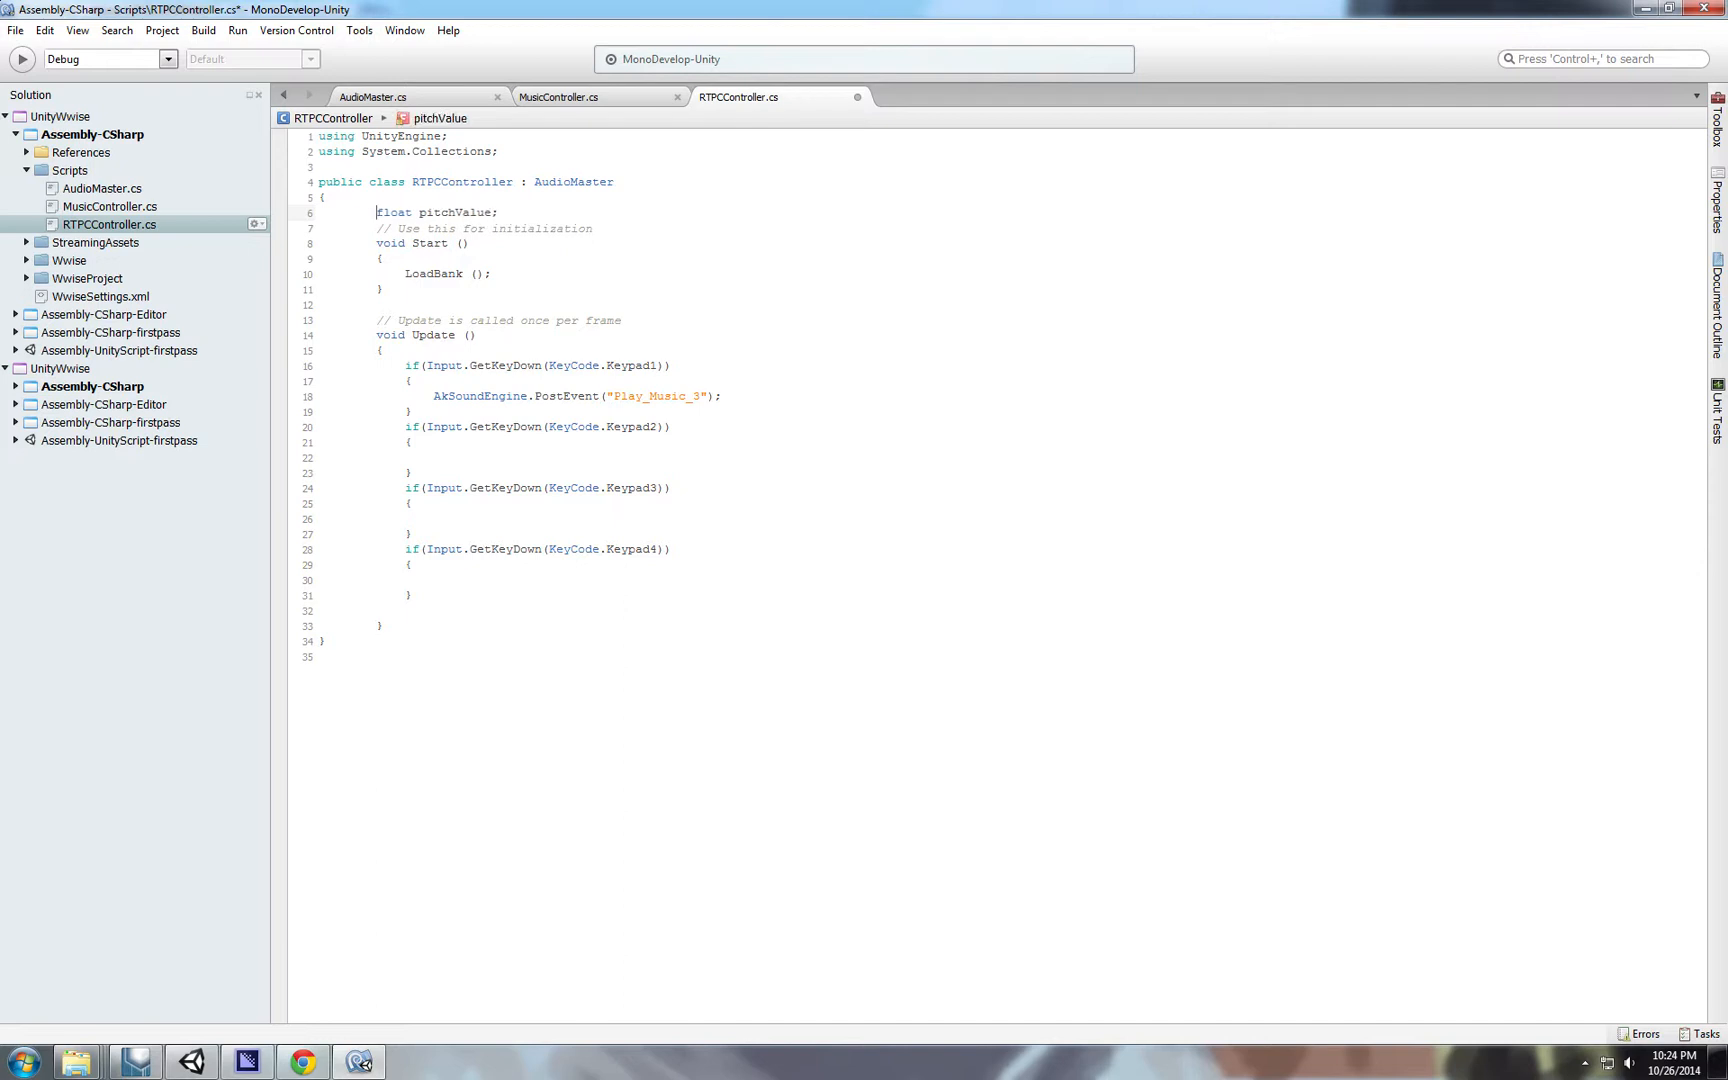
text(= 0)
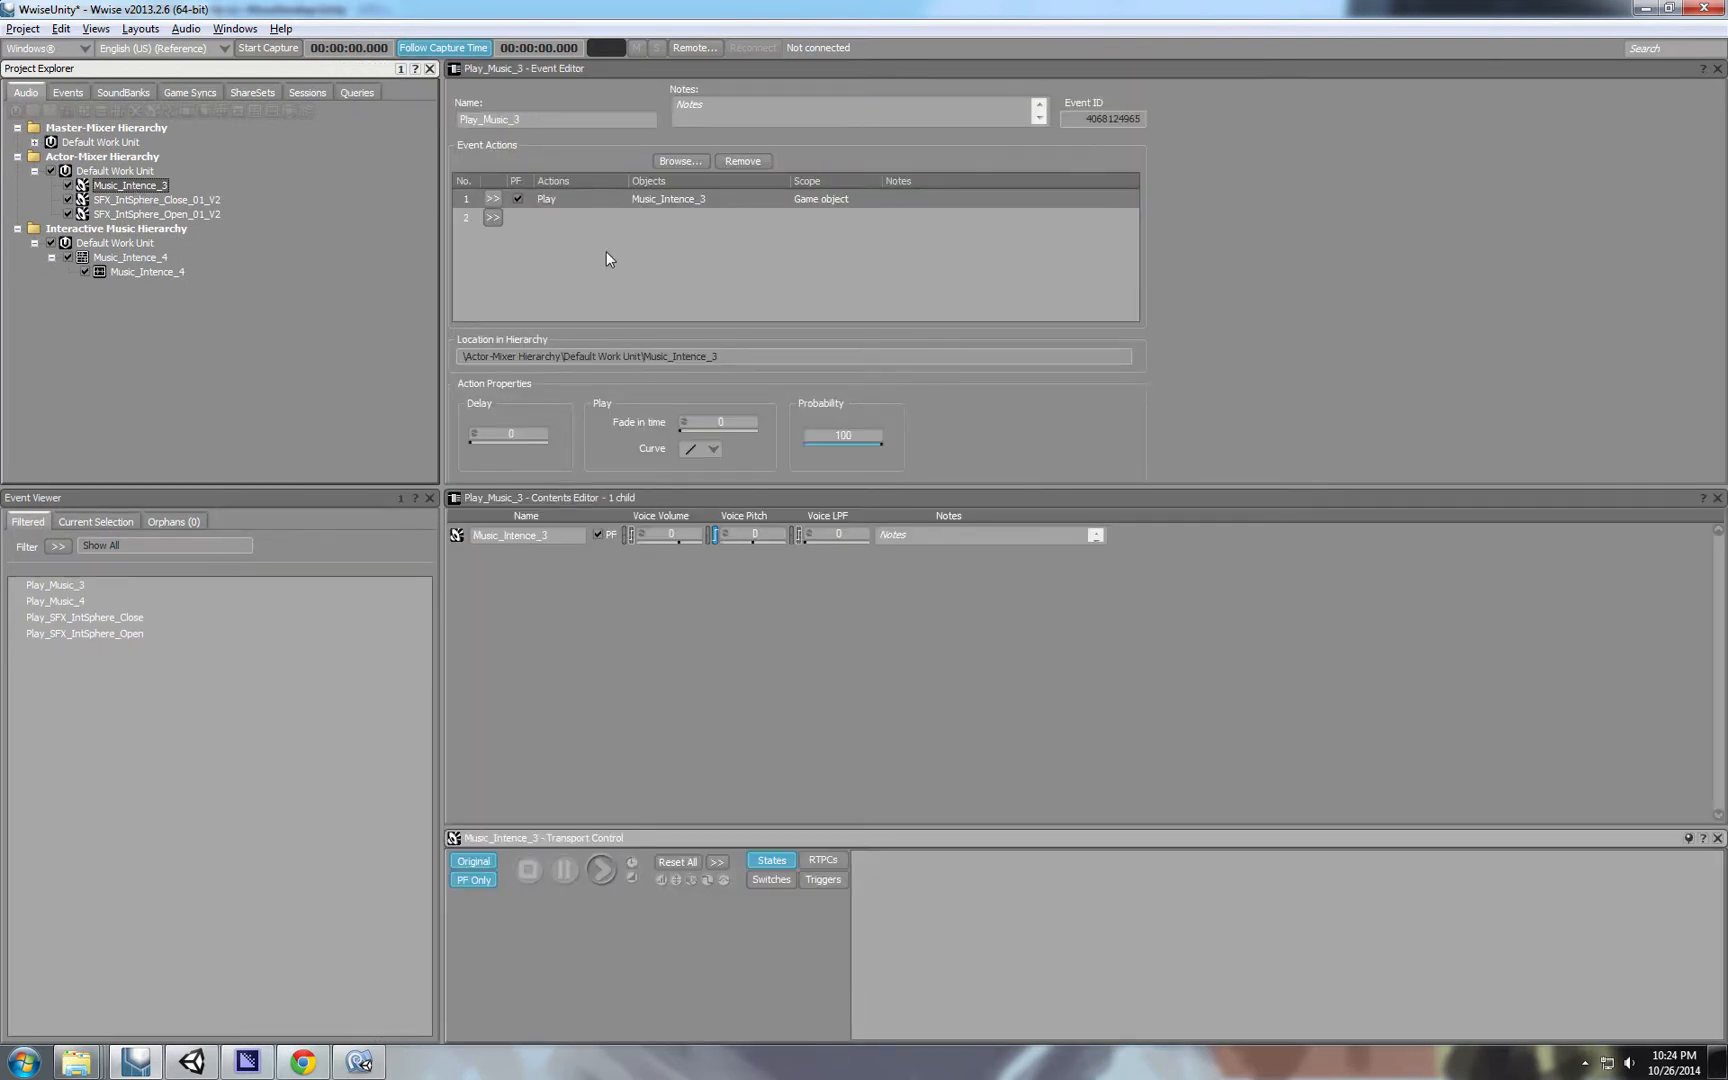
mouse_move(334, 286)
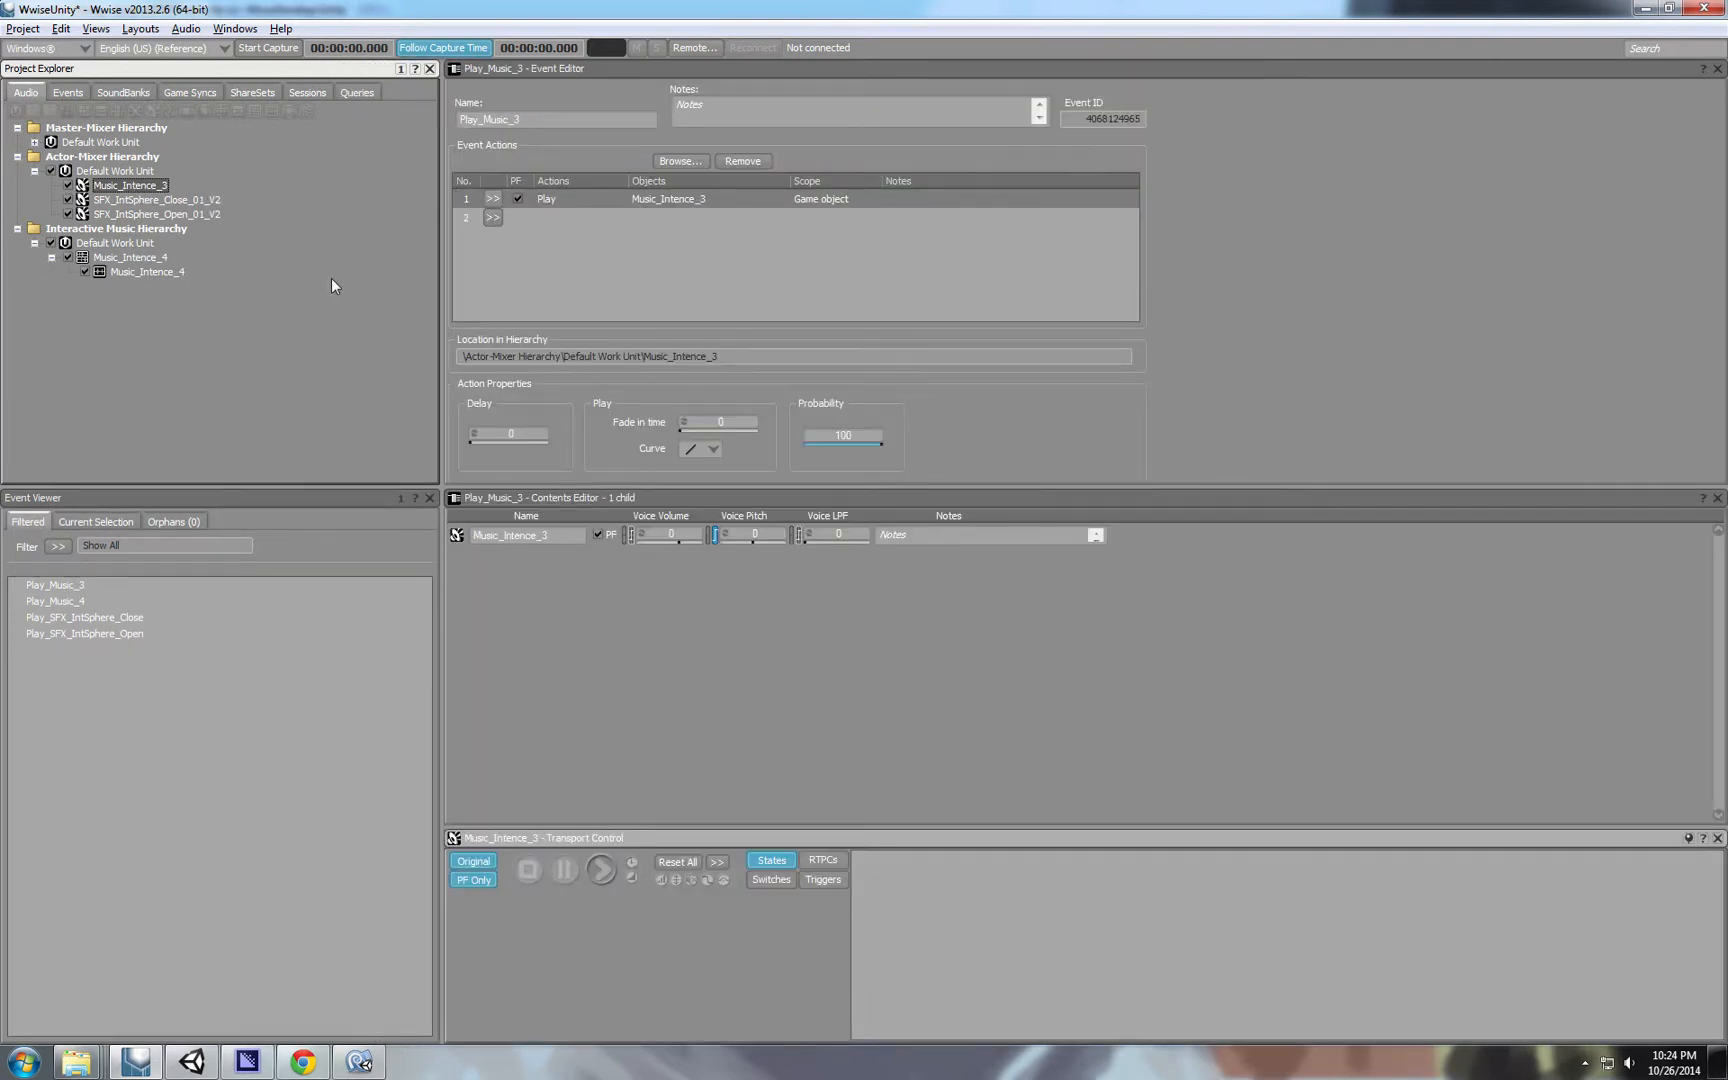
Inspect Music_Intence_3's Voice Pitch curve over the 0–10 Pitch range, then return to the script.
double_click(130, 184)
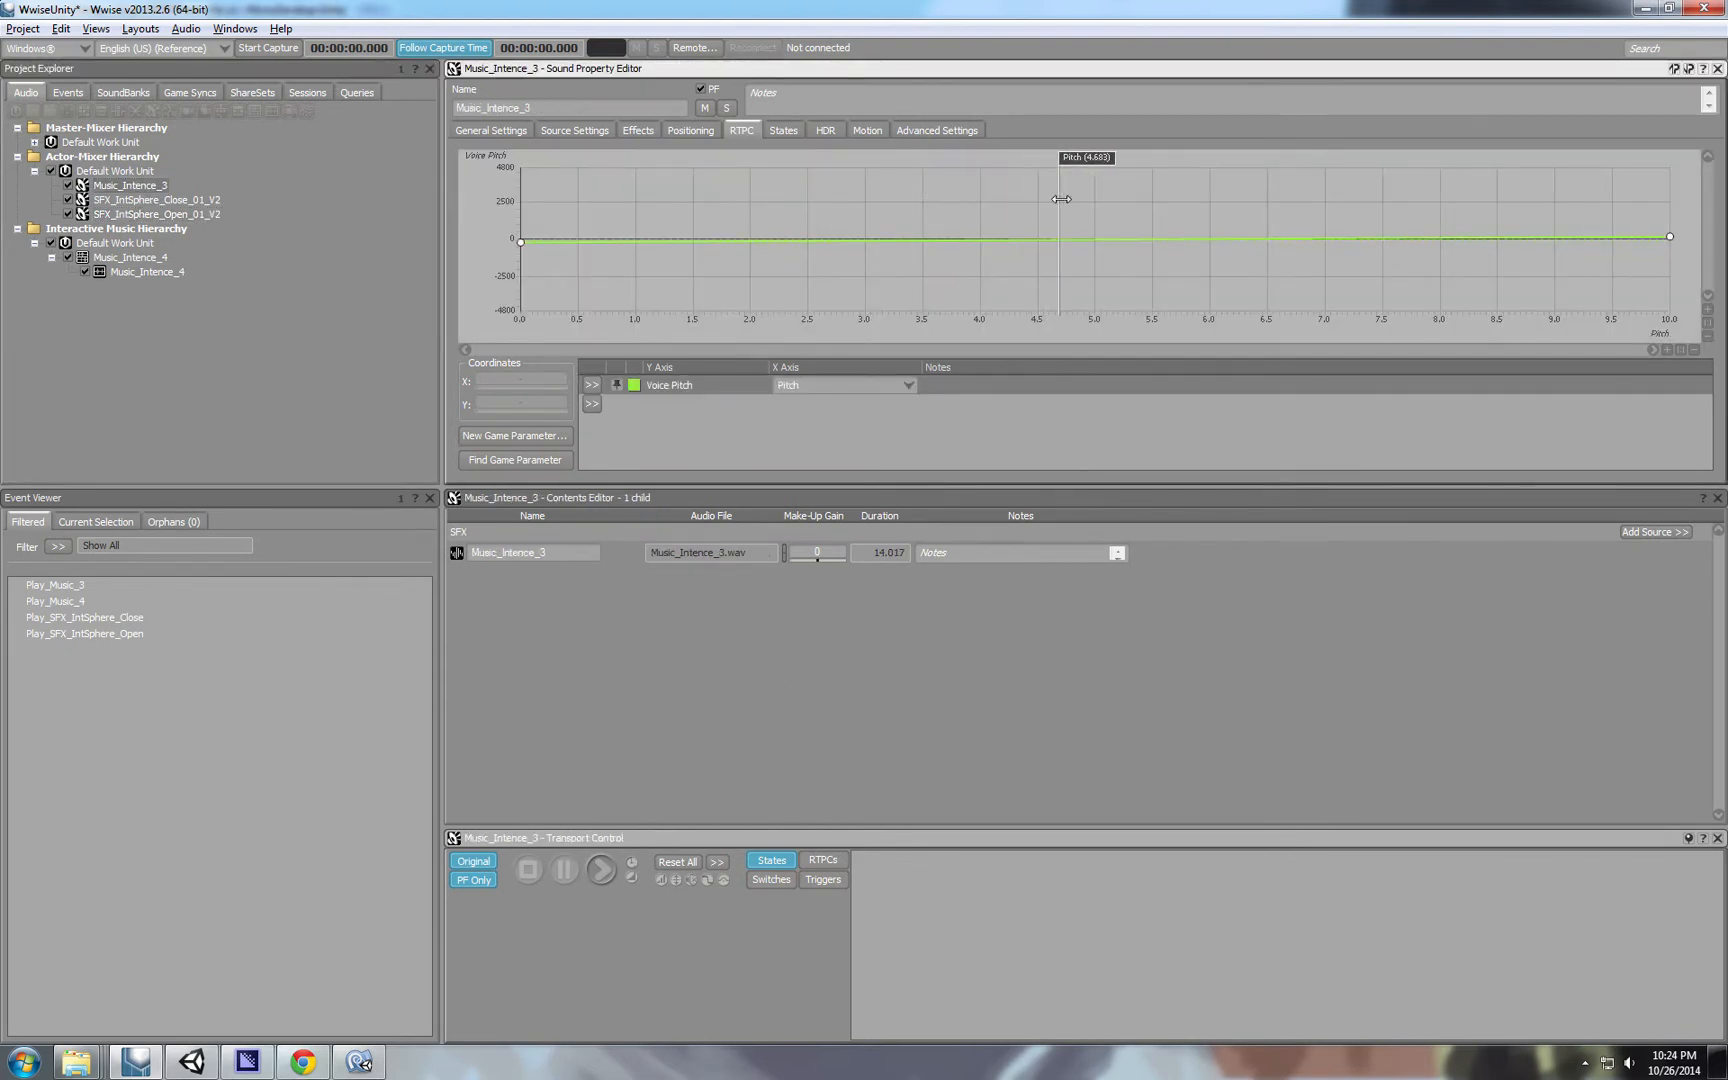
drag(1058, 200, 1094, 190)
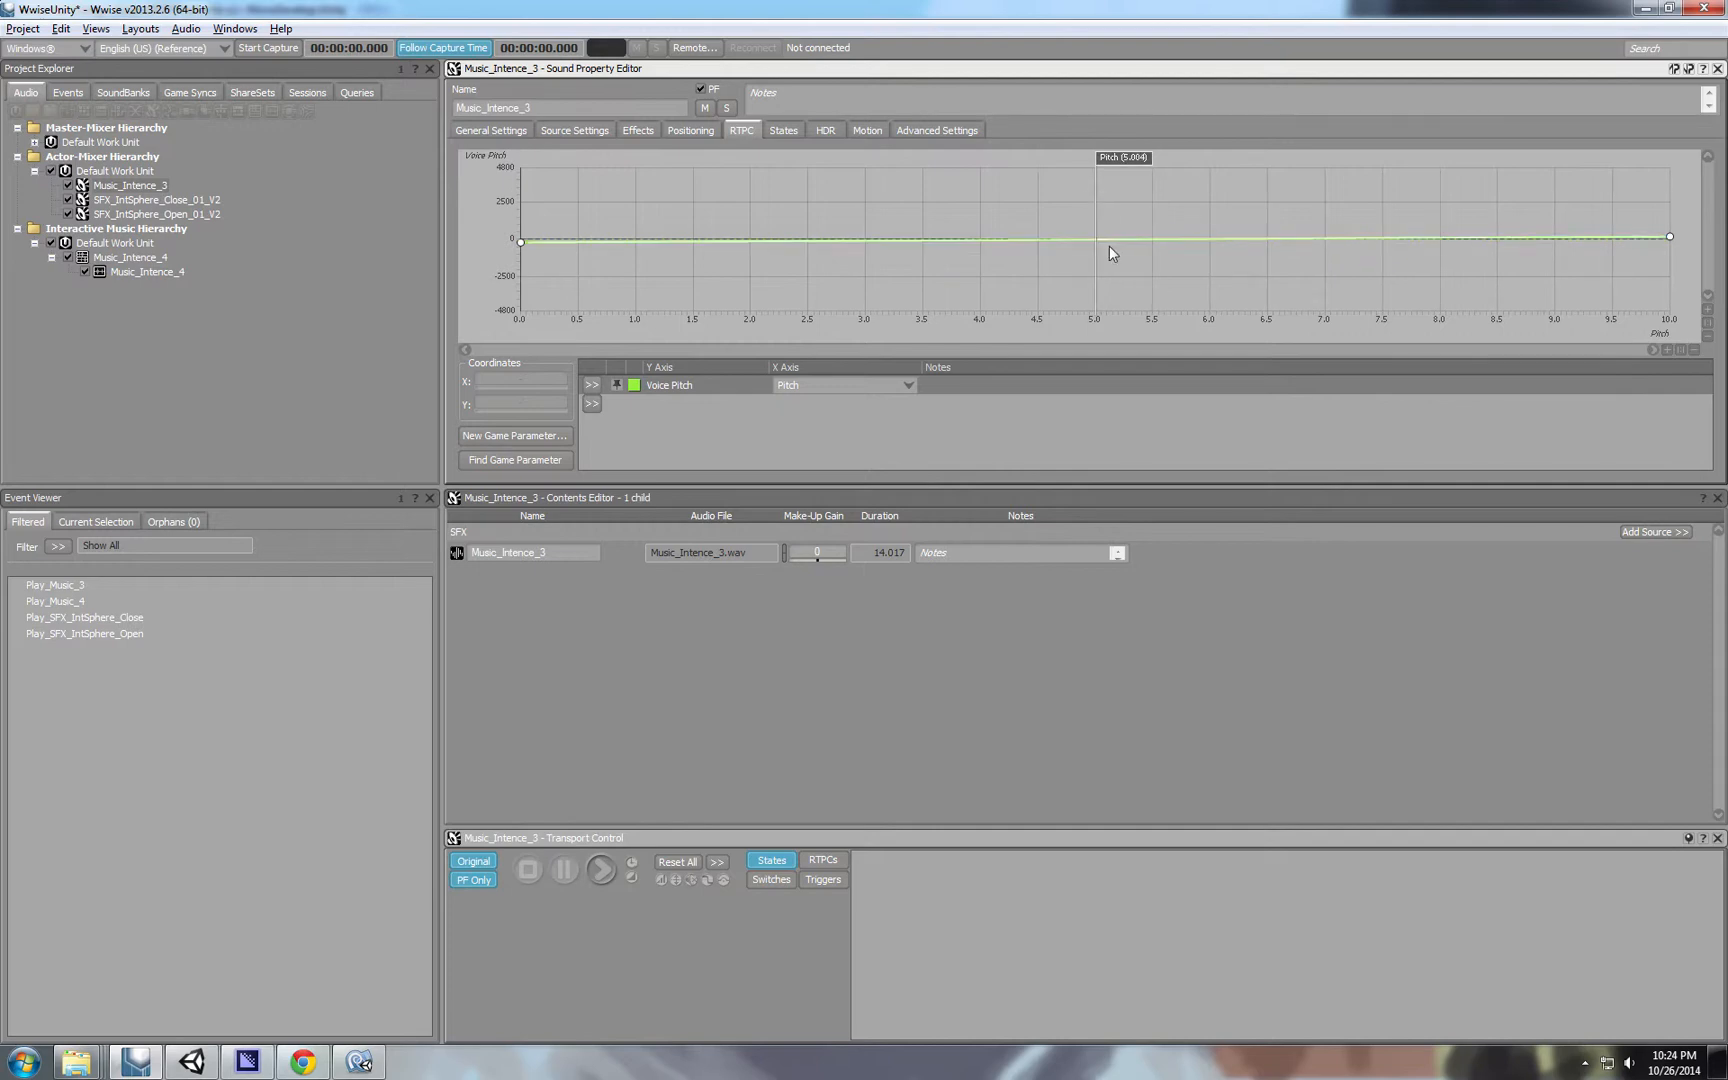
mouse_move(510, 242)
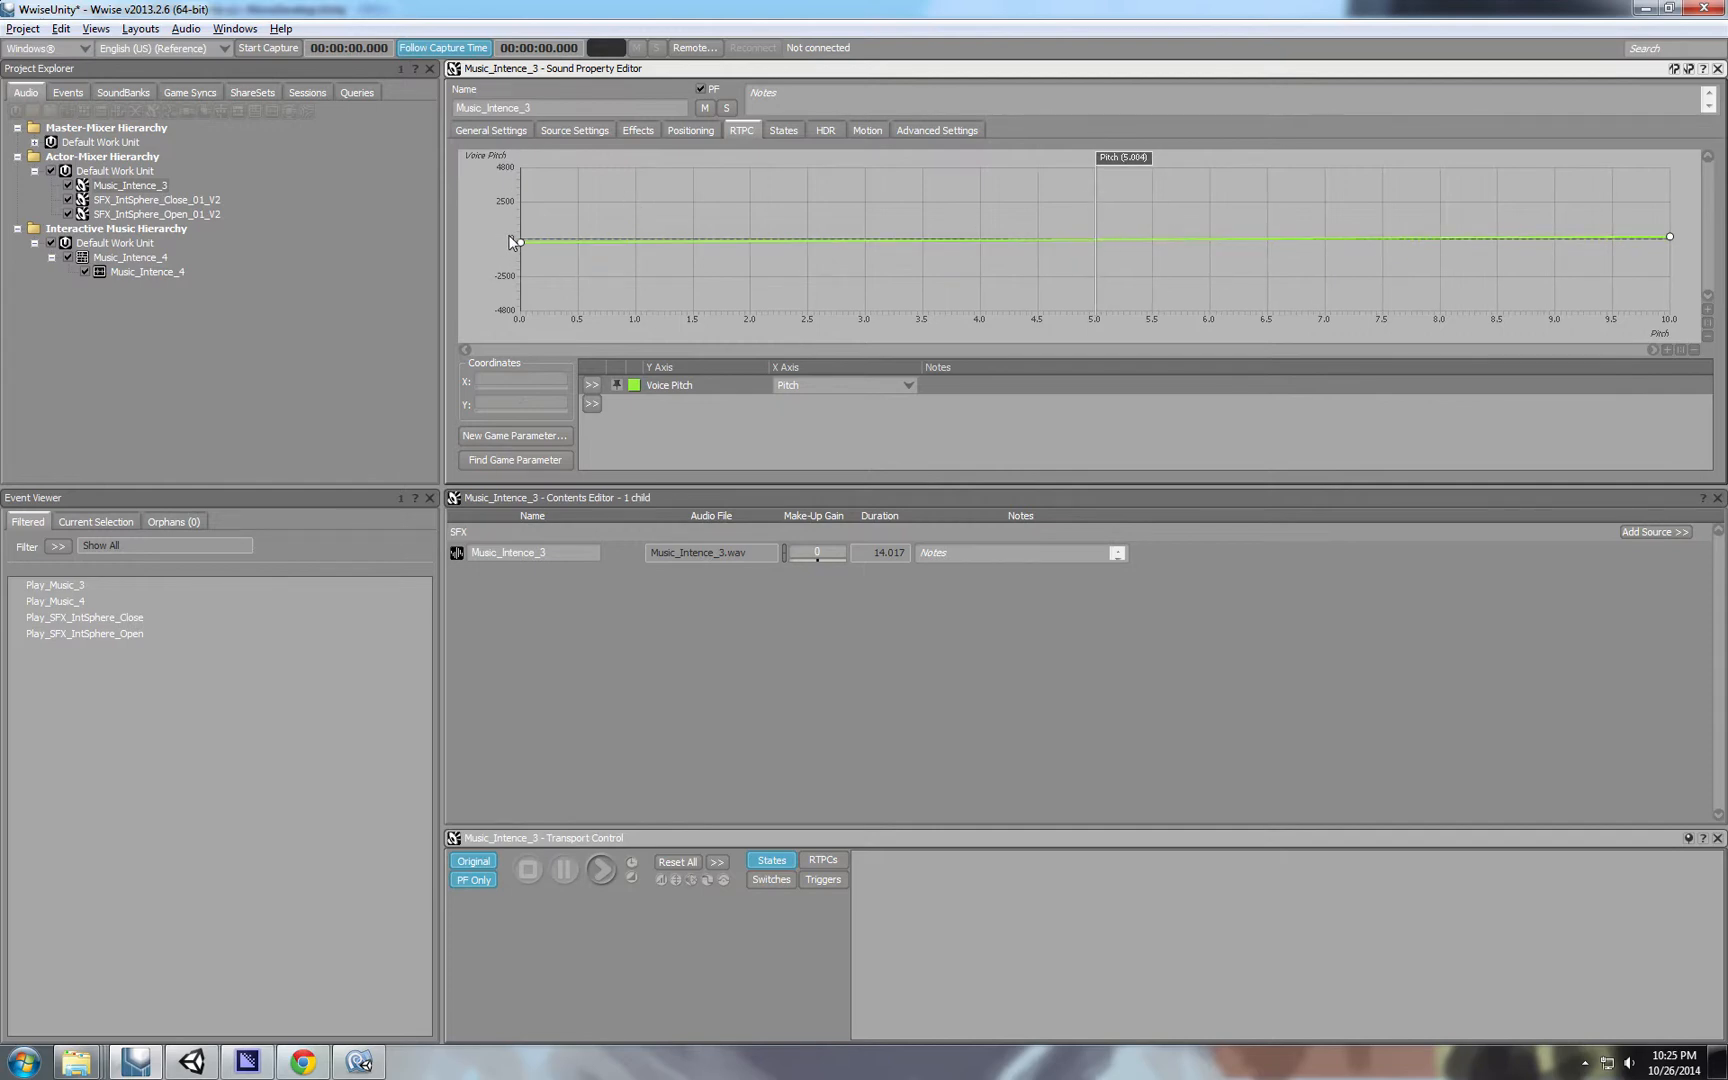
key(alt+tab)
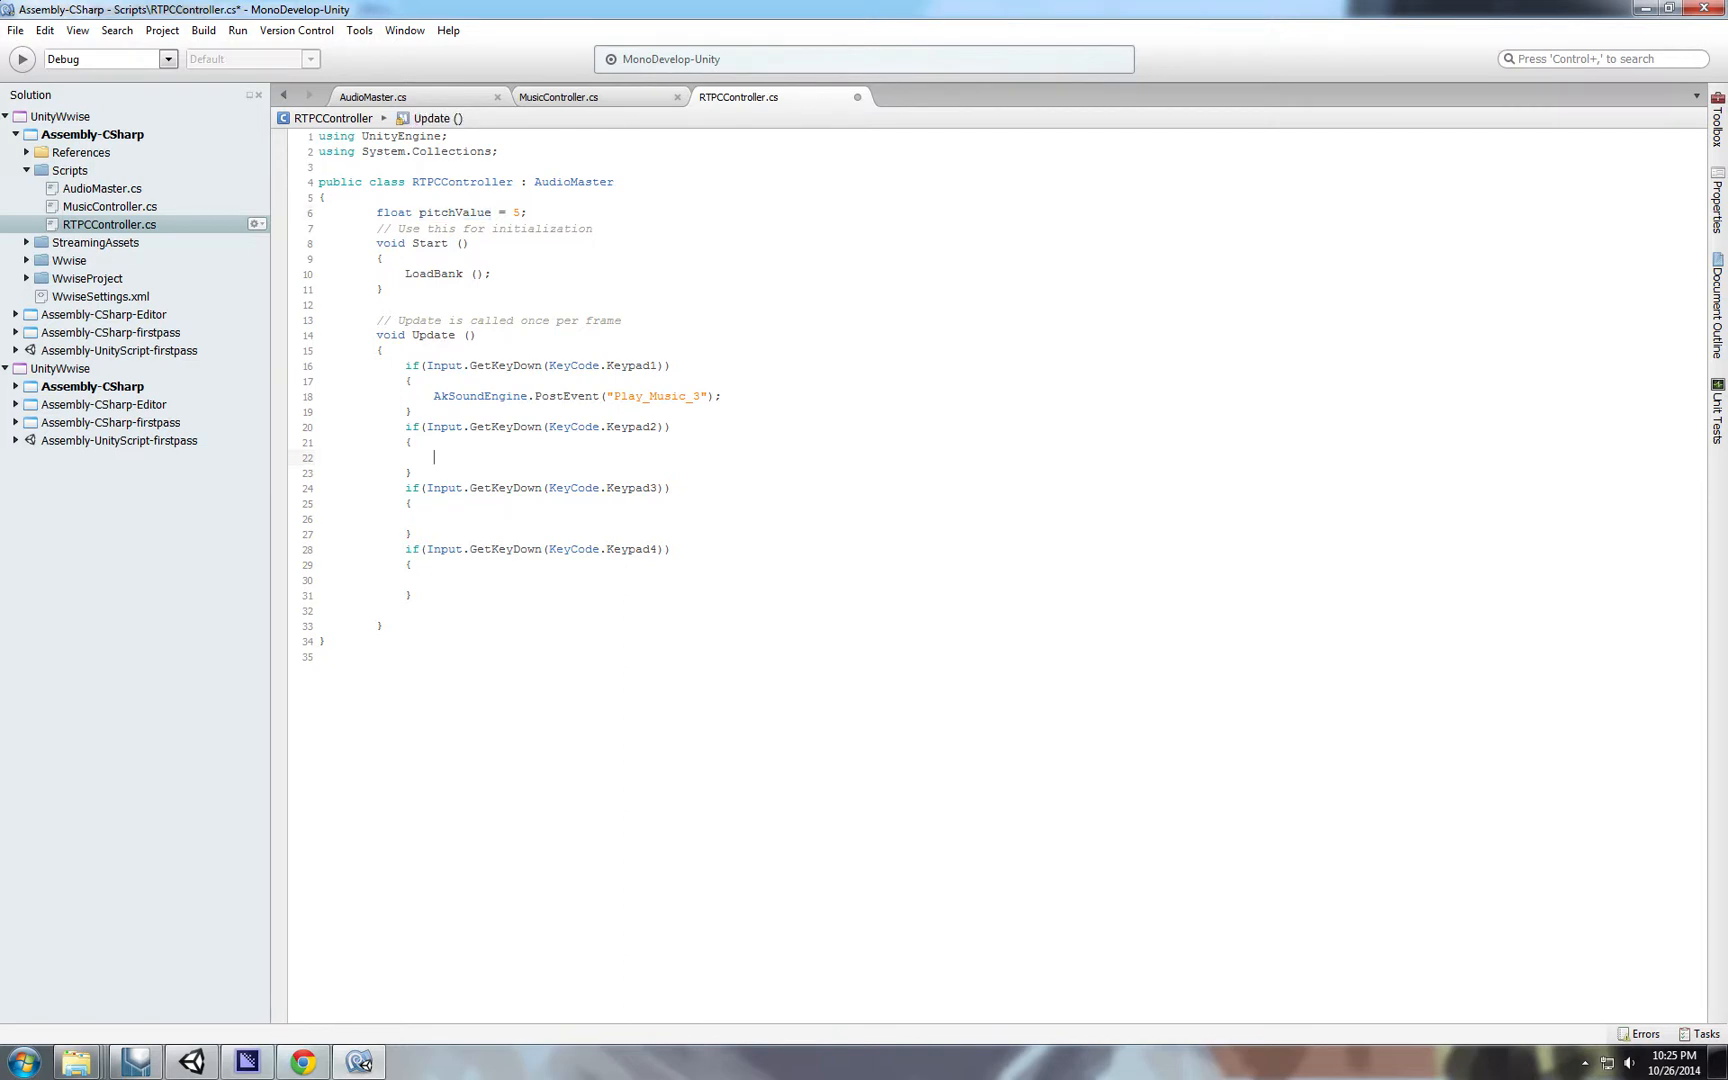
Begin 'pitchValue +=' in the Keypad2 branch and declare 'public float speed = 2'.
text(pitchValue)
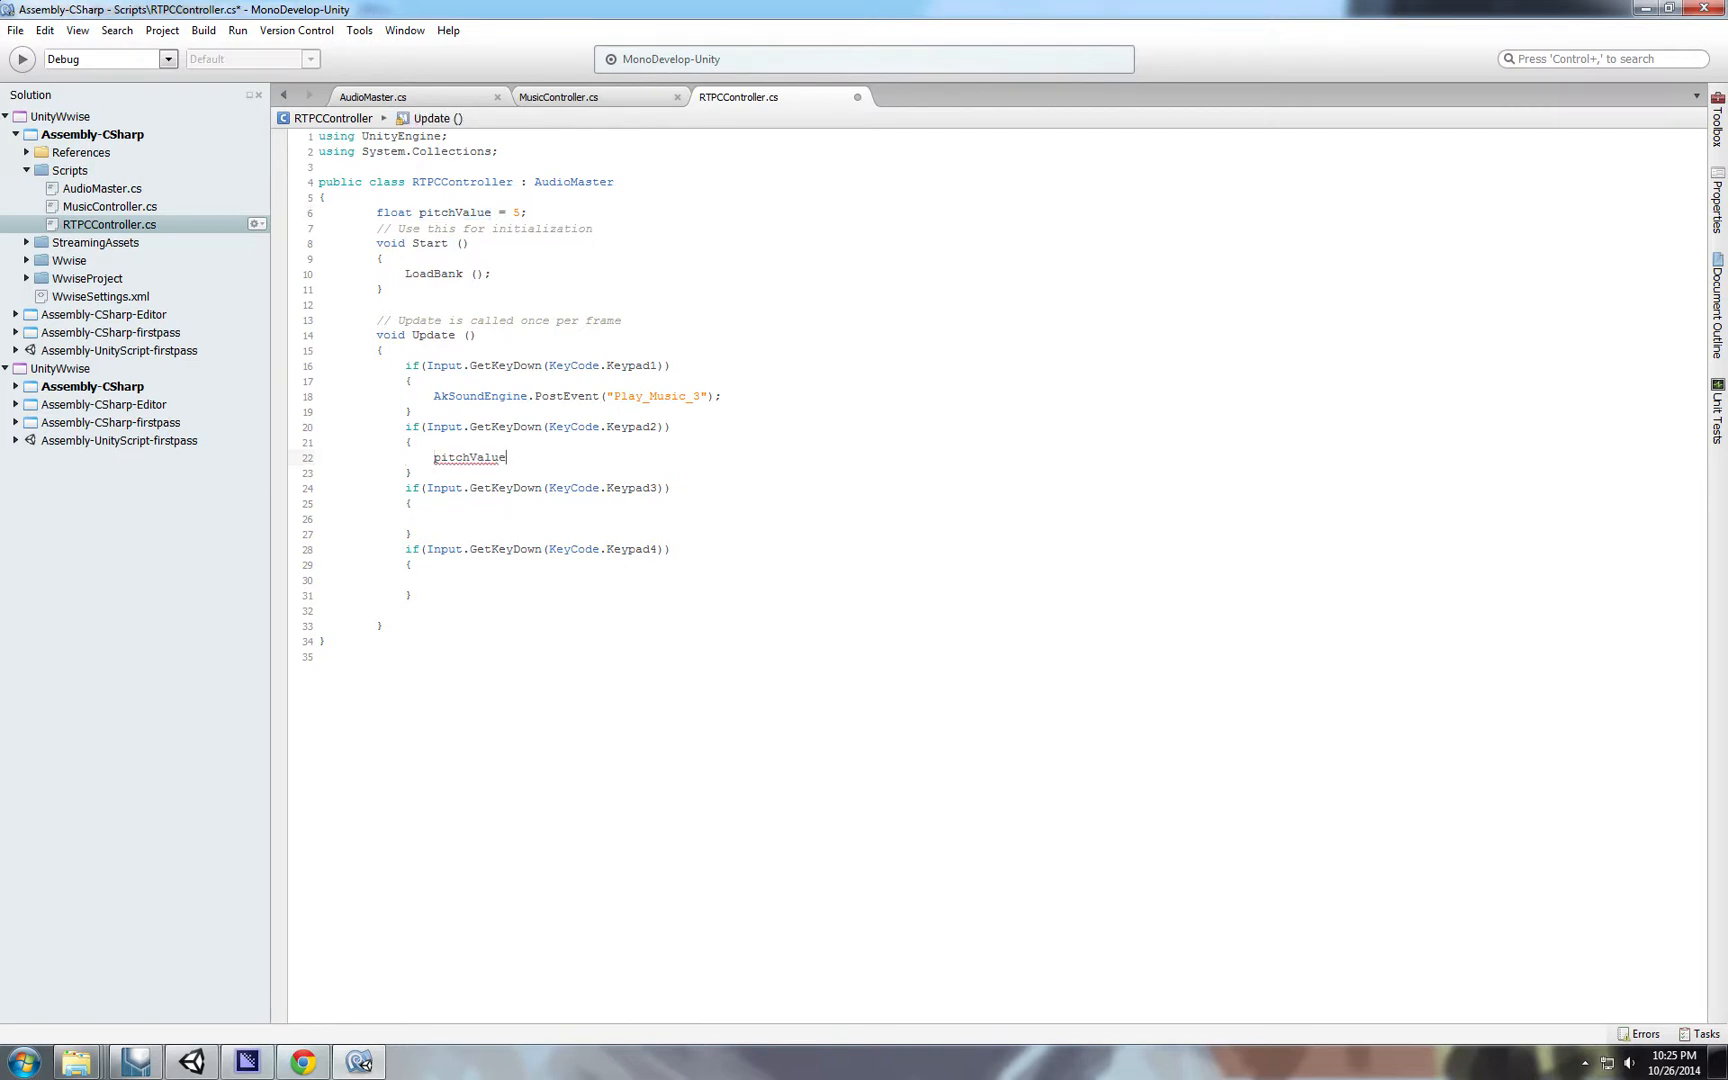
text(+)
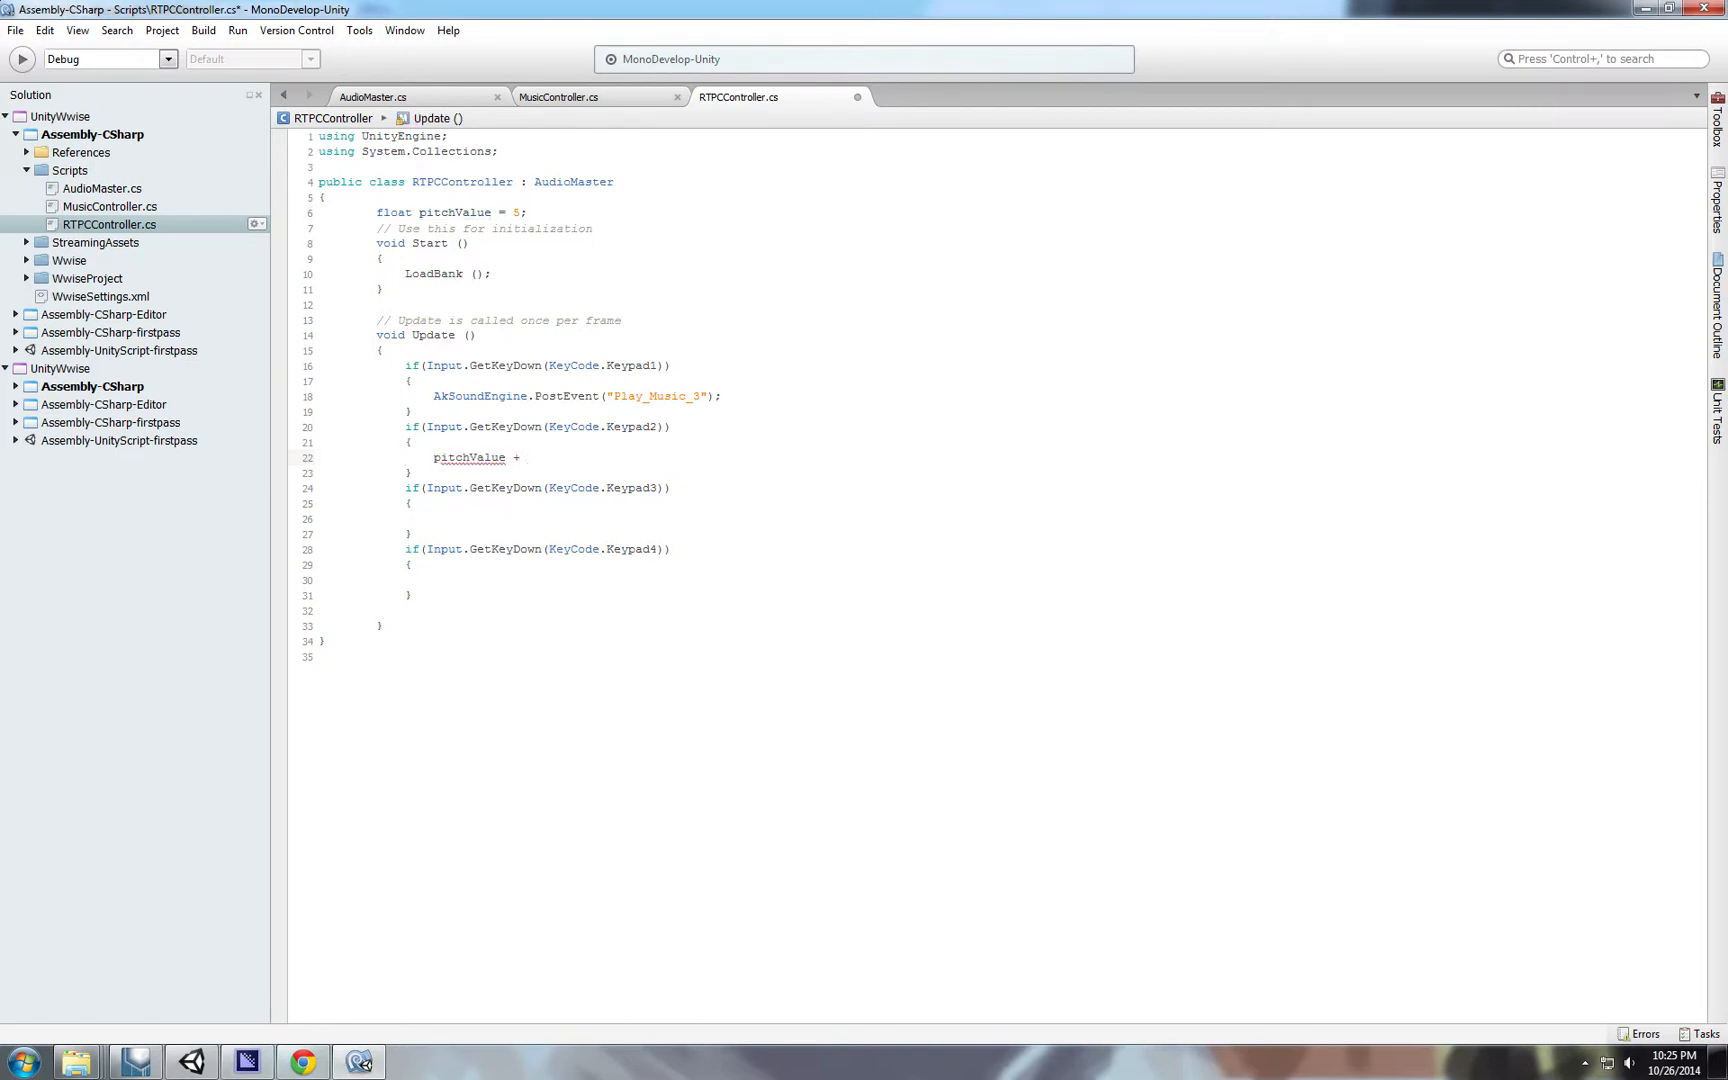
text(=)
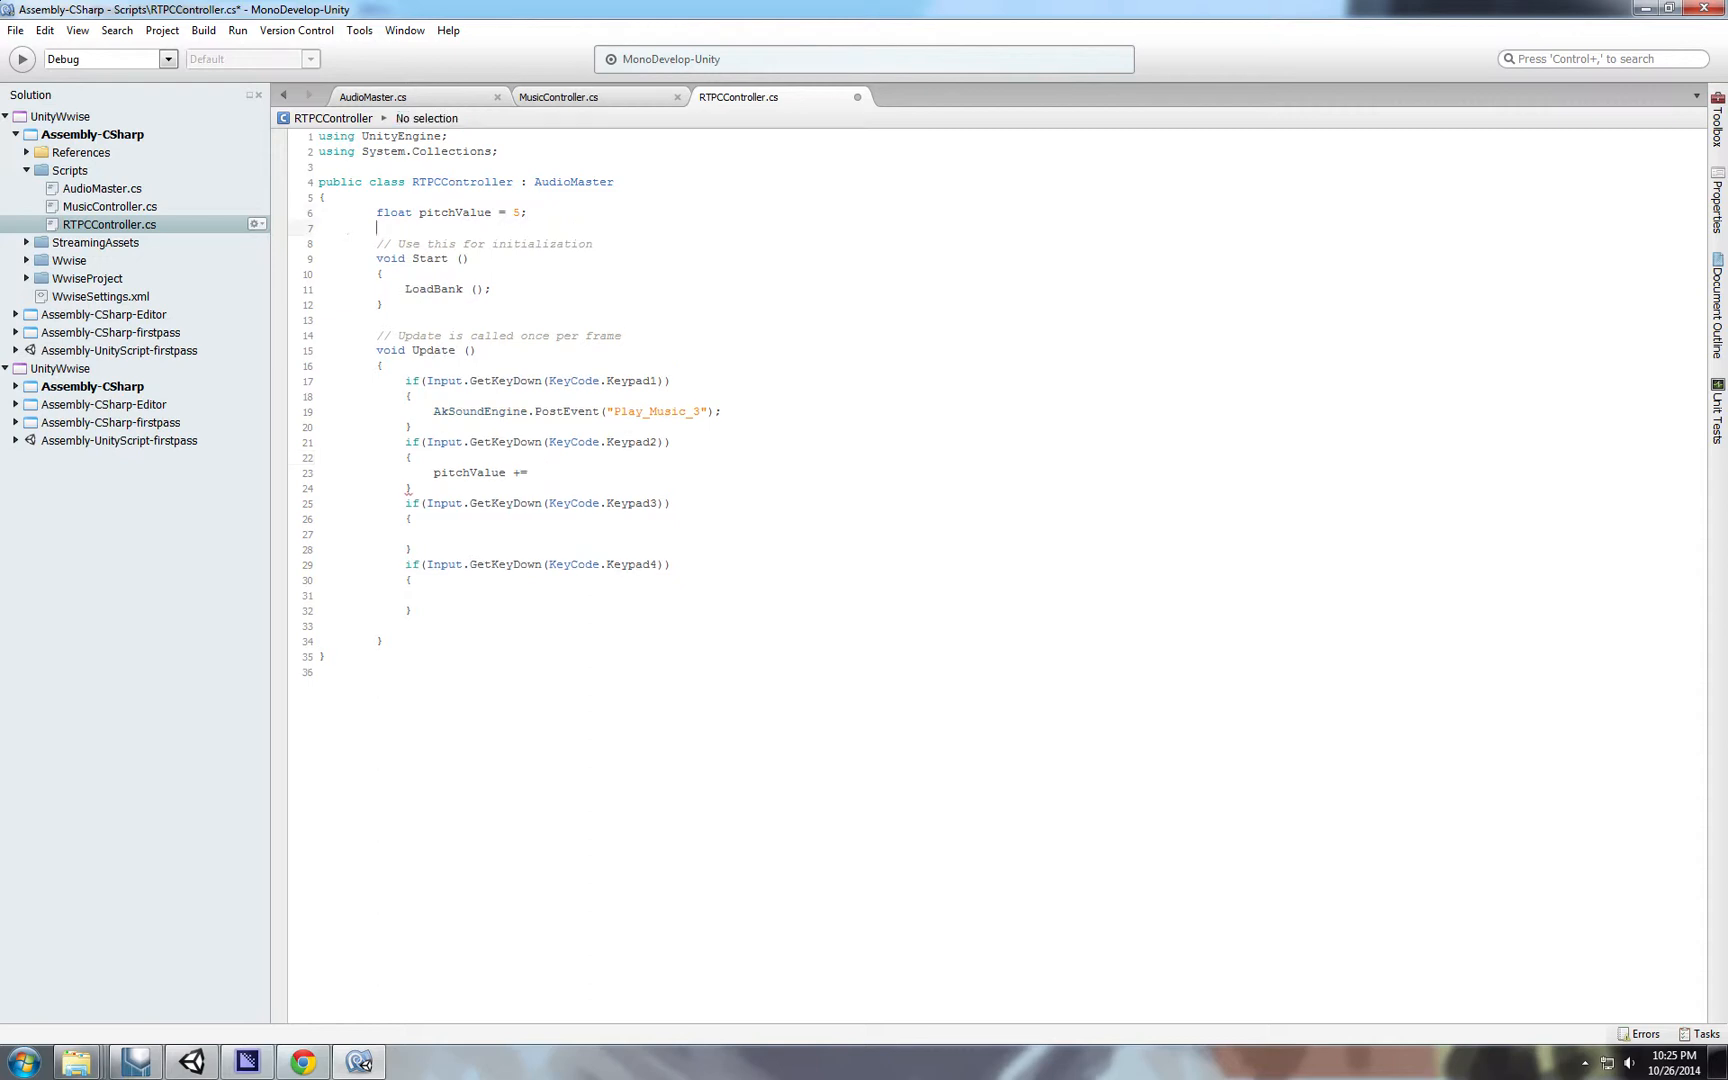
text(public fla)
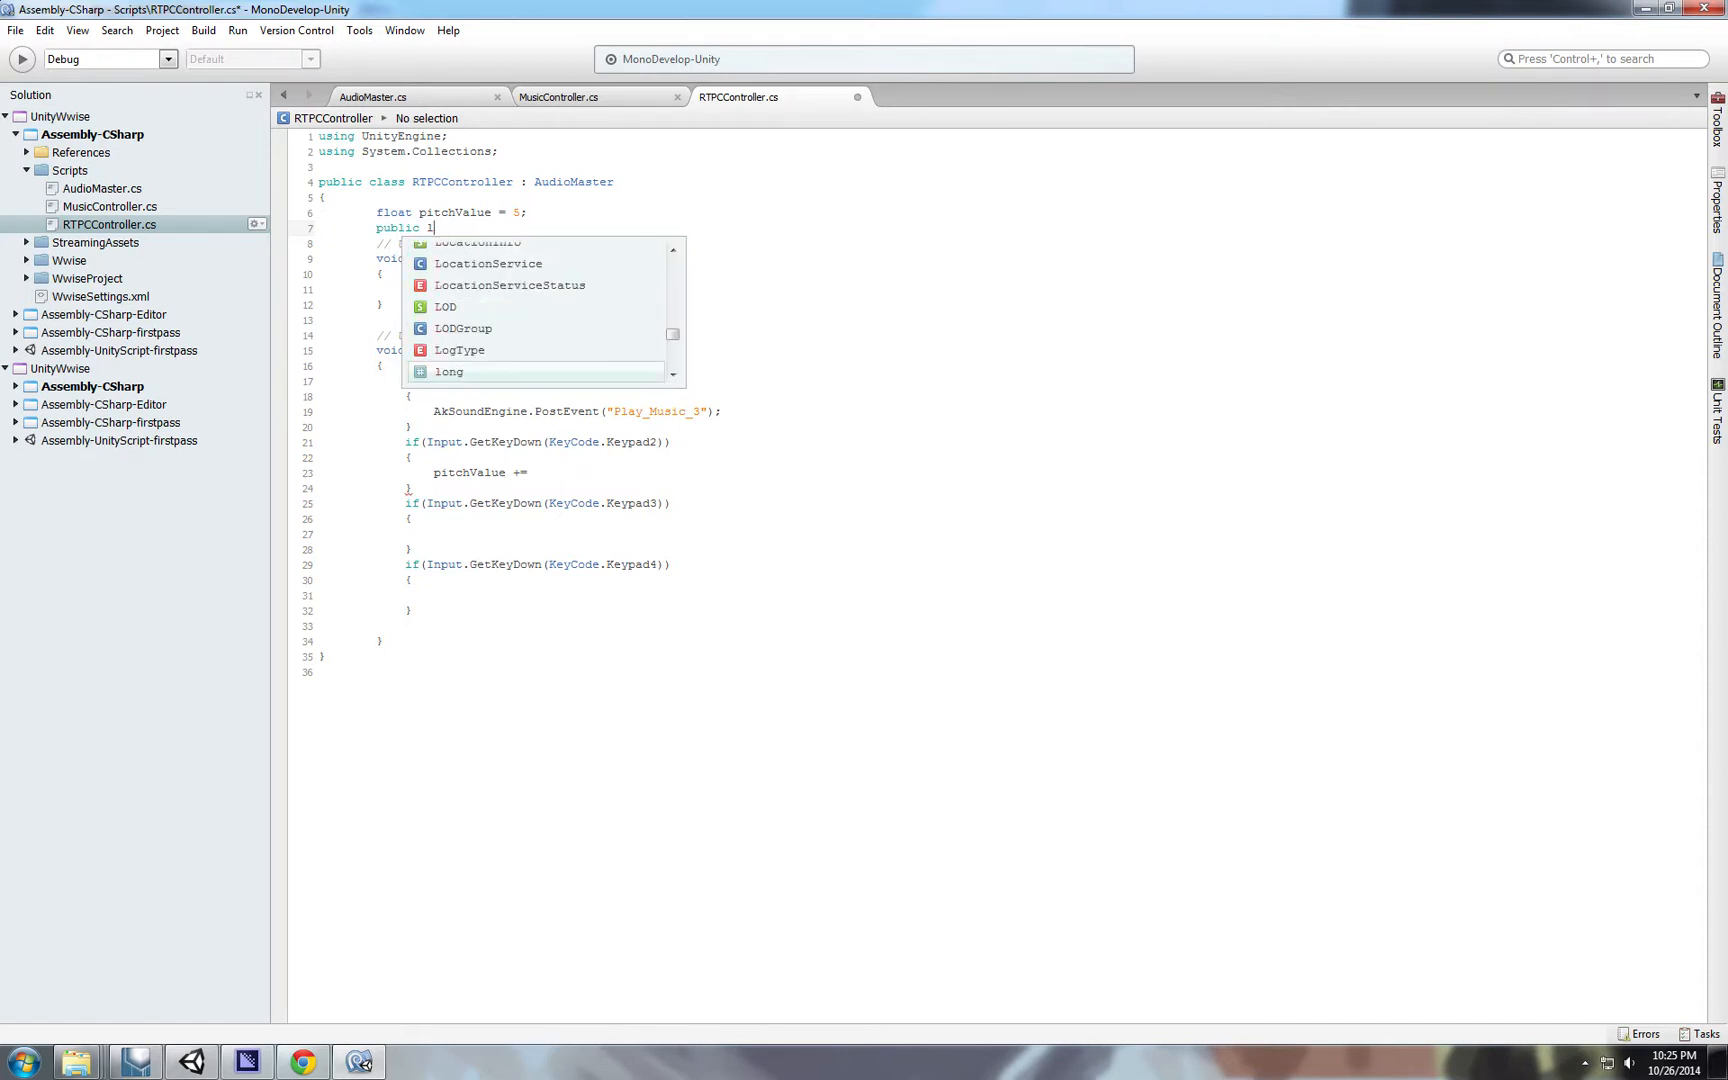
text(float spped;)
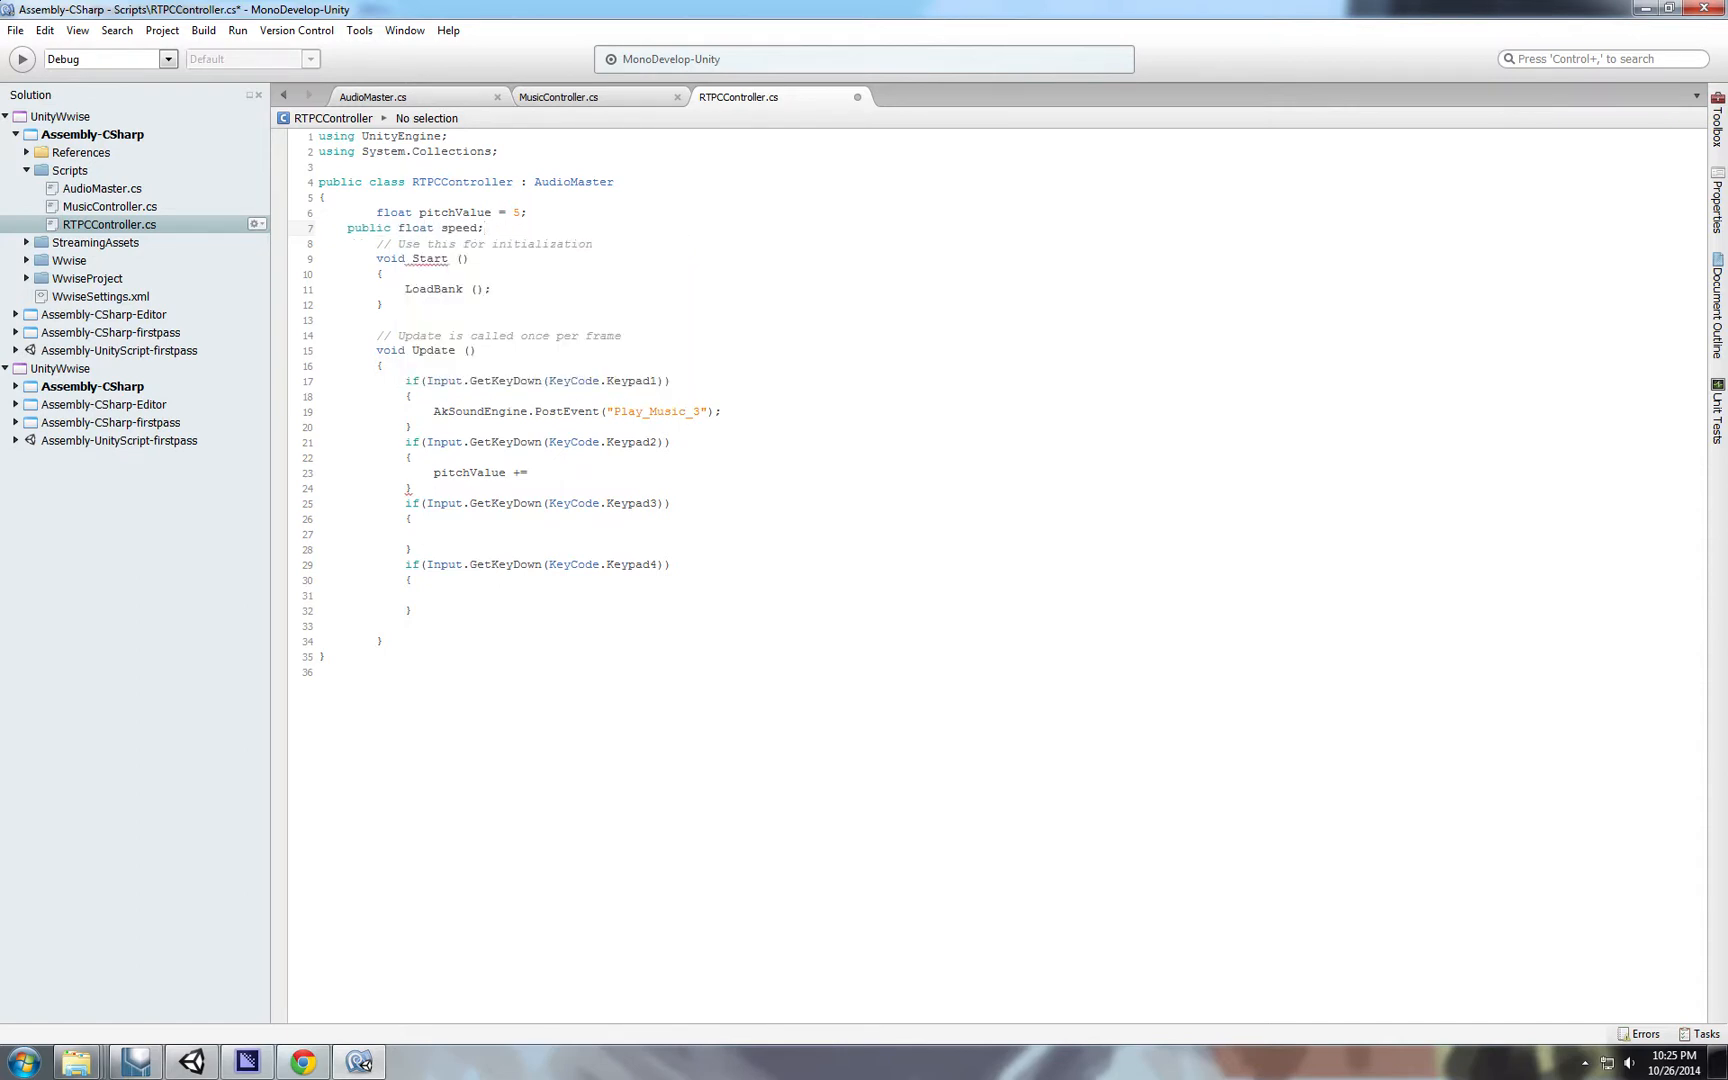
text(=2)
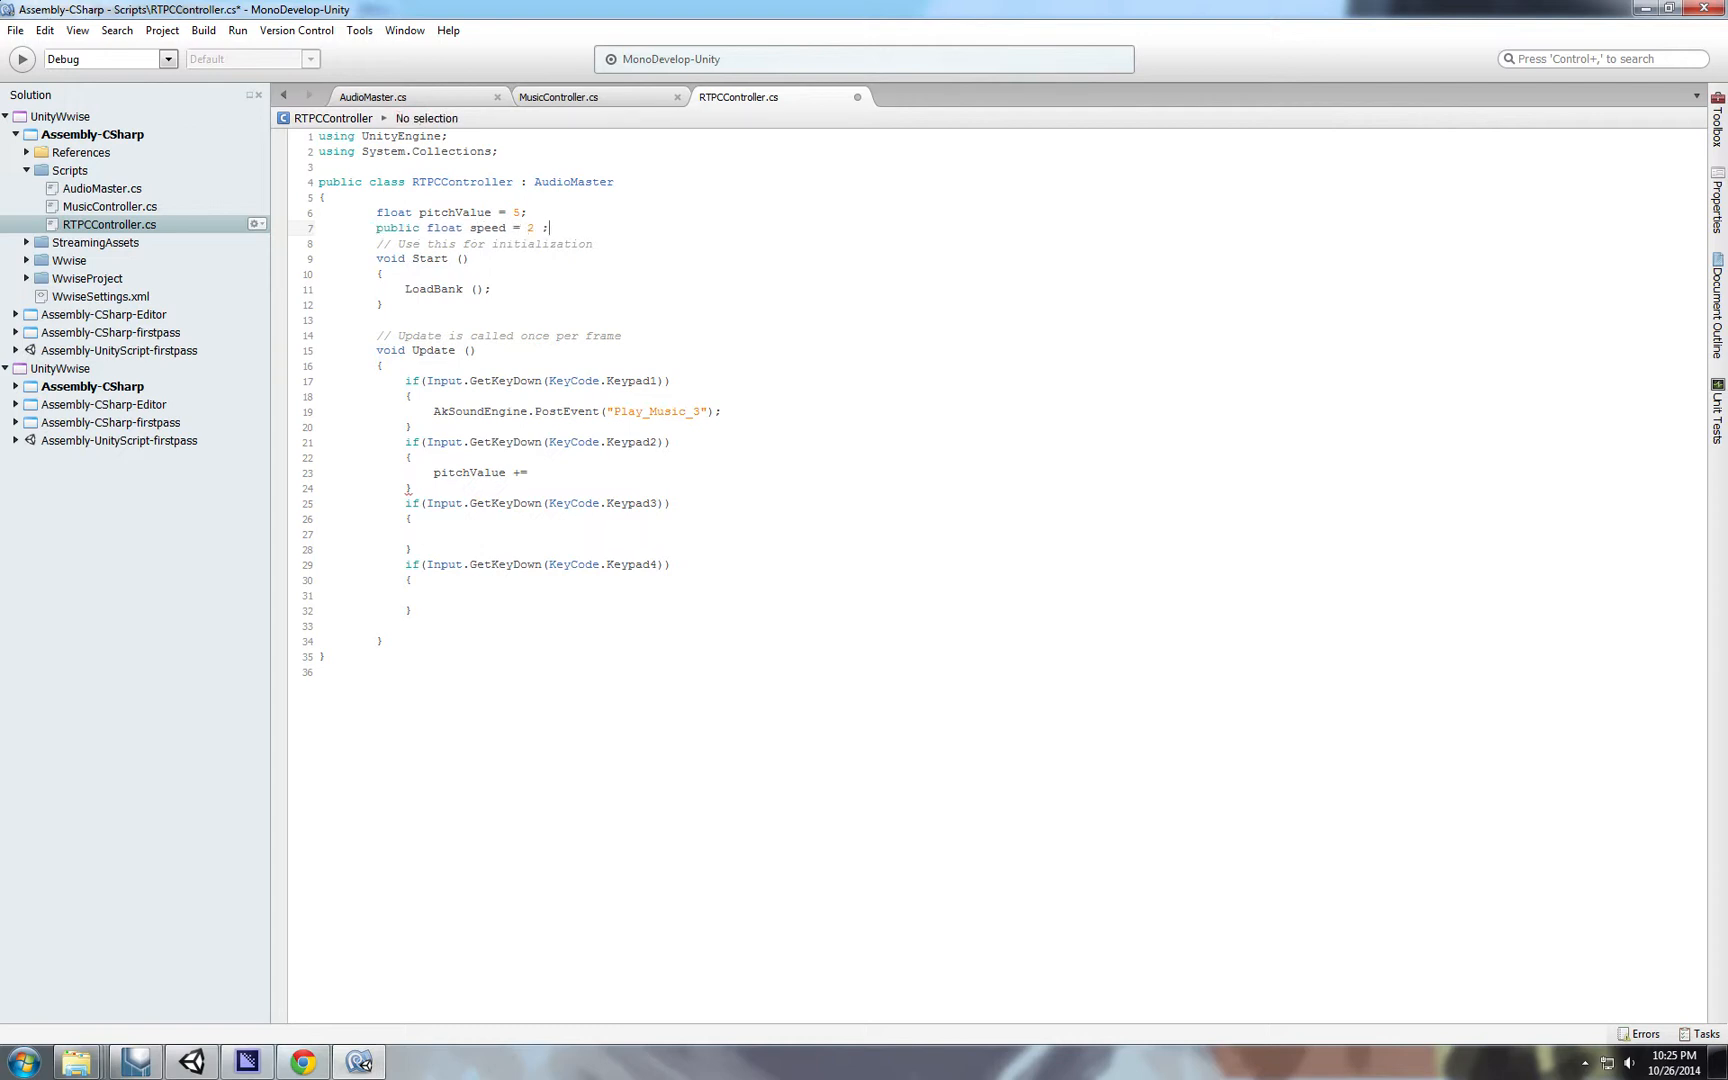
Complete the Keypad2 line as 'pitchValue += speed*Time.deltaTime;'.
double_click(488, 228)
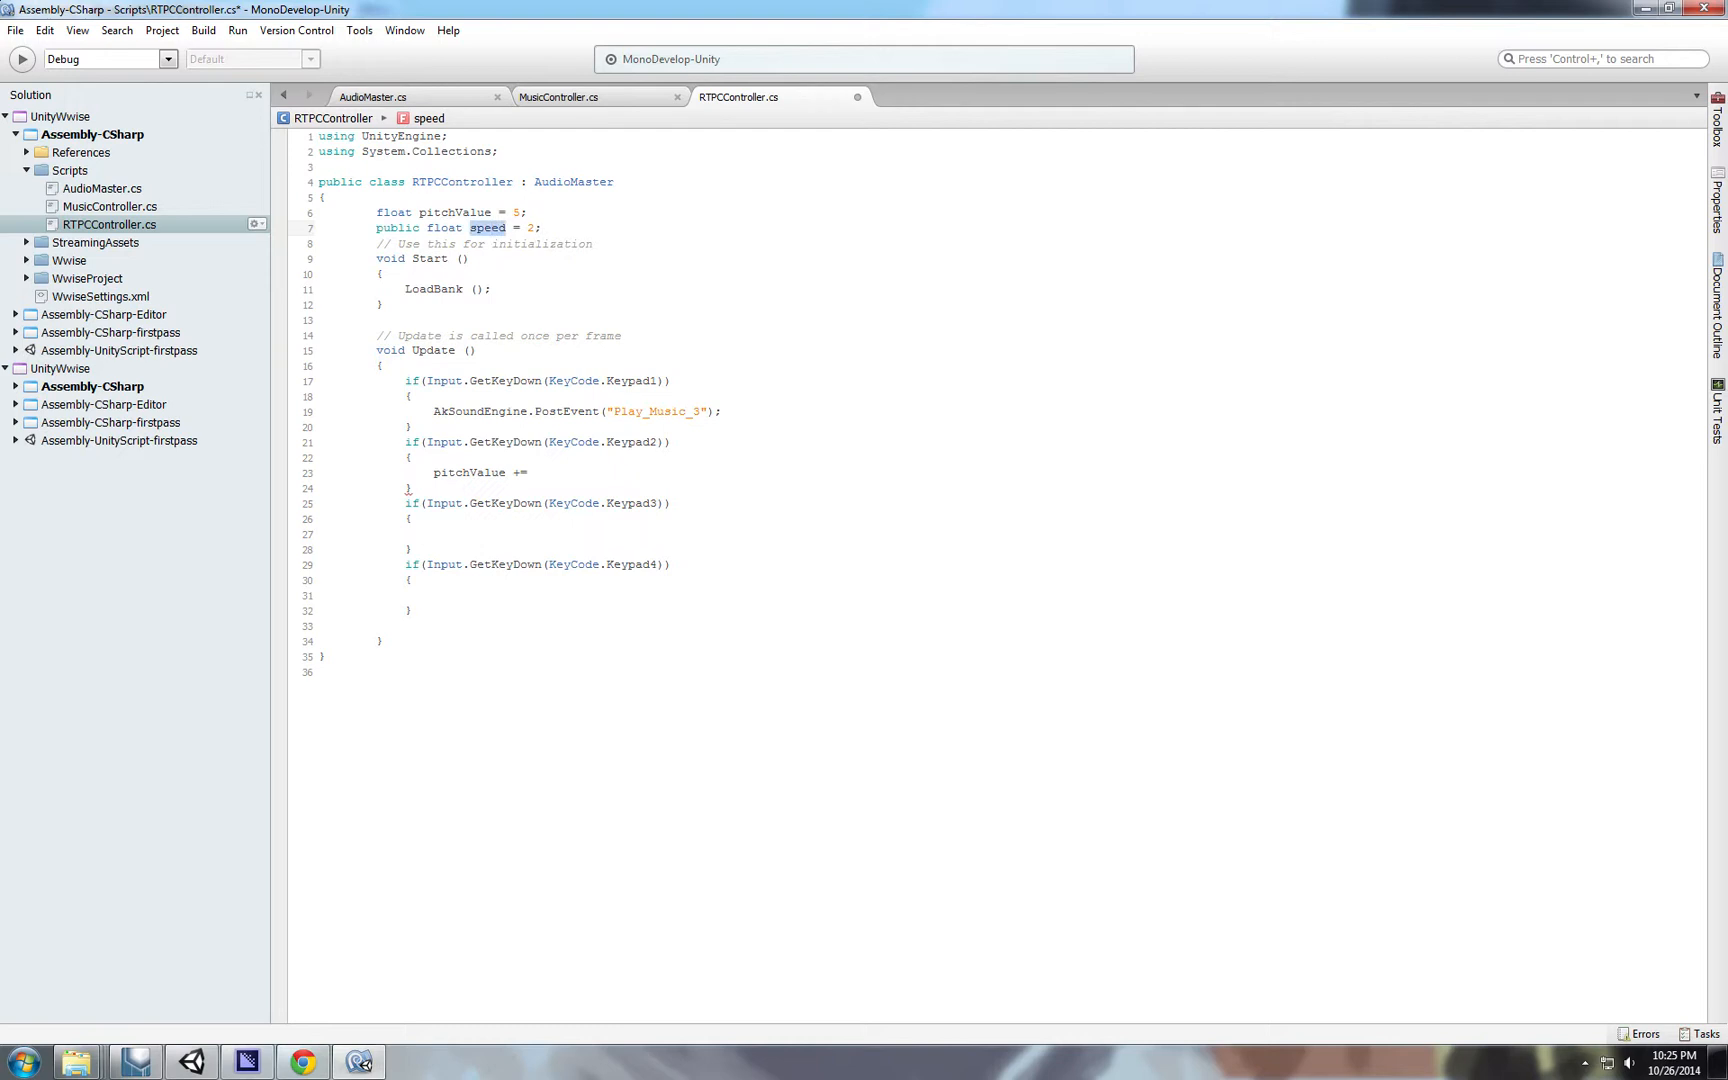
text(speed)
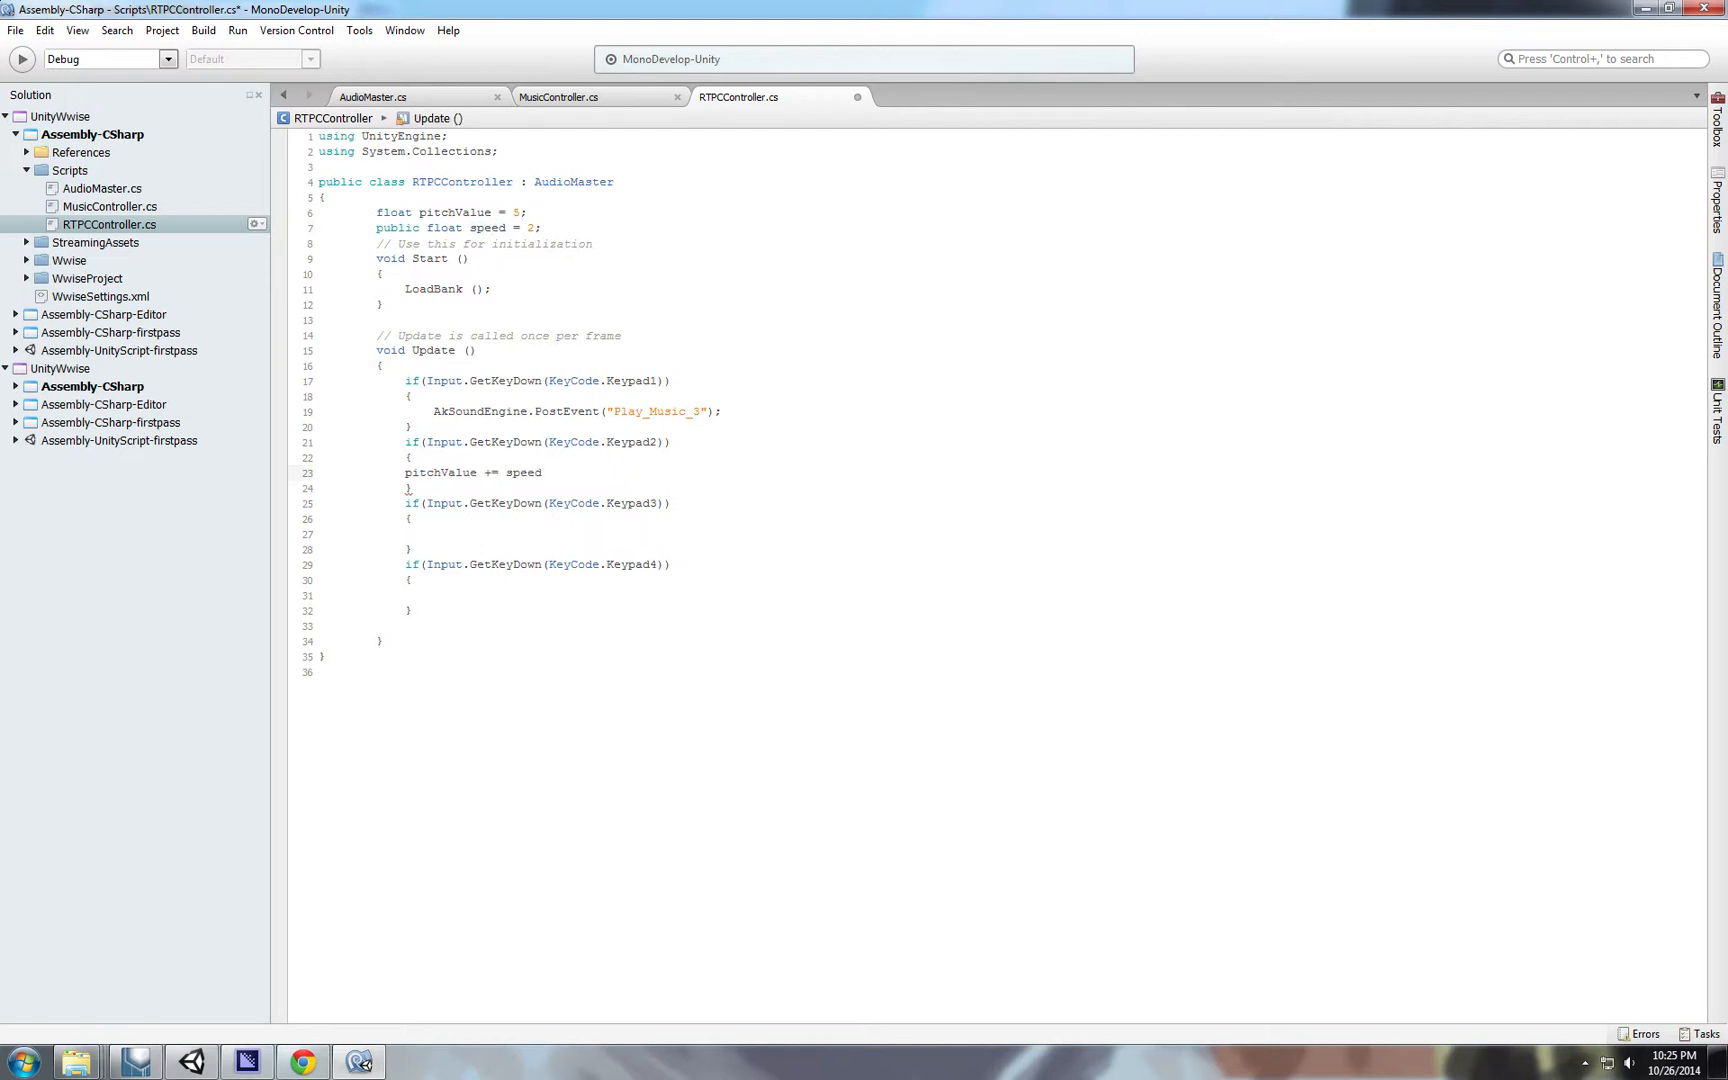
text(*Time/)
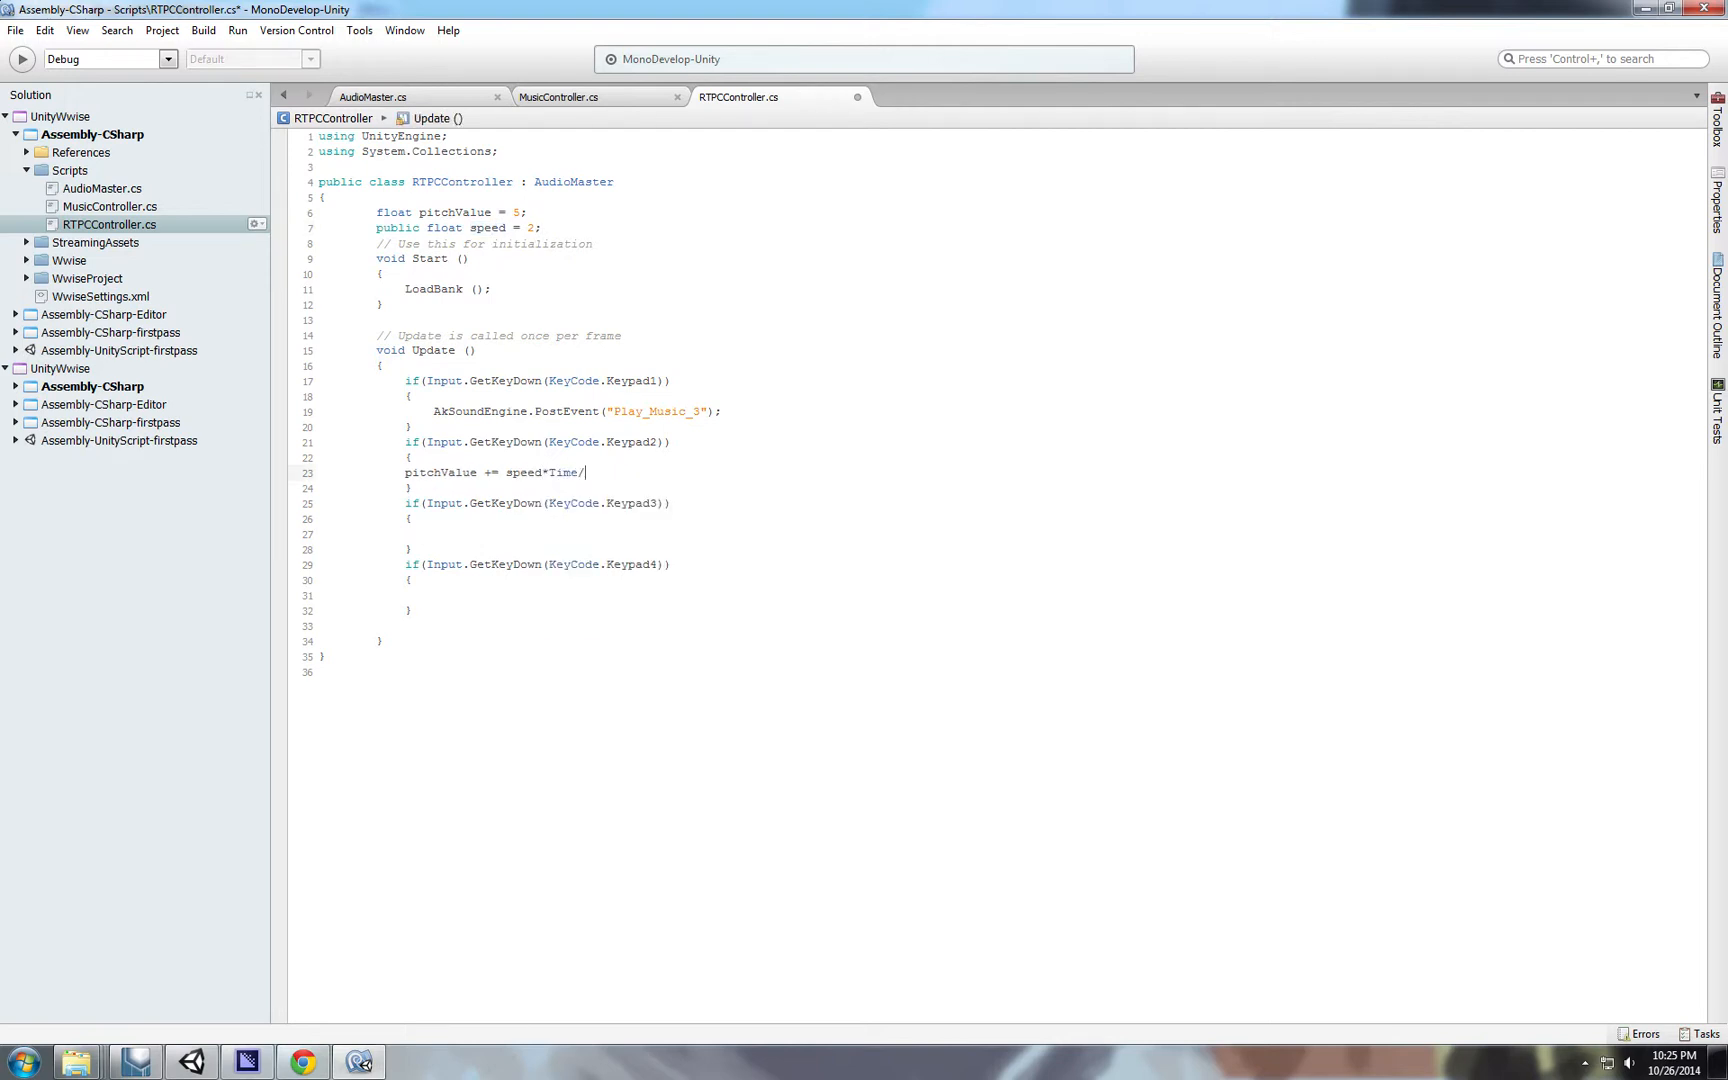
text(deltaTime)
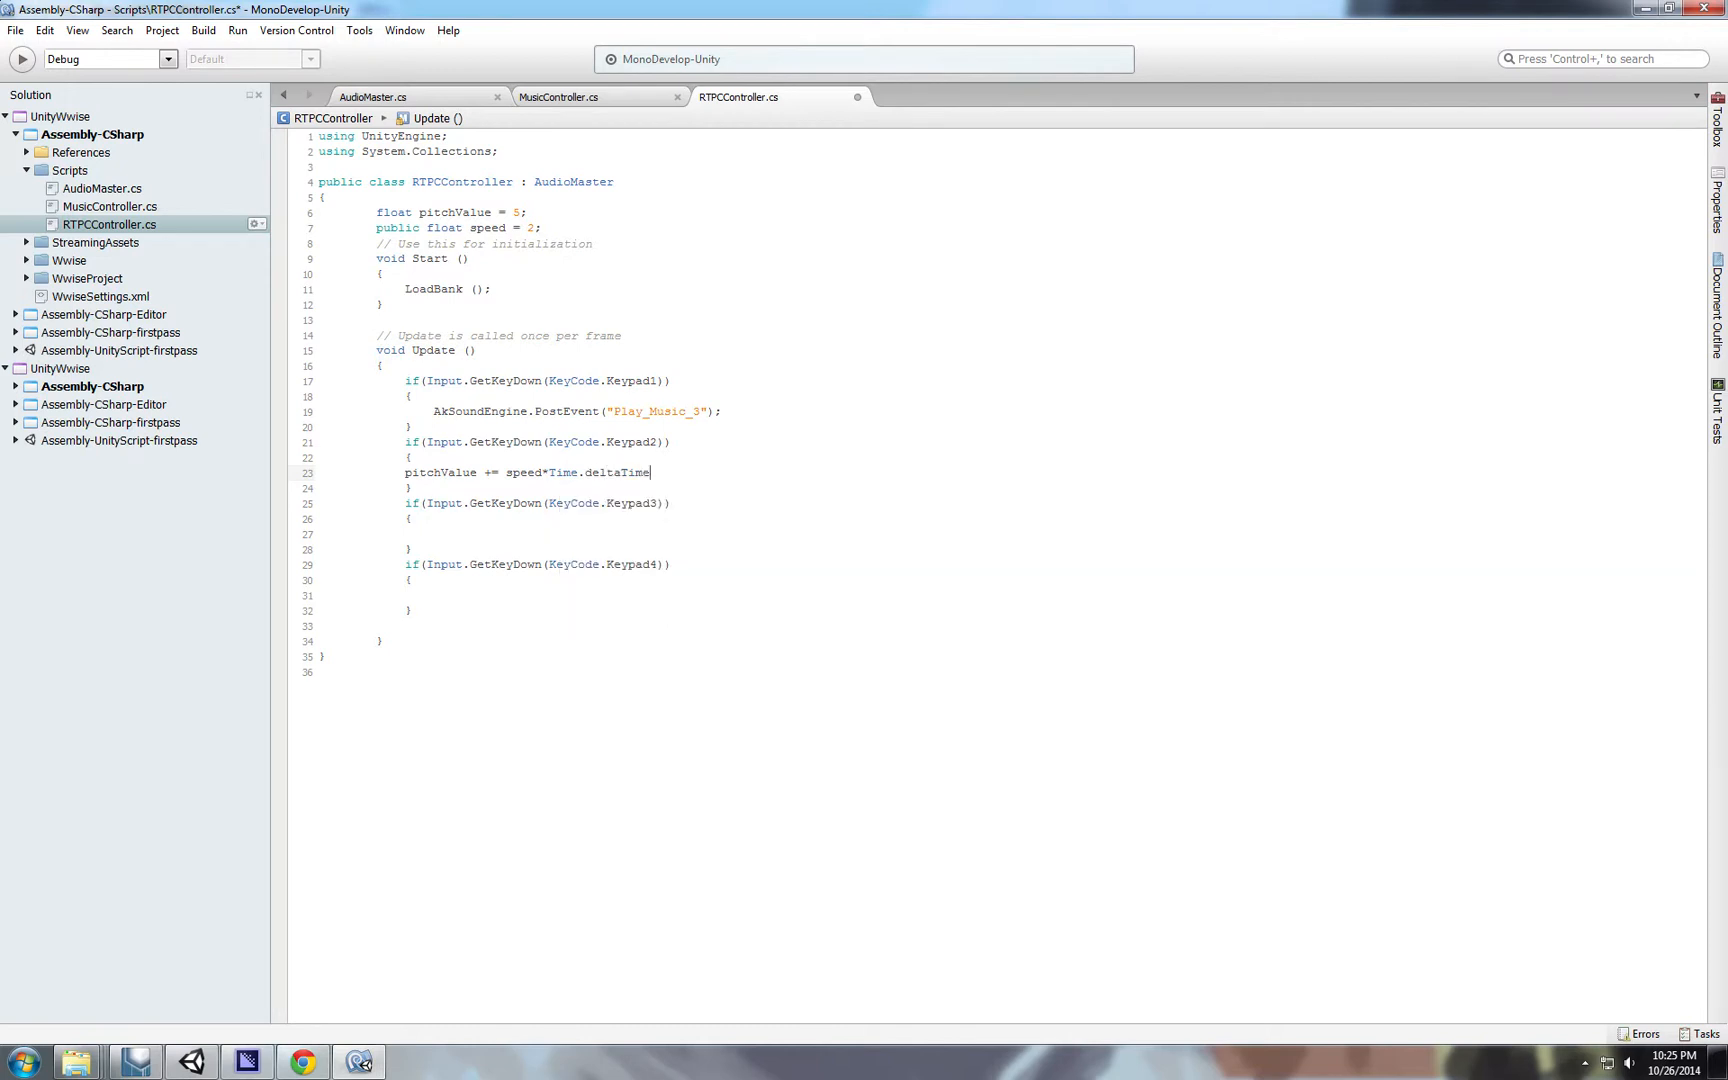
text(;)
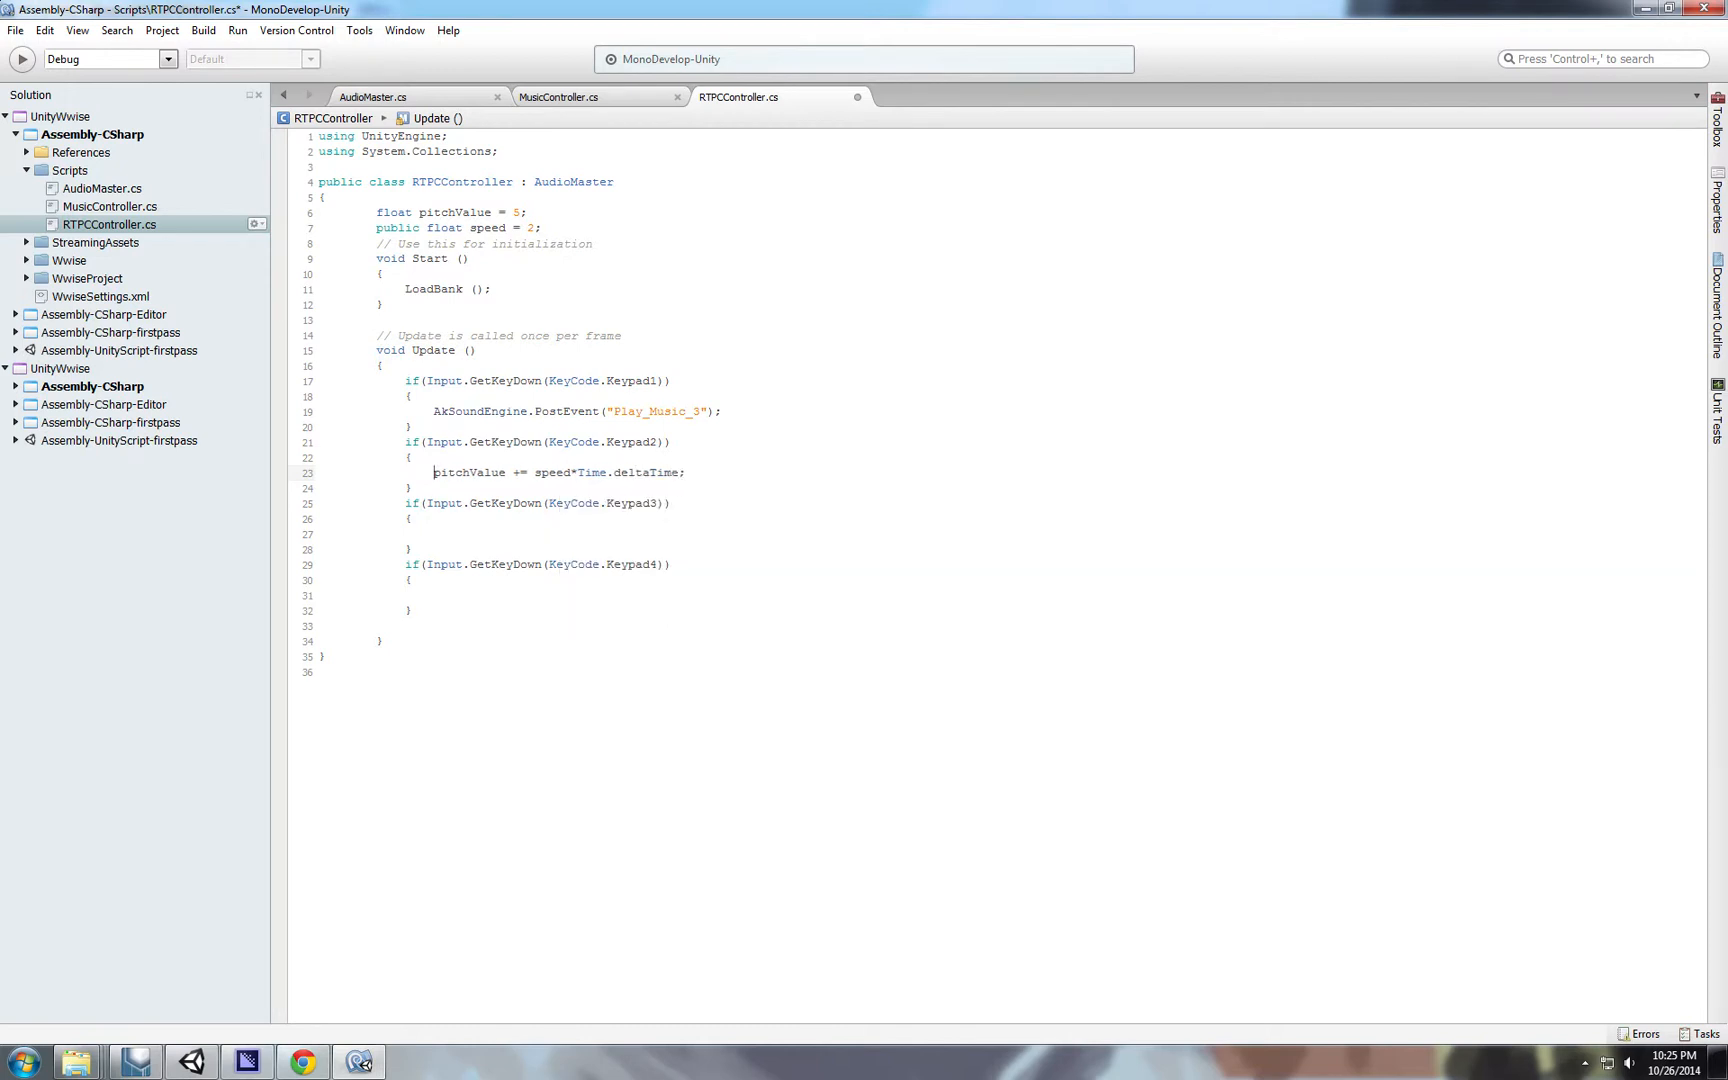
double_click(646, 472)
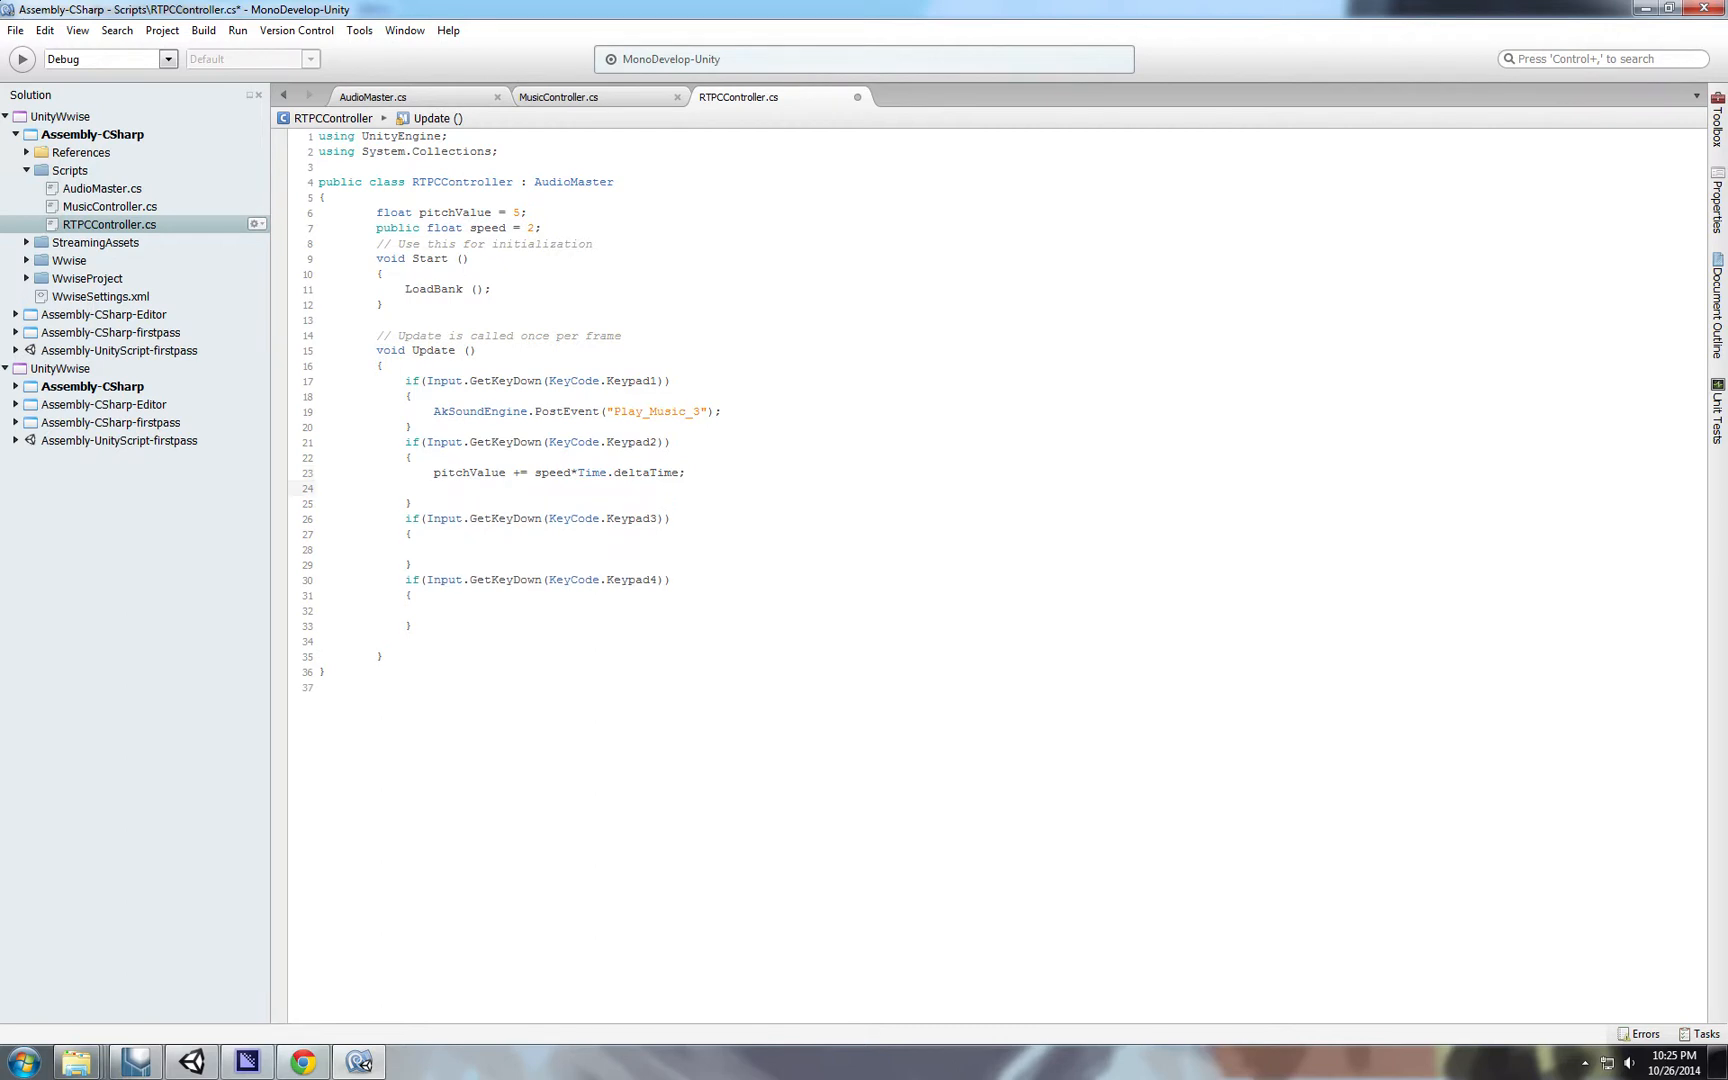
Start an 'AkSoundEngine.SetRTPCValue("' call on the line after the pitch increase.
click(436, 488)
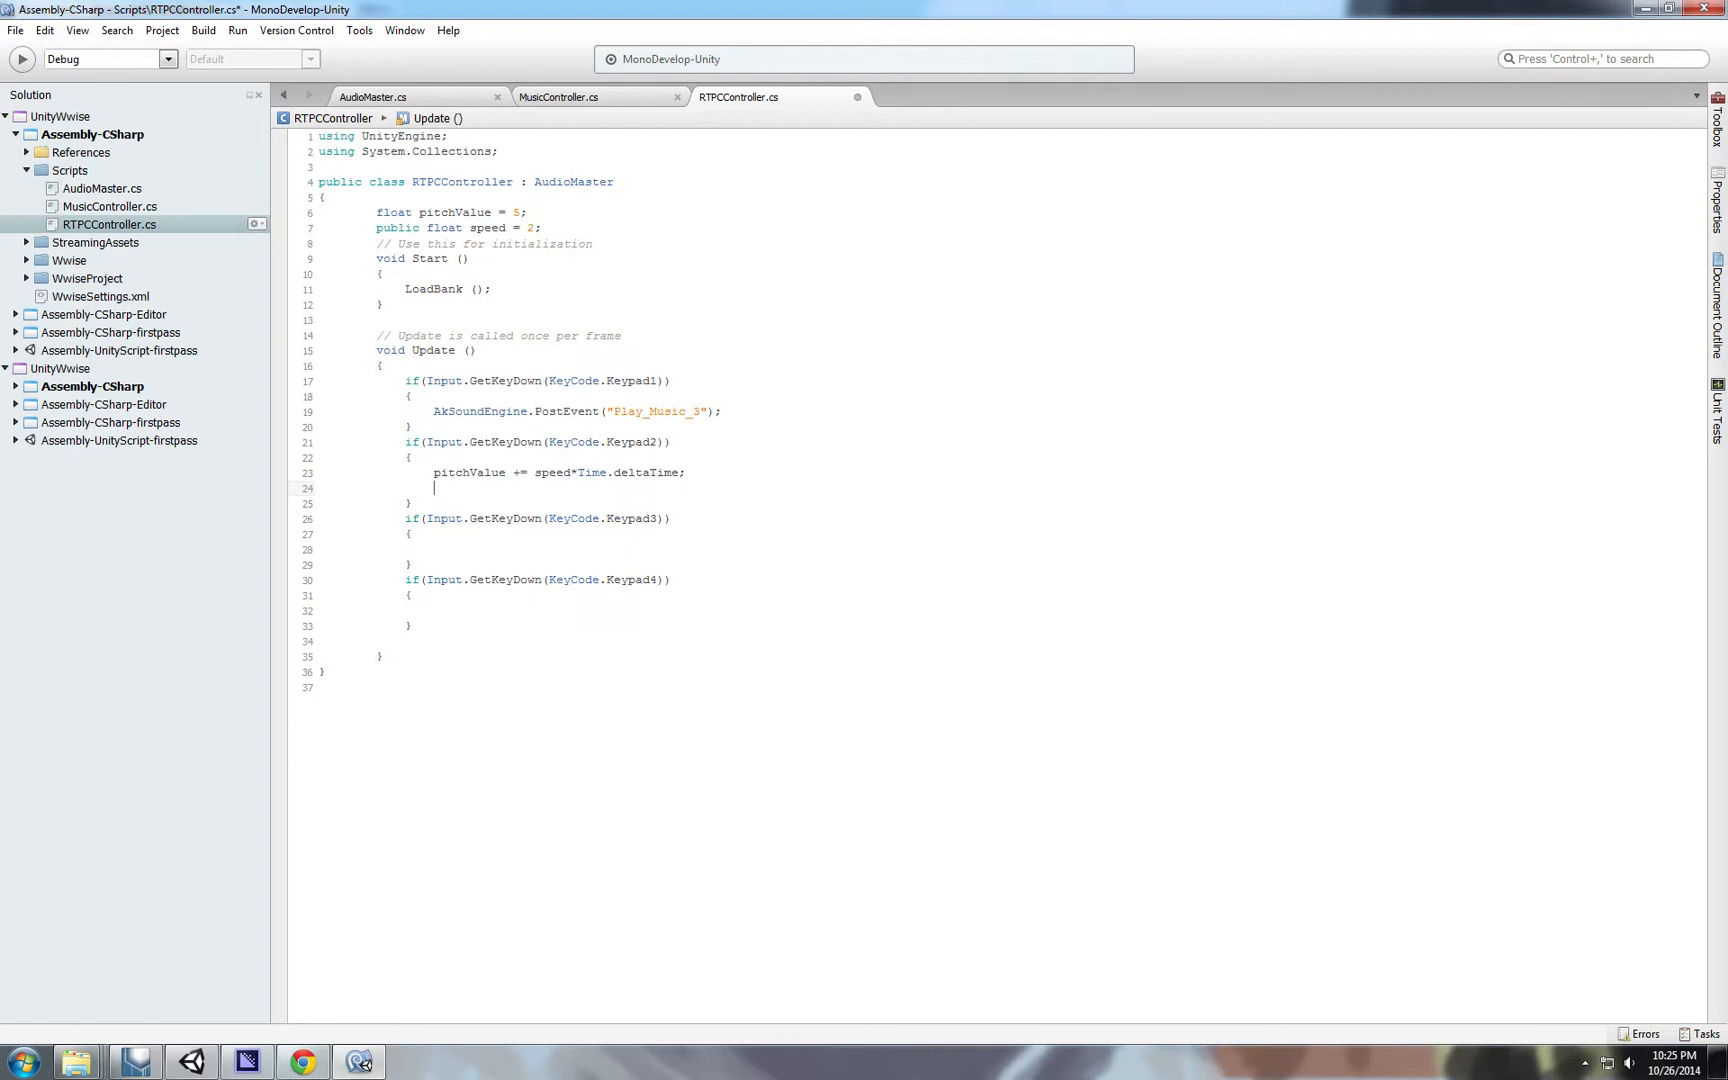
text(ak)
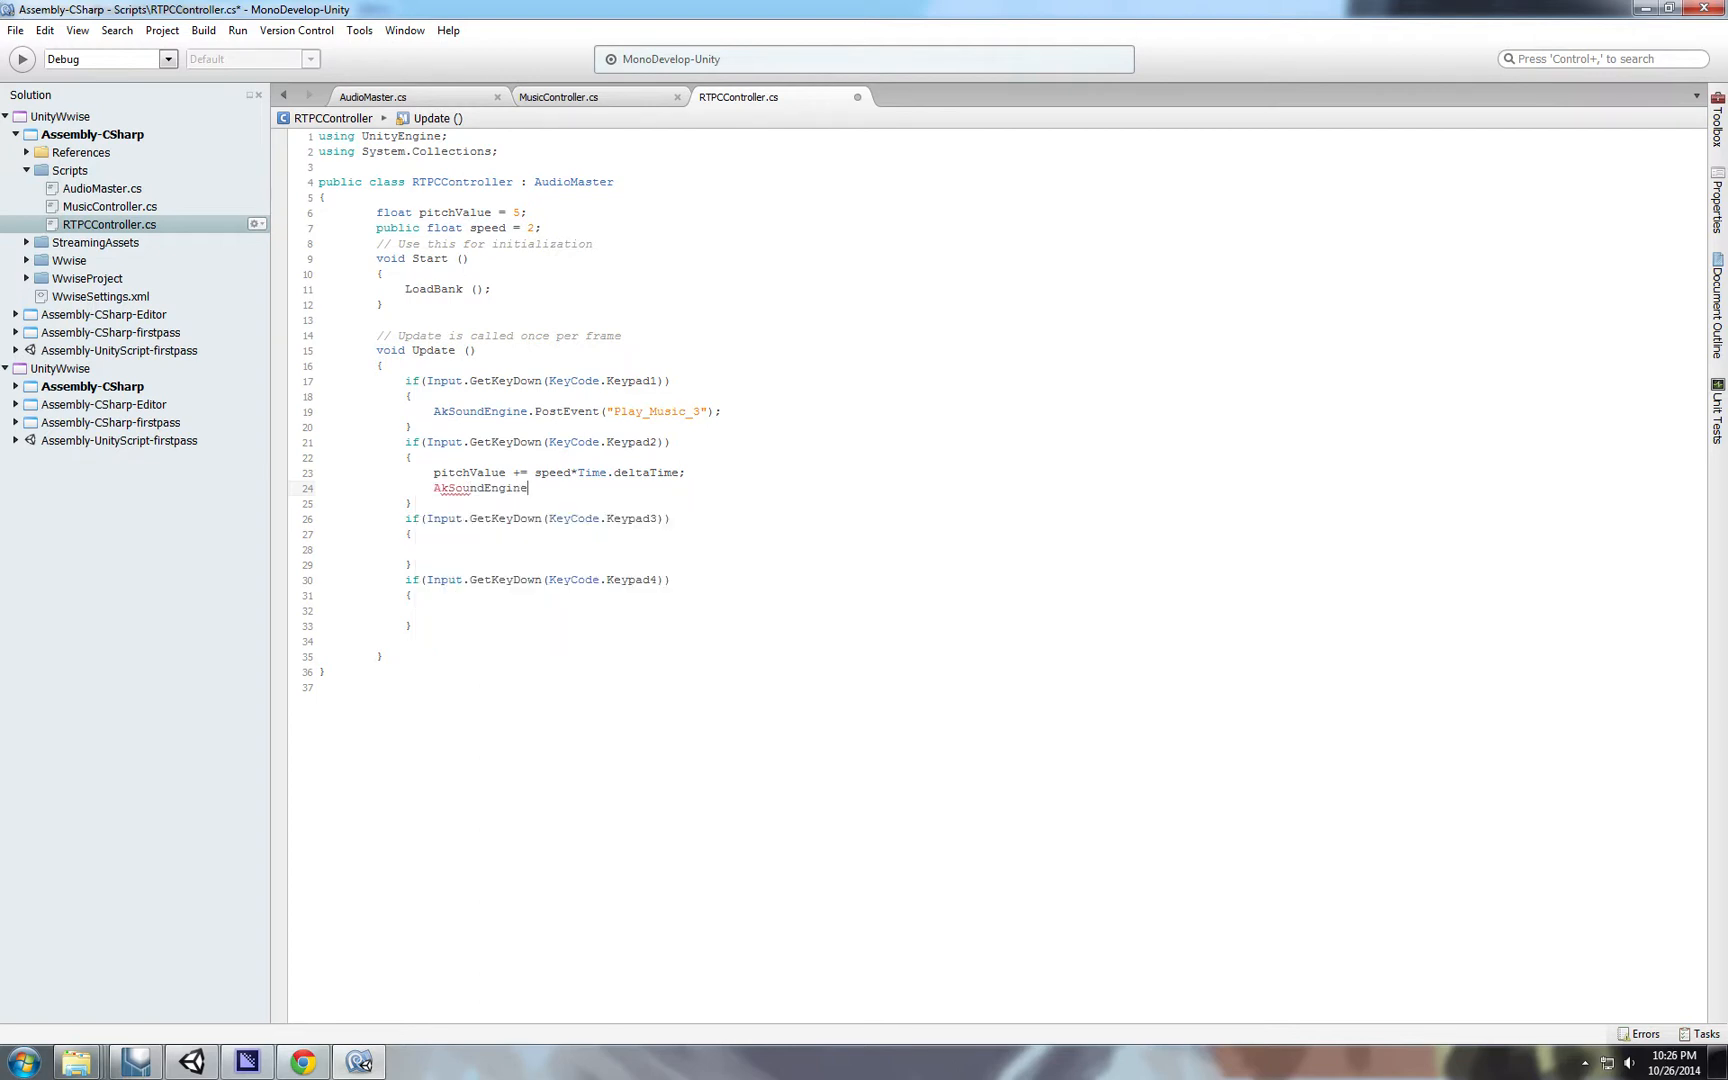
text(.set)
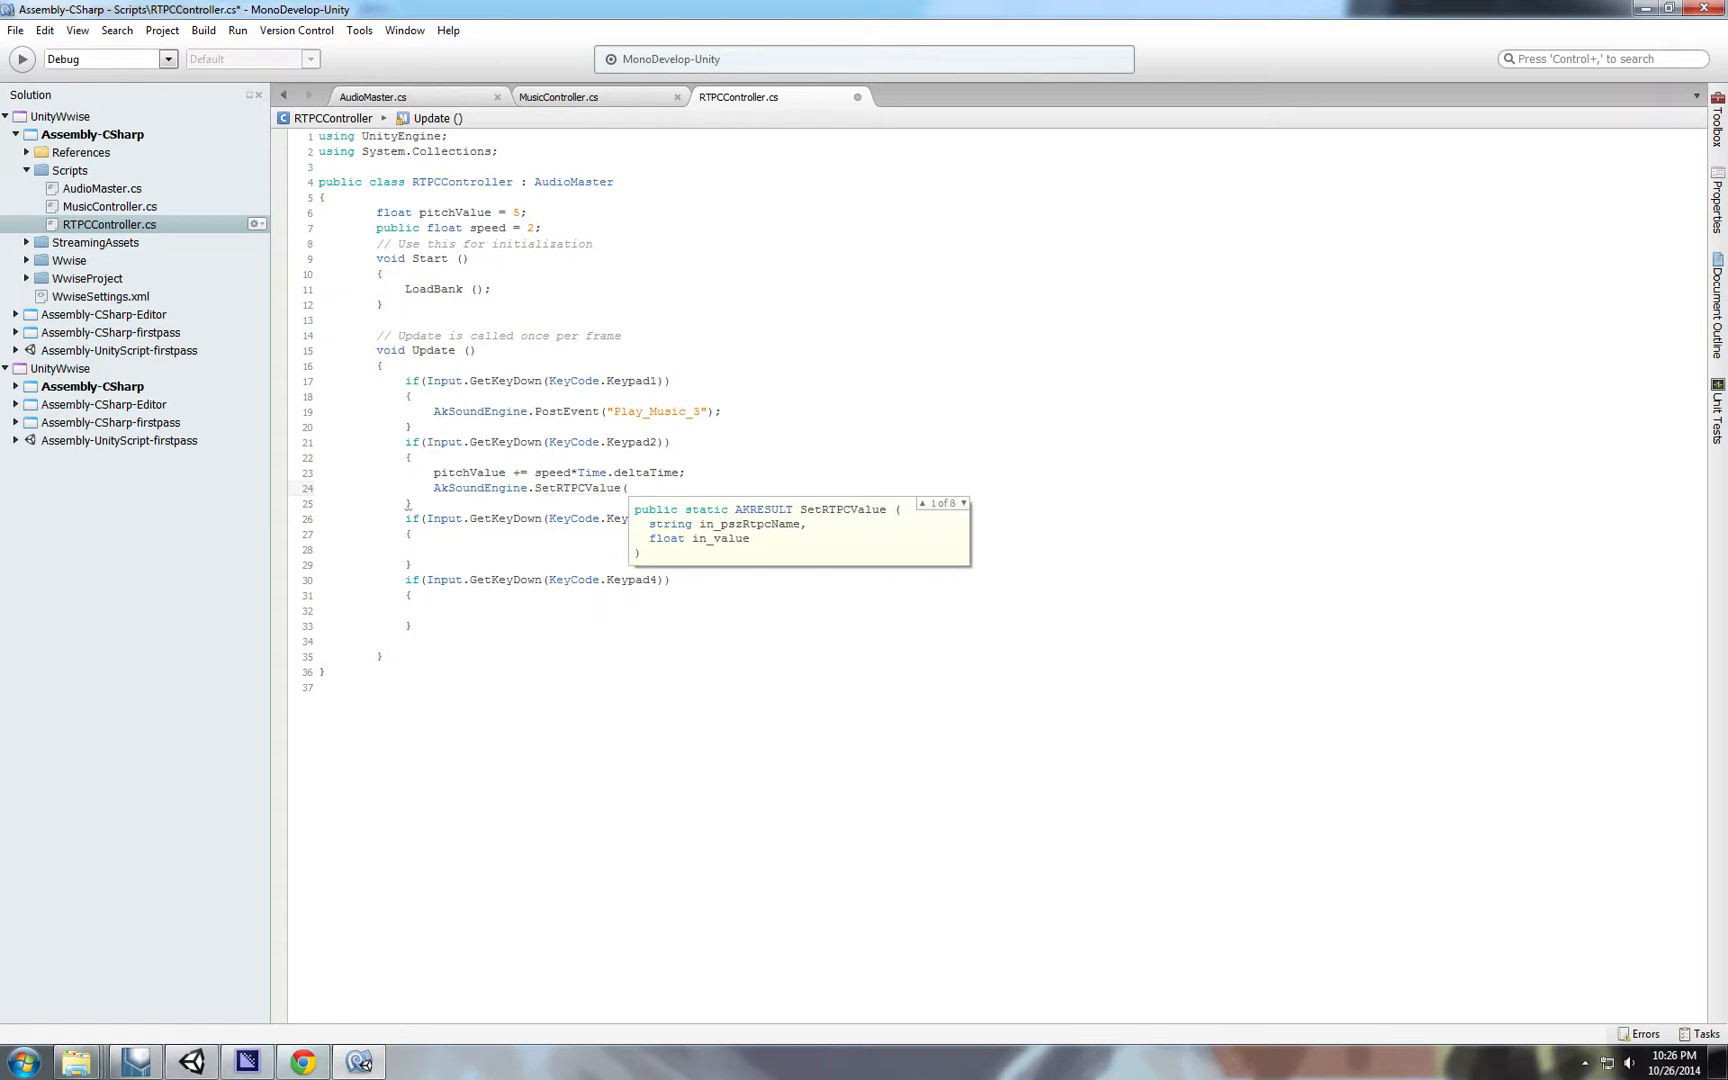
text(")
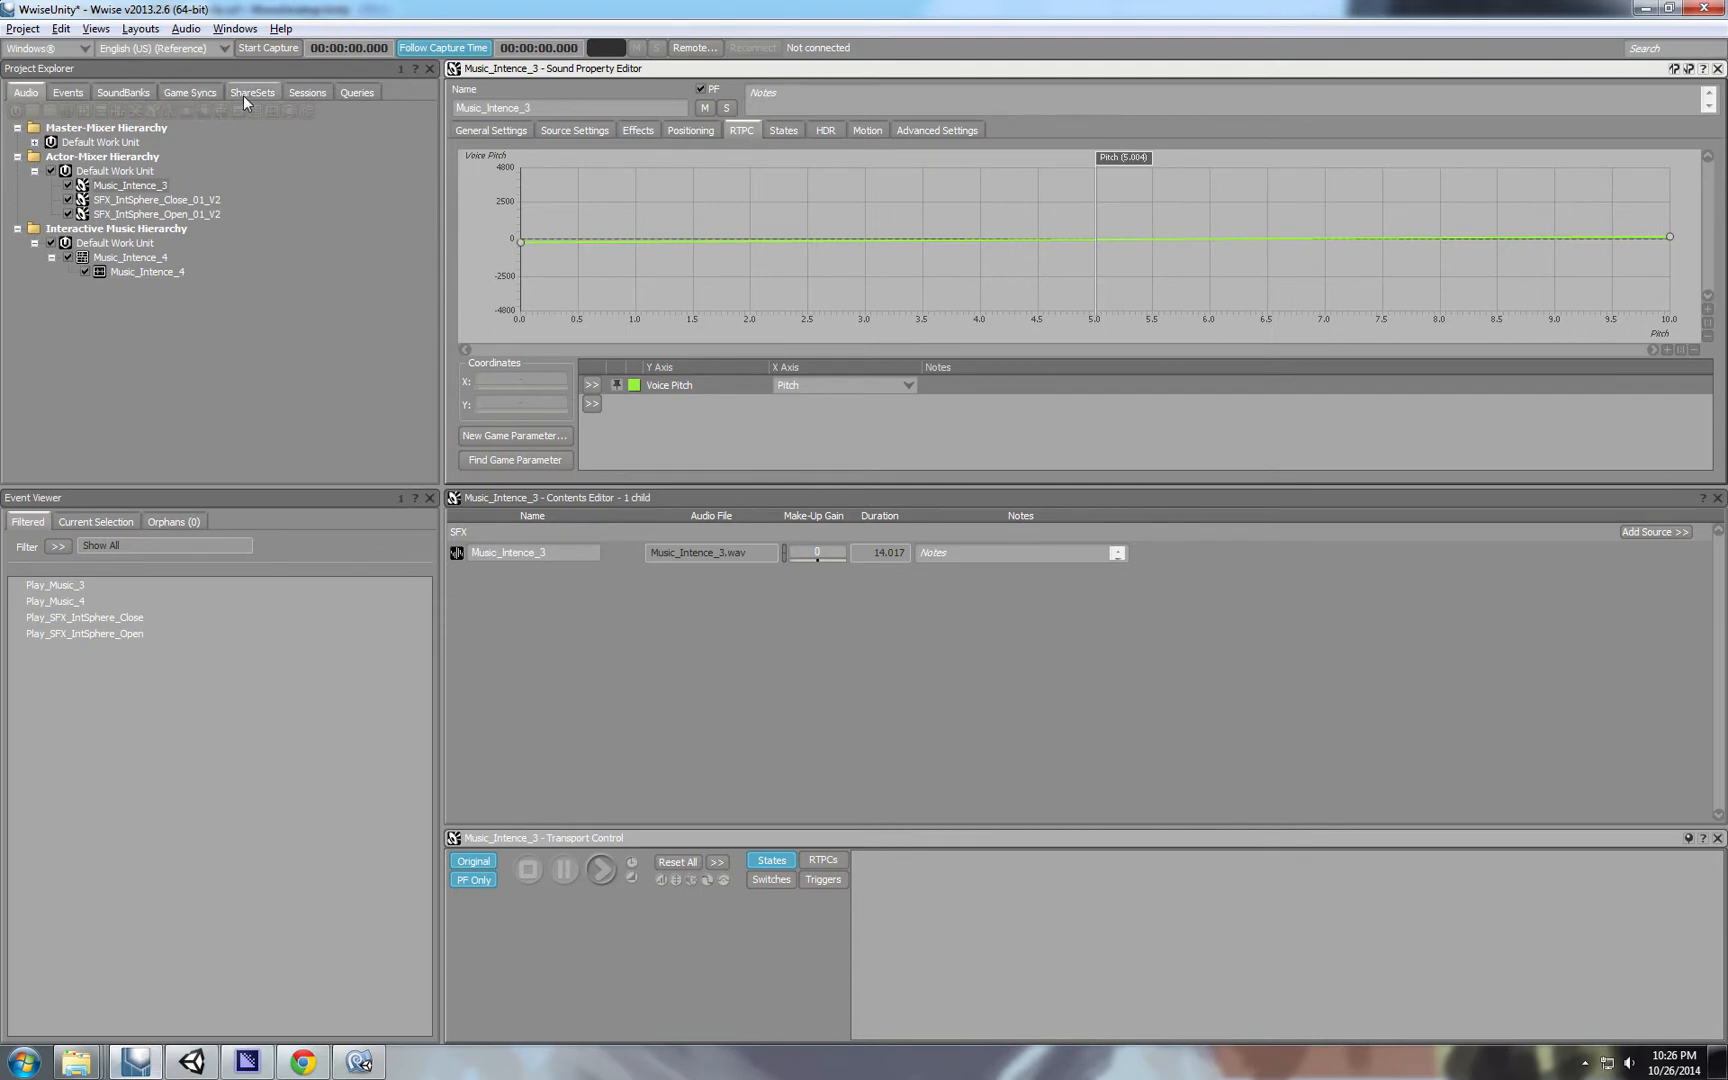
click(190, 92)
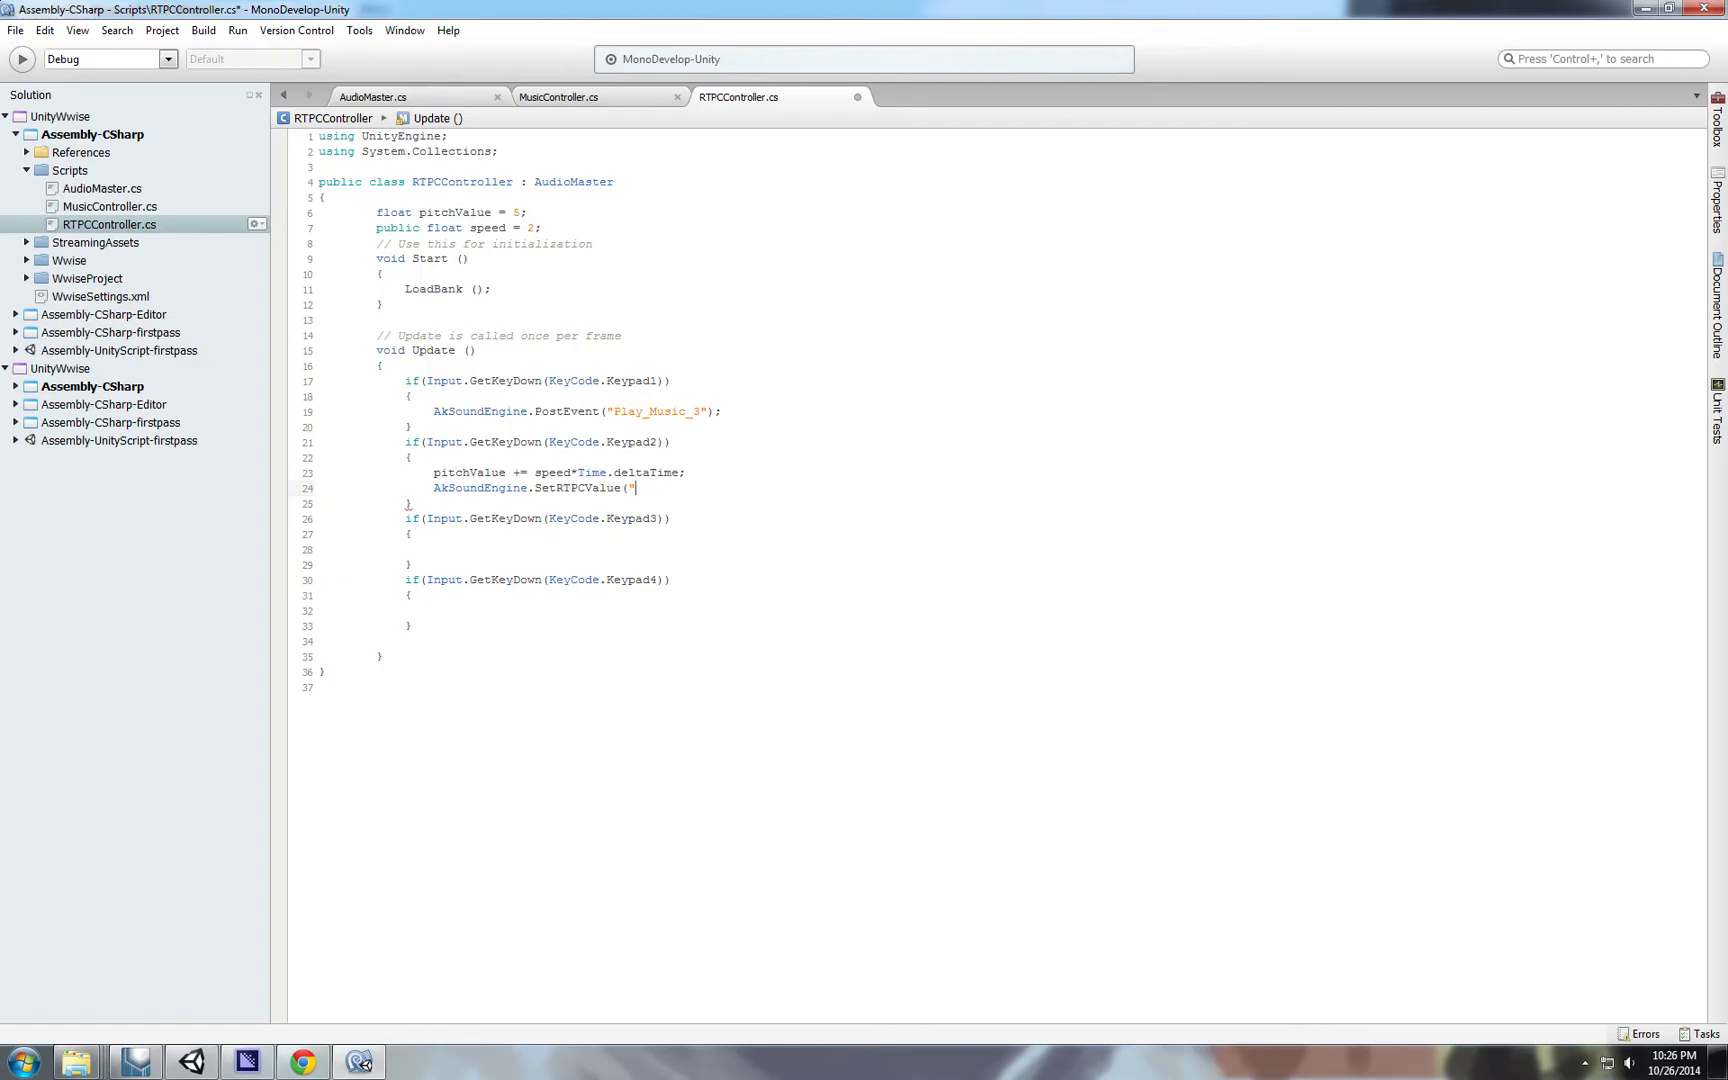
Complete the Keypad2 call as SetRTPCValue("Pitch",pitchValue);.
text(Pitch)
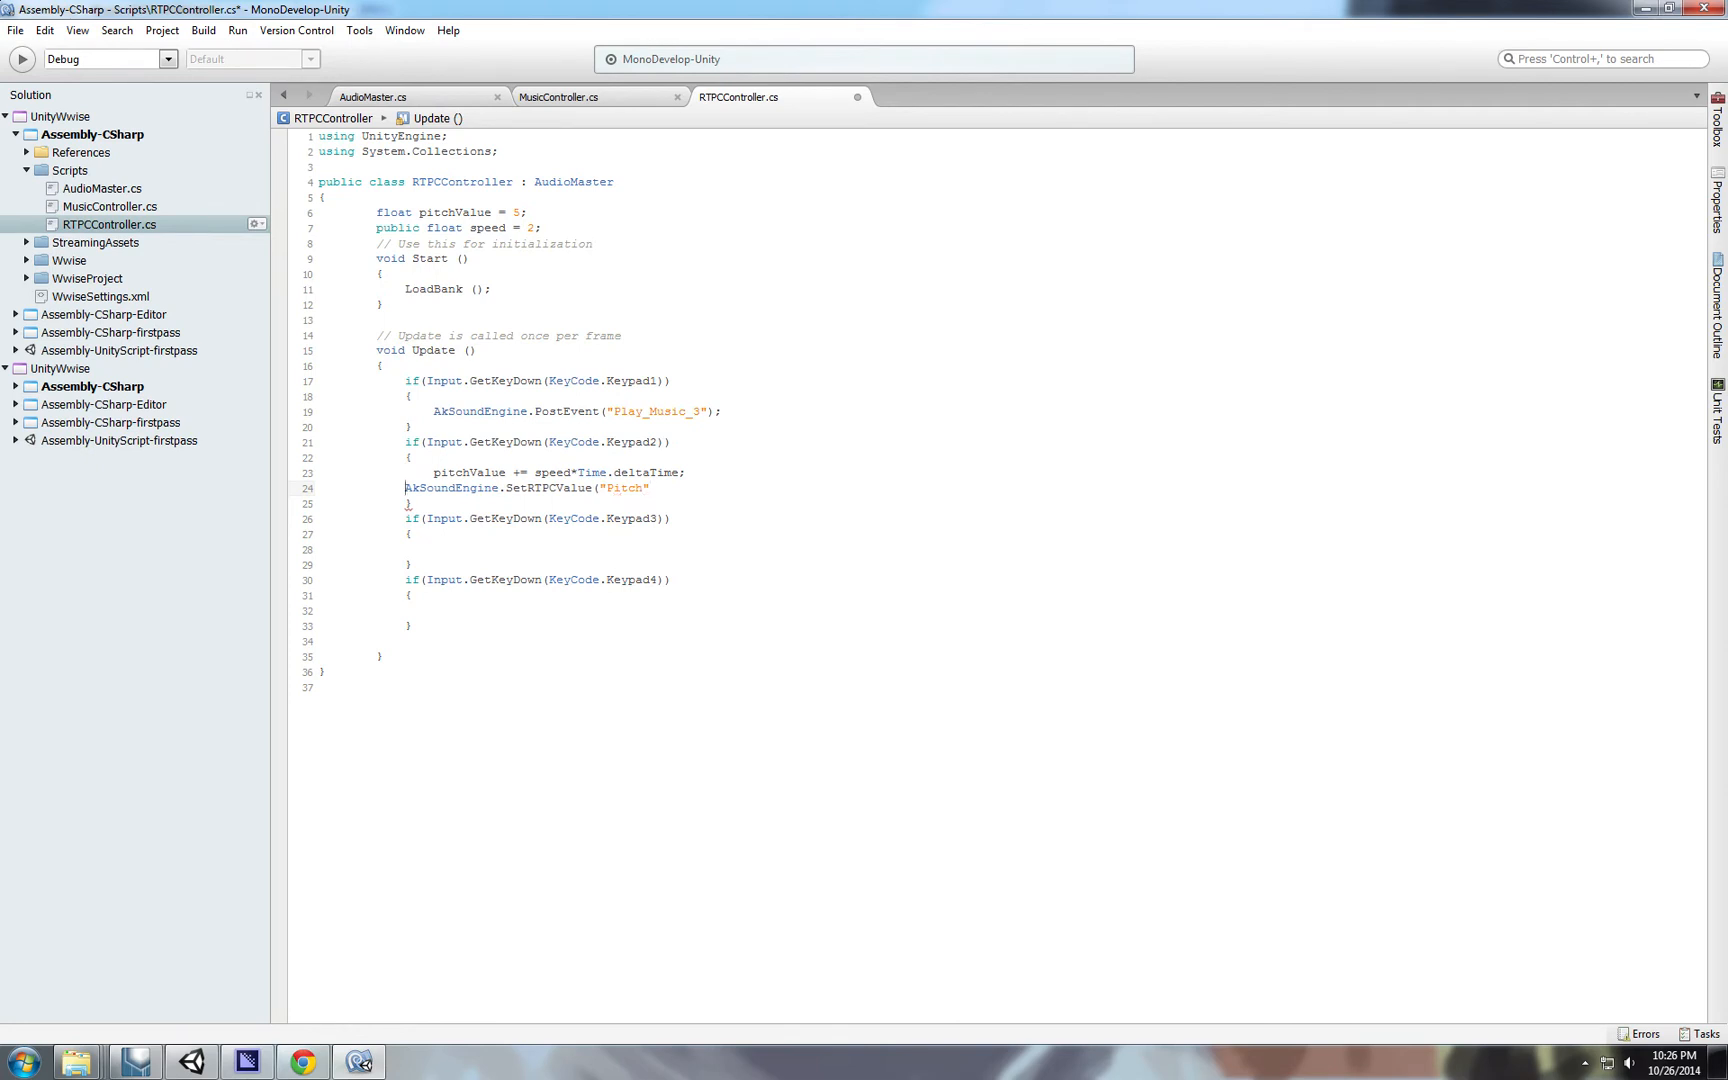
text(",)
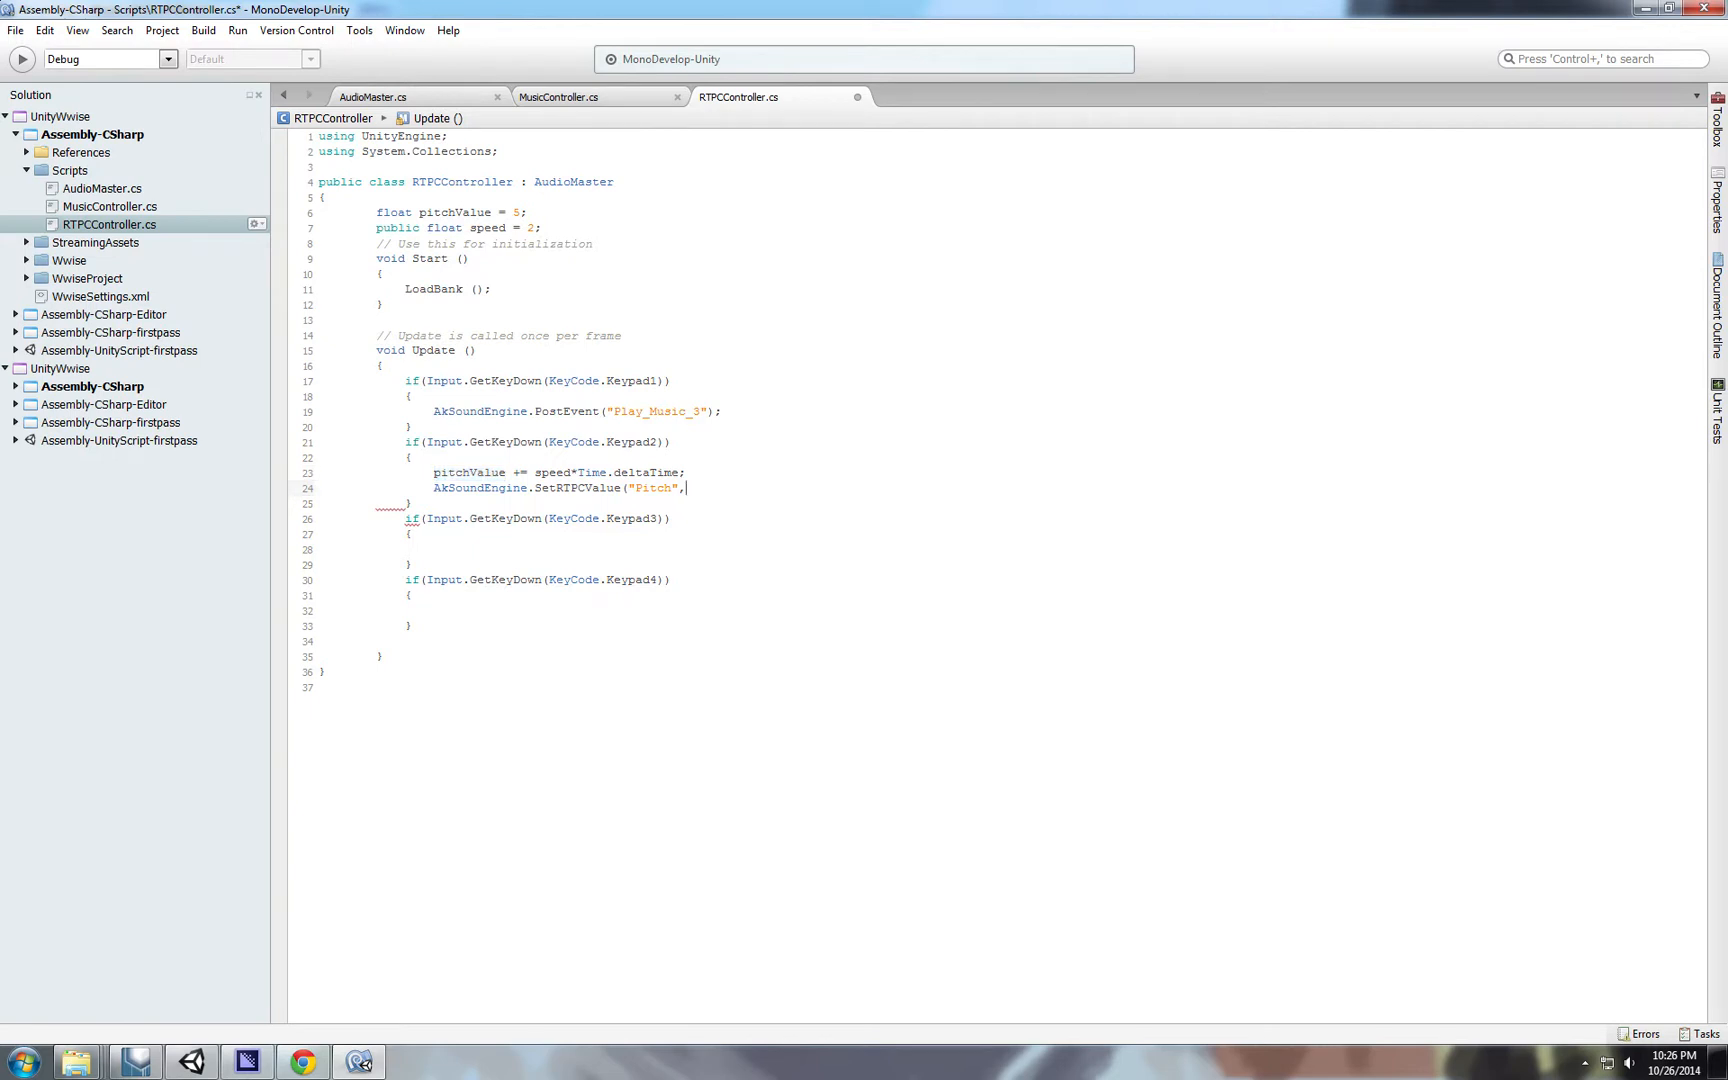
text(pitchValue)
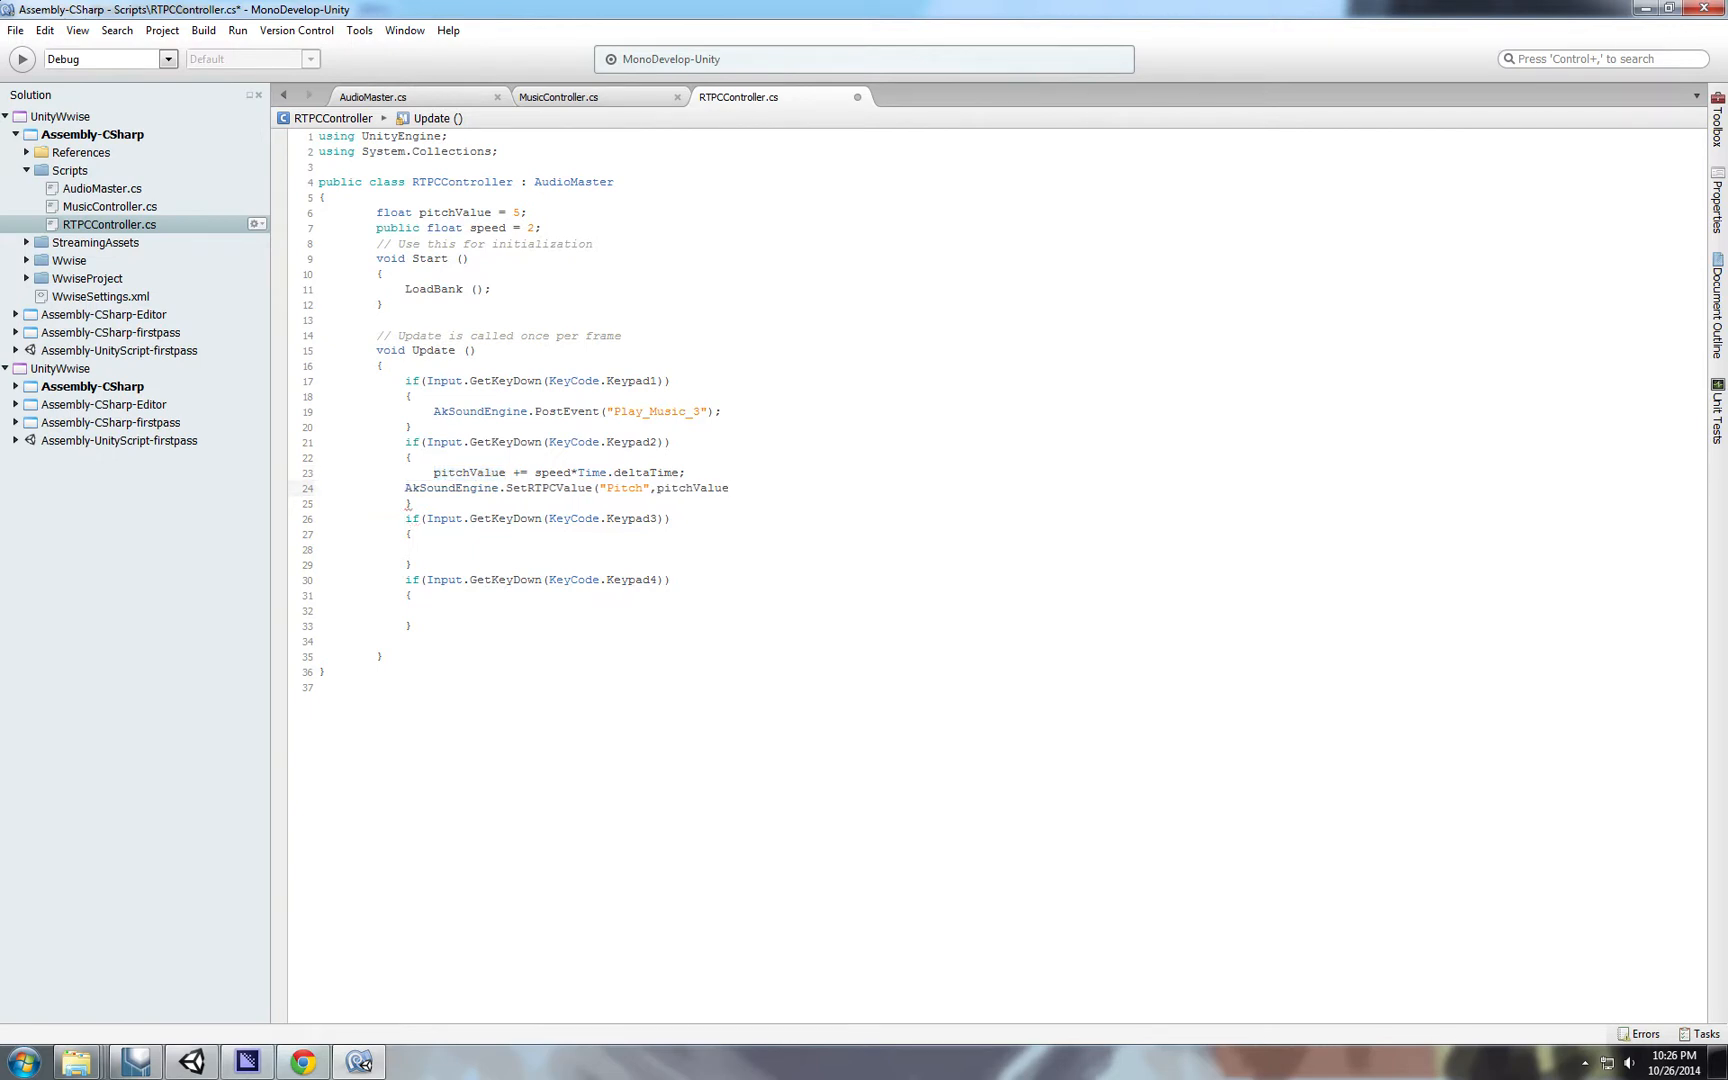
text();)
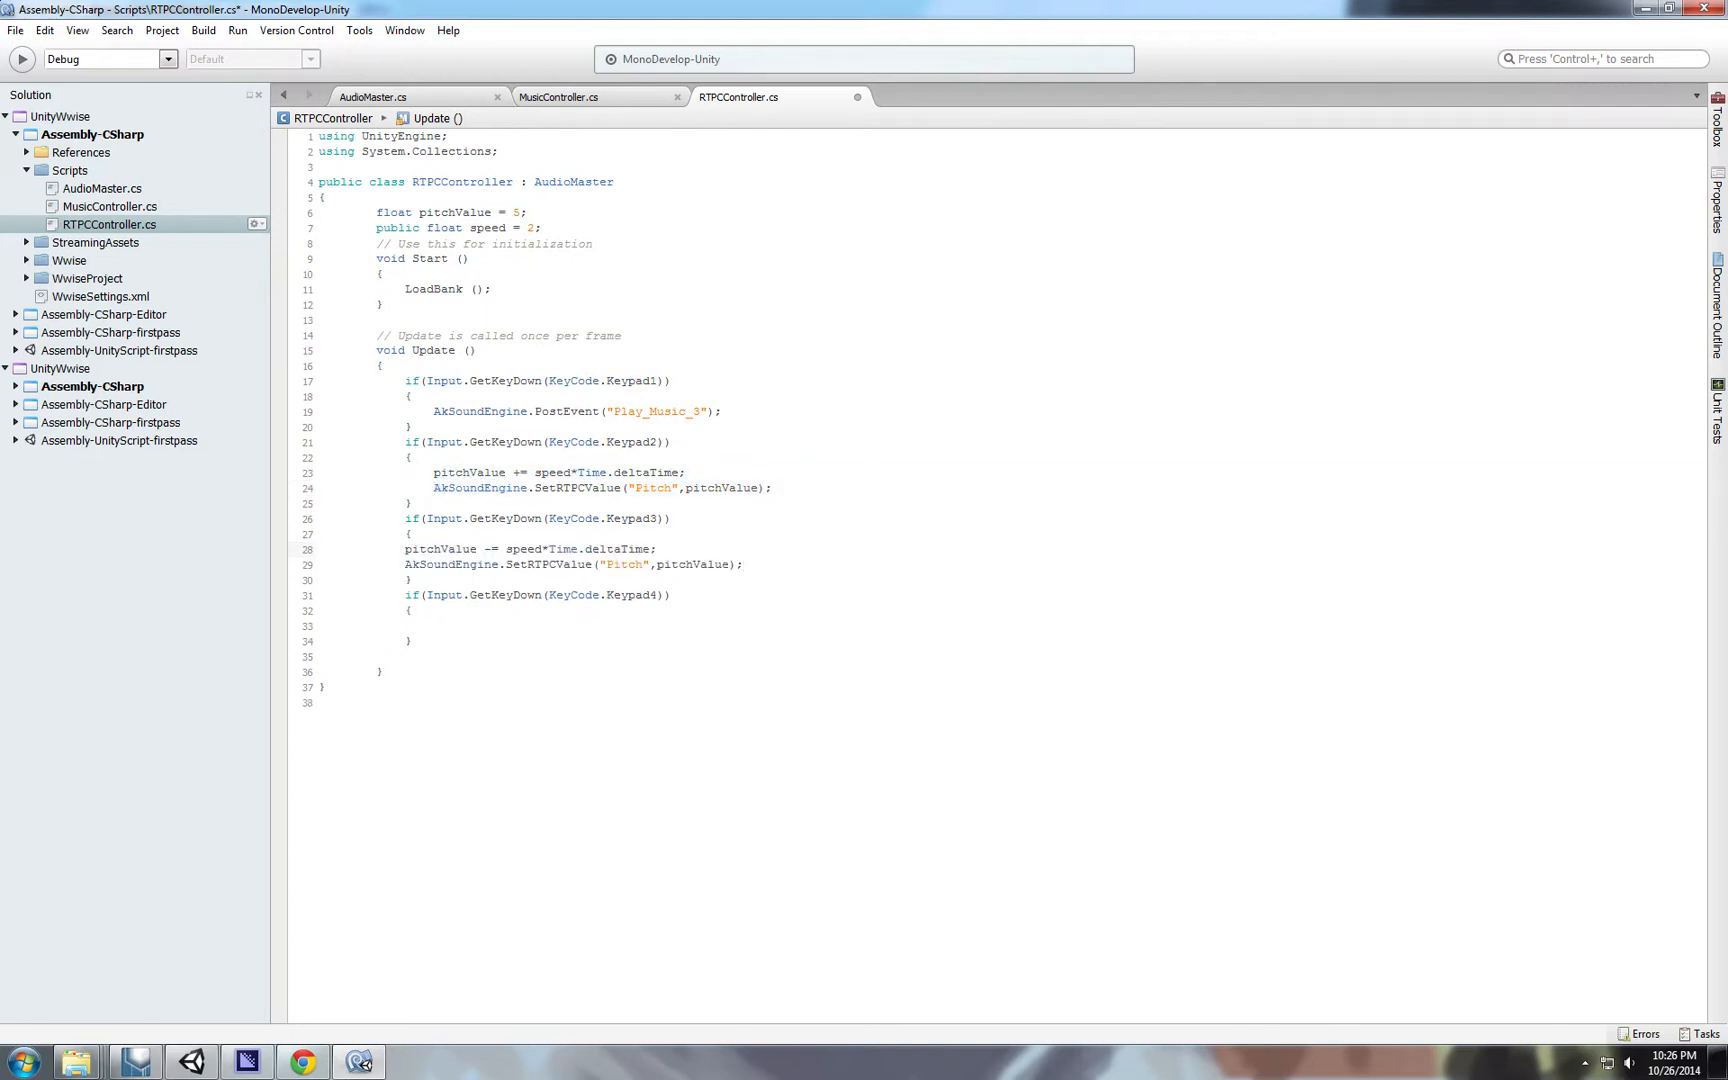
Give Keypad3 the same two lines with 'pitchValue -=', indent them and save the script.
drag(434, 548, 772, 564)
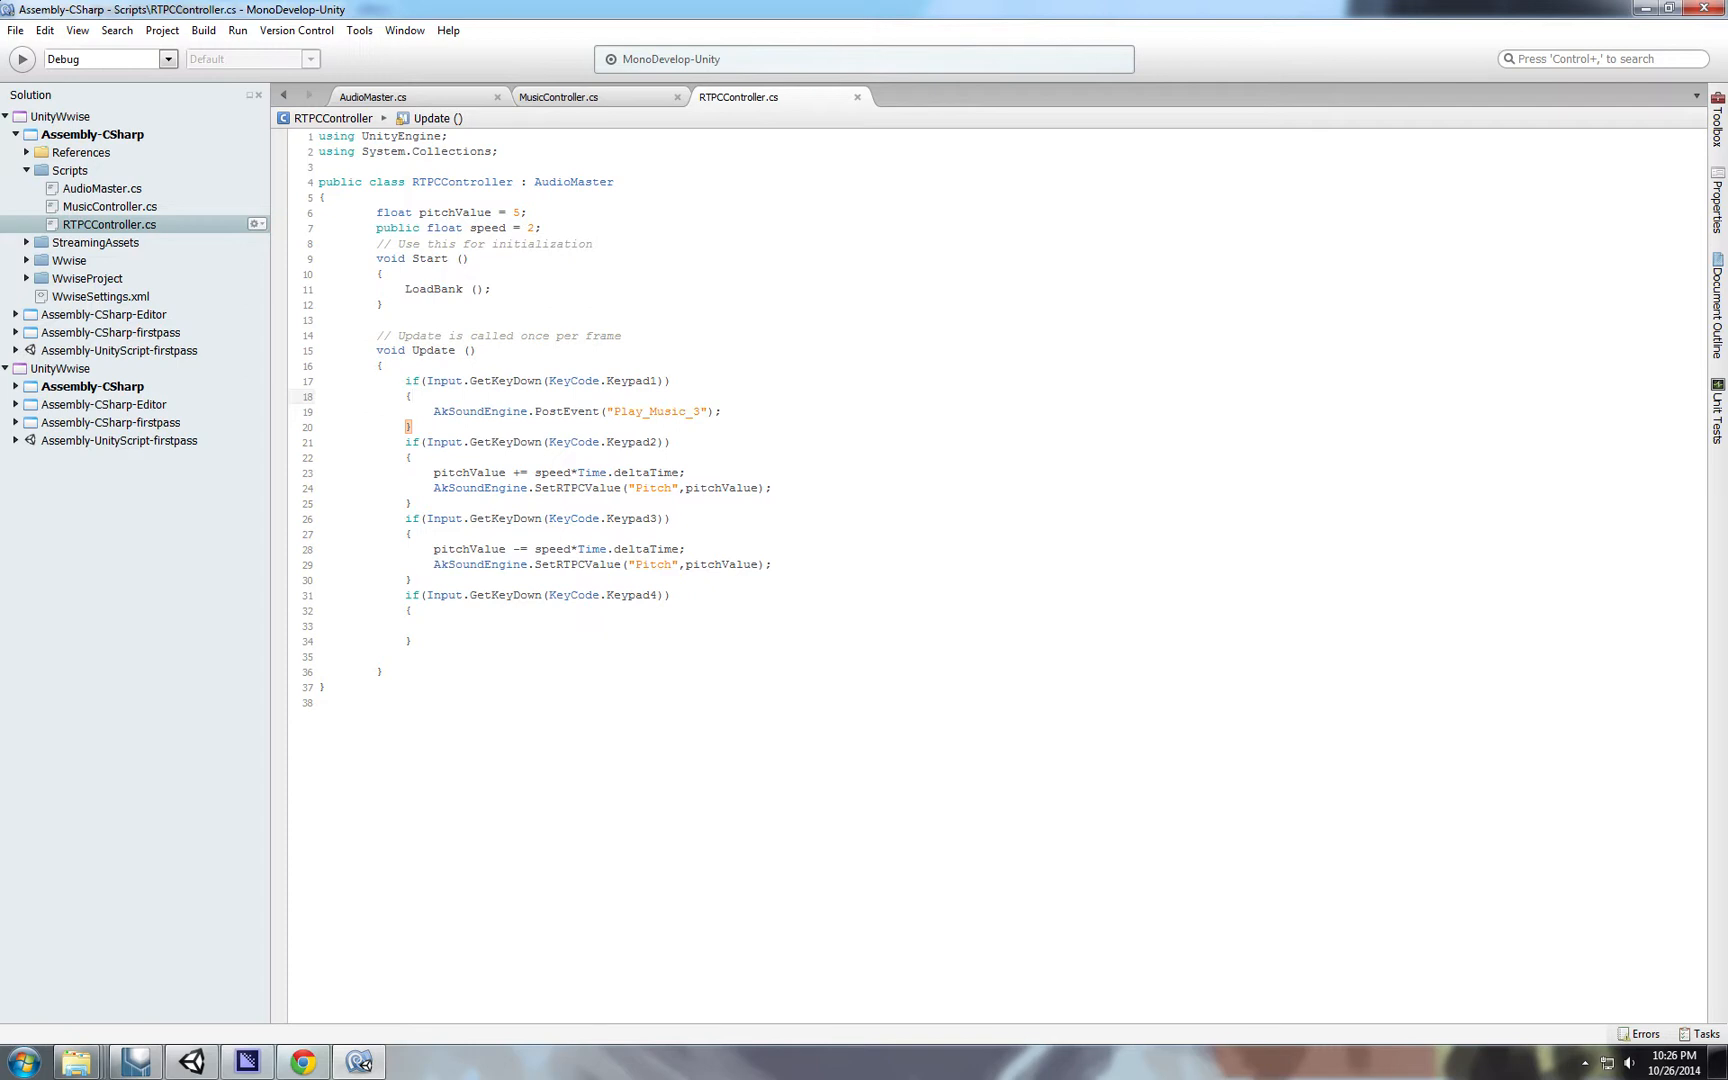
click(552, 412)
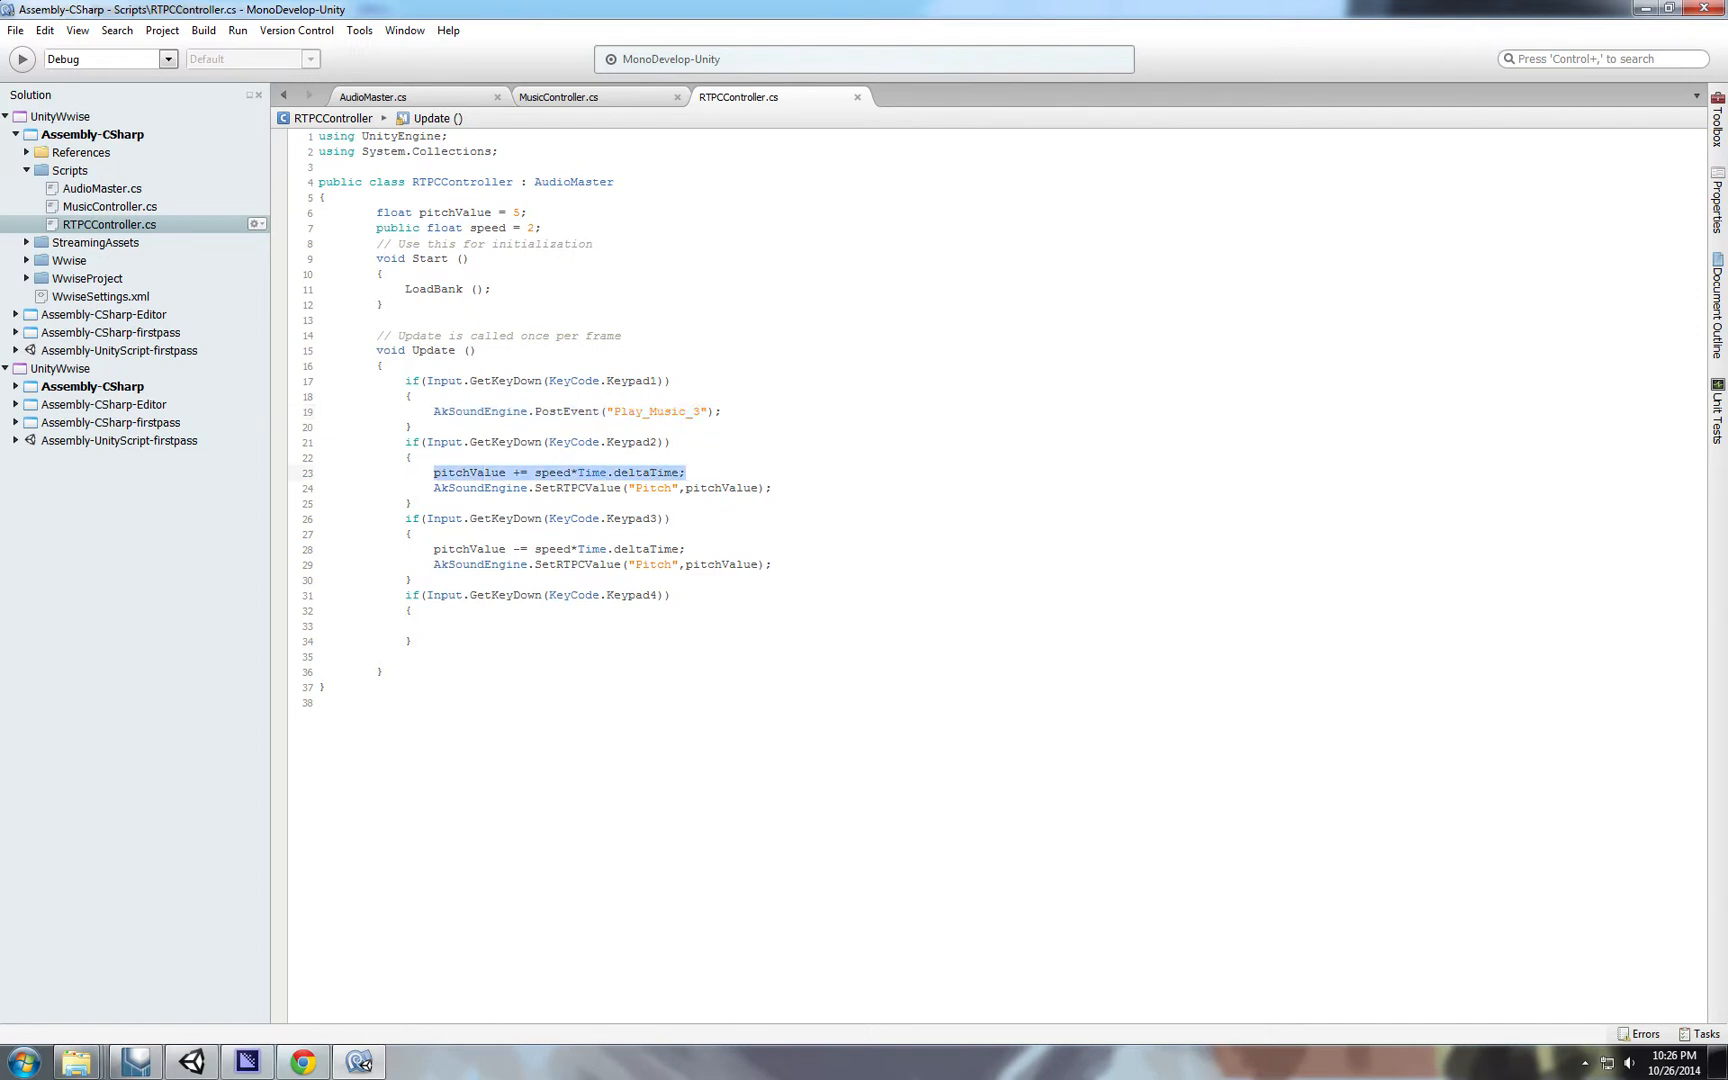
double_click(468, 472)
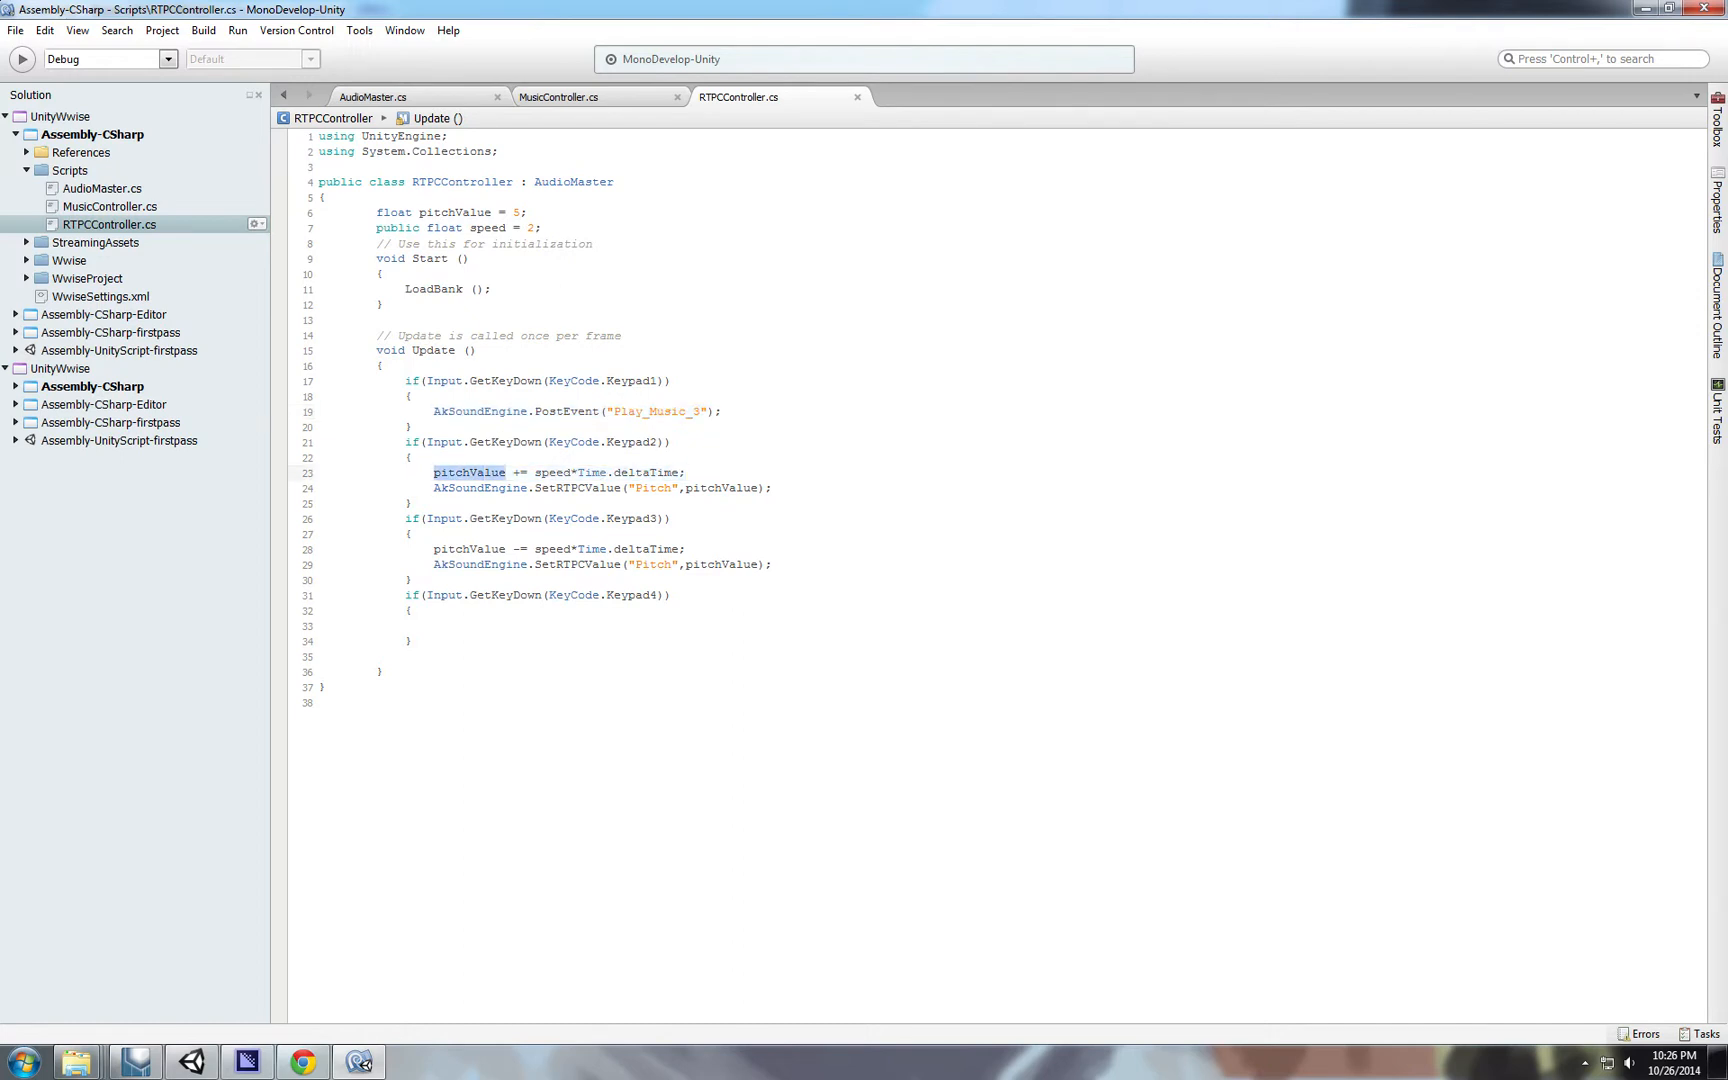
click(392, 212)
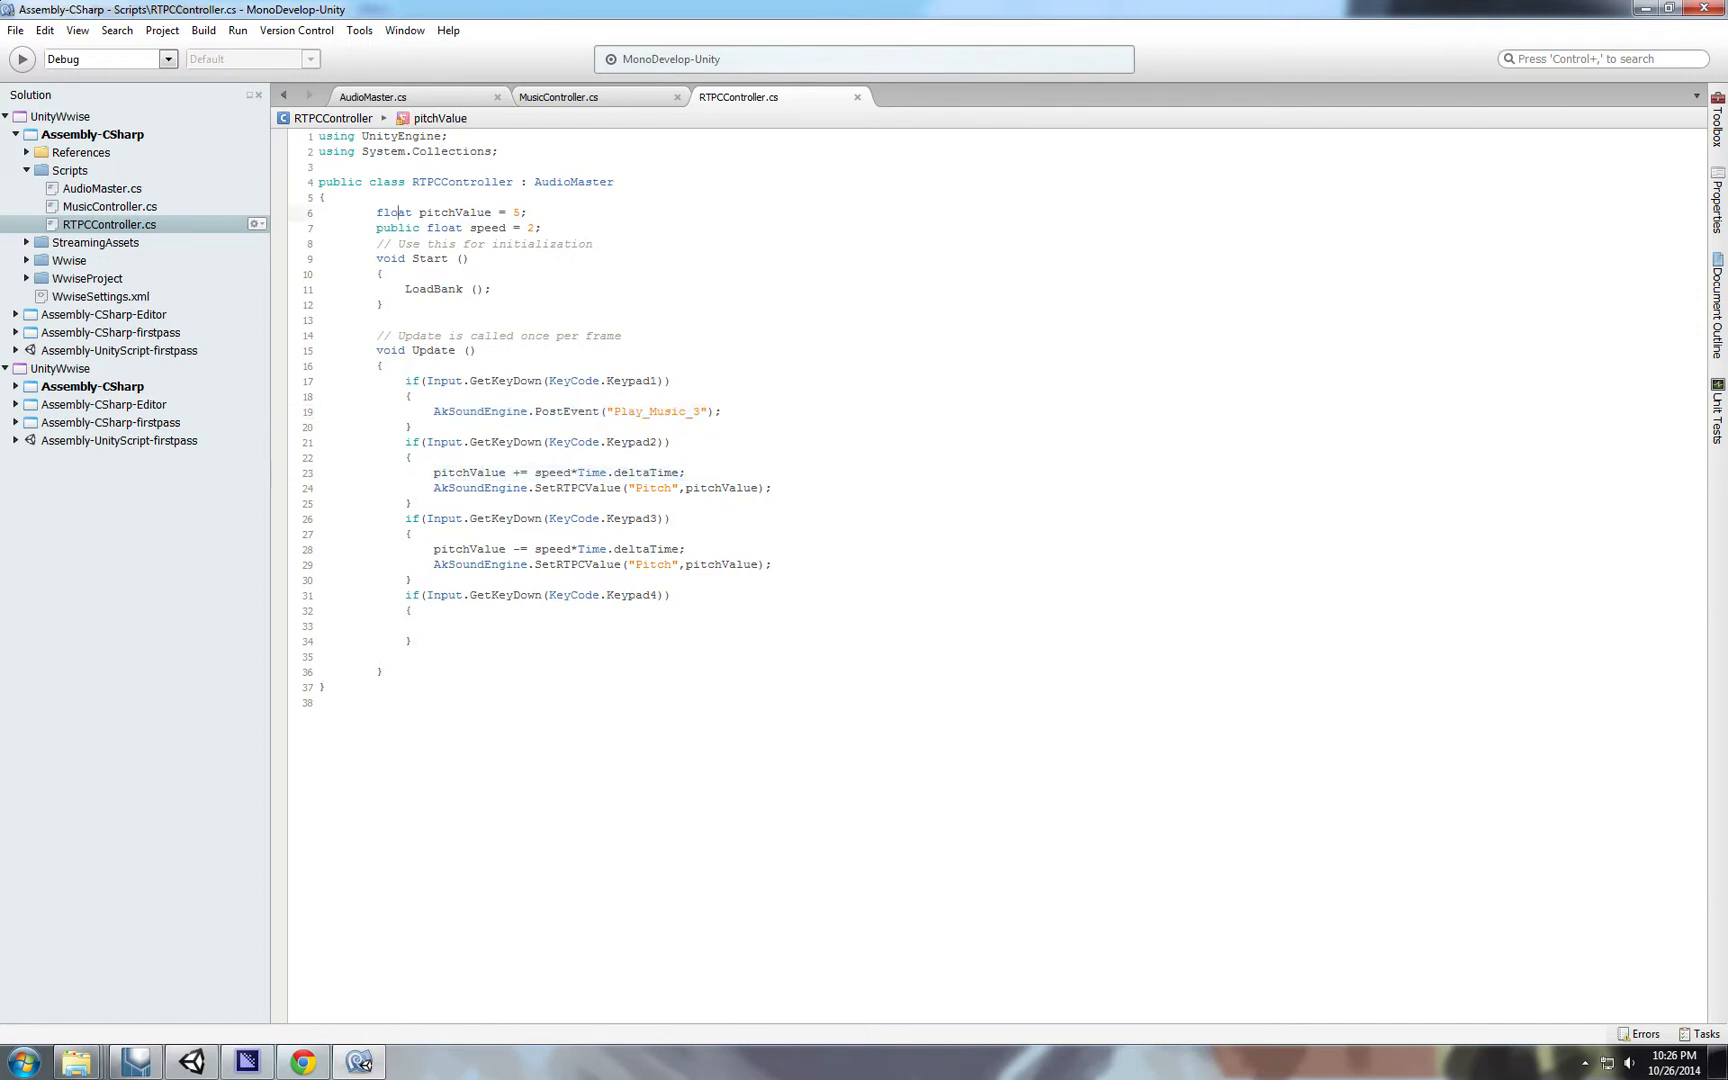
double_click(720, 488)
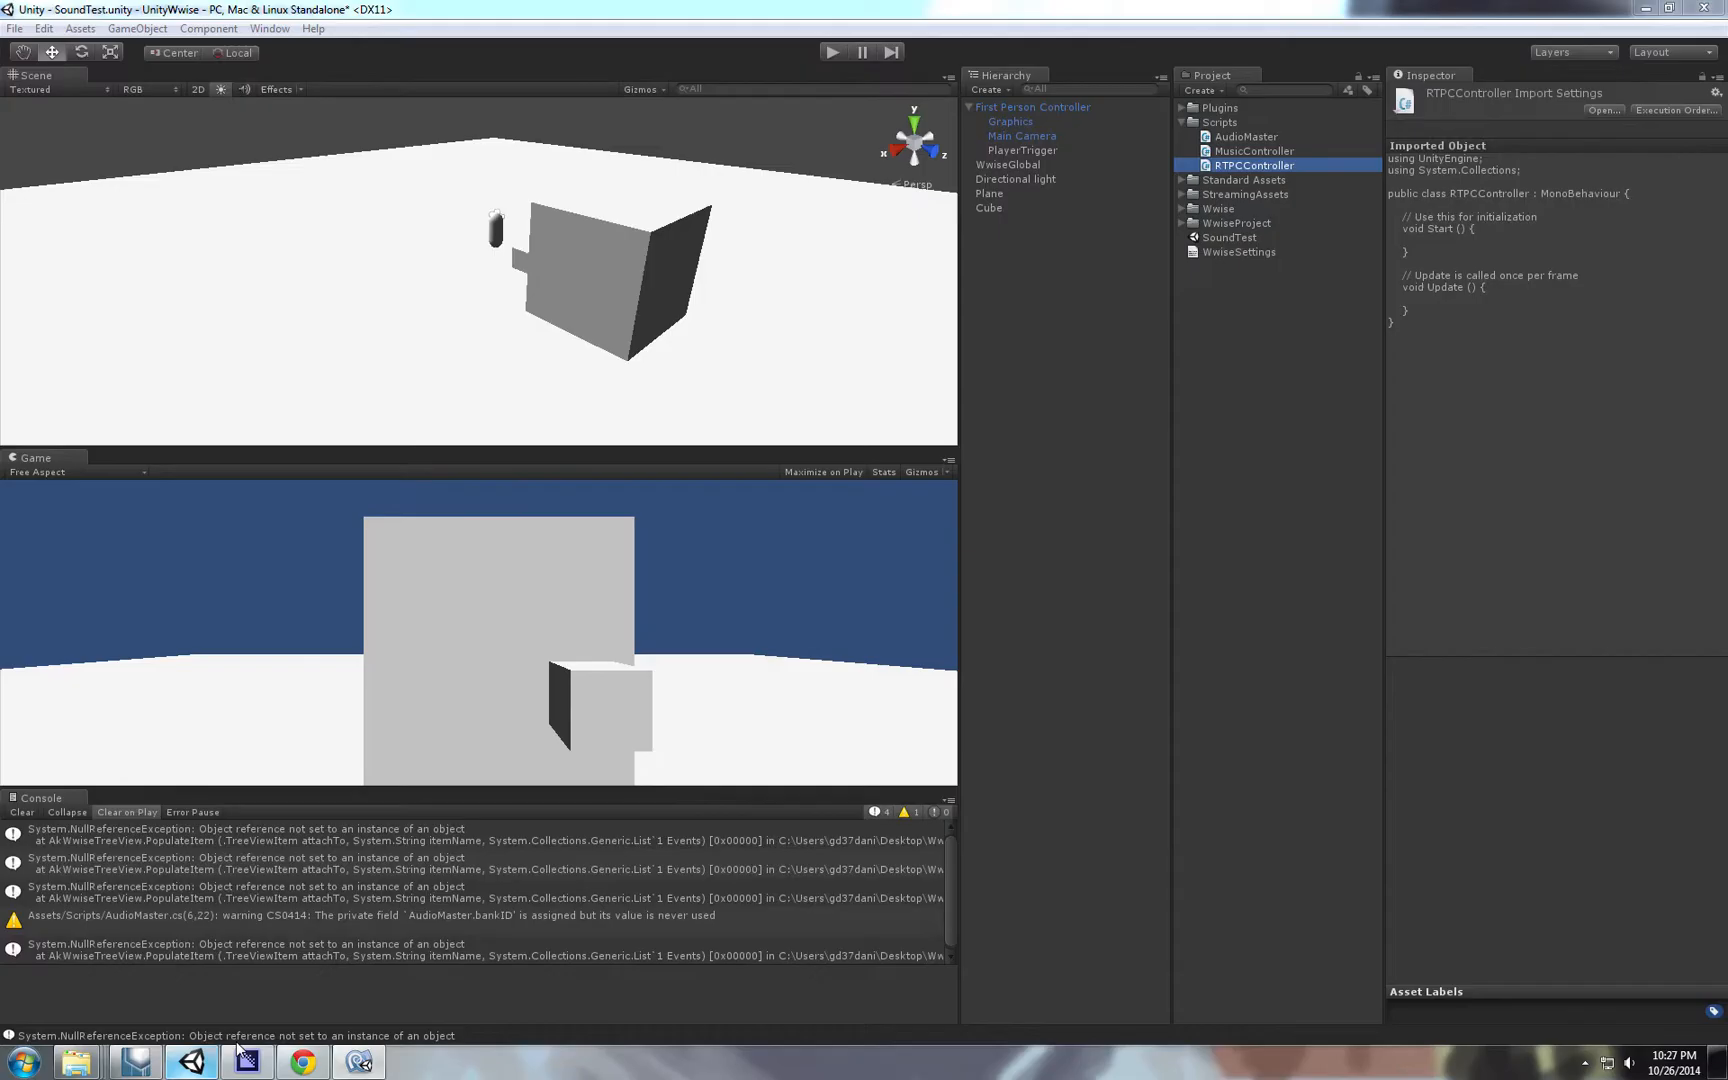
Attach RTPCController to the First Person Controller and jump to the CS1501 PostEvent error.
click(1030, 106)
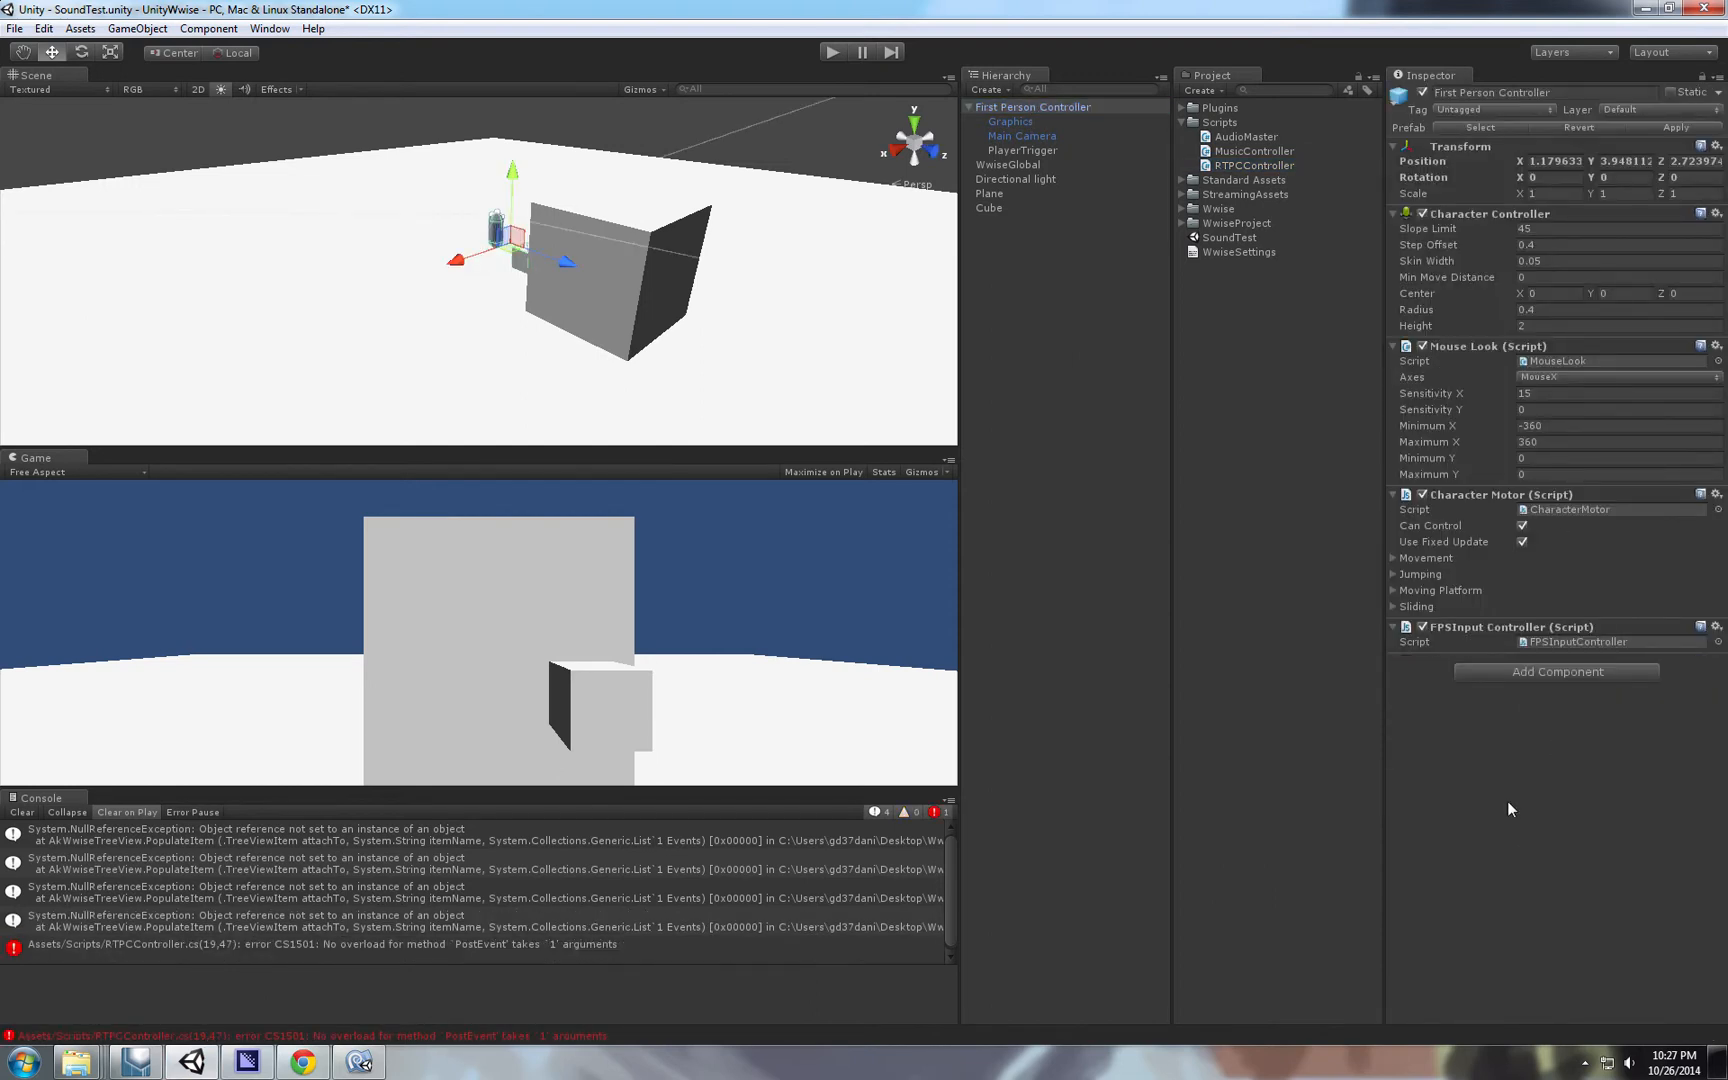
mouse_move(1474, 542)
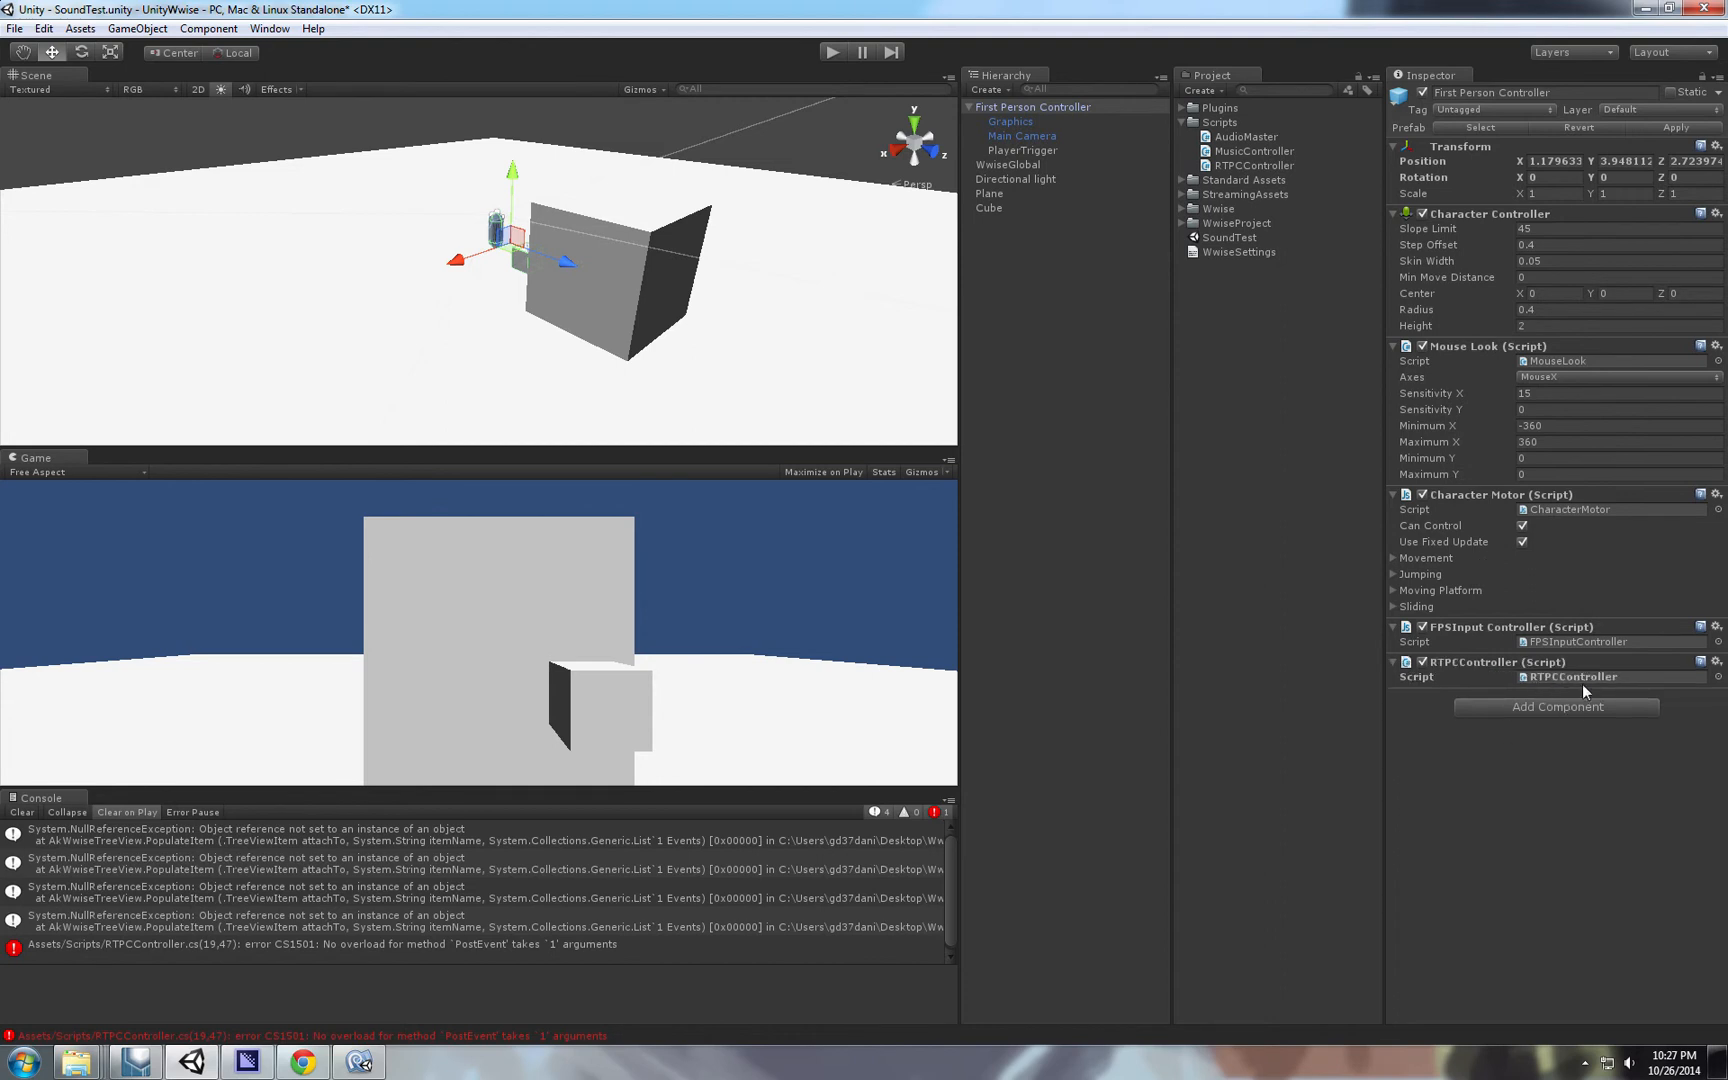
mouse_move(790, 40)
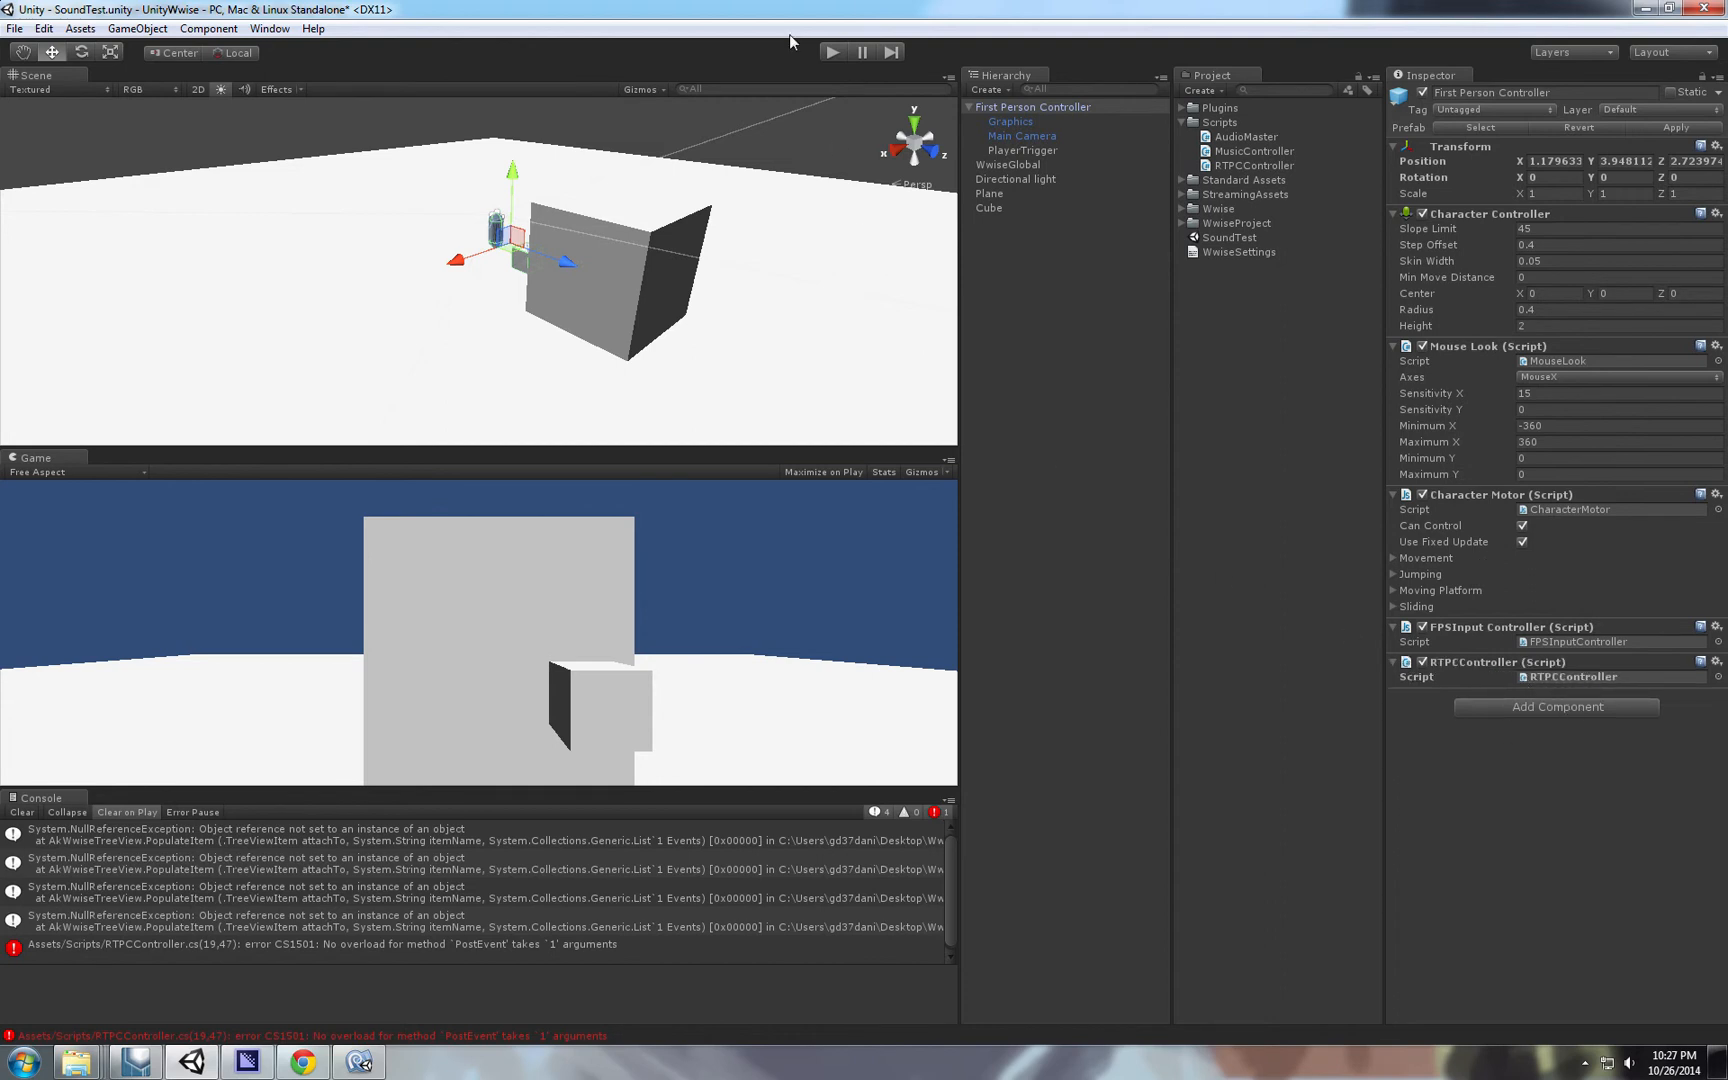
mouse_move(480, 954)
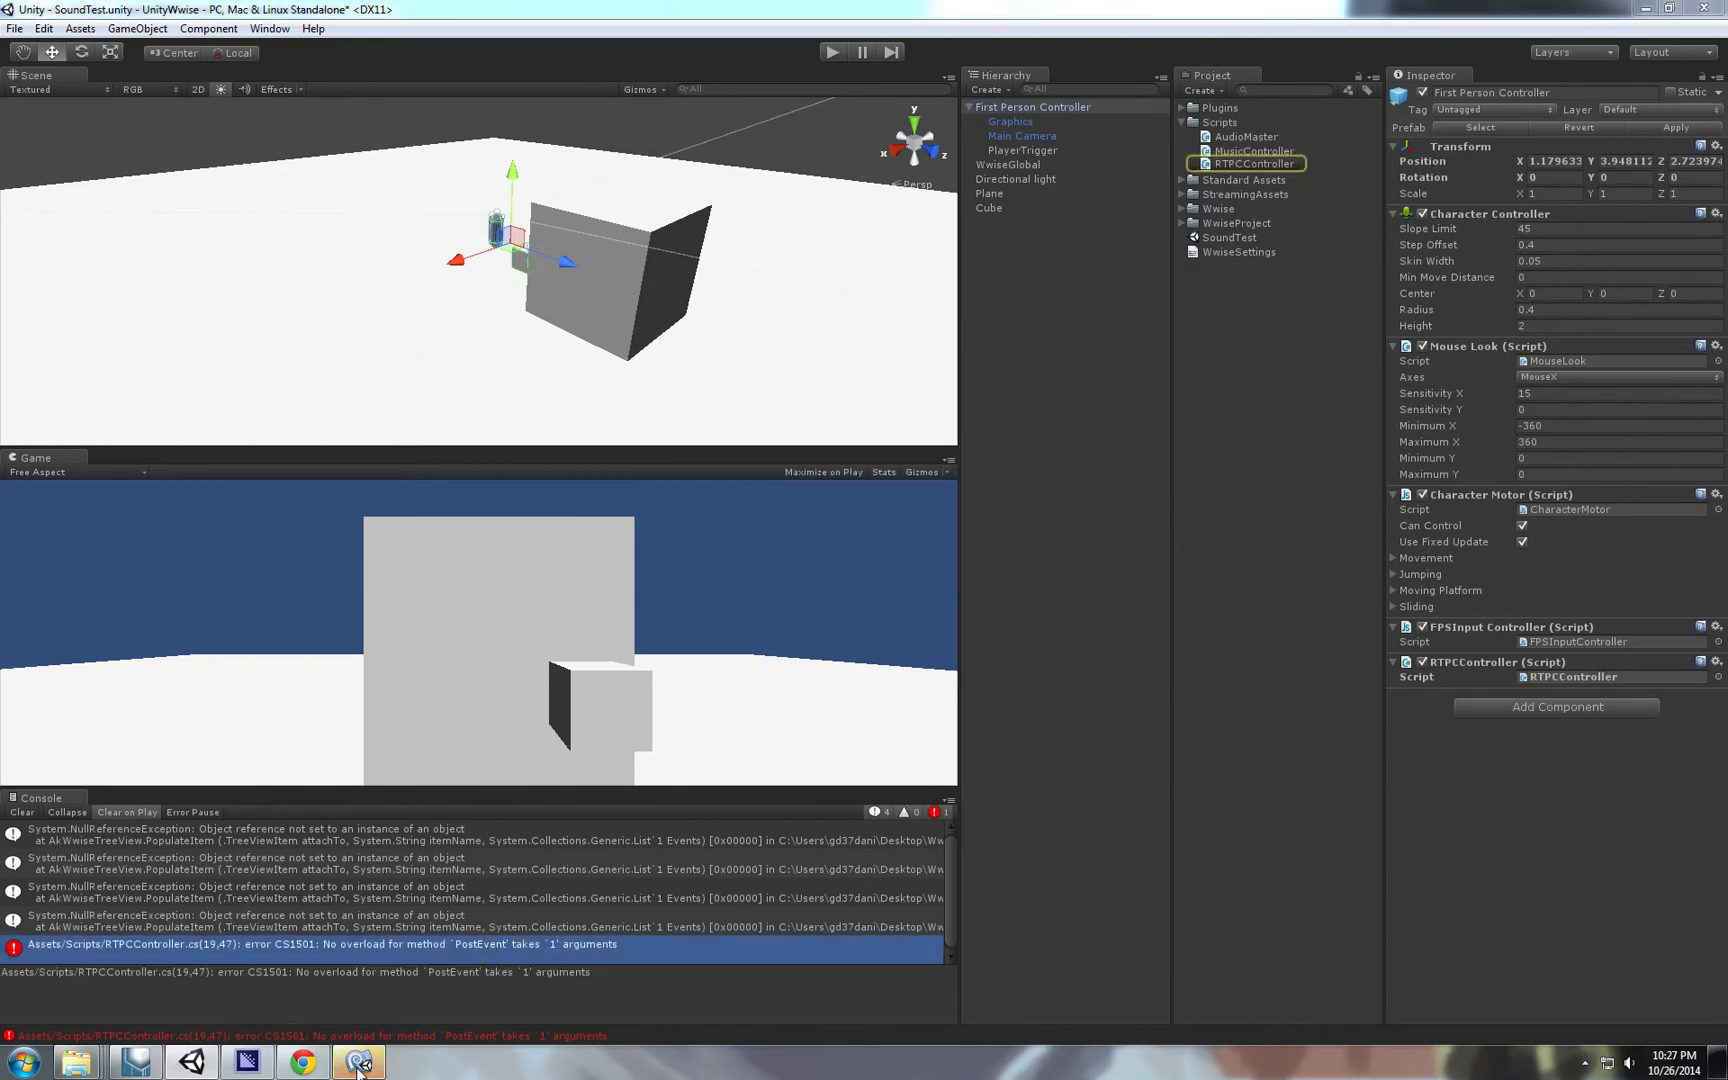
click(358, 1062)
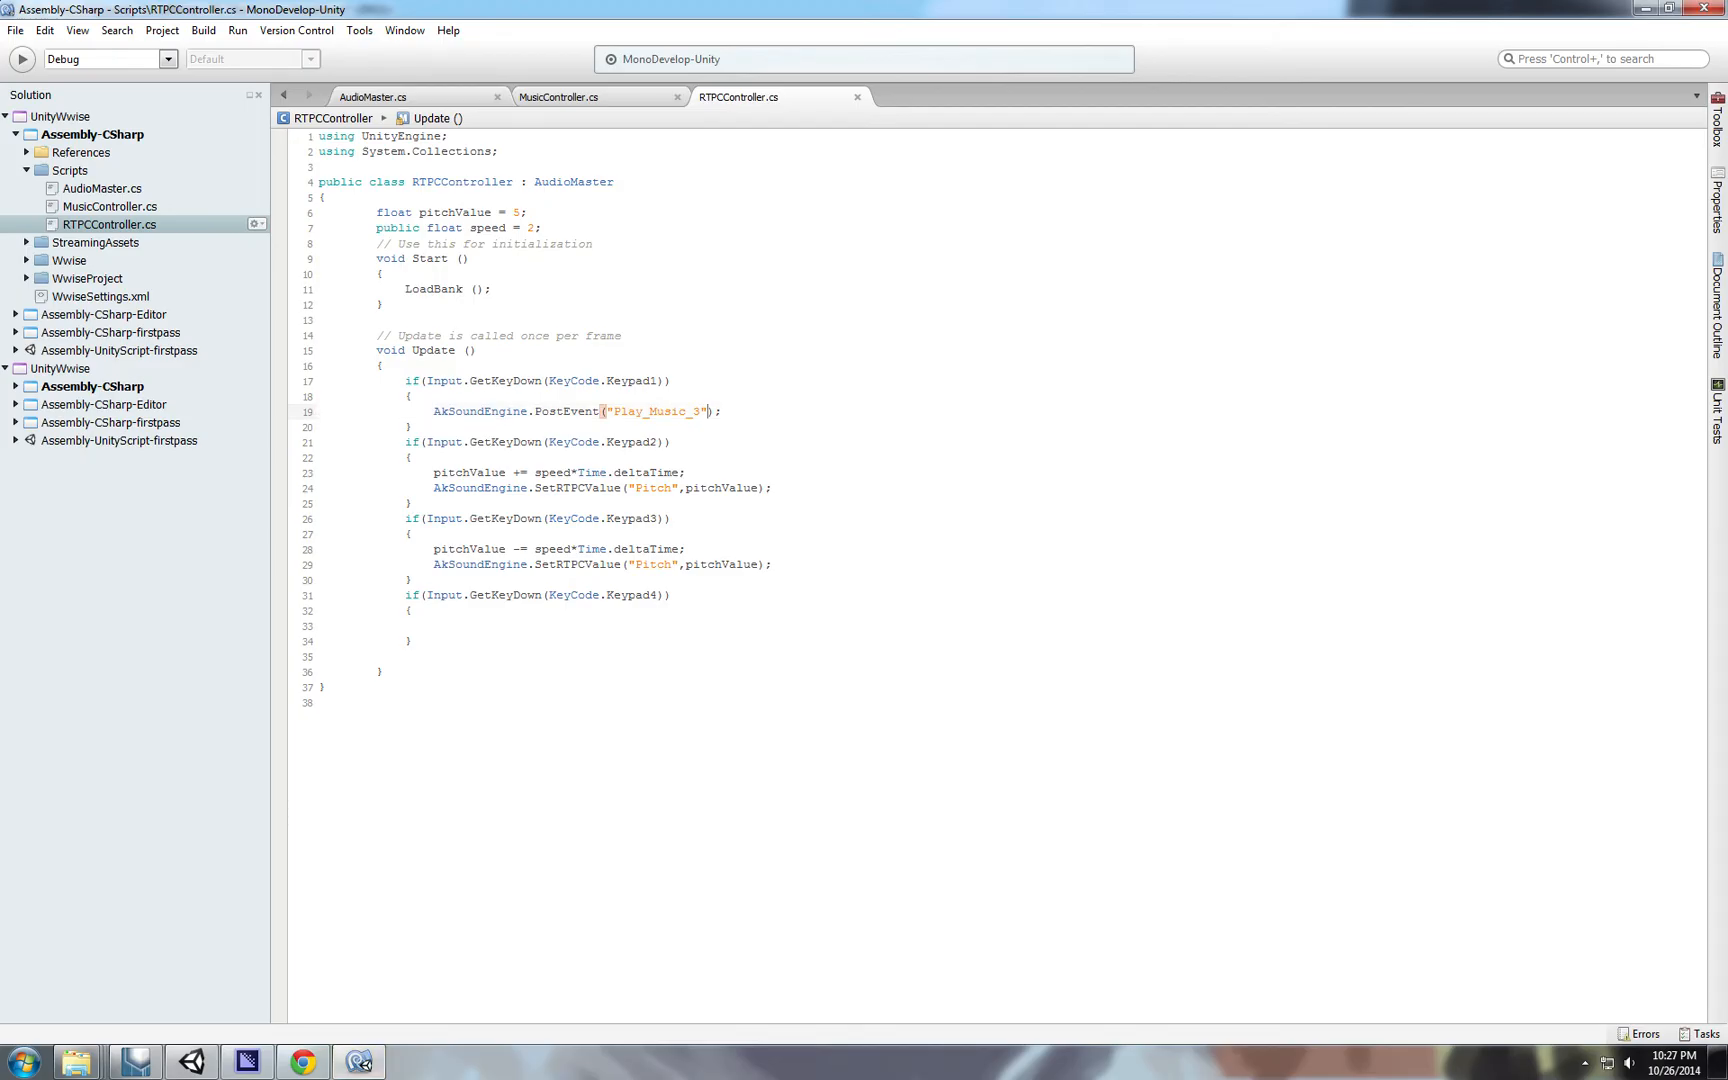
Pass gameObject as the second PostEvent argument after "Play_Music_3" and save.
text(,gam)
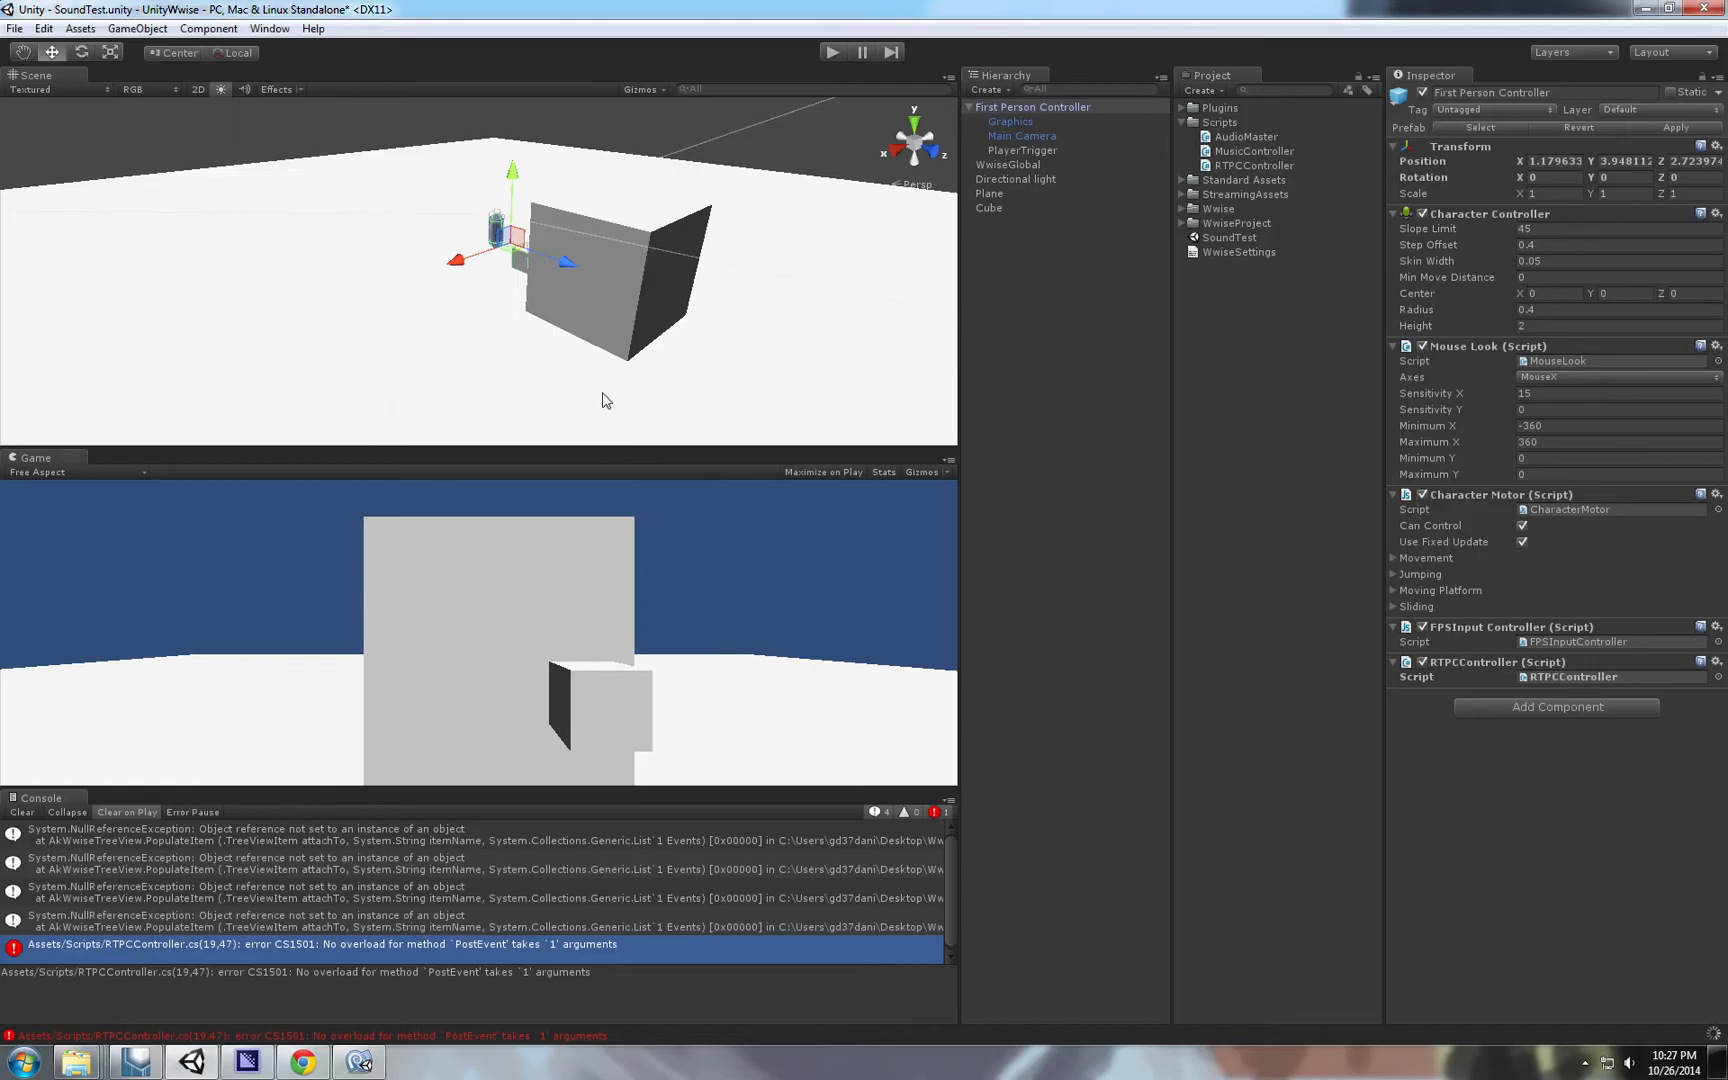
click(1246, 134)
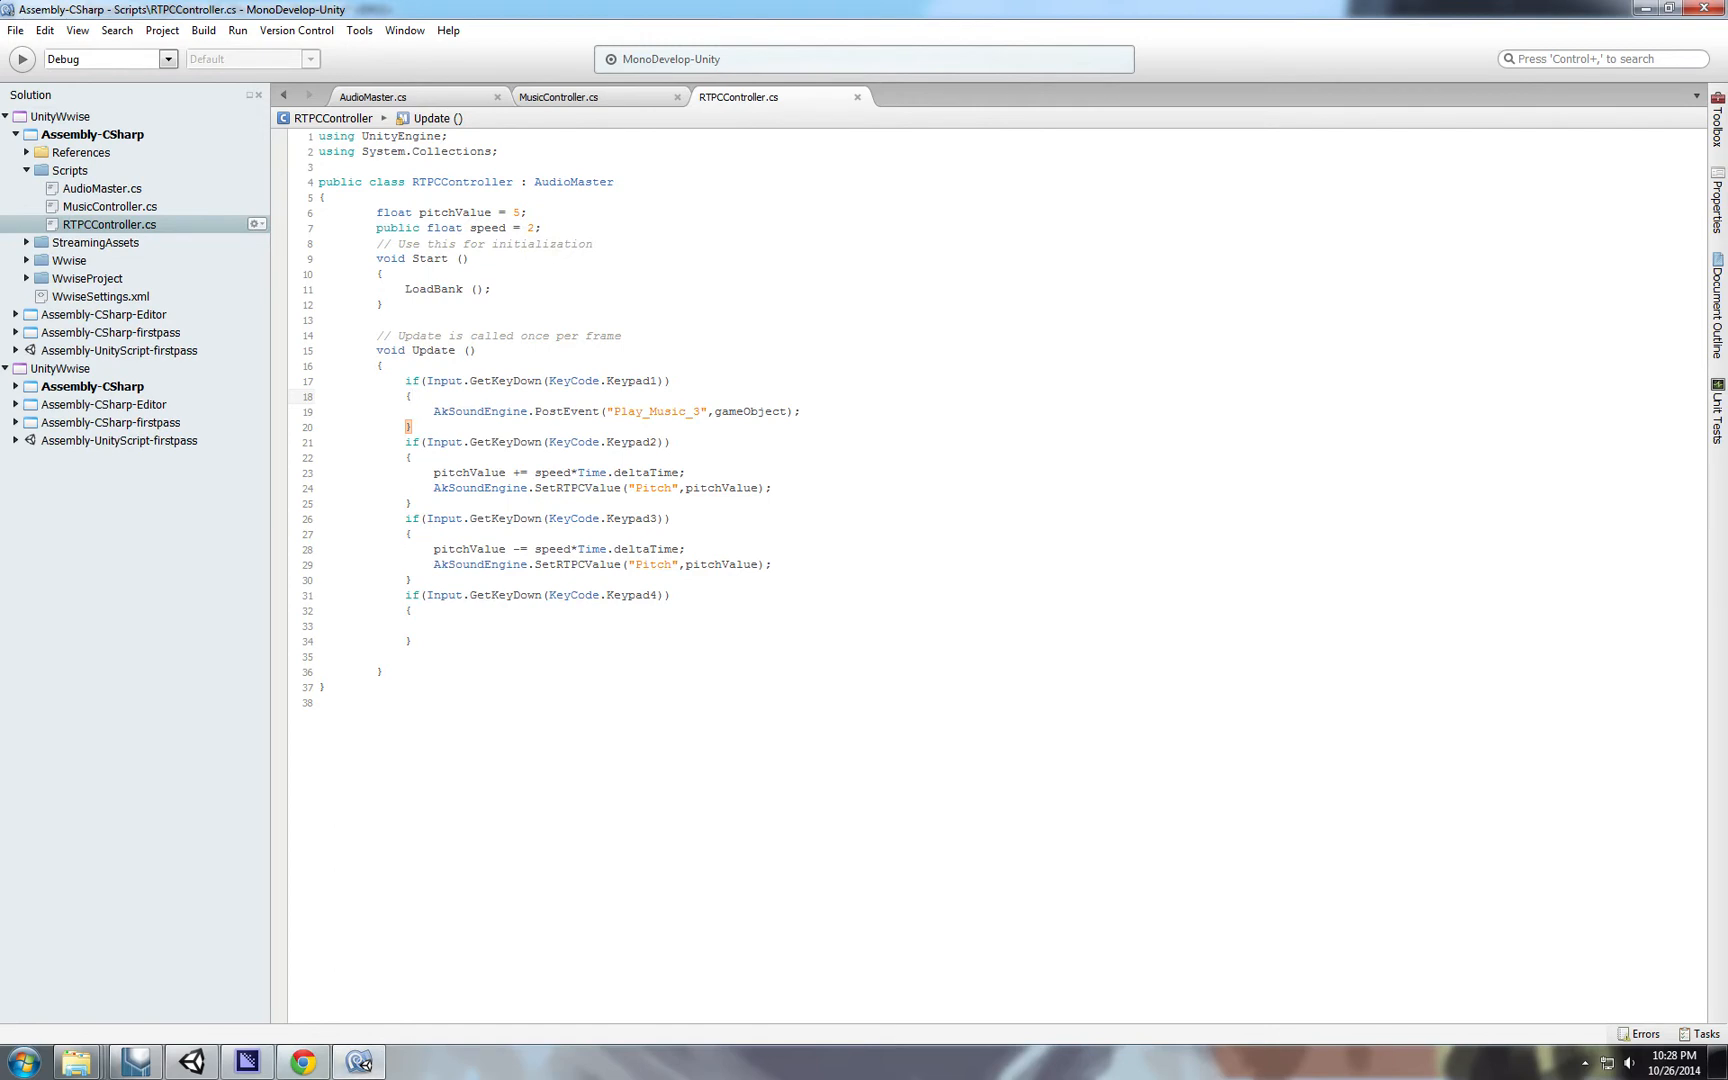
double_click(524, 442)
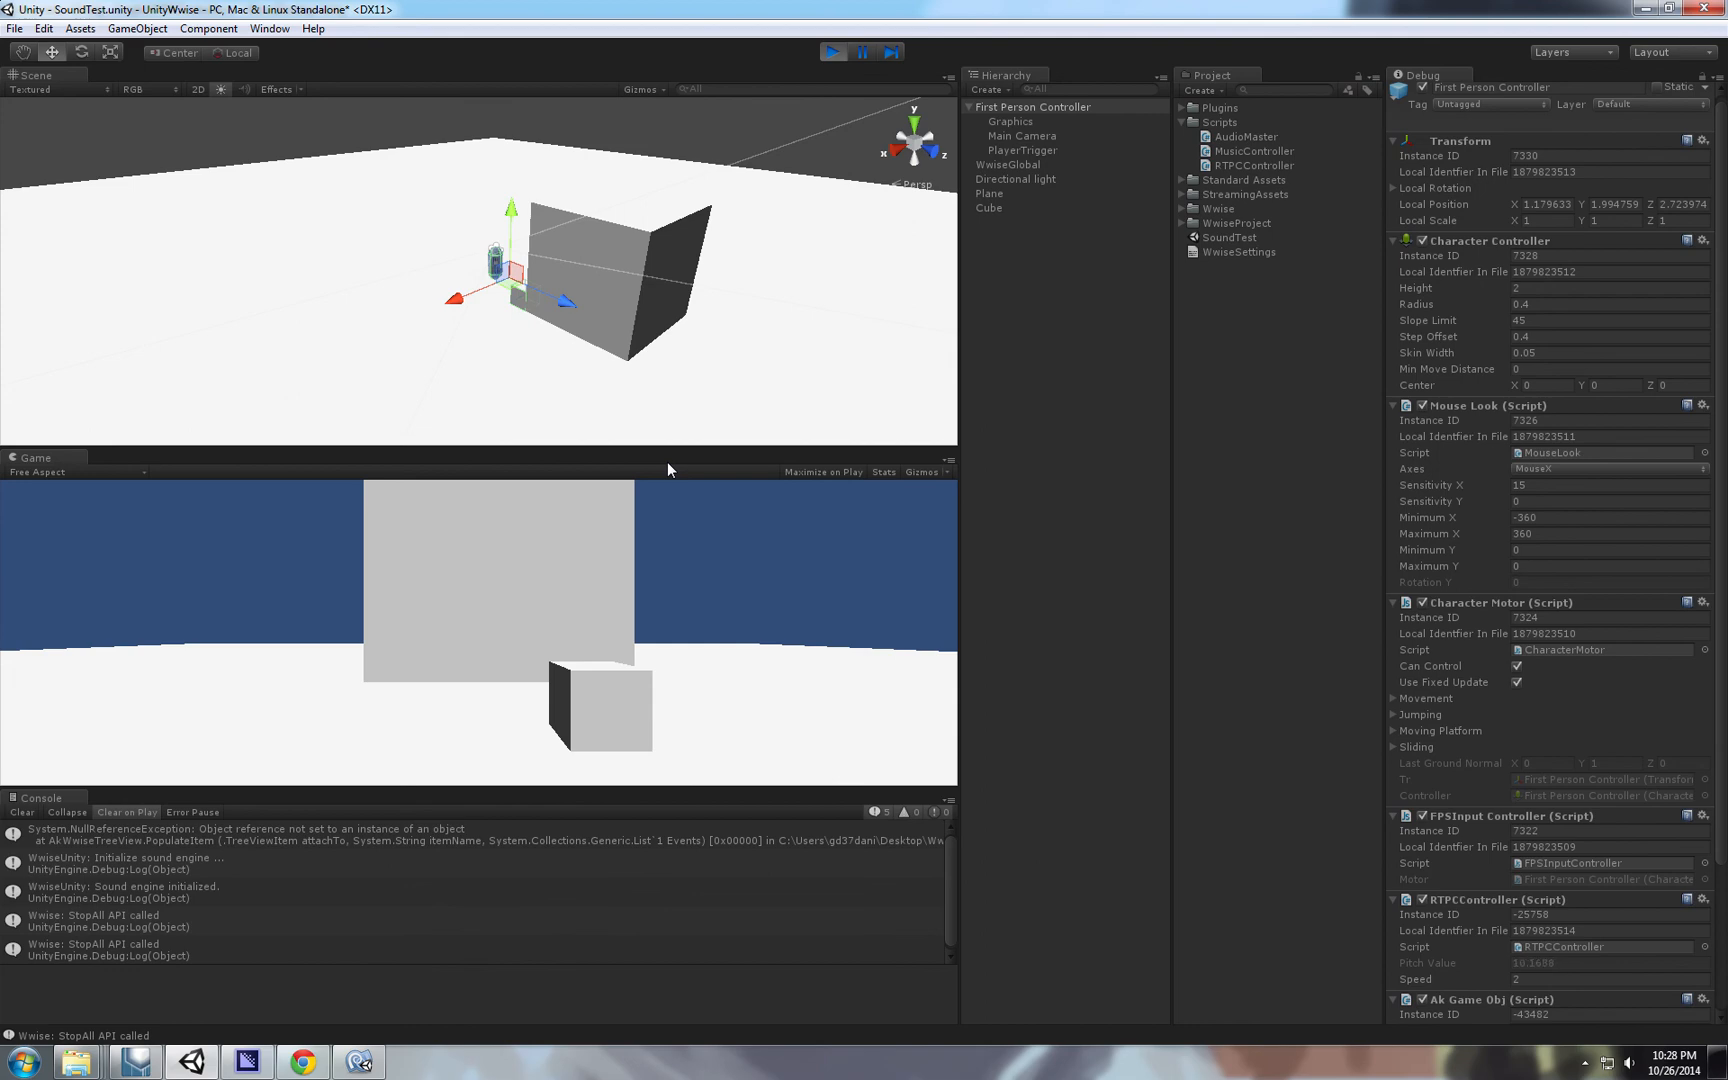
Play the scene, test keypad 1–3 for music and pitch changes, then stop the game.
click(830, 52)
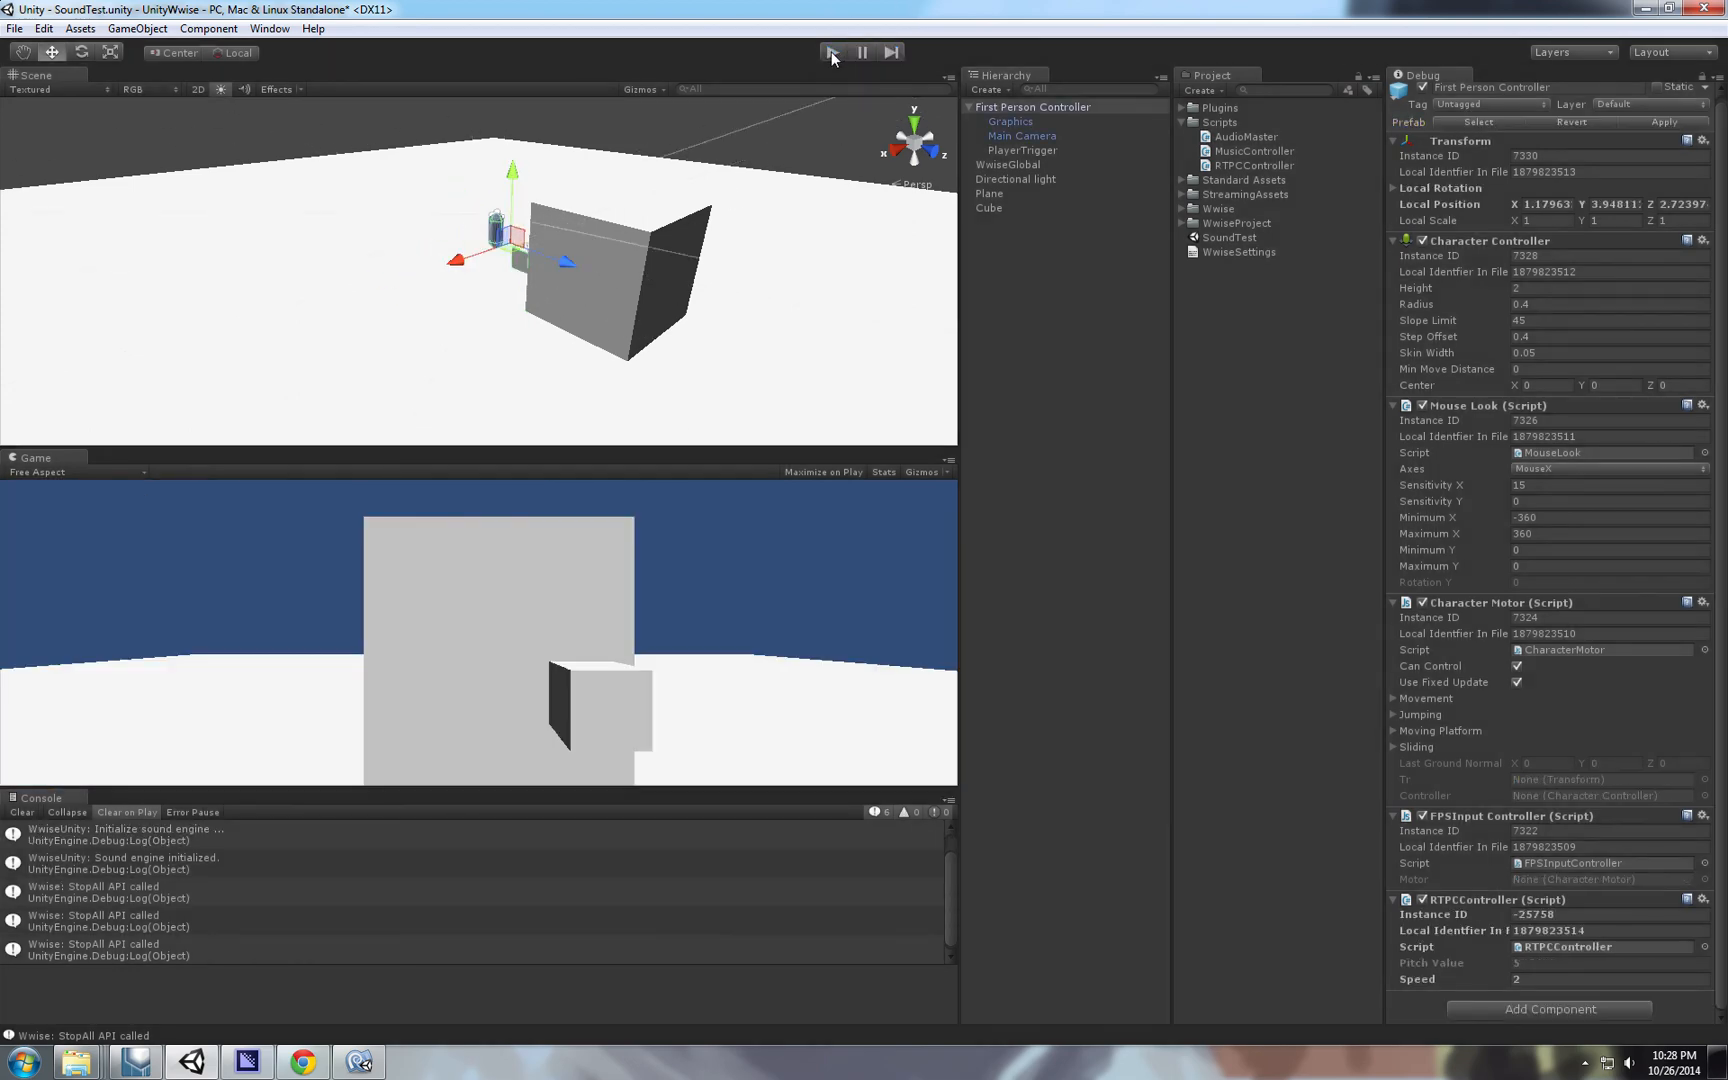